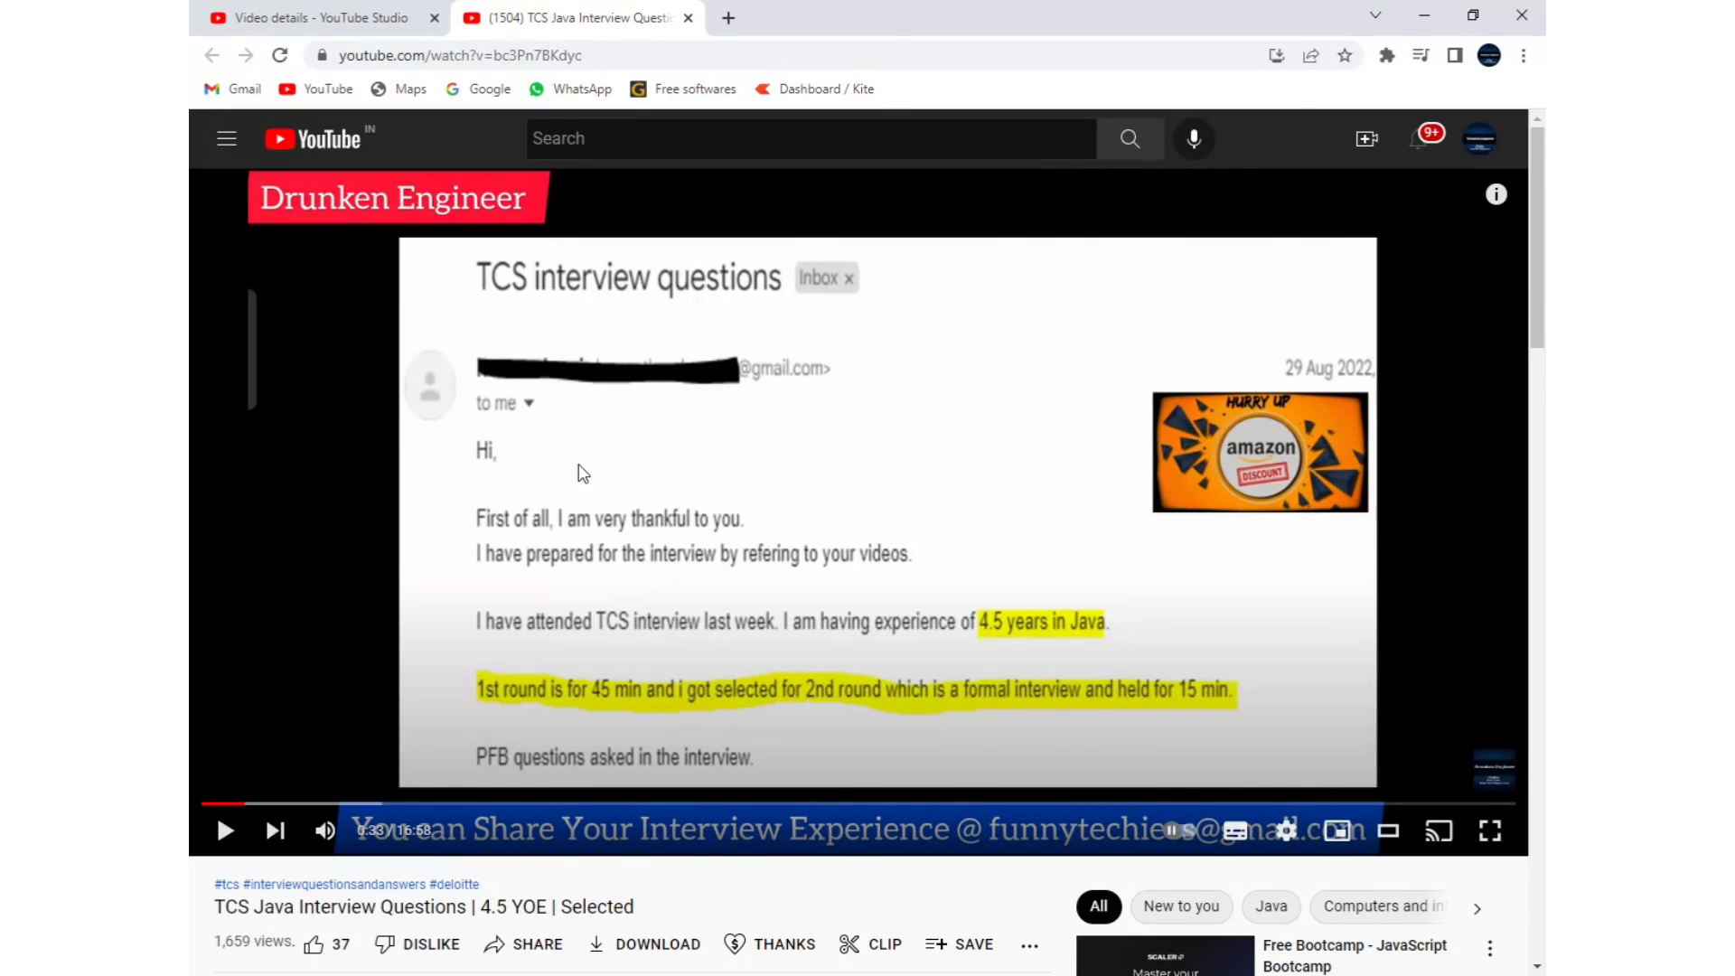
mouse_move(976, 623)
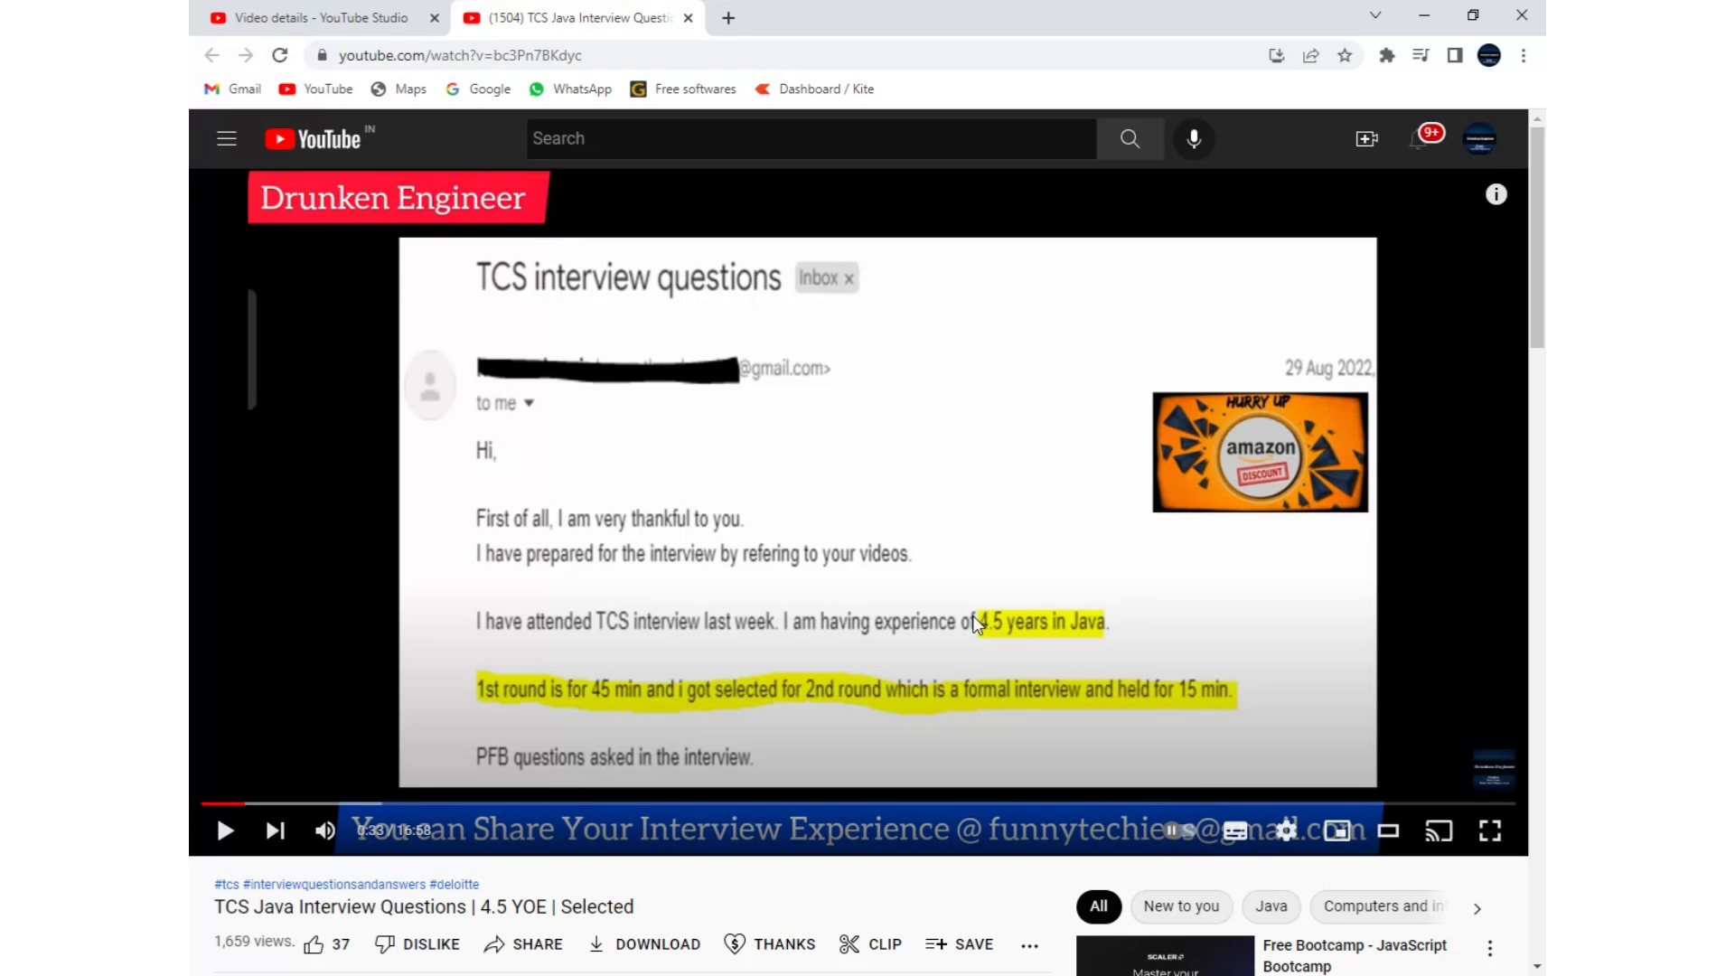
mouse_move(978, 653)
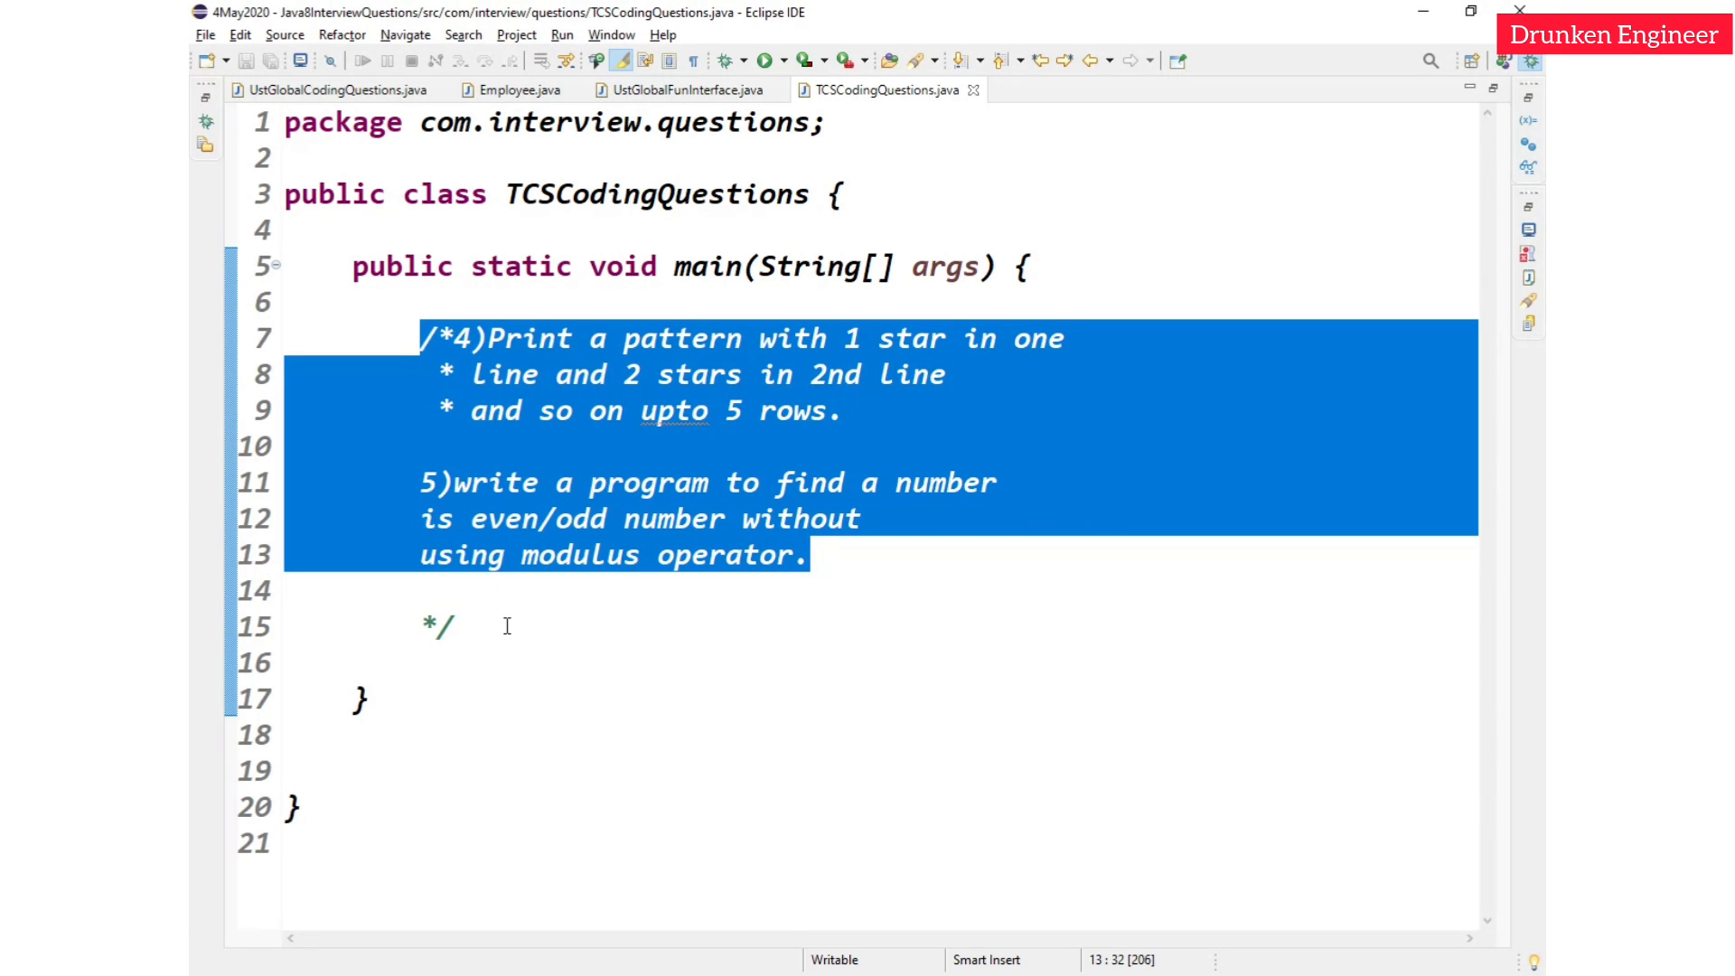
Step: Place the cursor just below the problem comment inside main to add blank lines
click(442, 626)
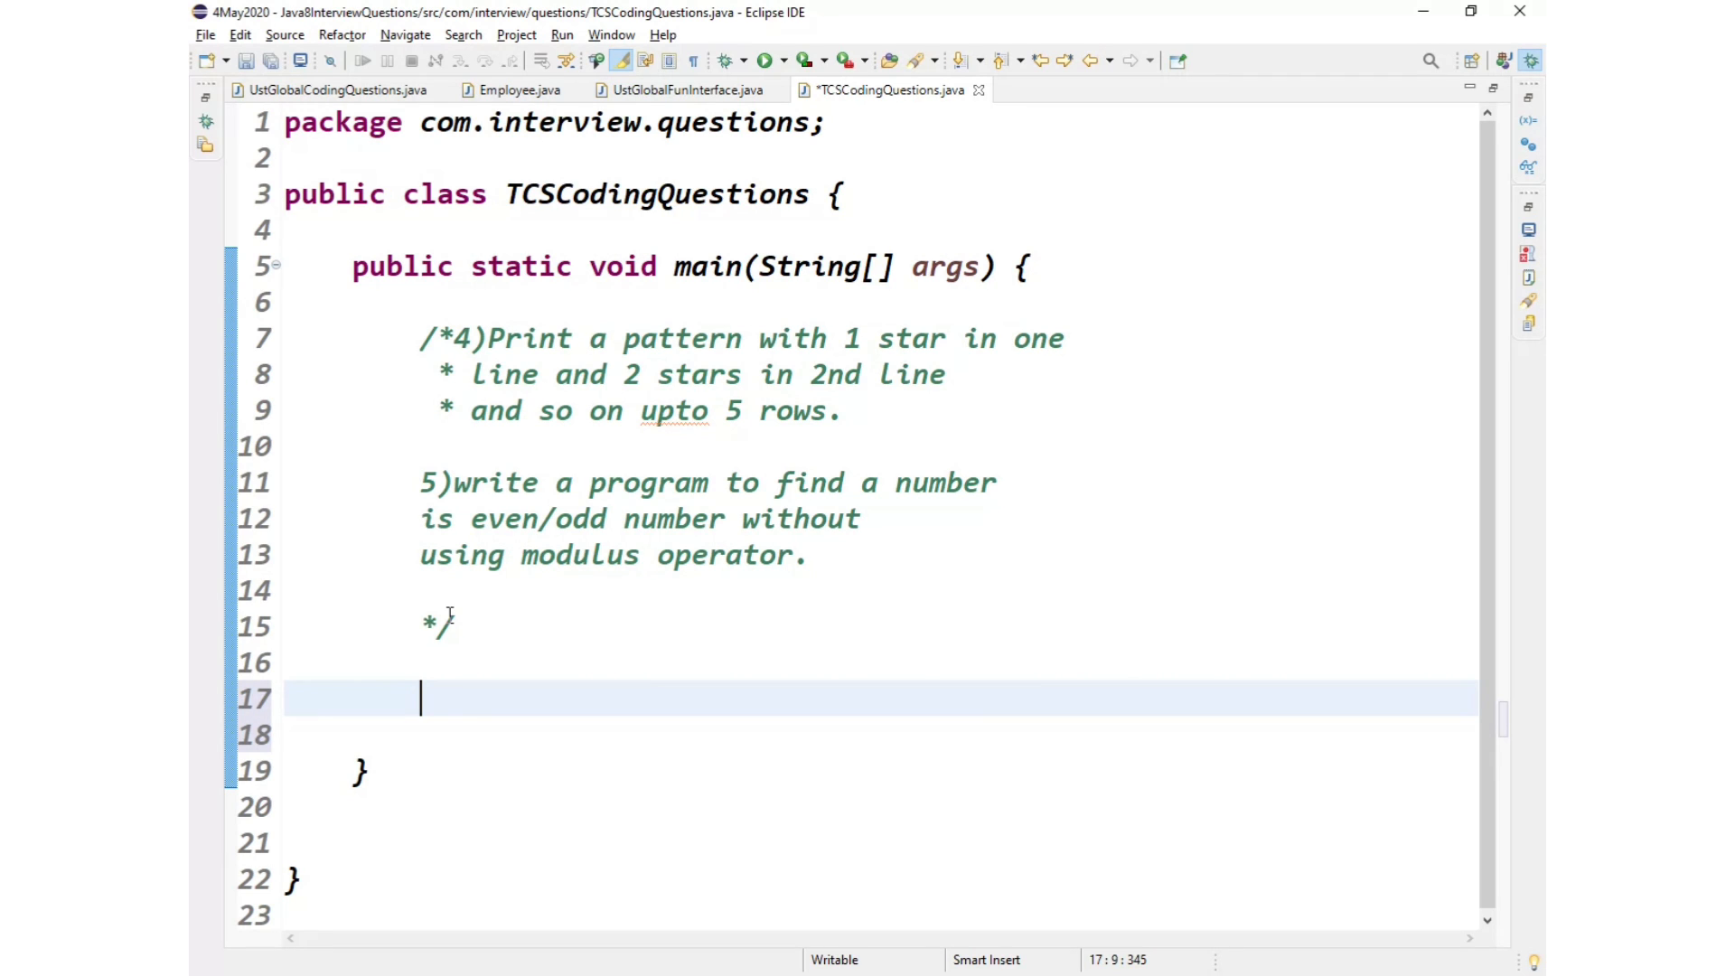
Step: Declare int inputNumber = 5 inside main
text(int nu)
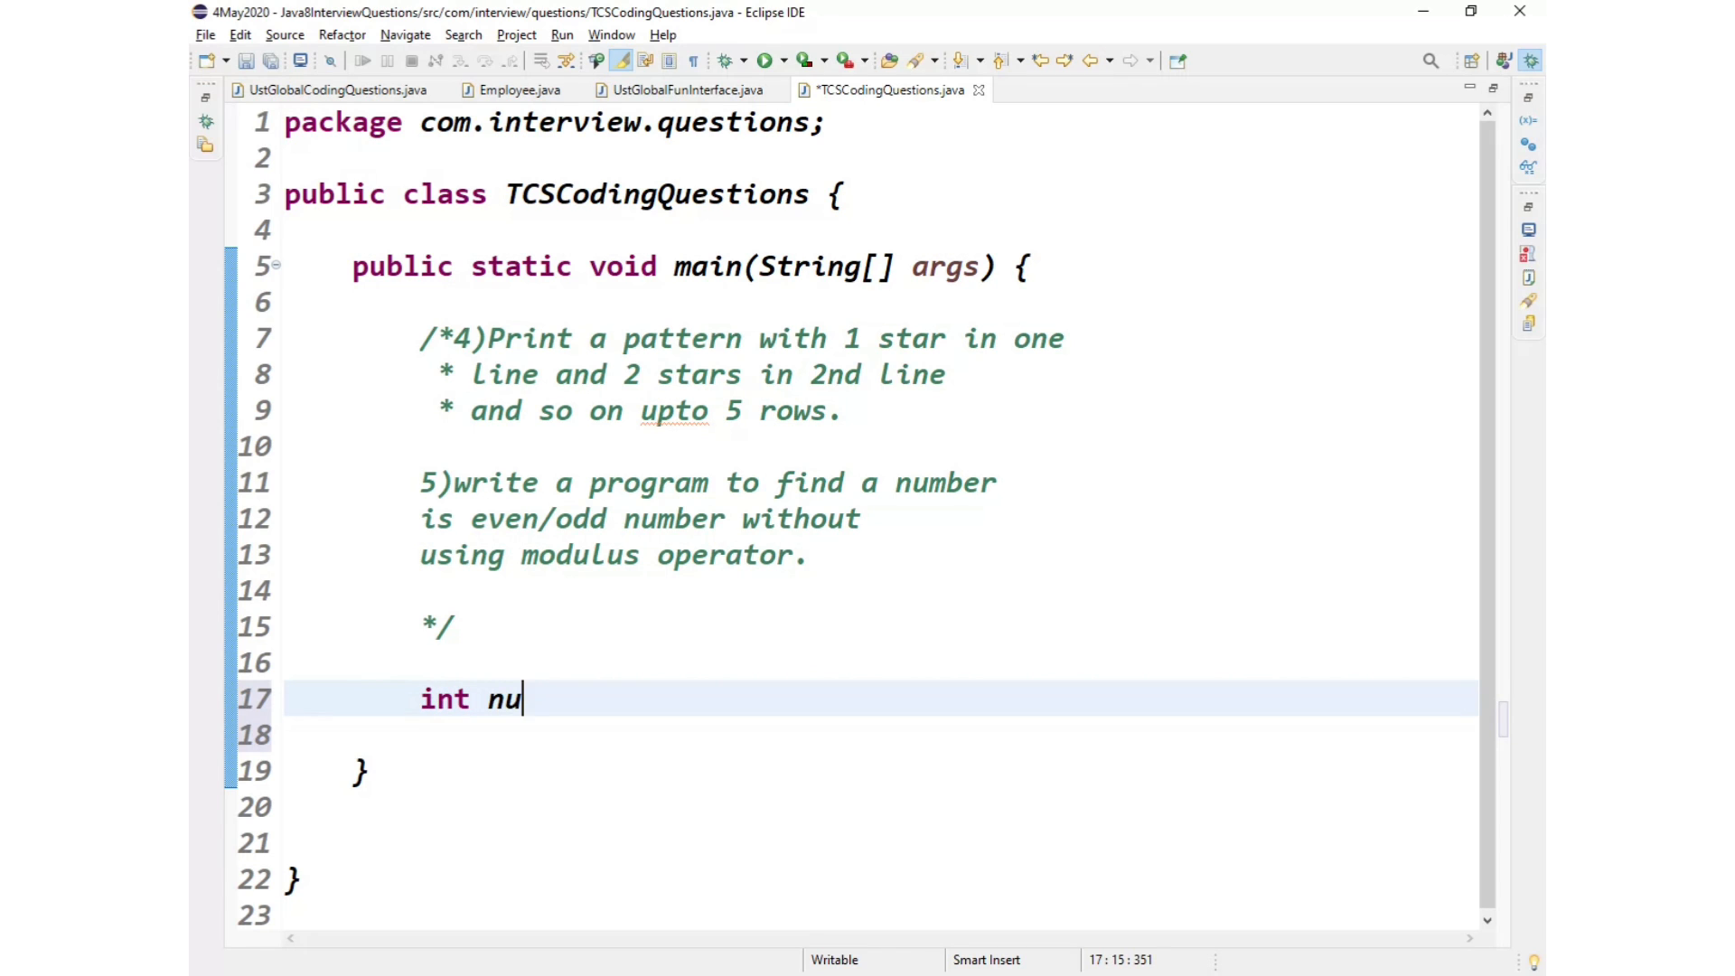
text(mber)
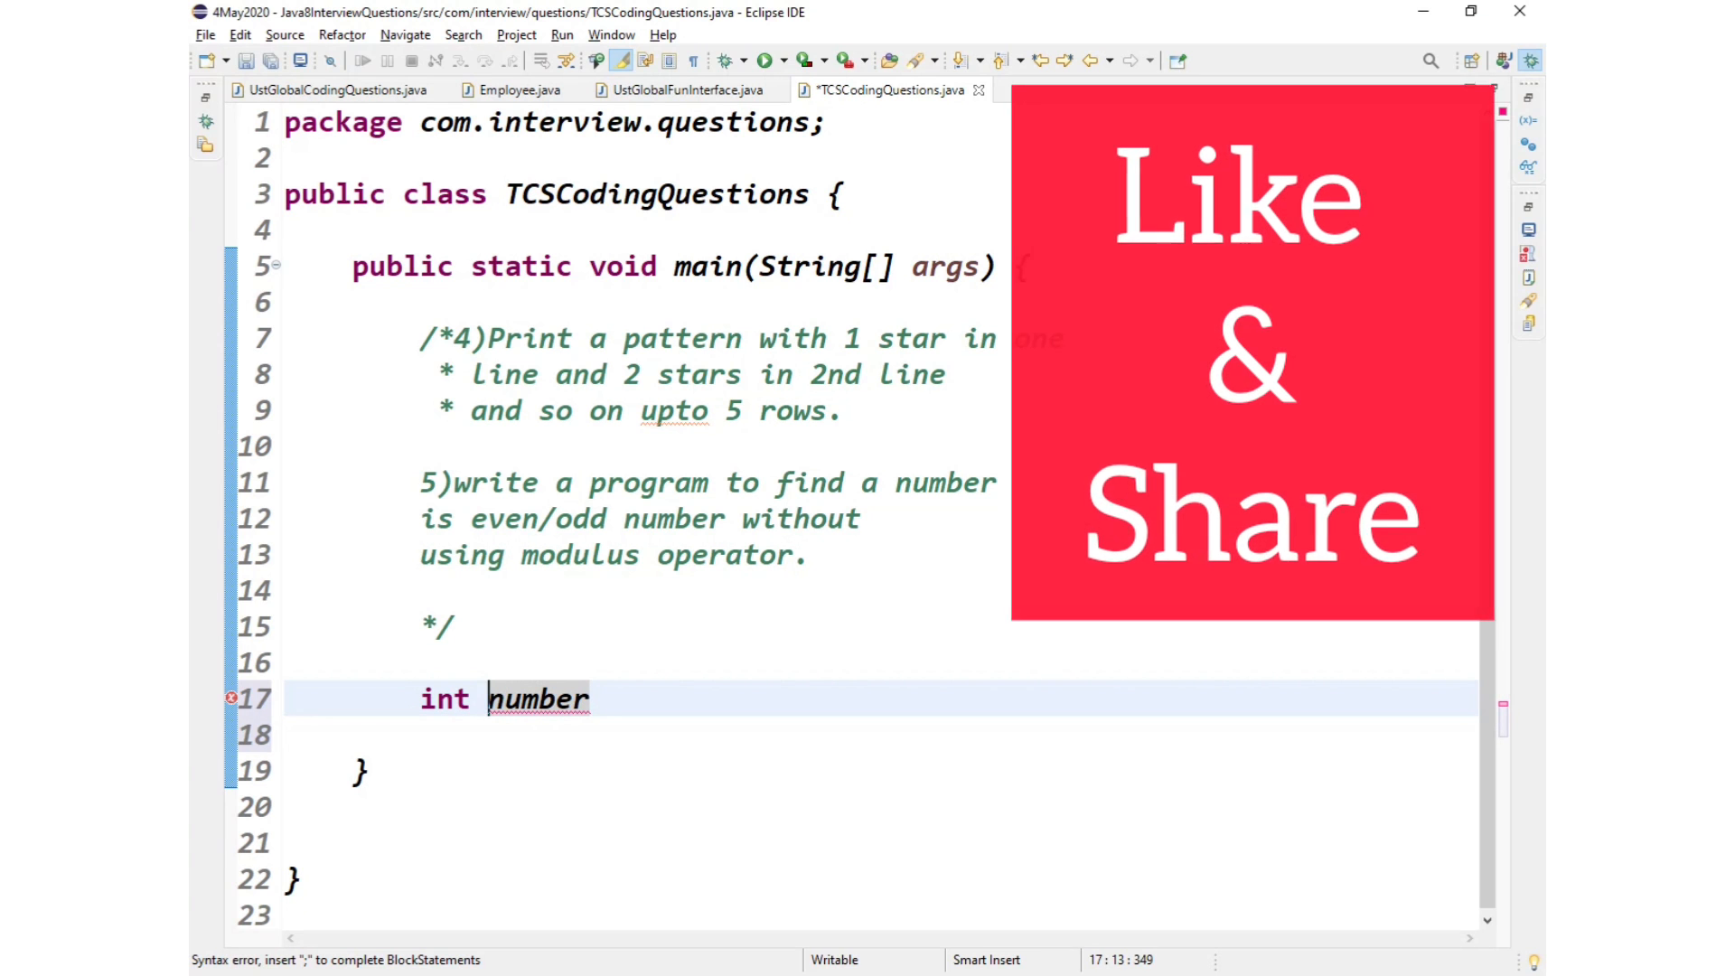
text(input)
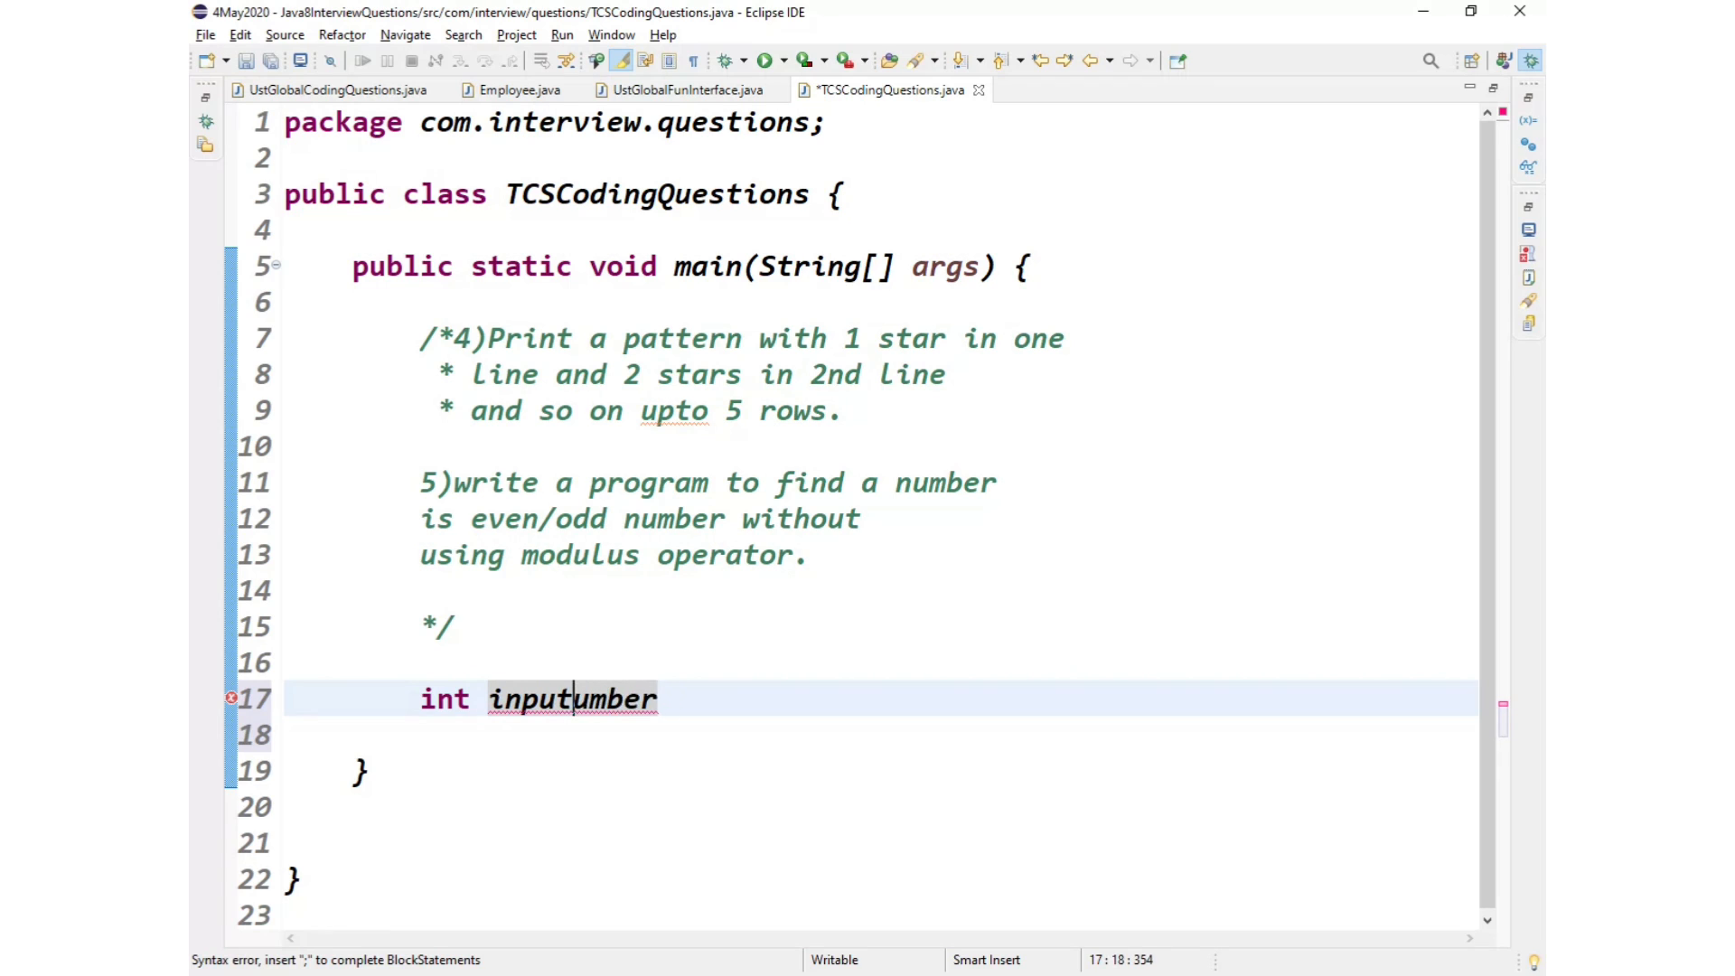
text(N)
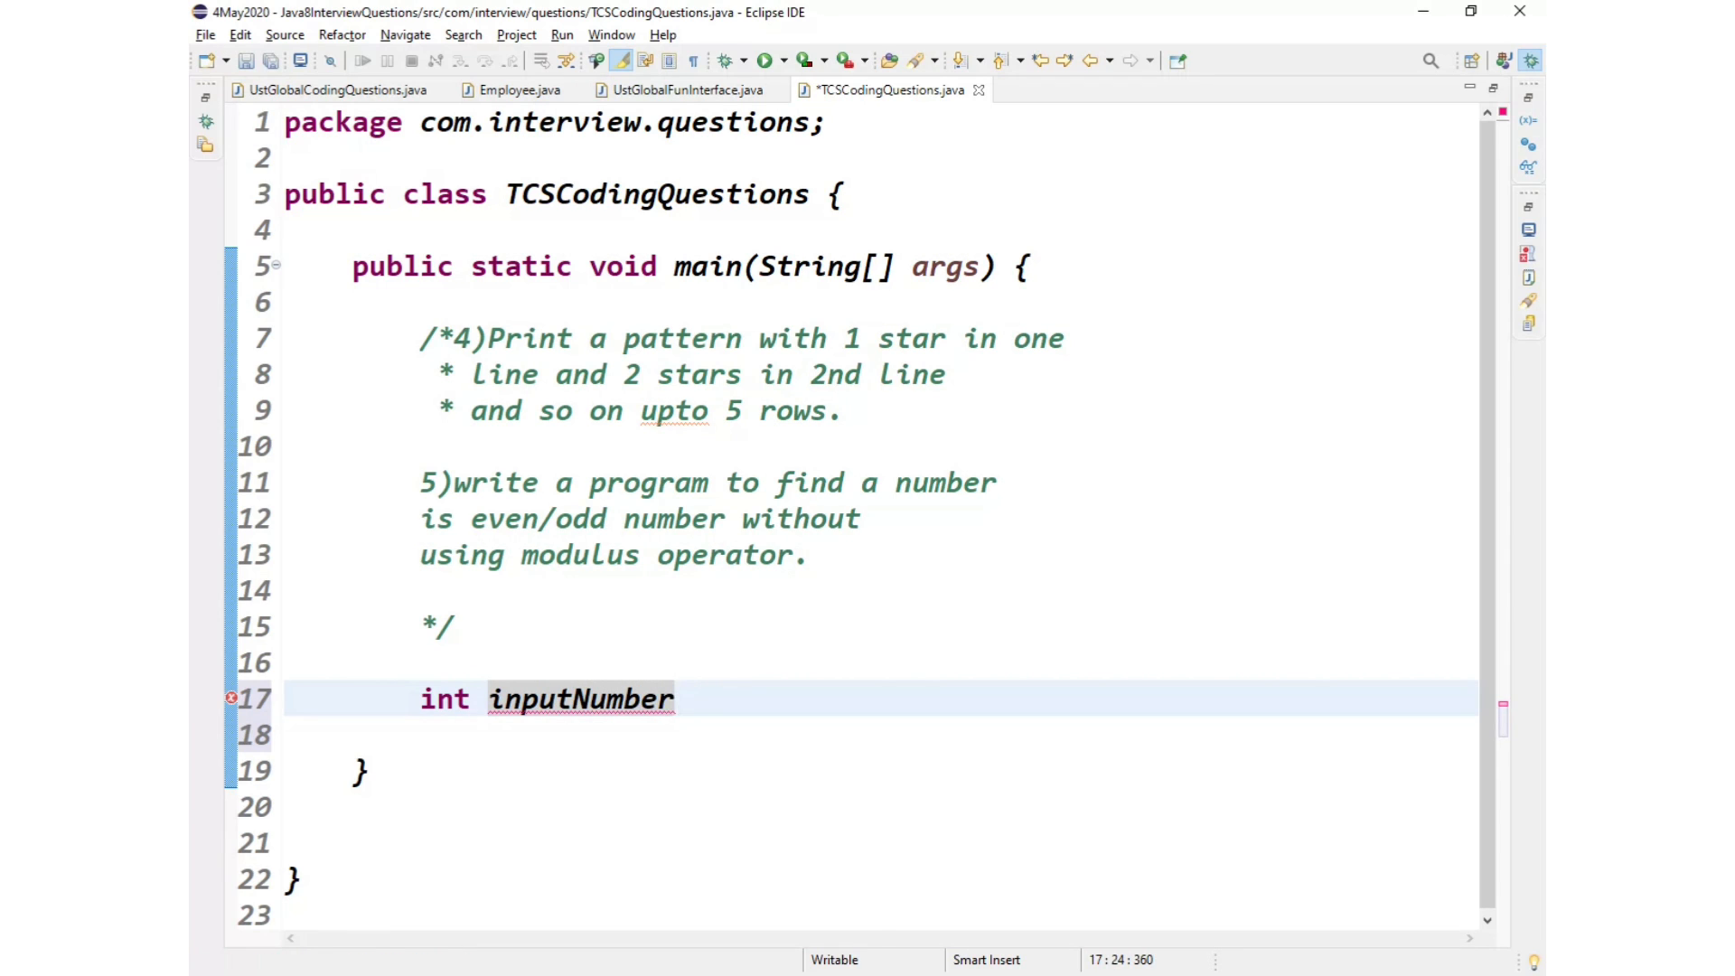
text(= 5;)
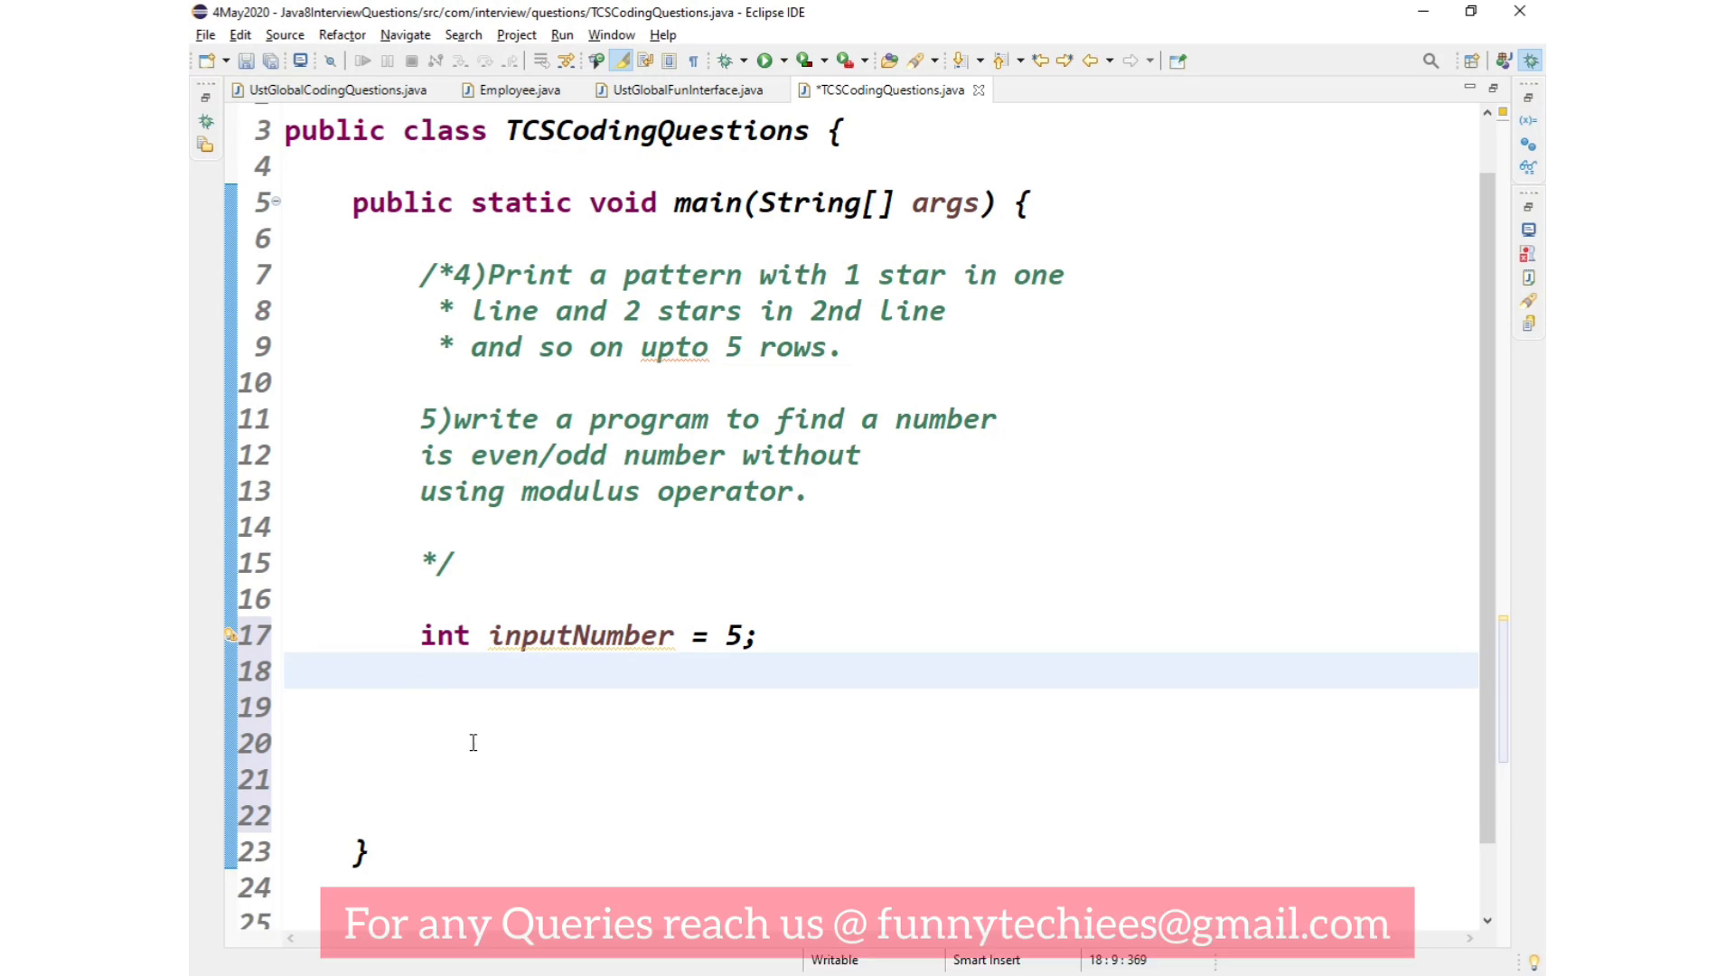
Step: Declare int quotient = inputNumber/2 and begin an if statement below it
text(int)
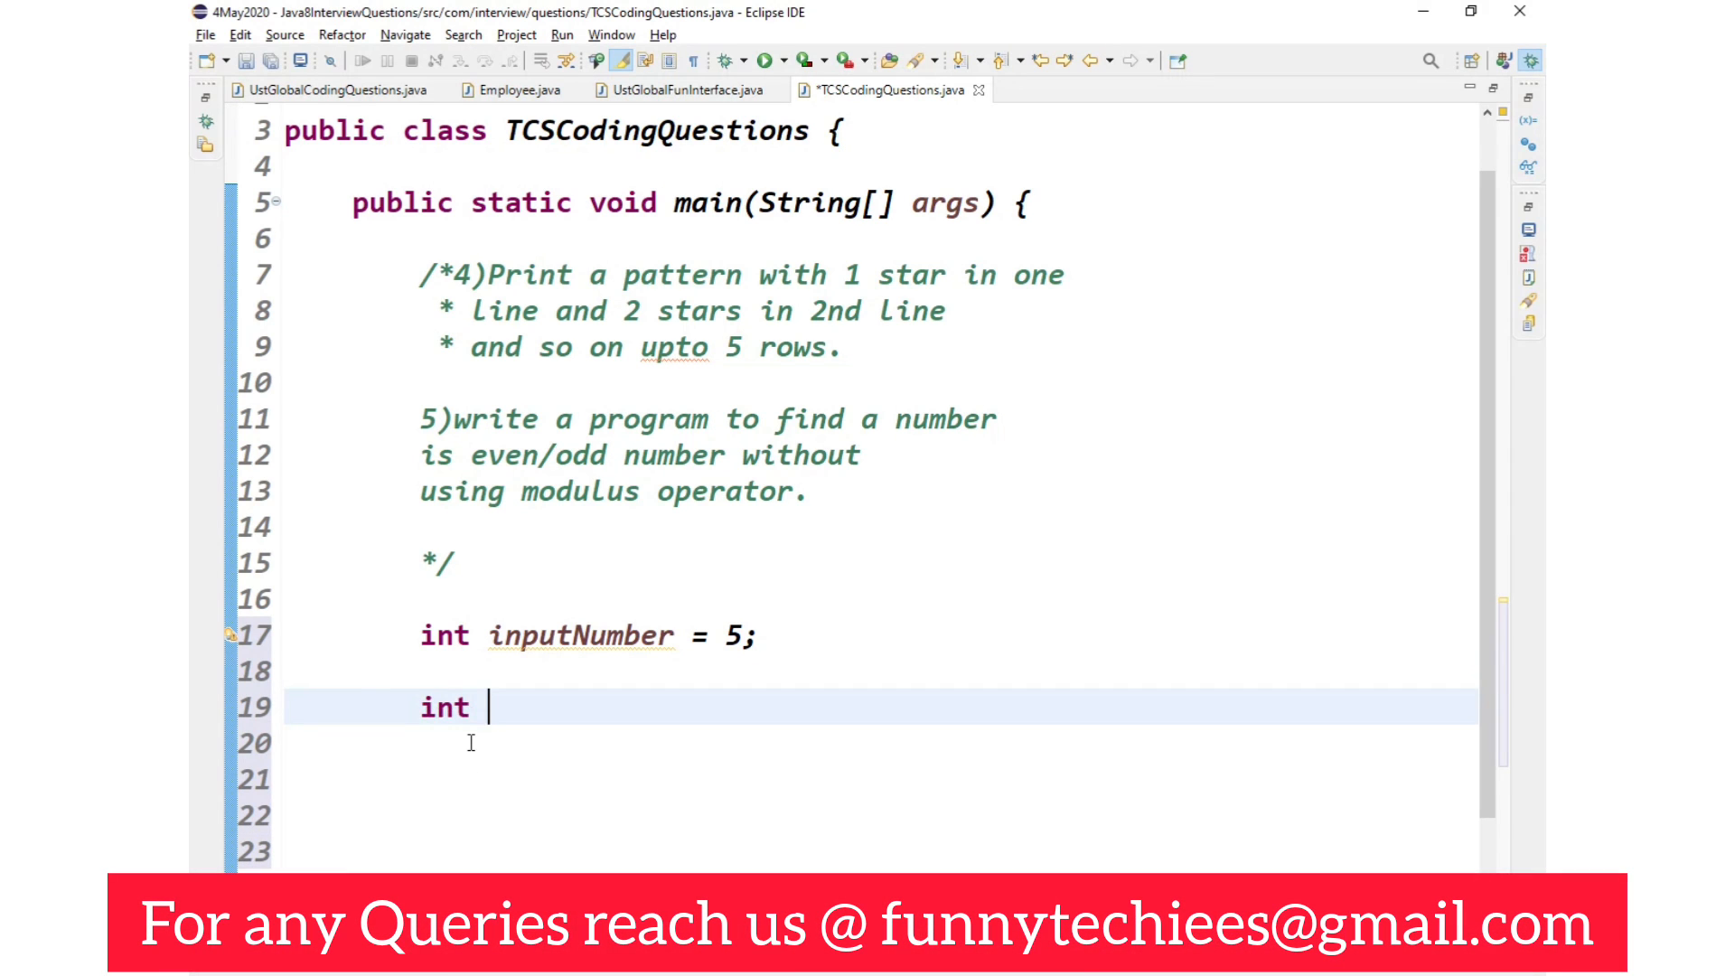
text(quo)
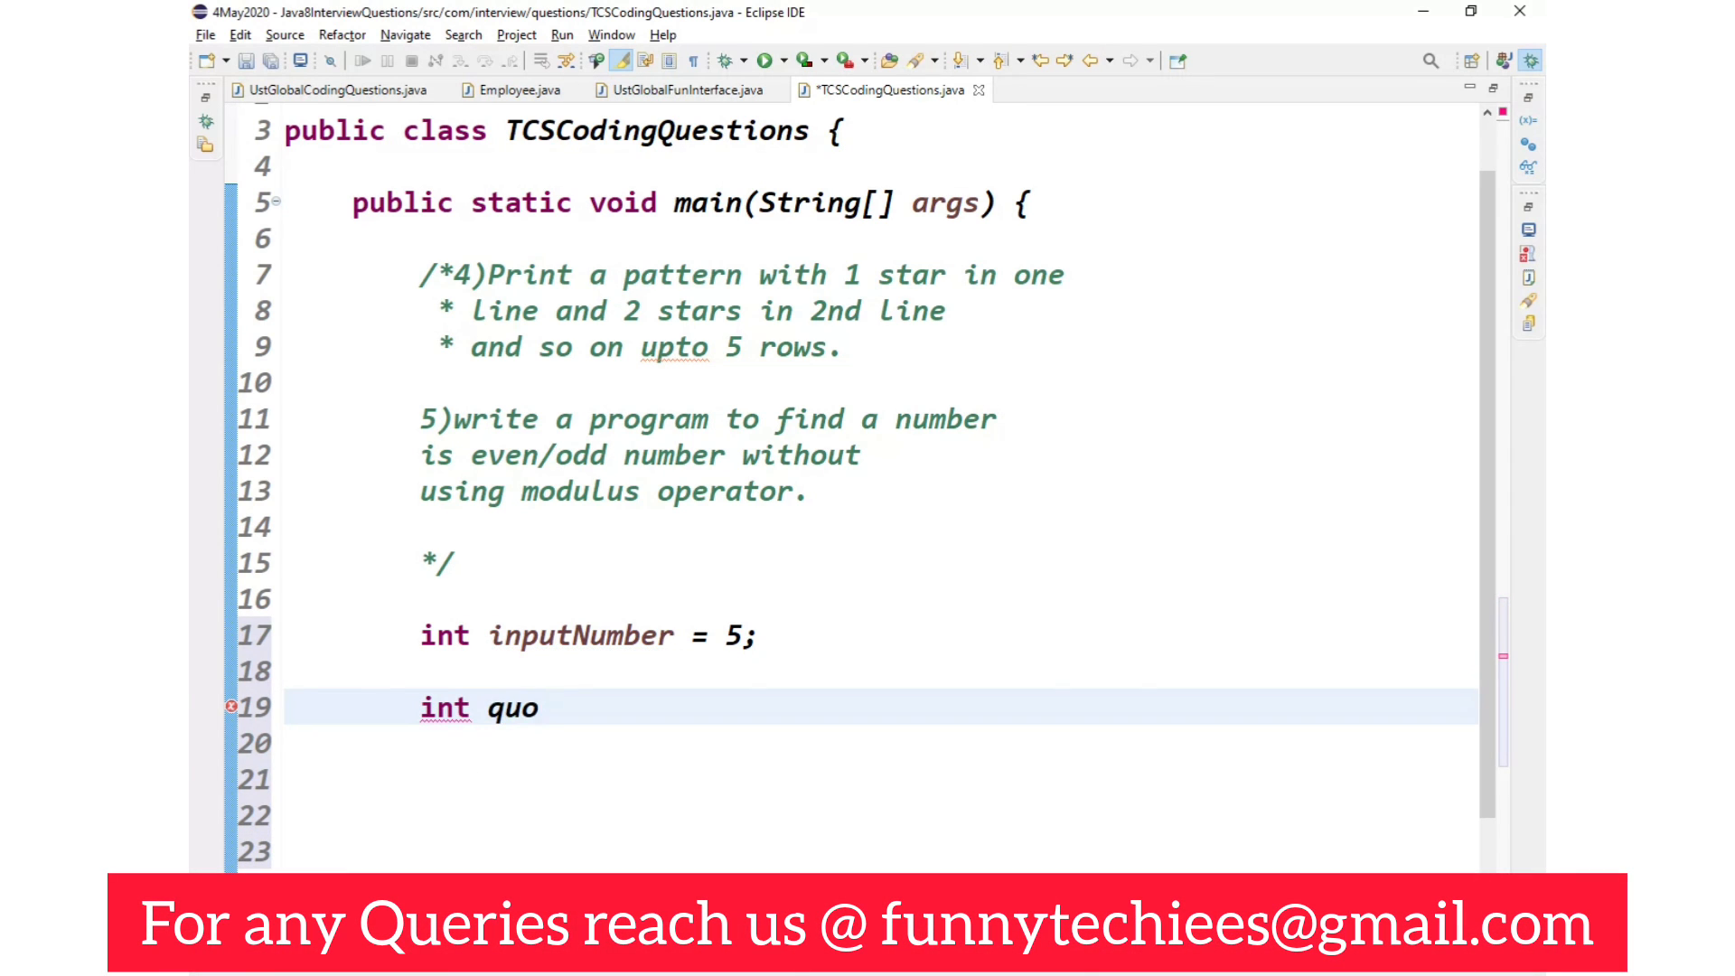
text(ti)
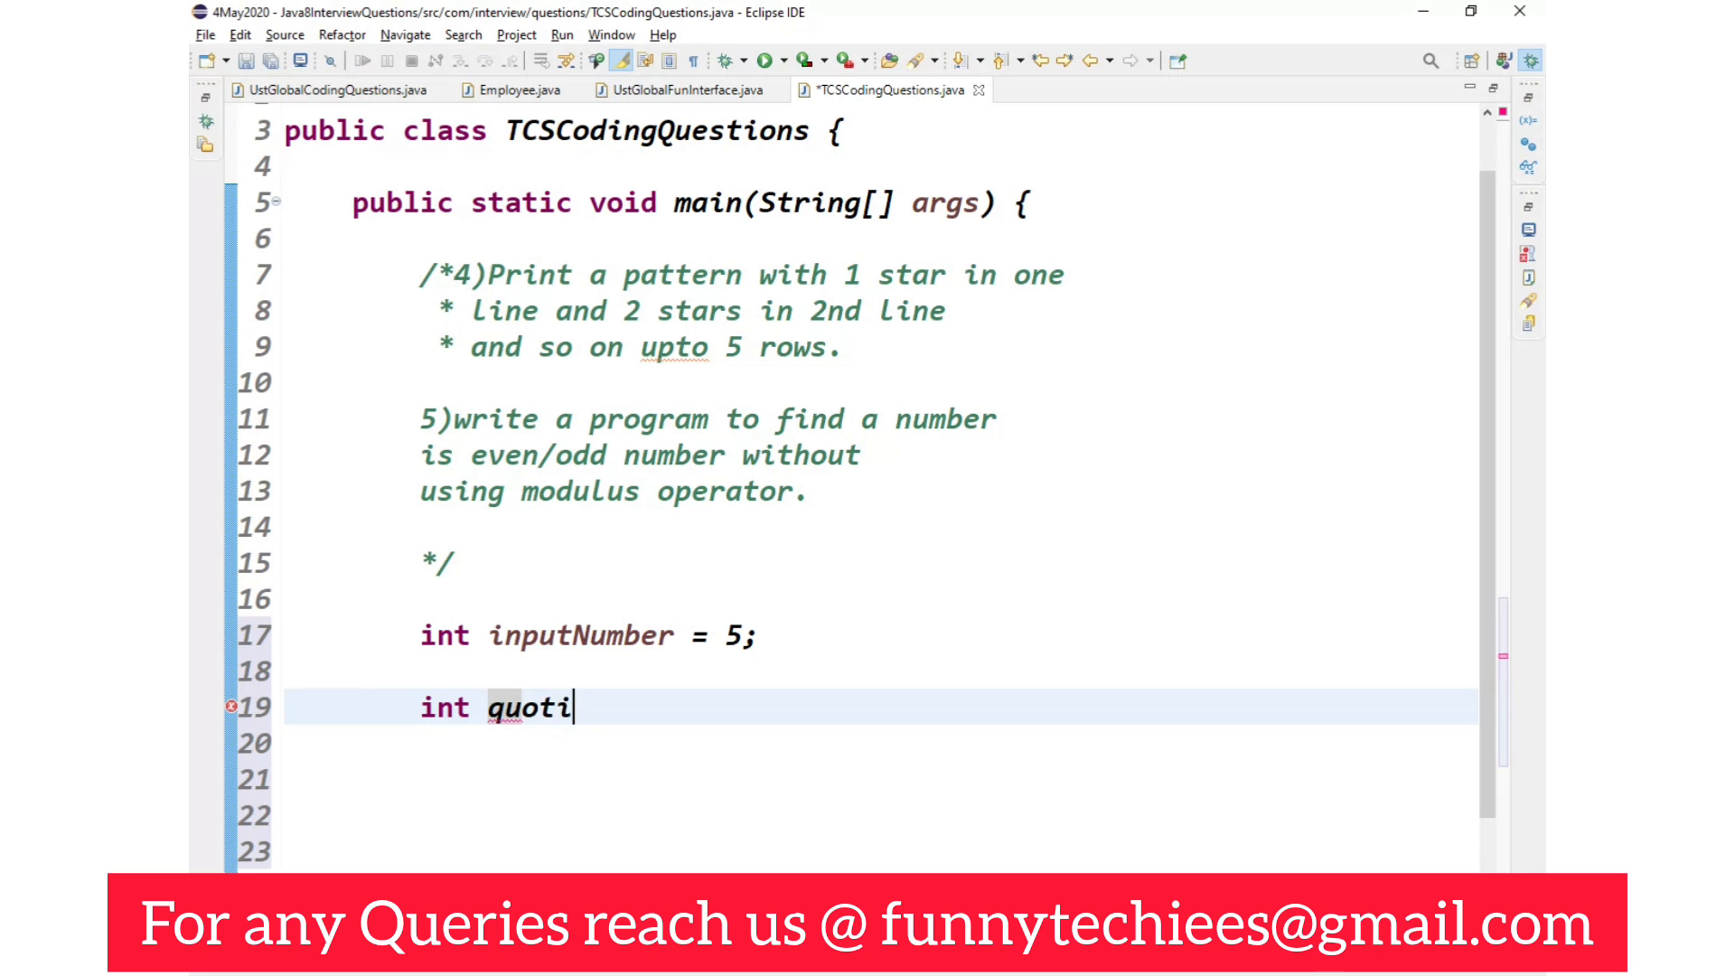
text(ent =)
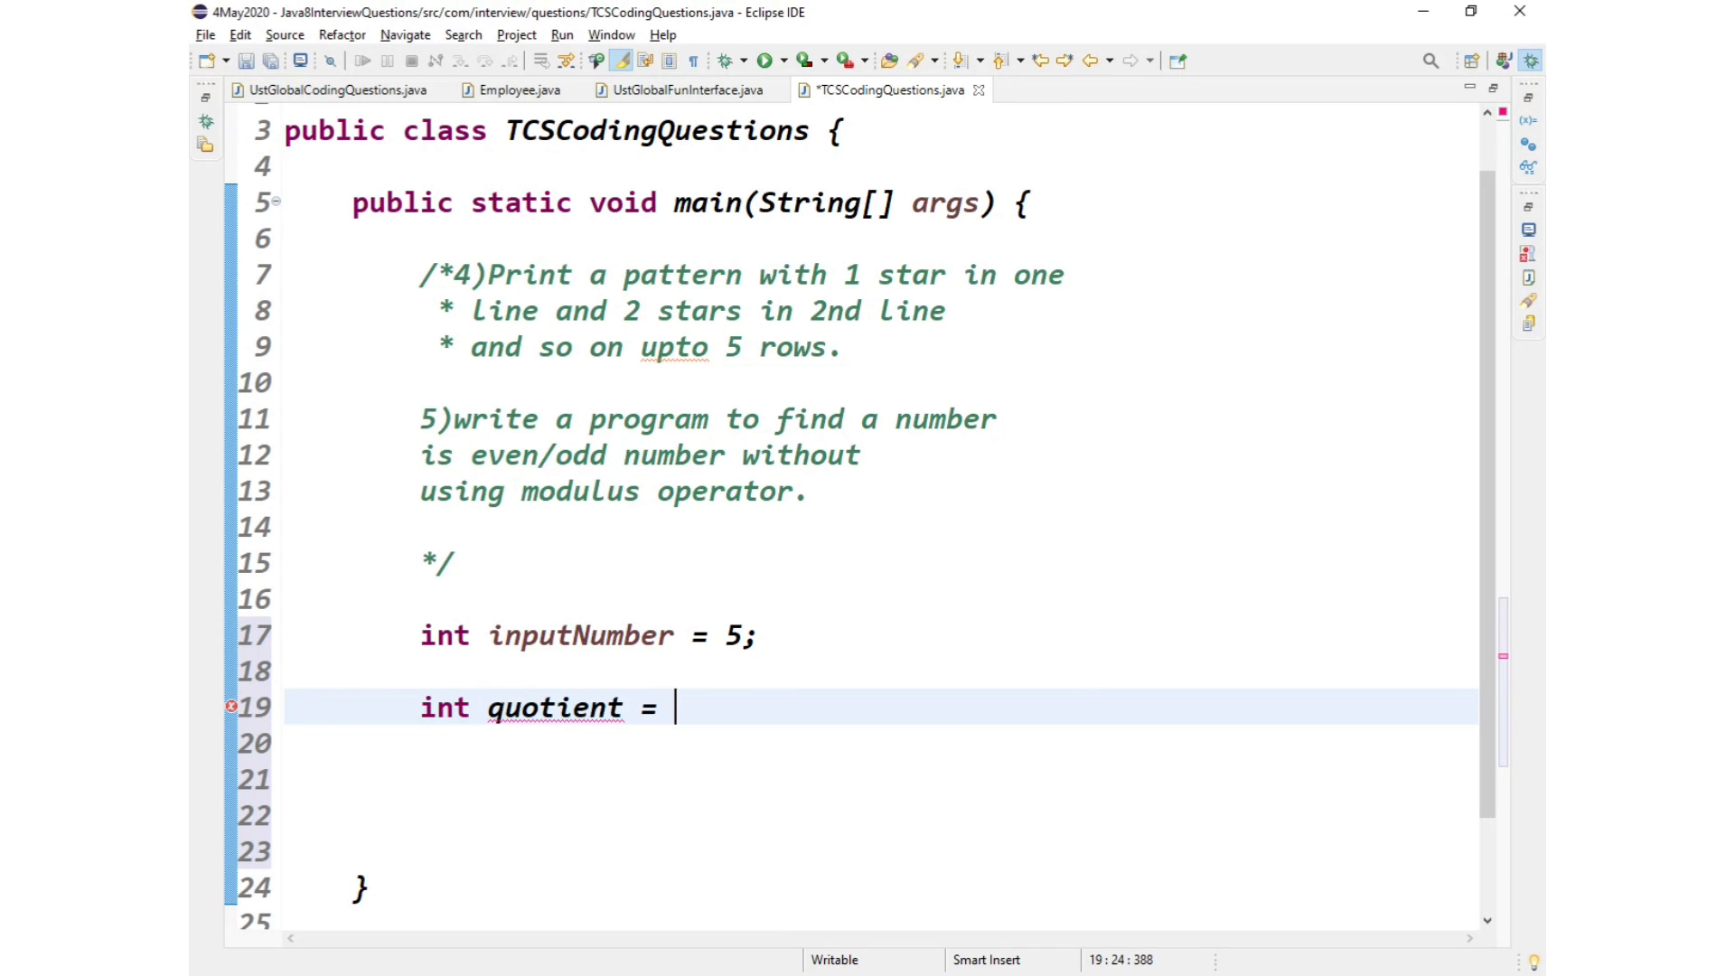
text(5)
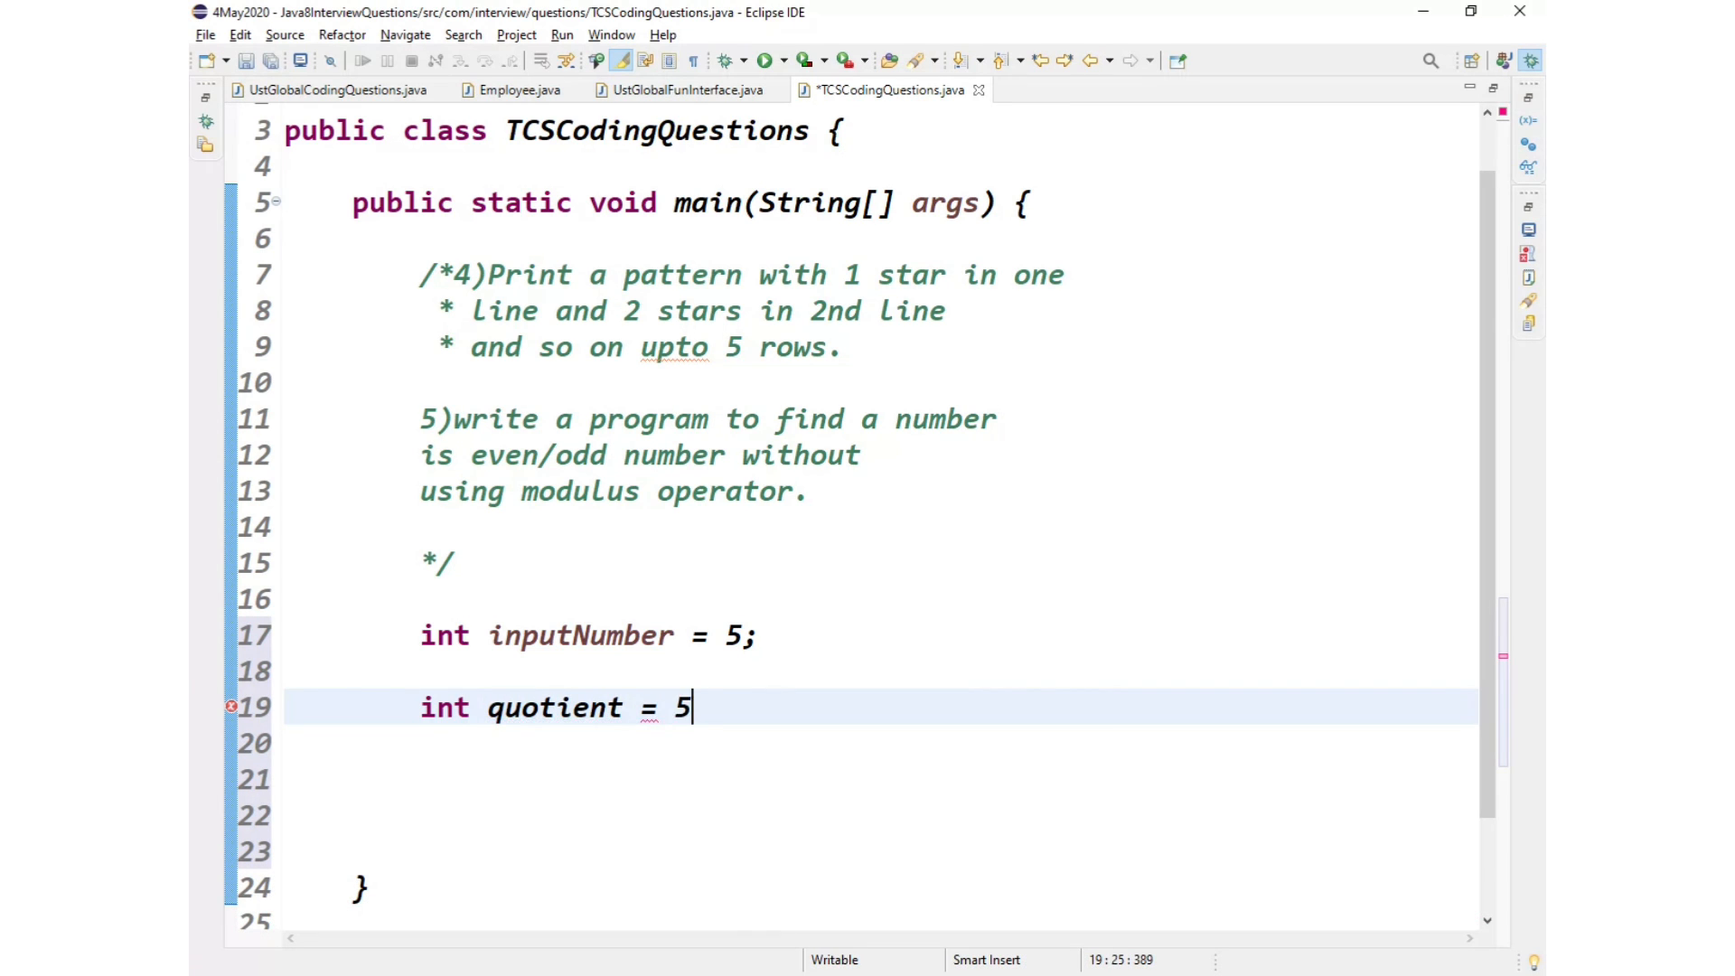
text(/2)
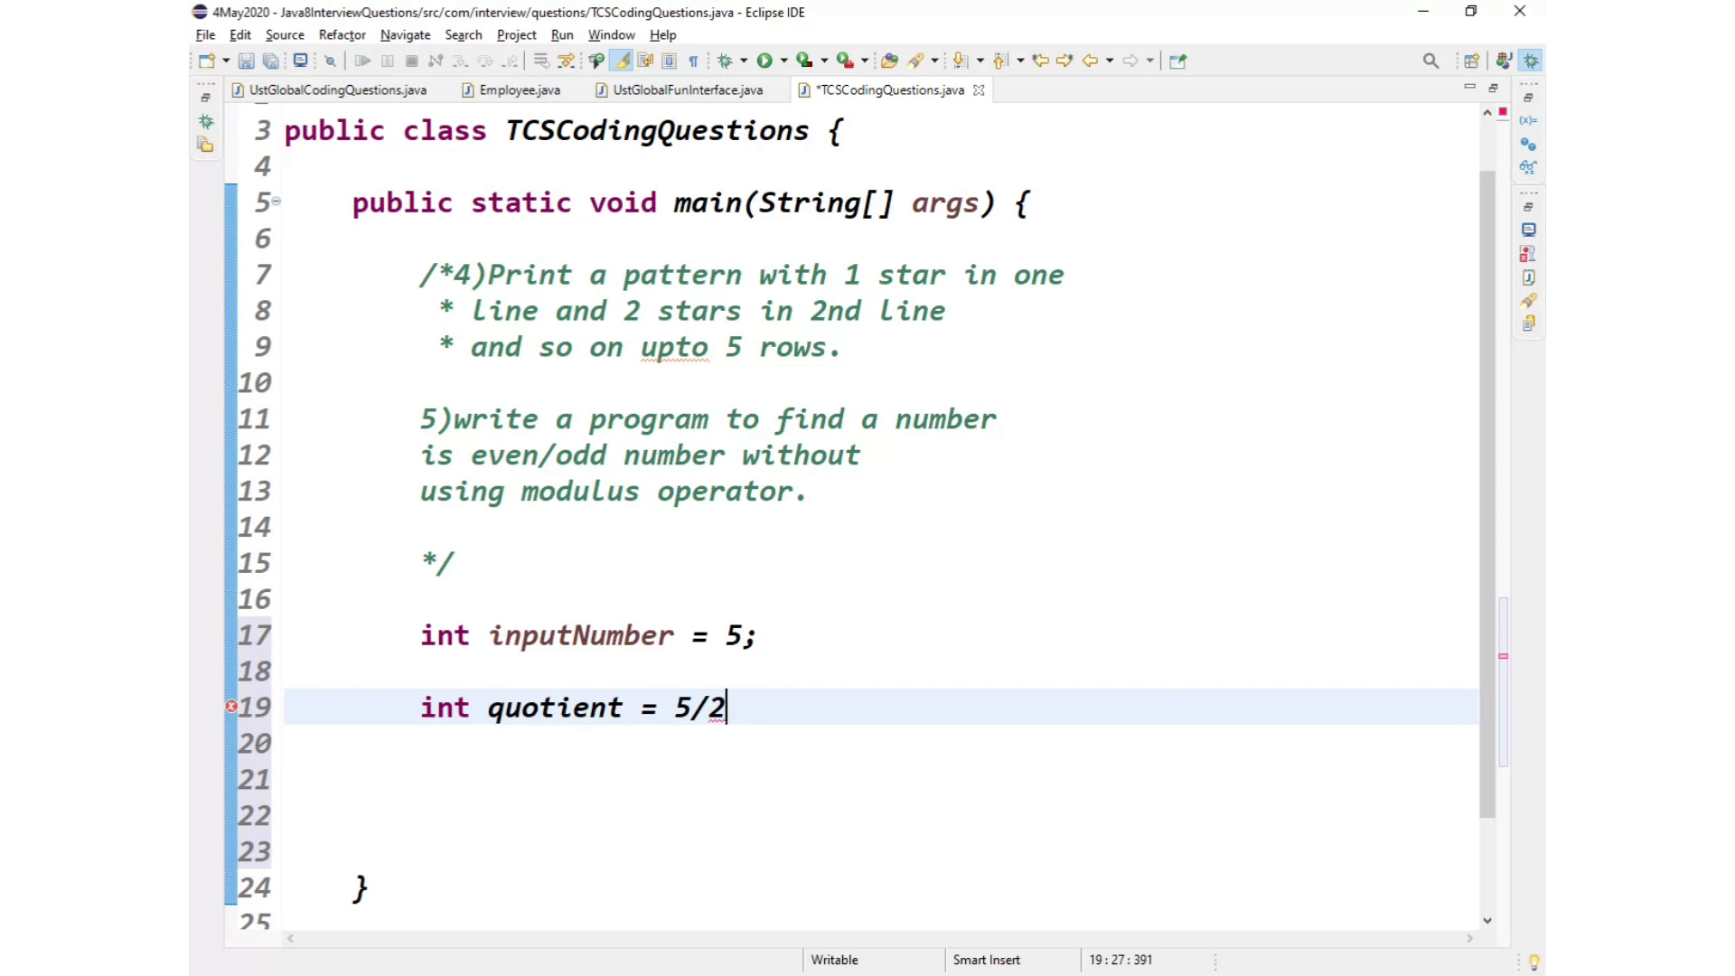
text(;)
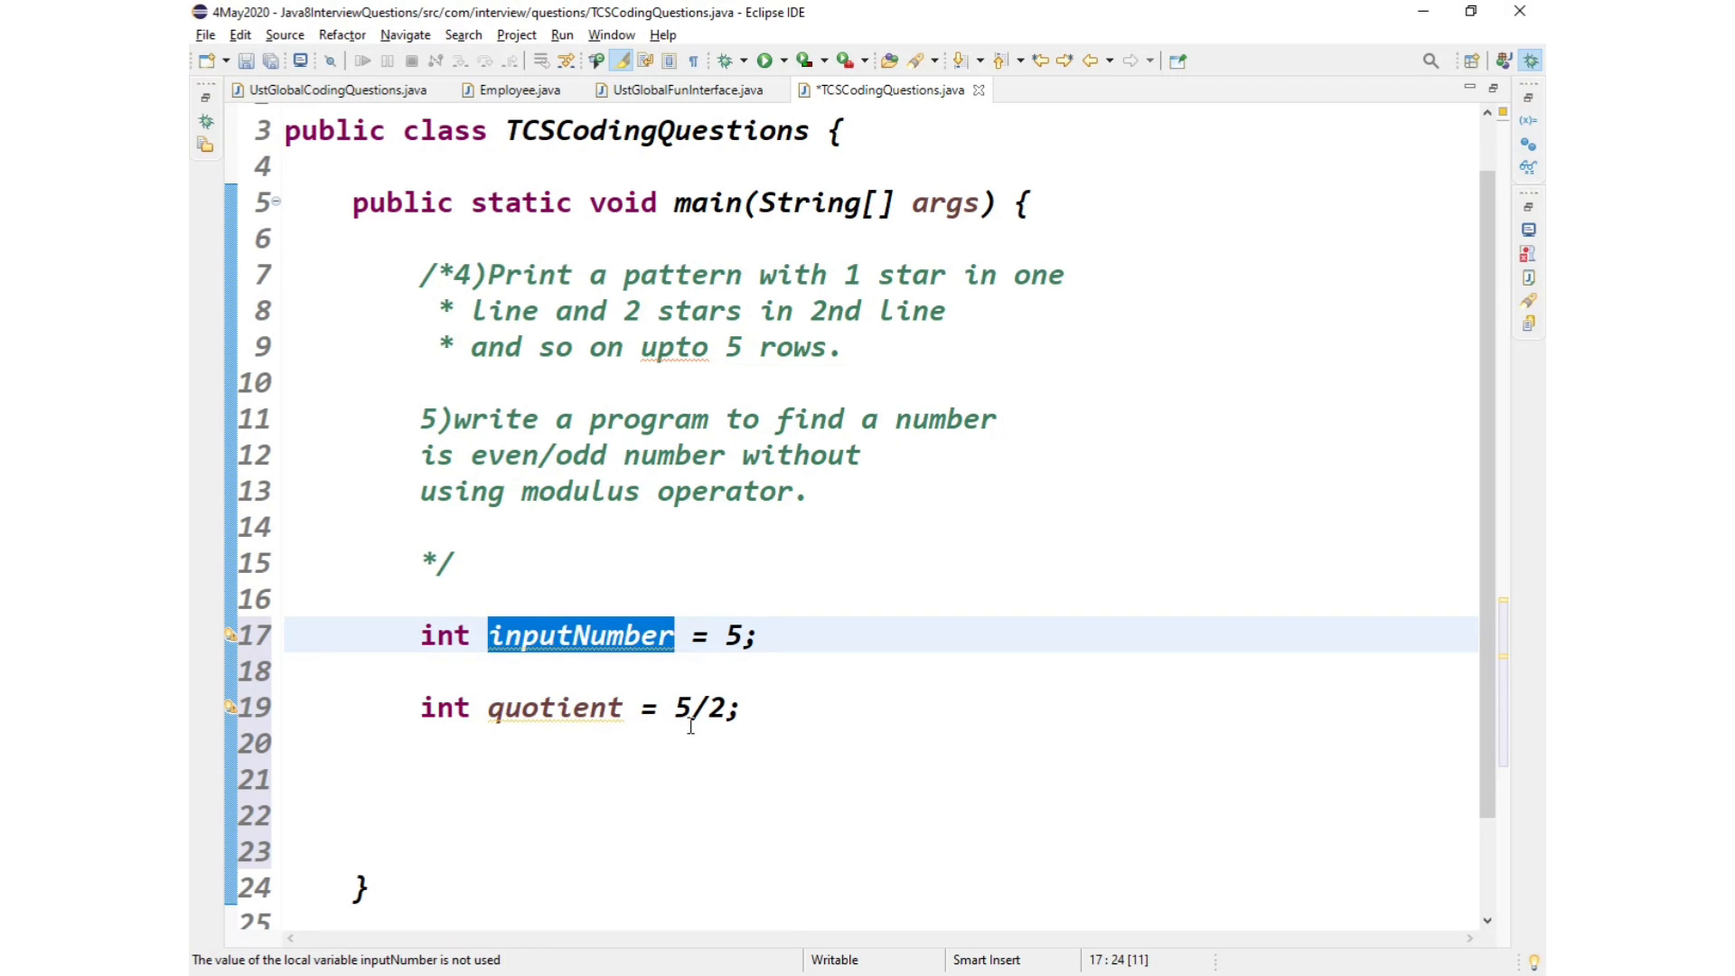
text(inputNumber)
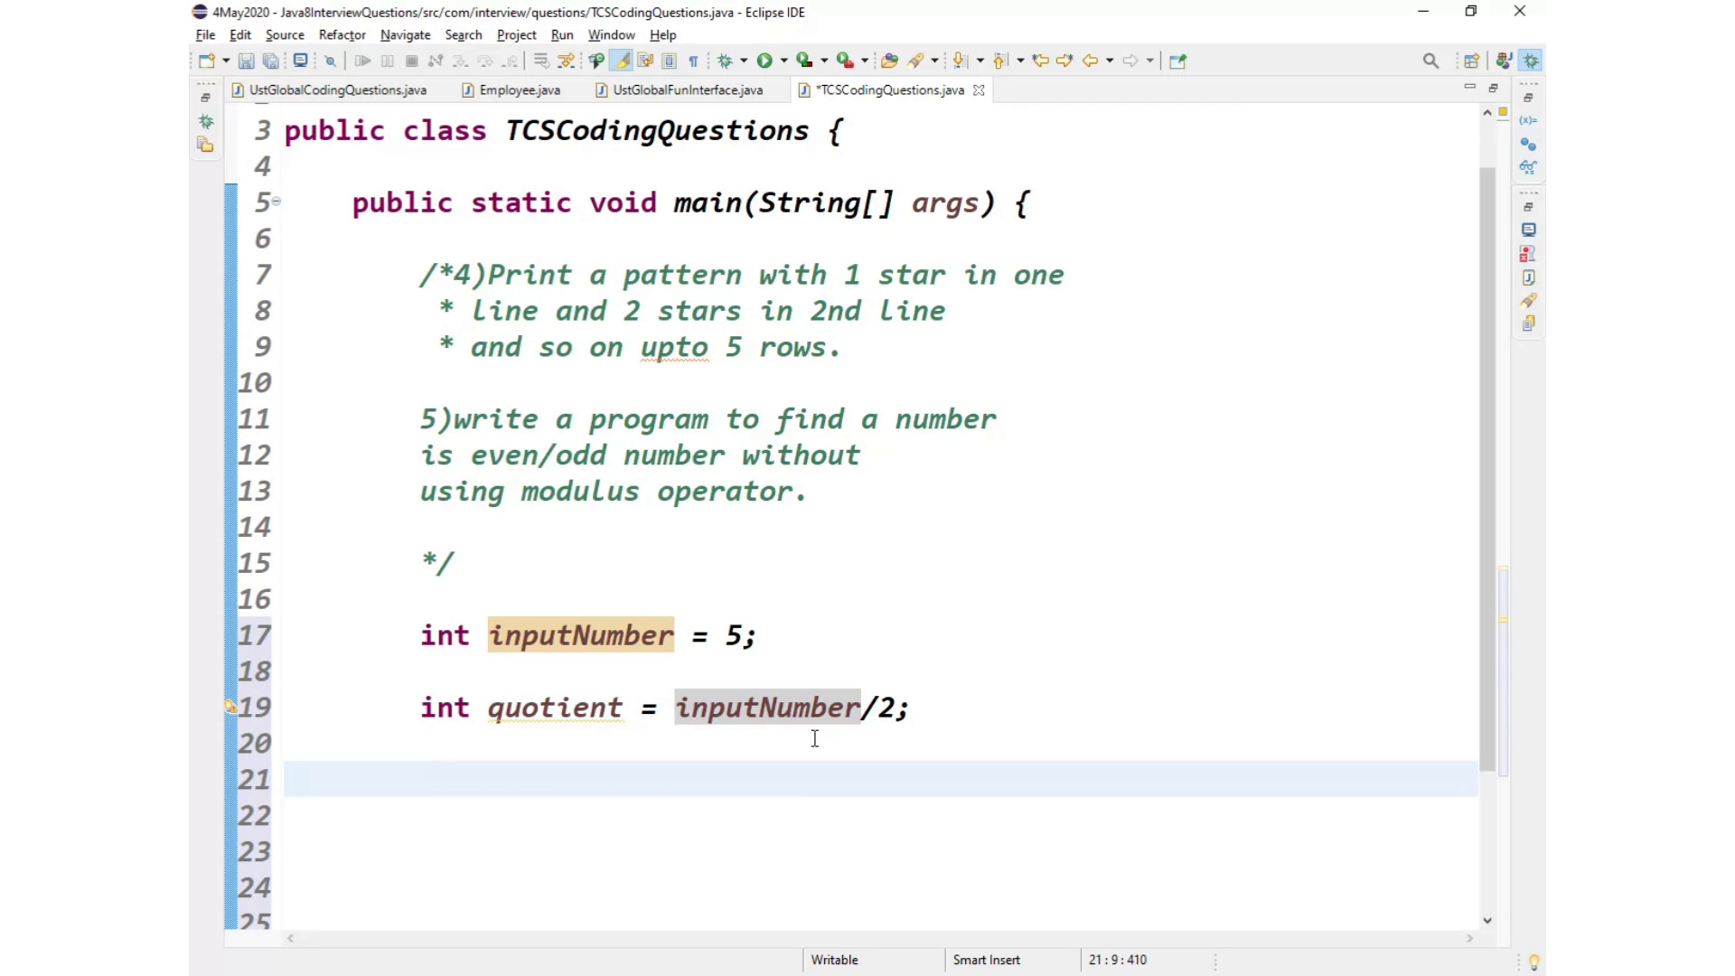
text(if()
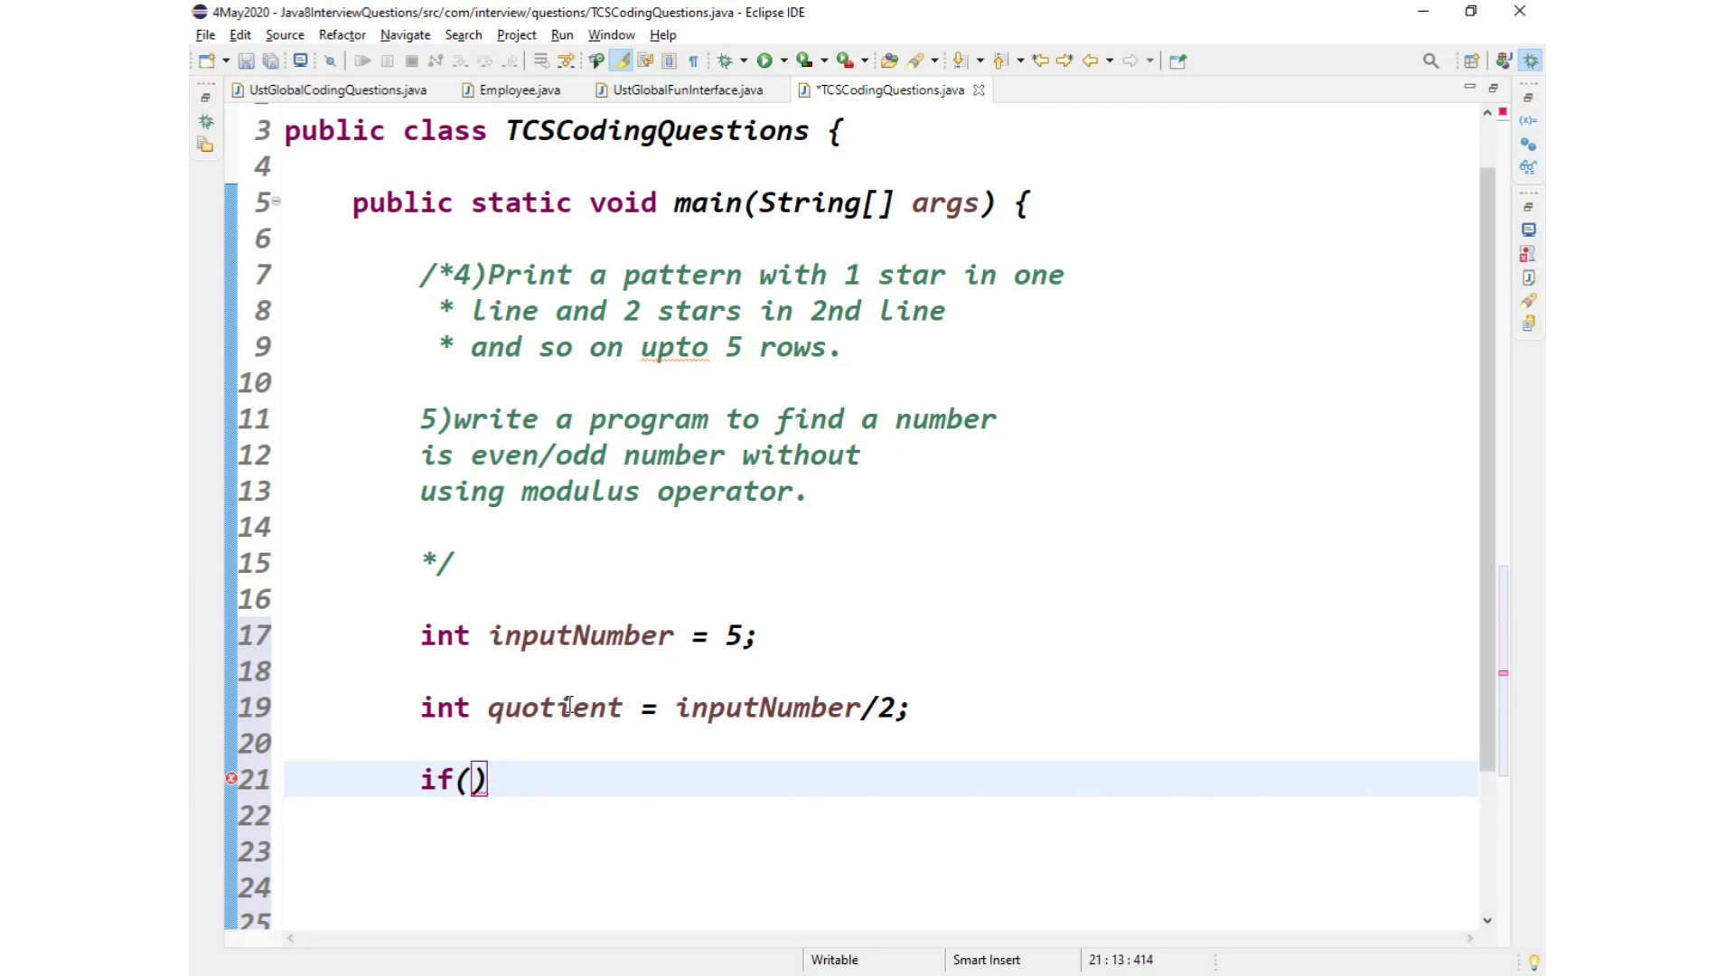
Step: Write the condition quotient*2 == inputNumber, printing "Even Number" when true
double_click(557, 707)
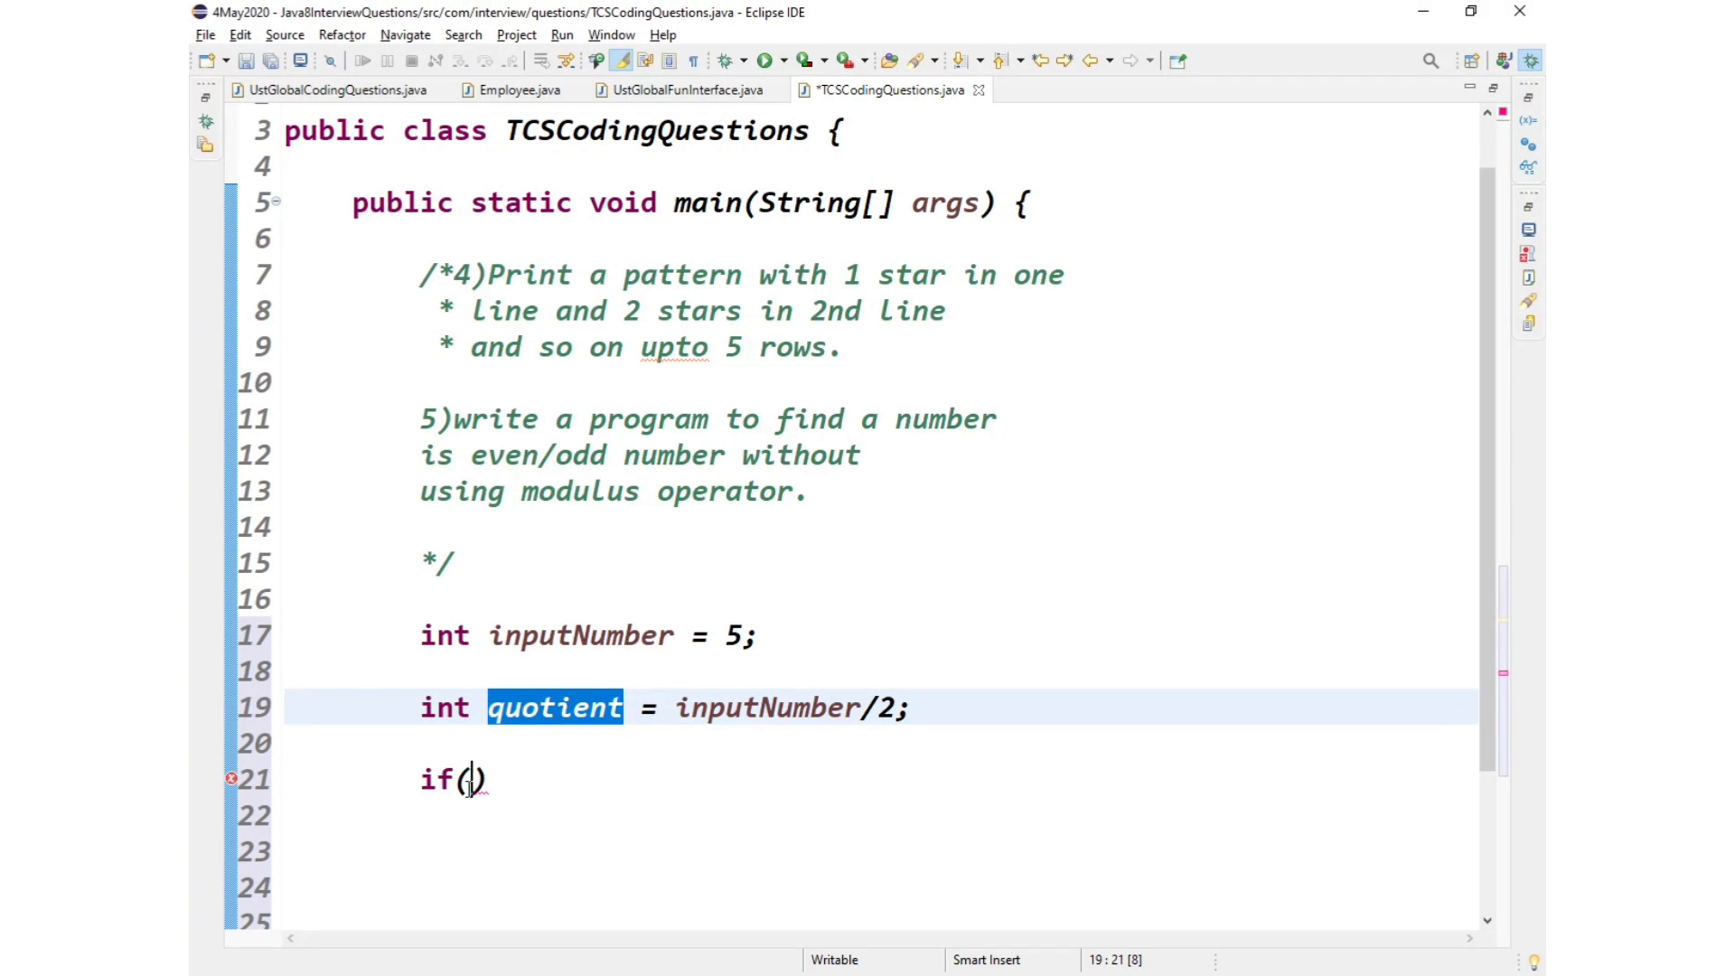
text(quotient*)
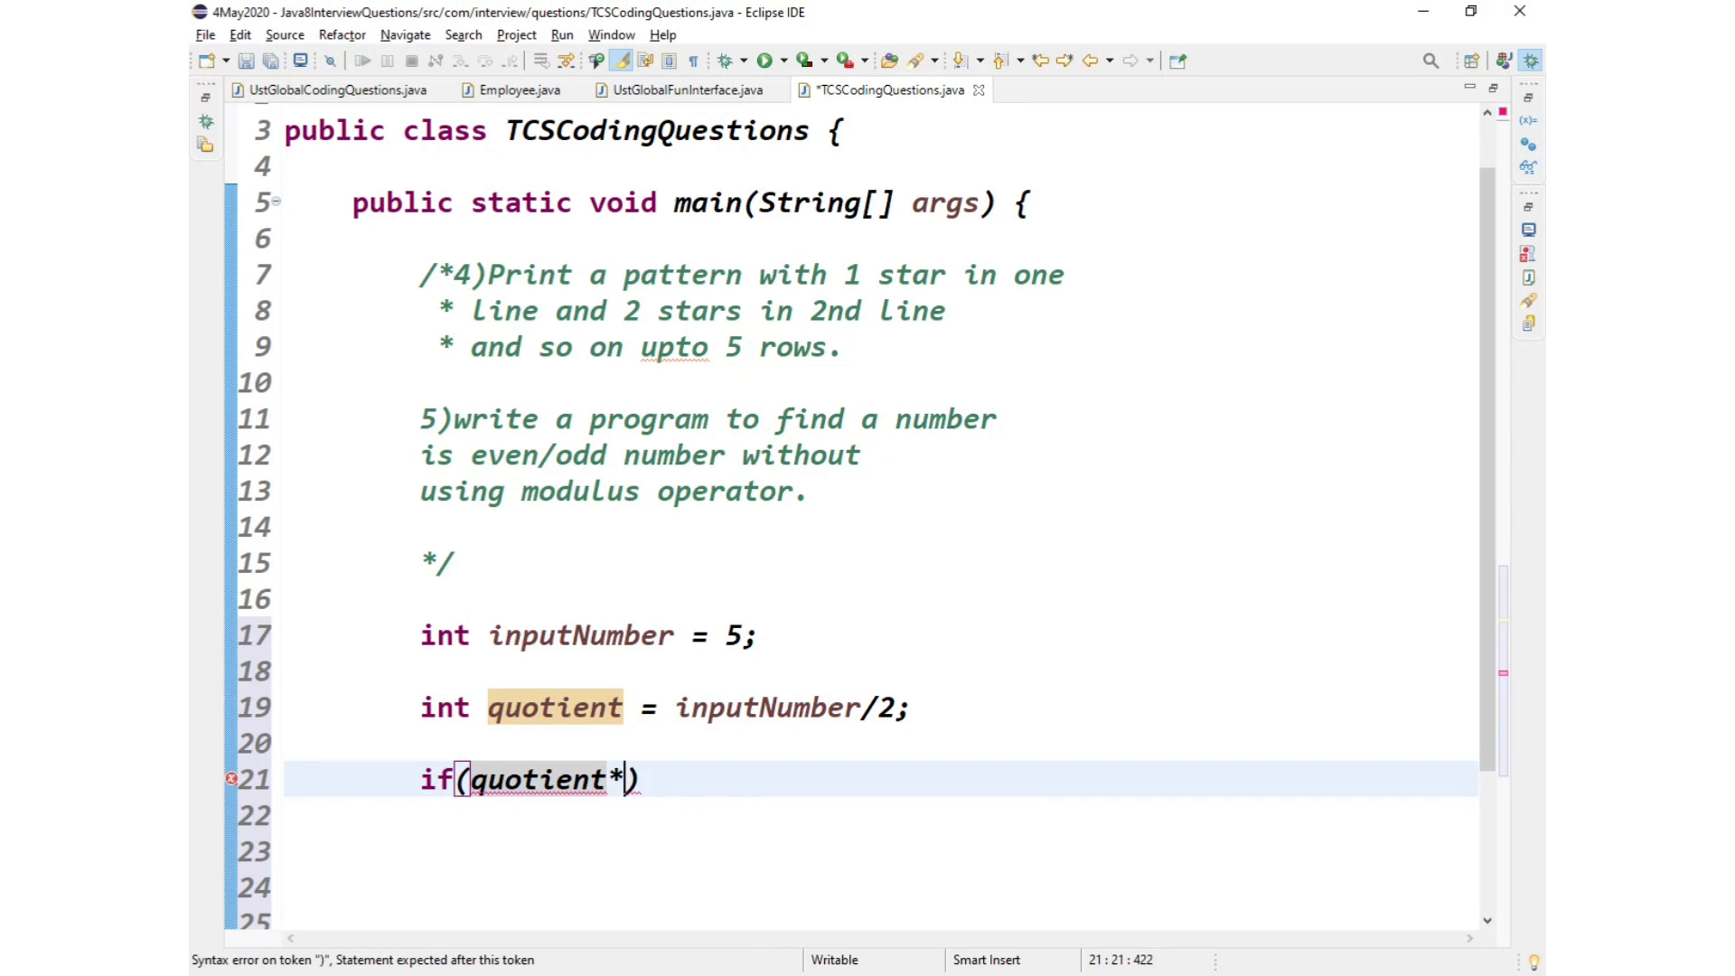
text(2 ==)
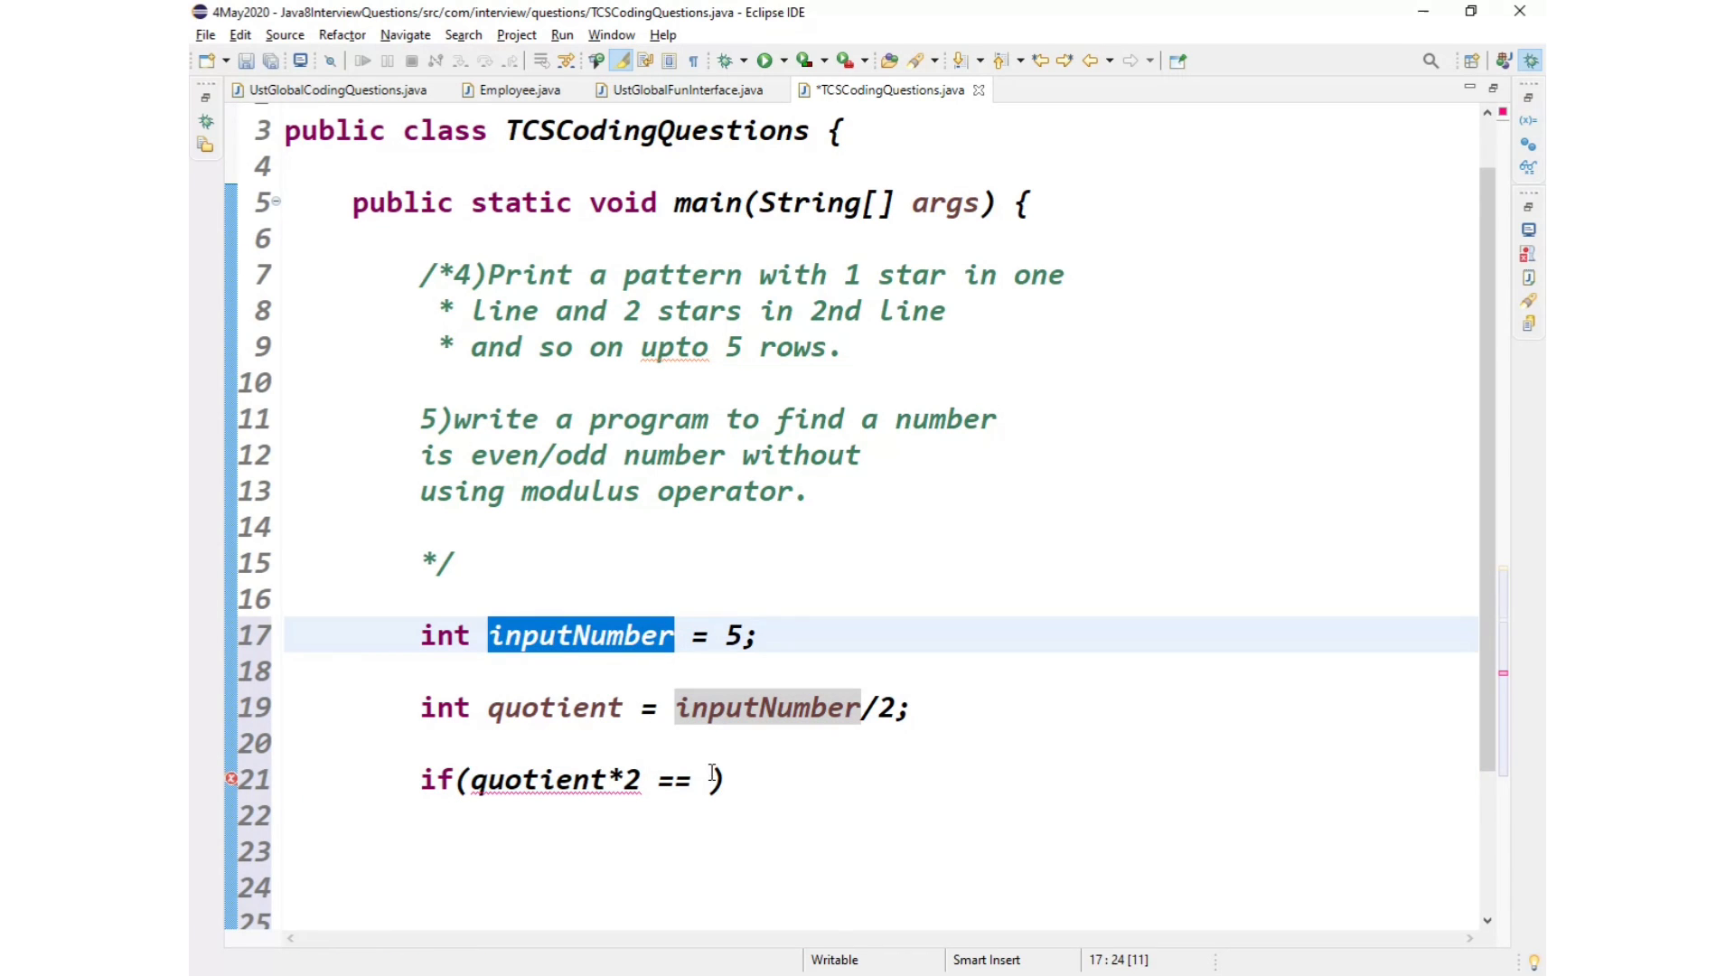
text(inputNumber))
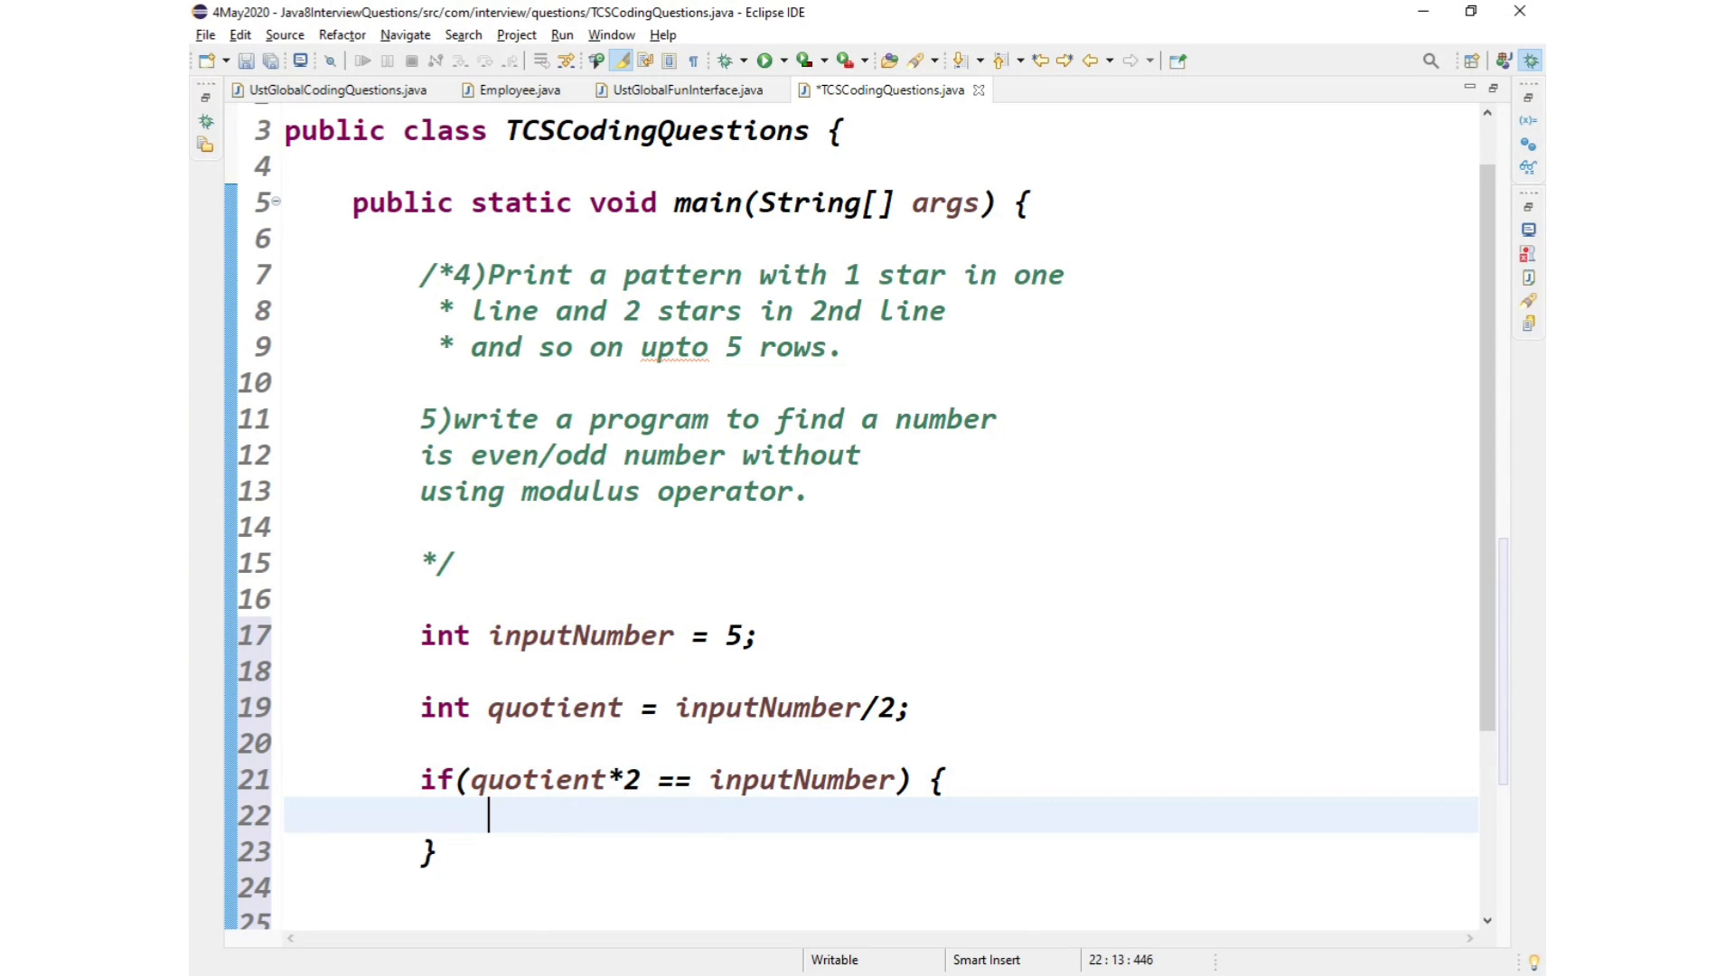
text(sysout)
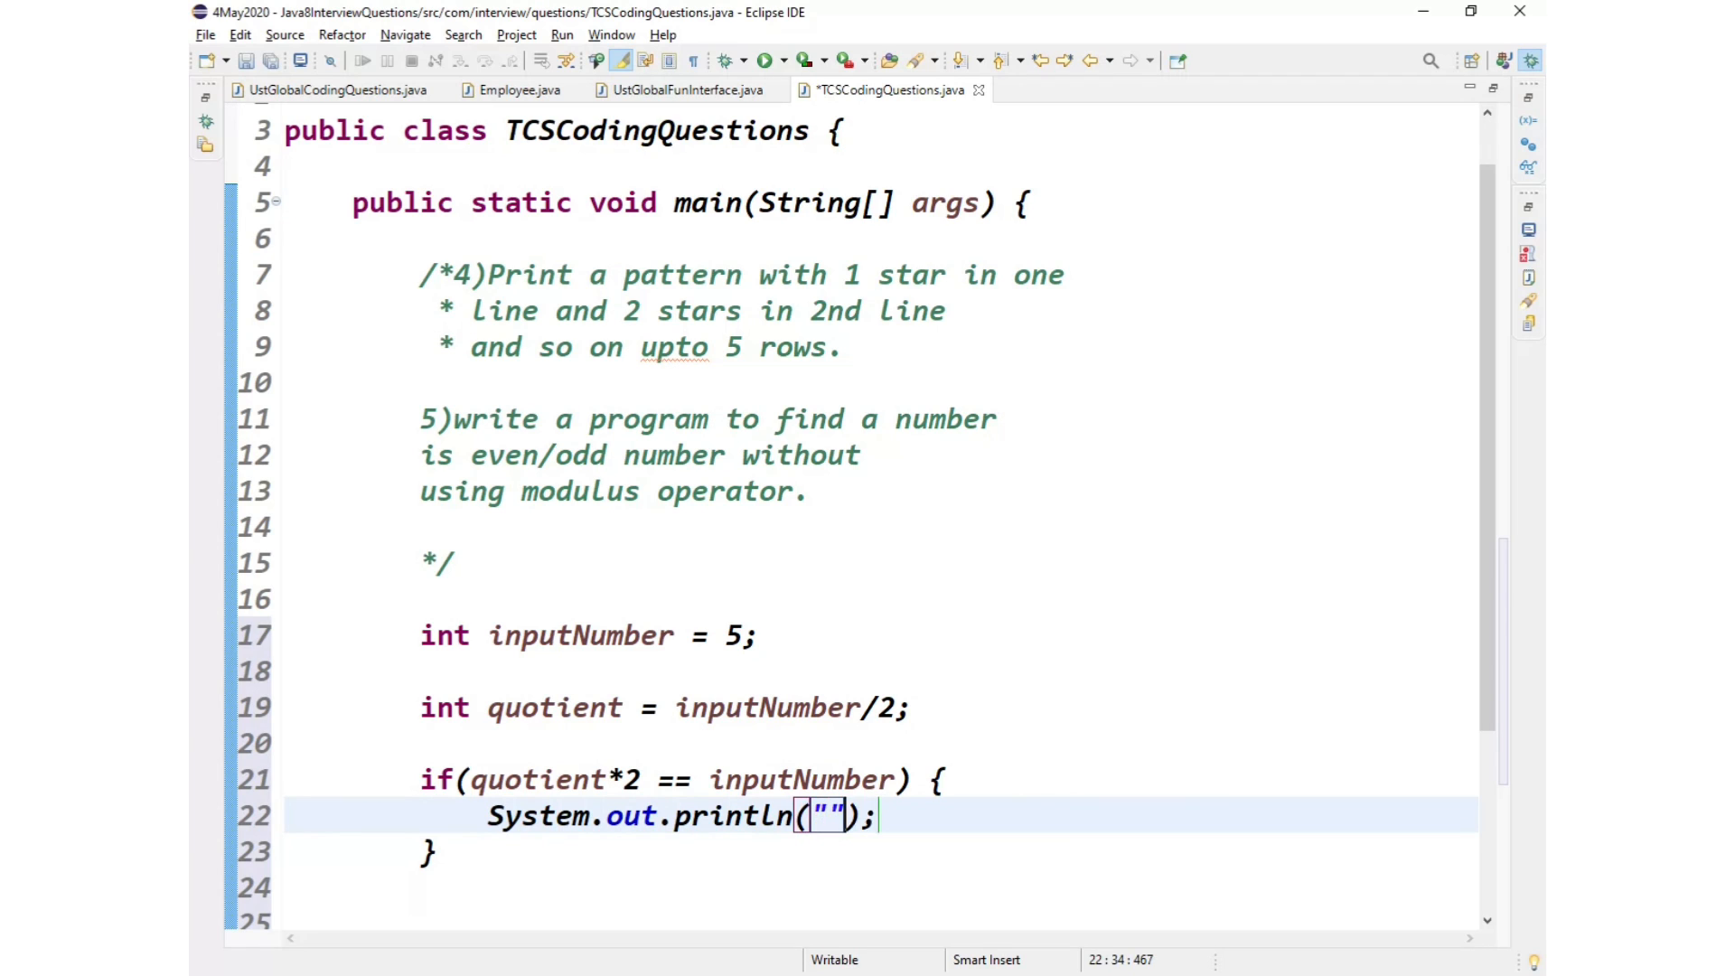
text(Eveb)
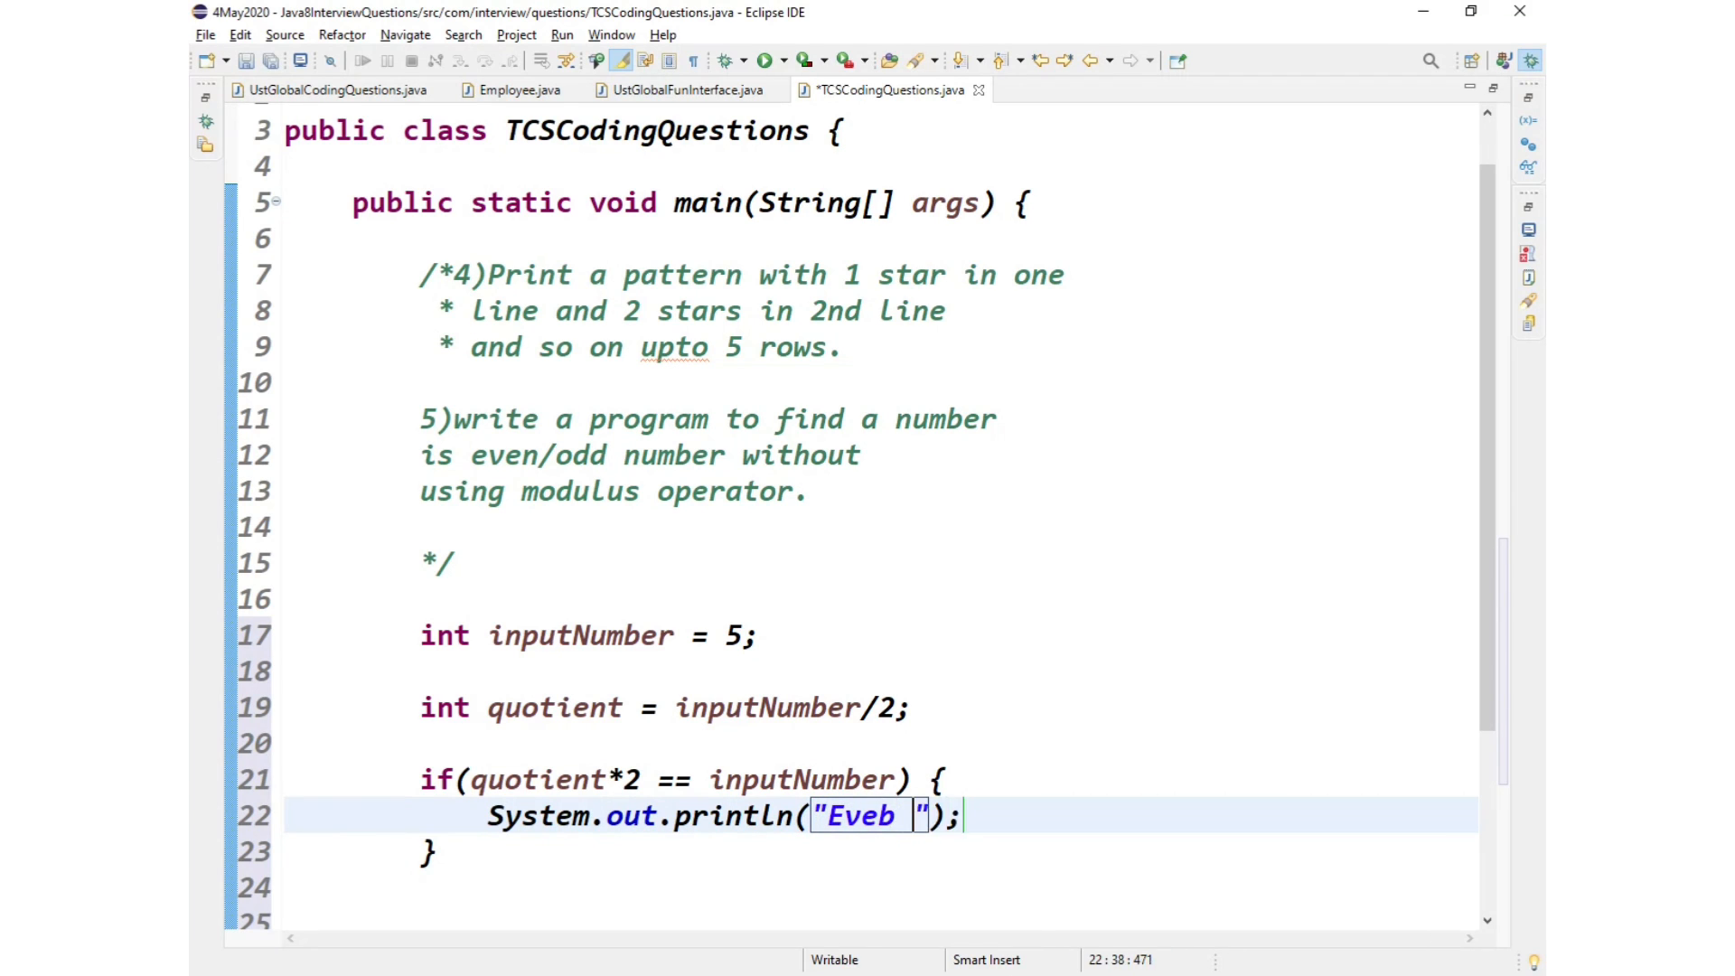
text(Even Nume)
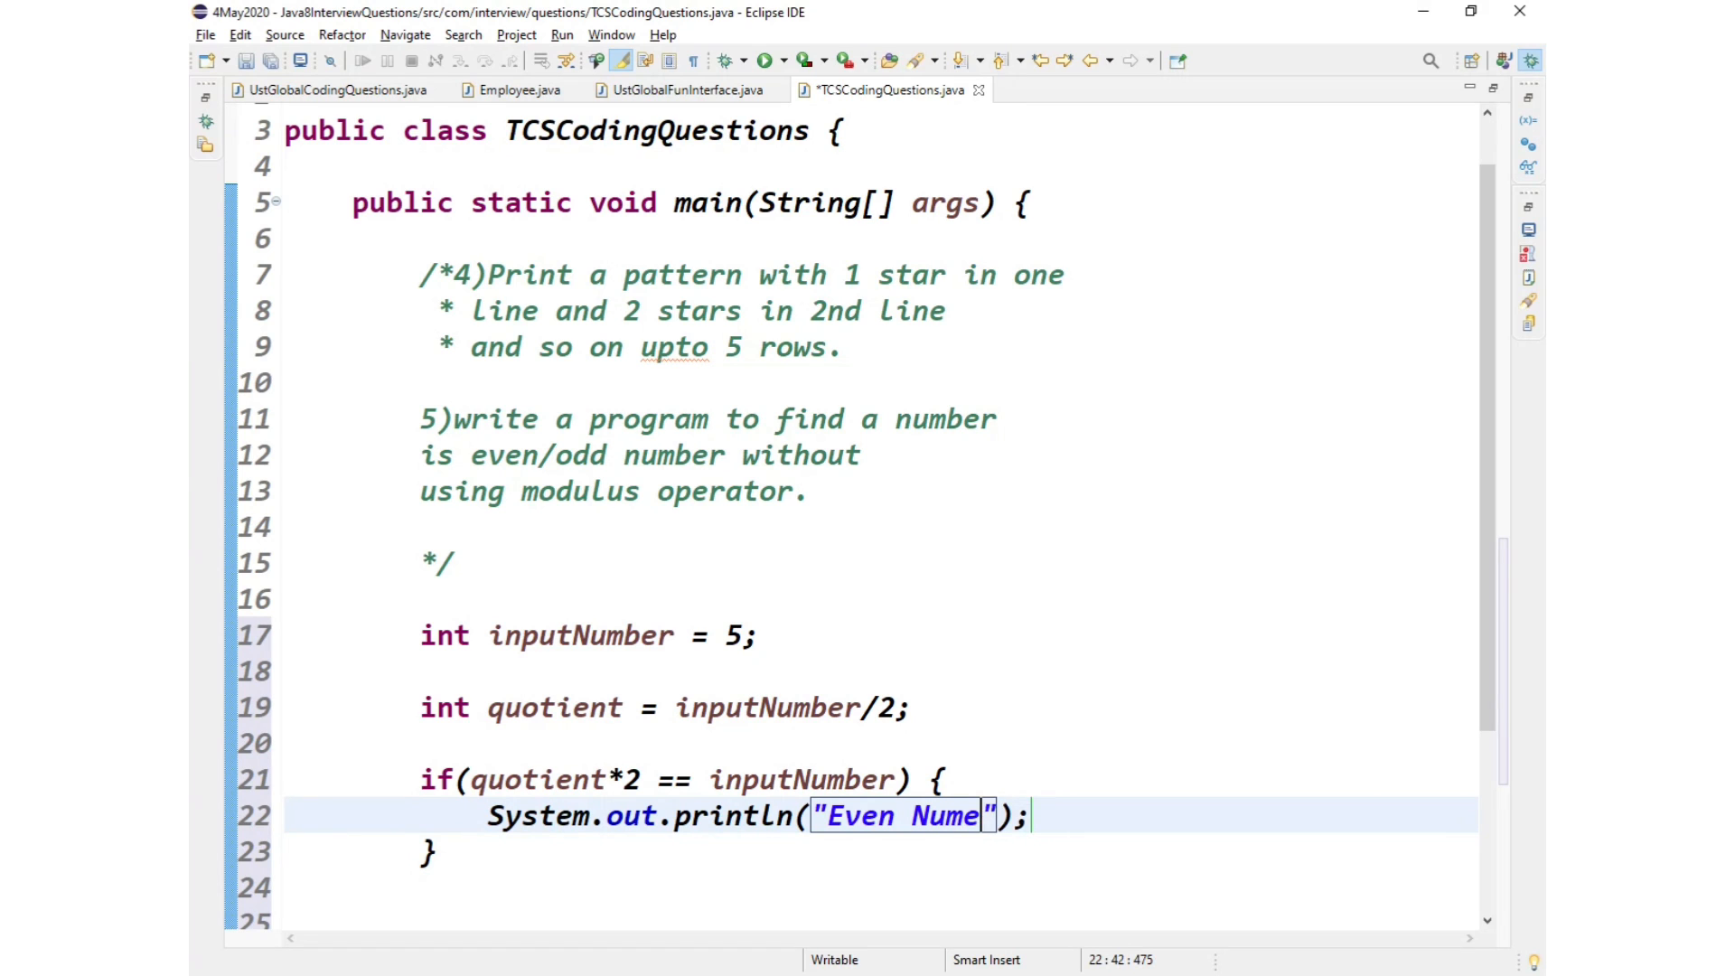
text(r)
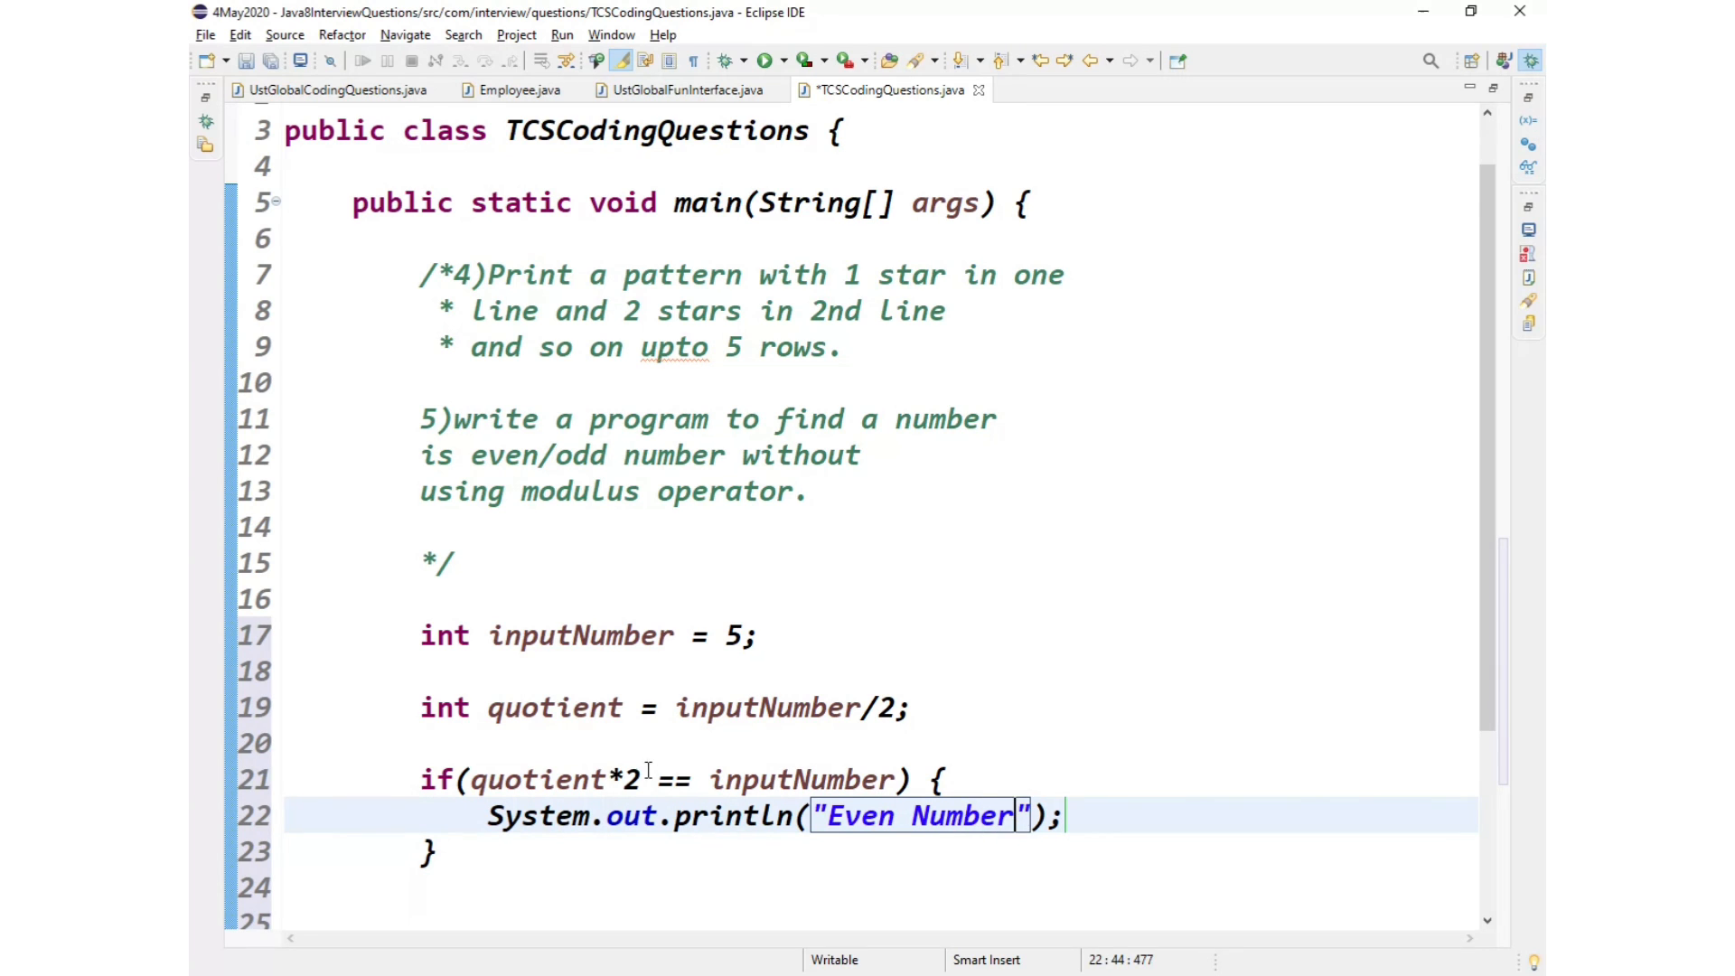
Step: Add an else block that prints "Odd Number" via sysout
text(els)
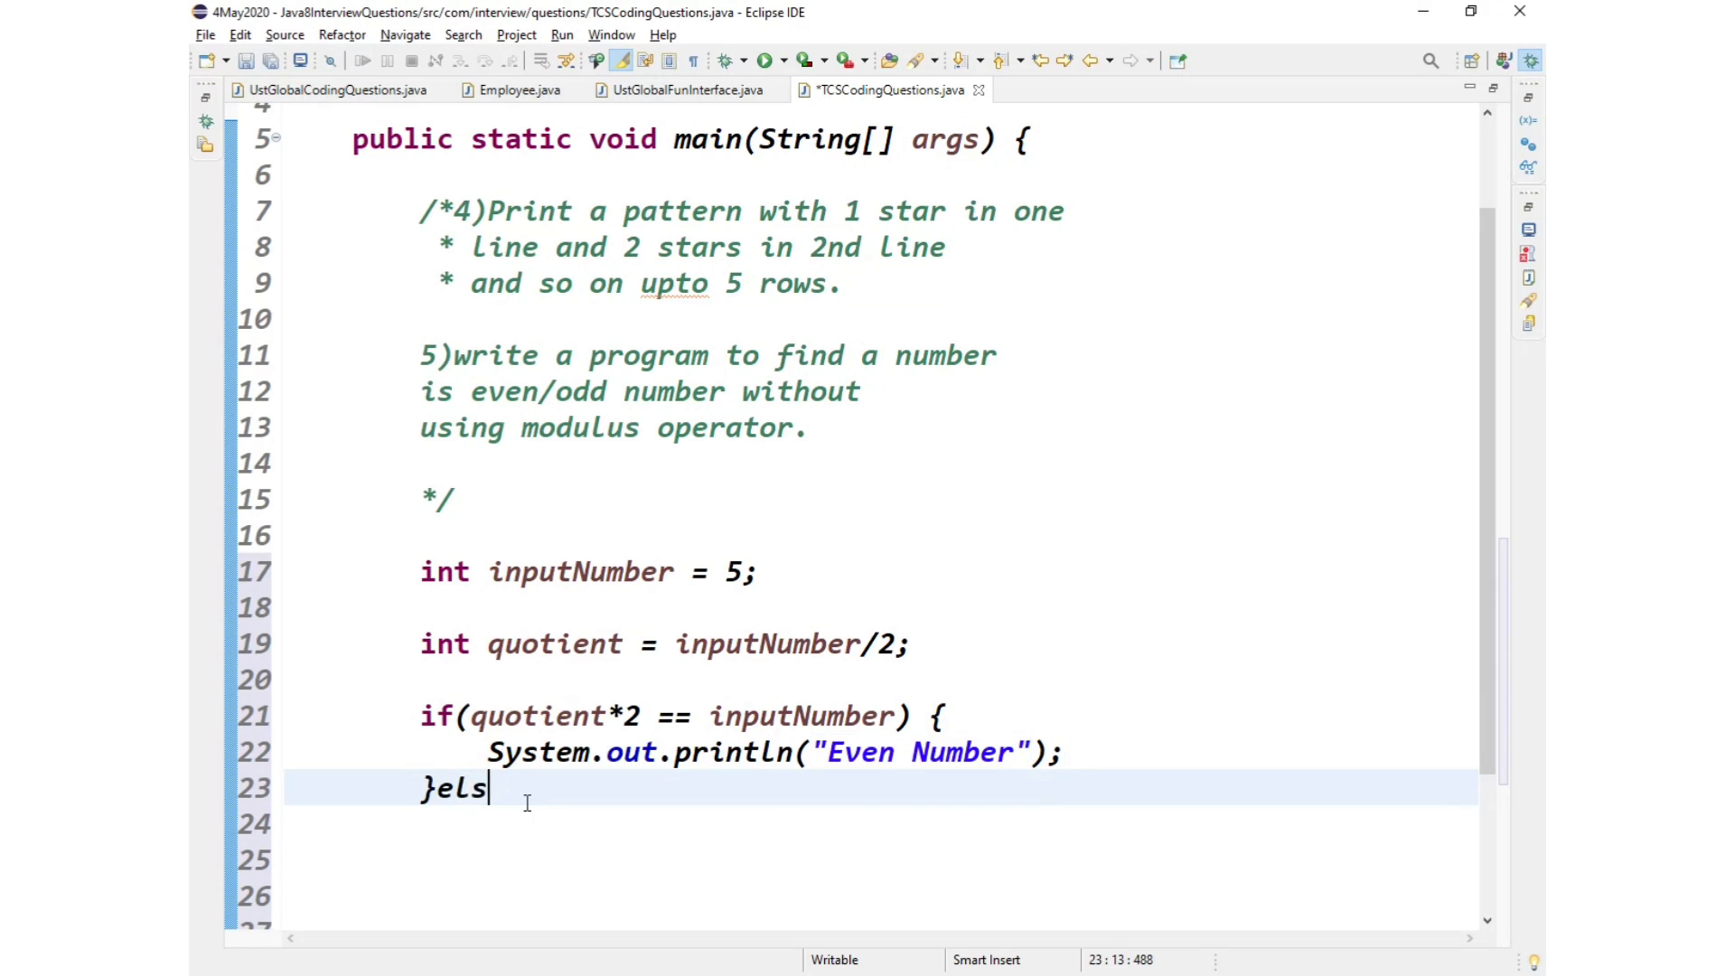
text(e {)
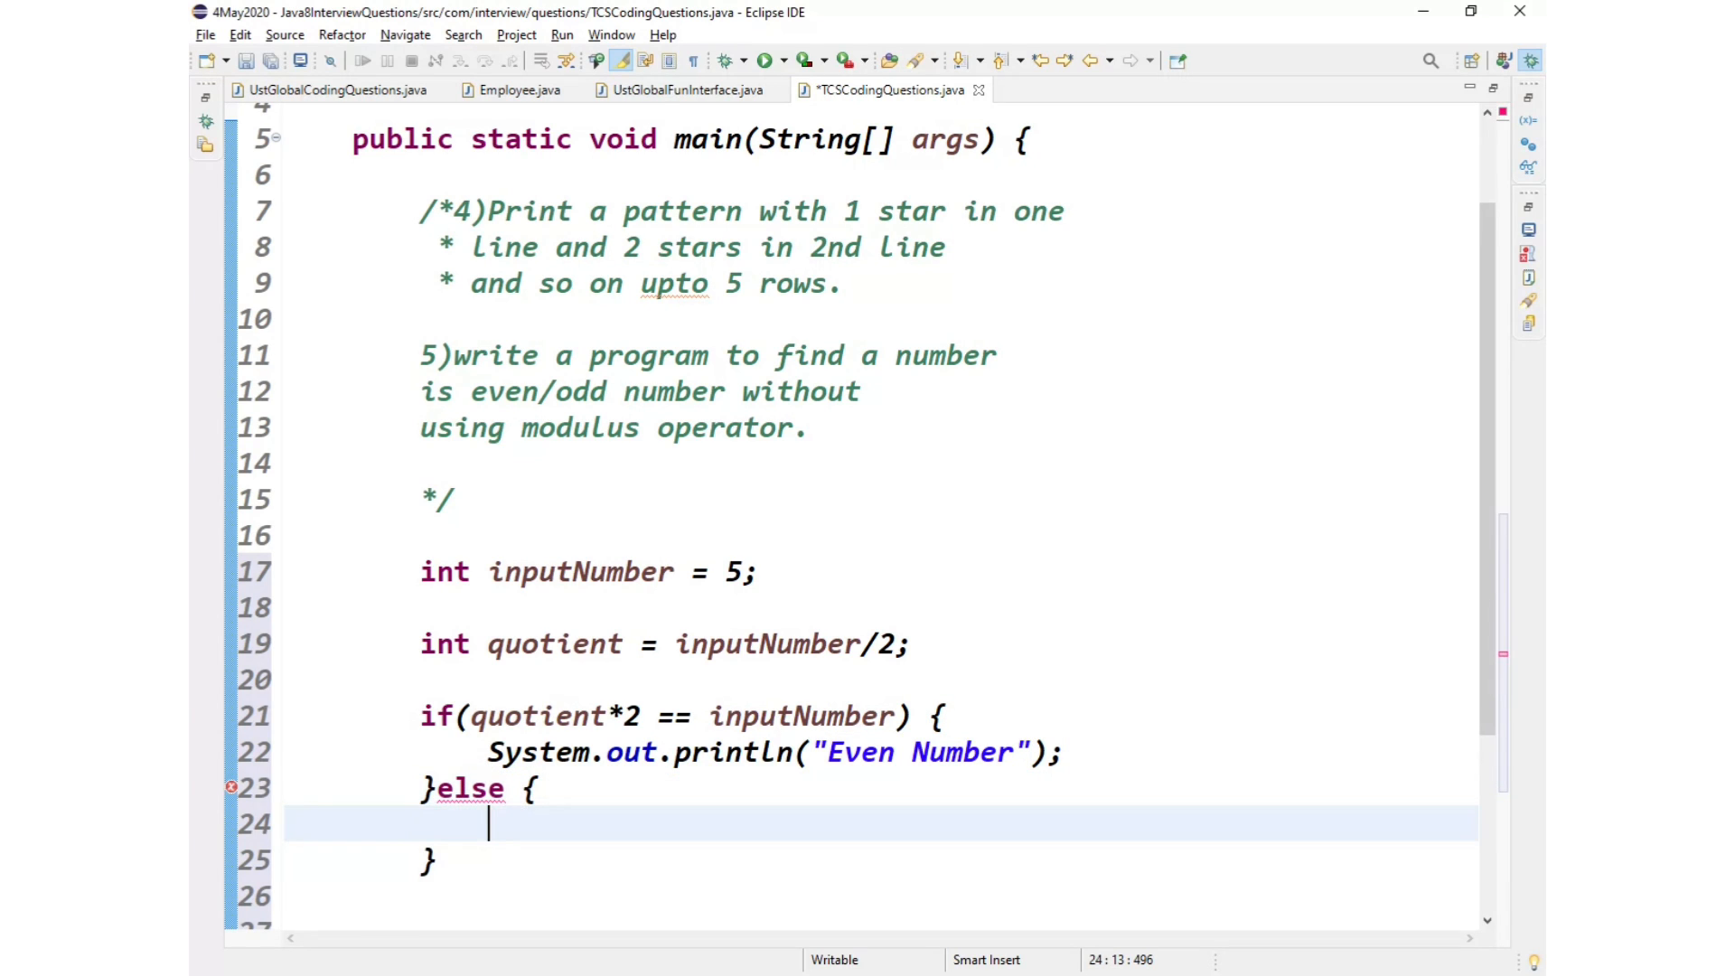
text(sysout)
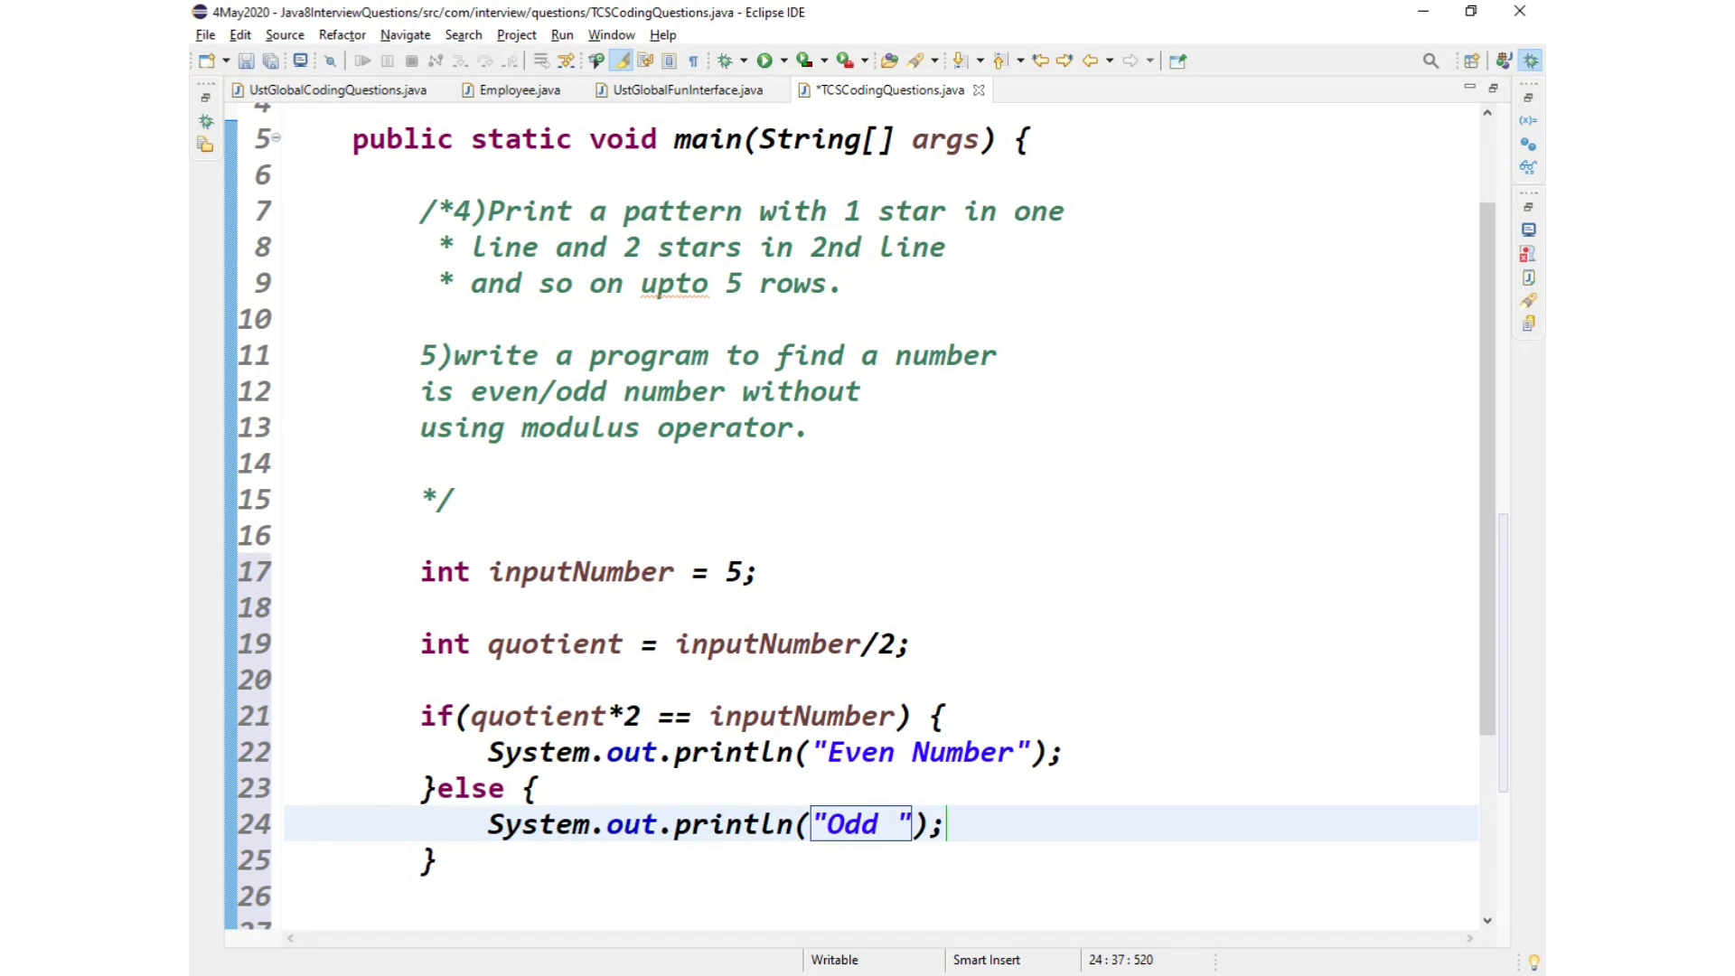
text(Number)
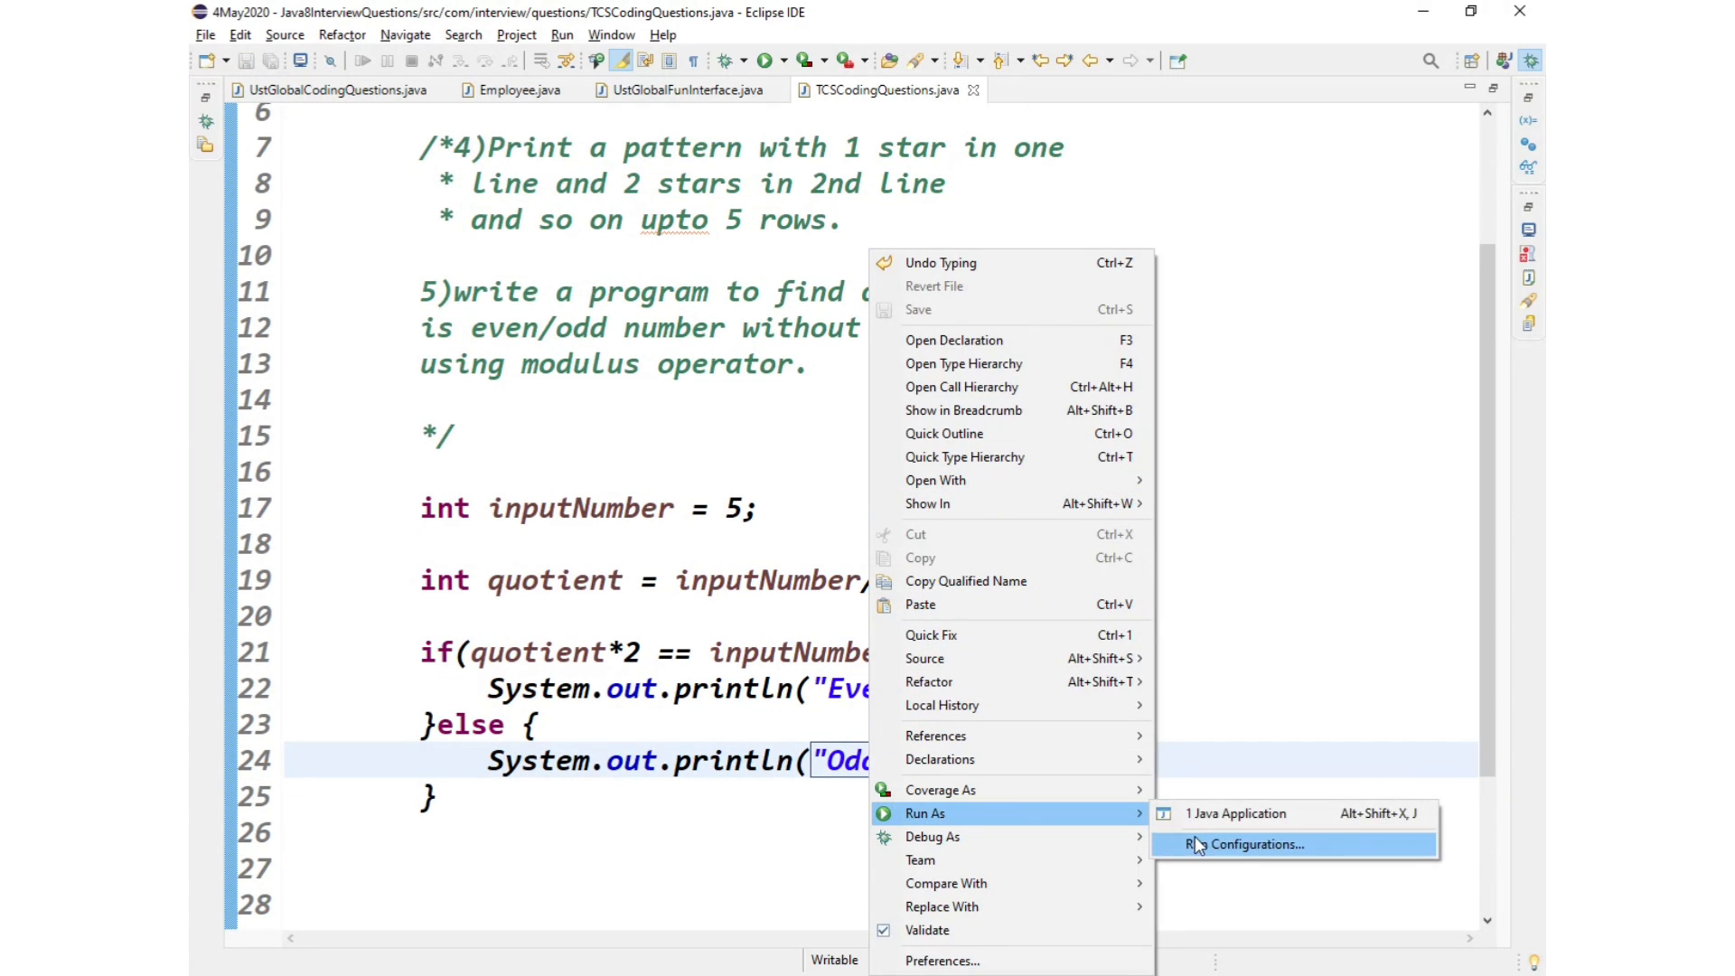
Step: Run the class as a Java Application, then replace inputNumber's value 5 with 6
click(1236, 814)
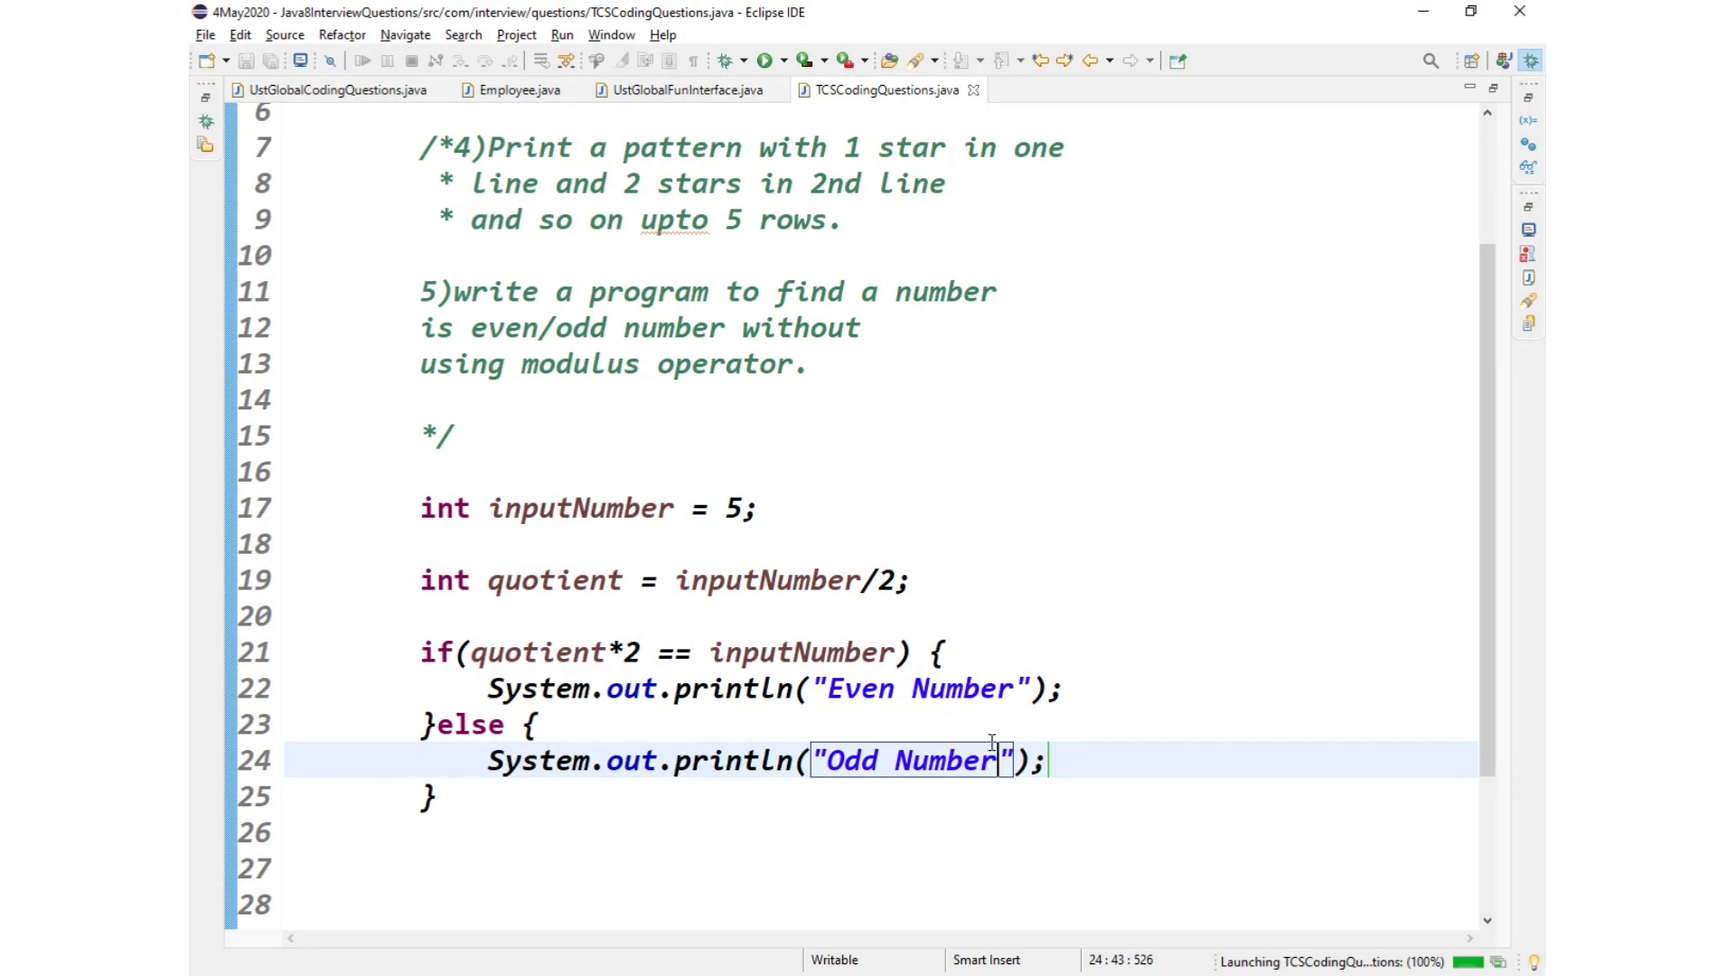
click(767, 61)
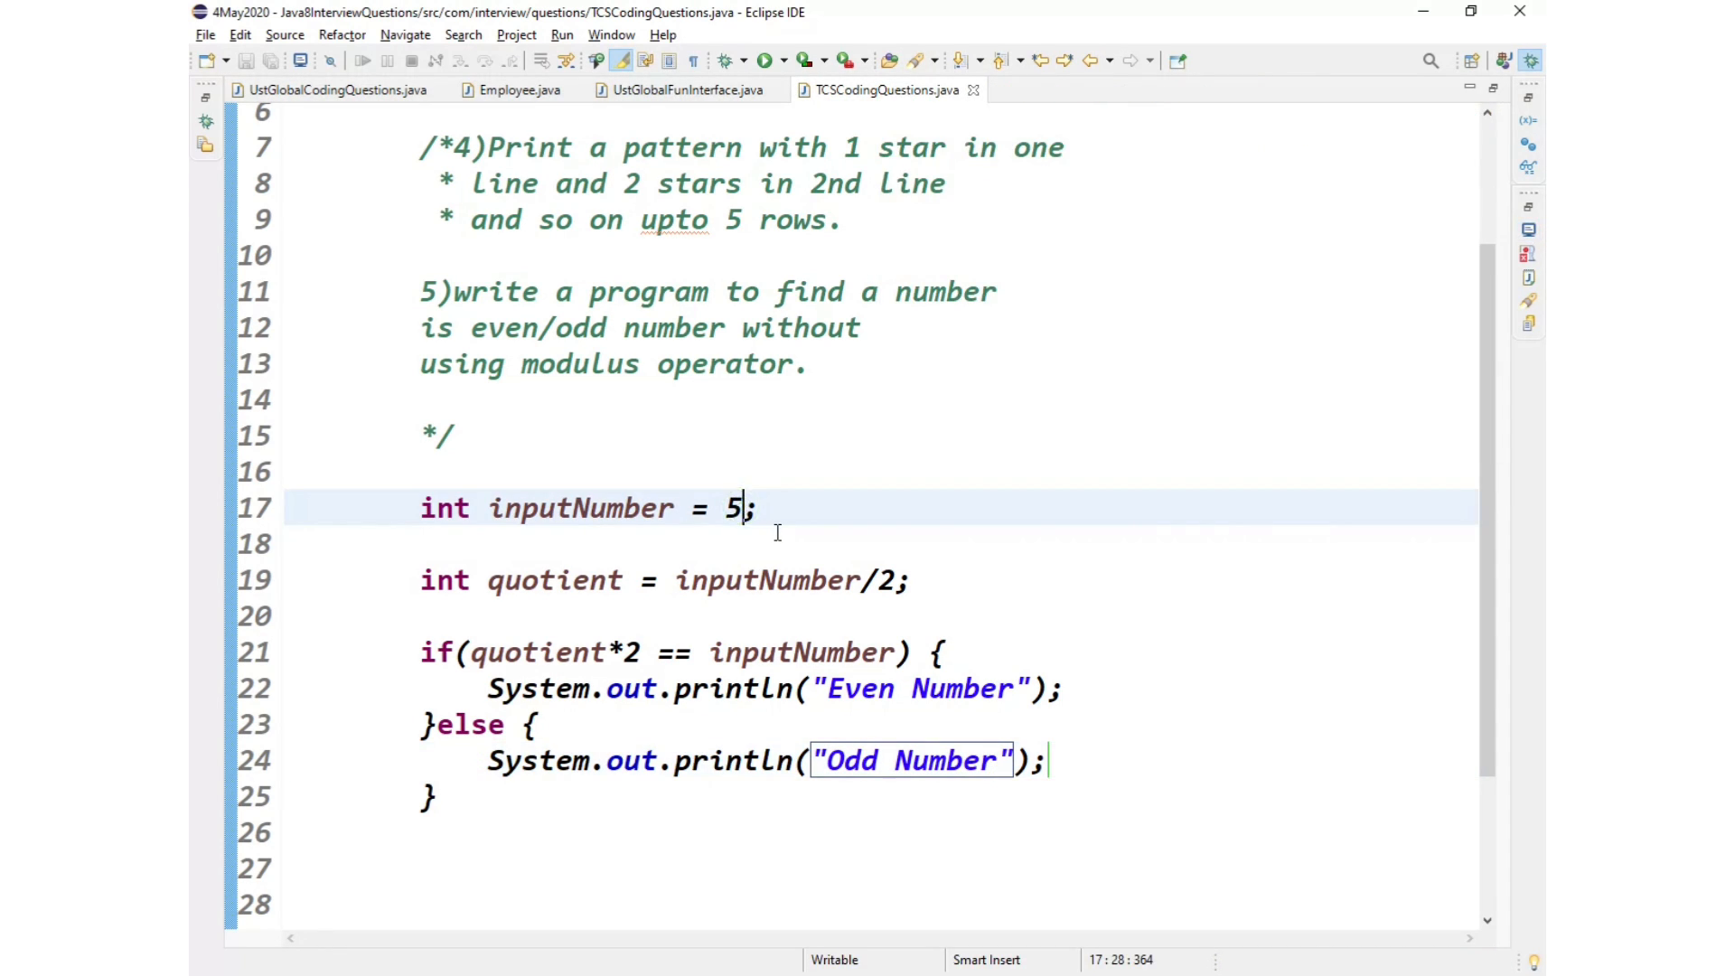
key(Backspace)
text(6)
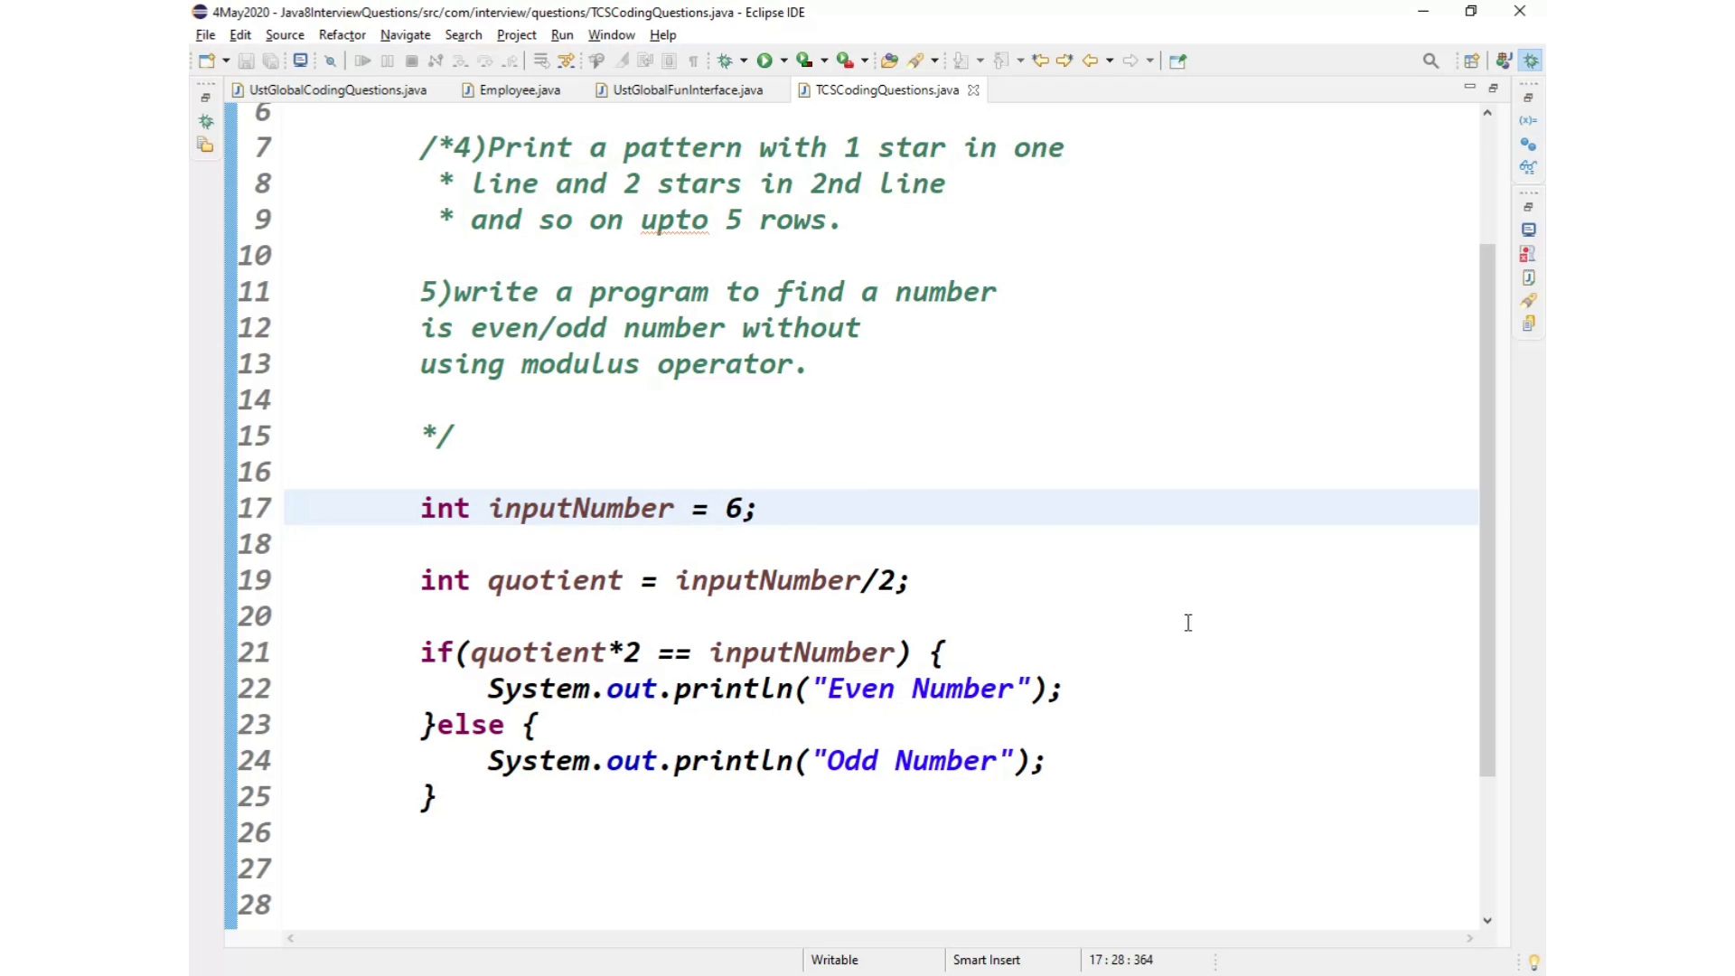
click(768, 59)
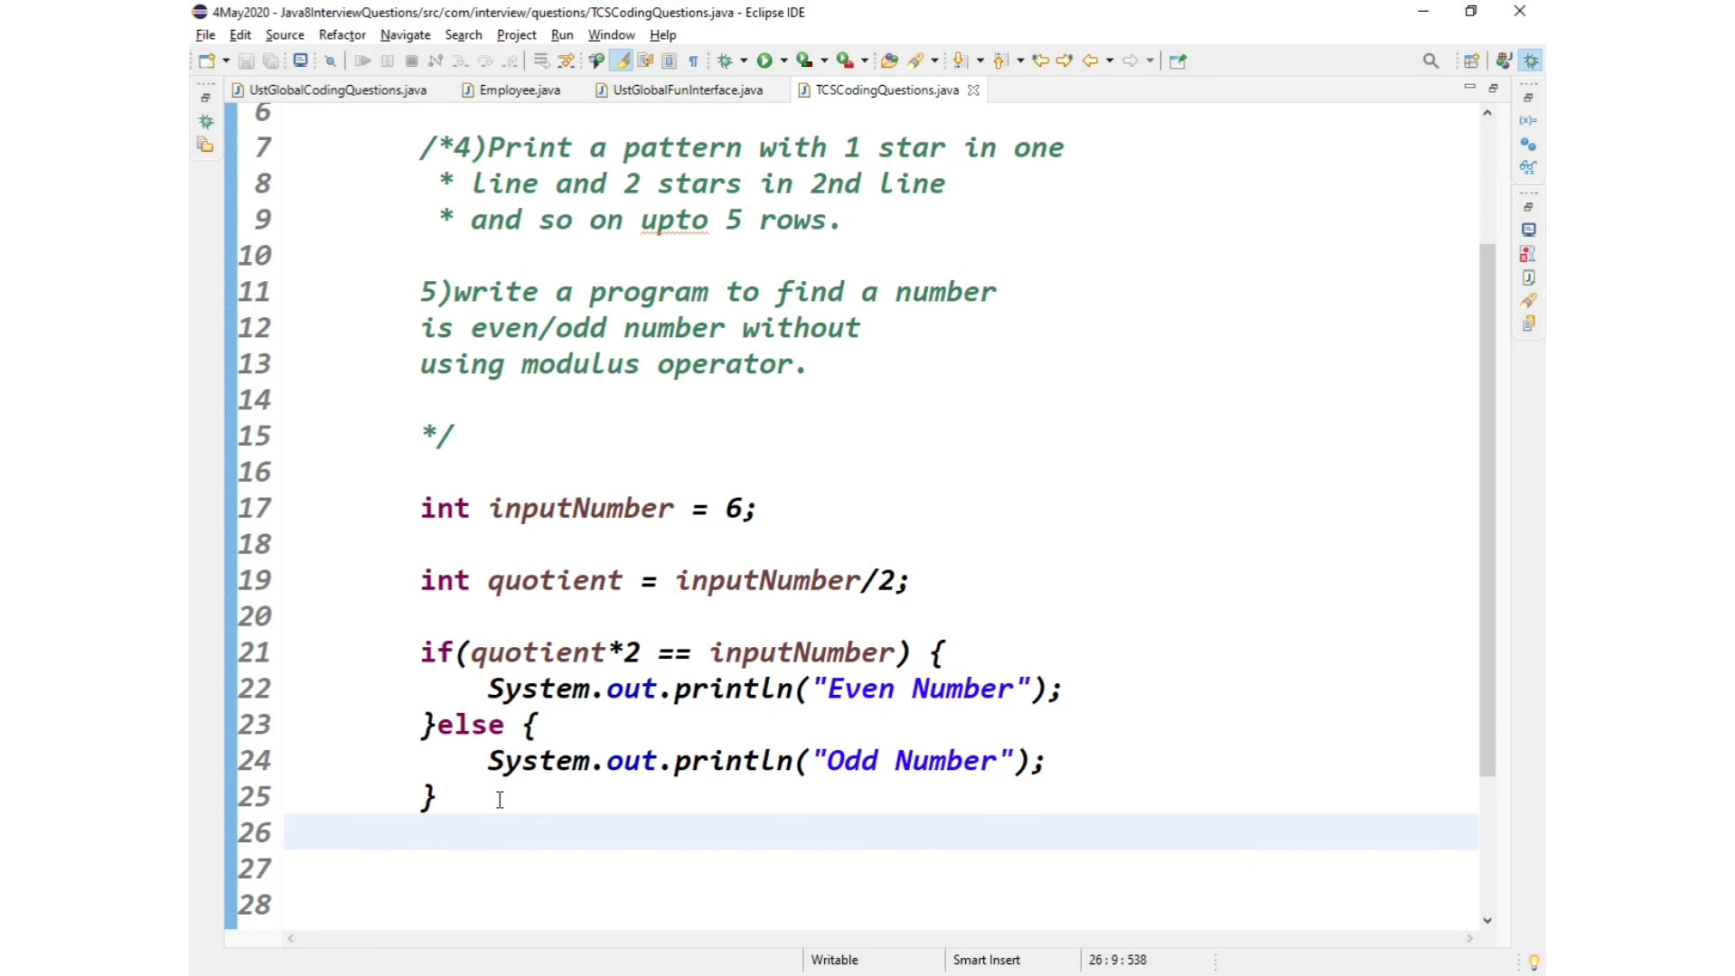
Step: Add the comment '// approach 2 usinmg bit operator' below the first check
text(//)
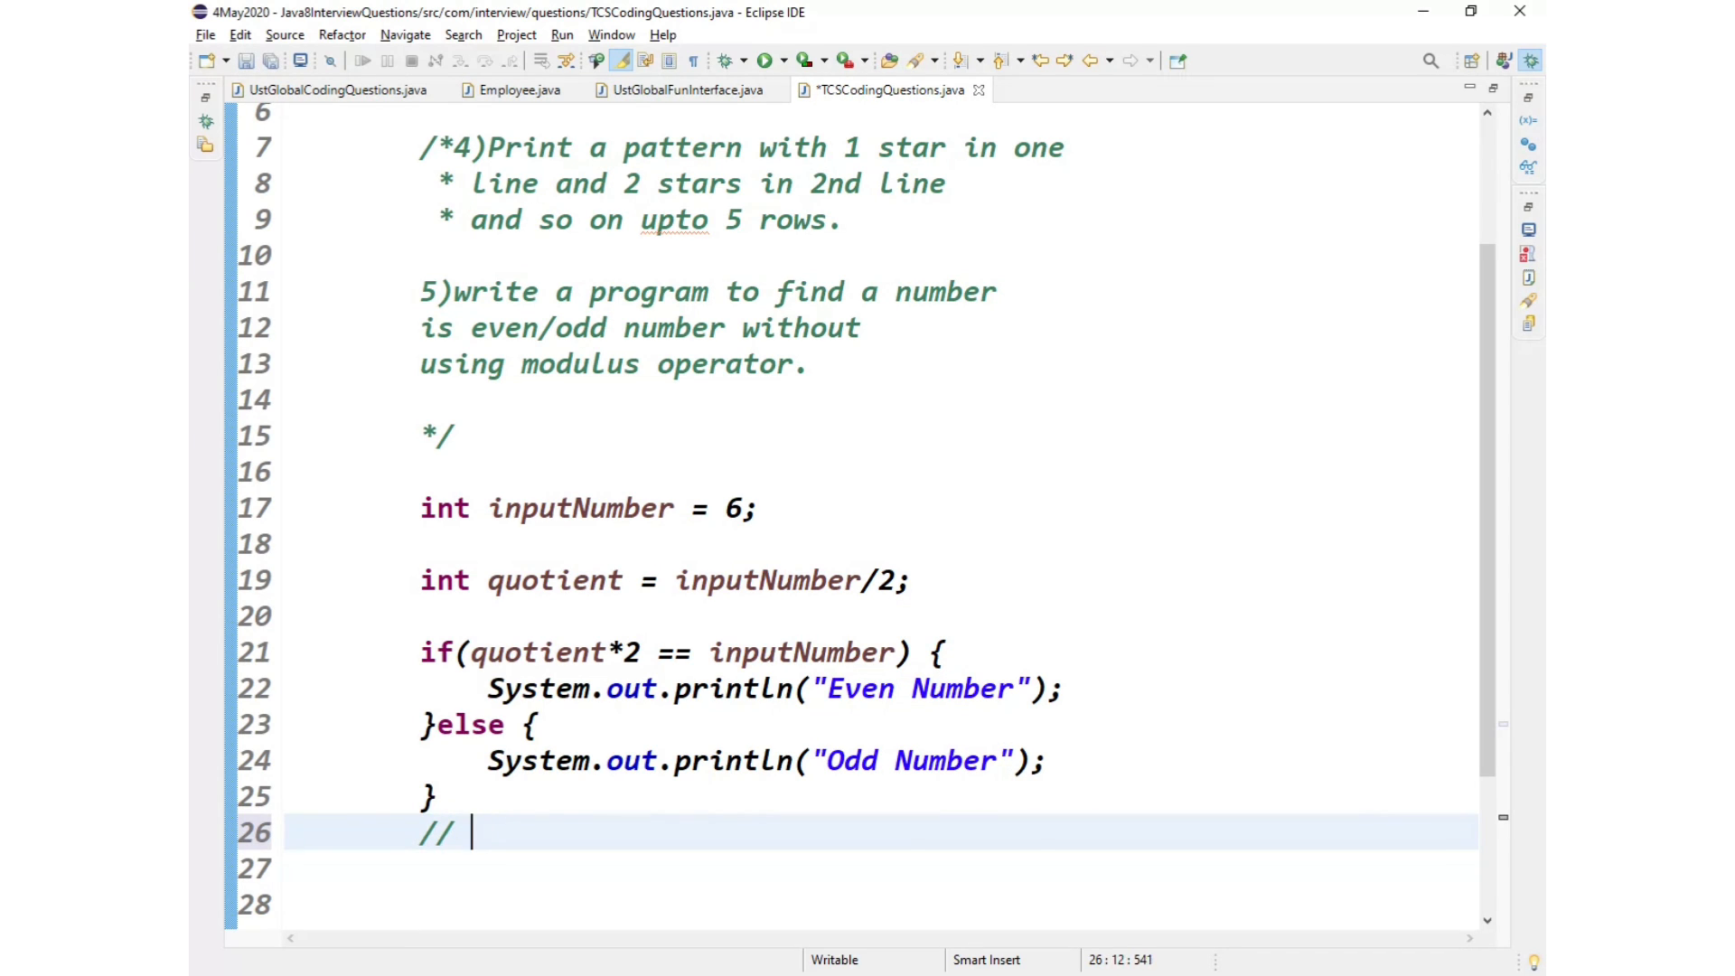
text(approach 2)
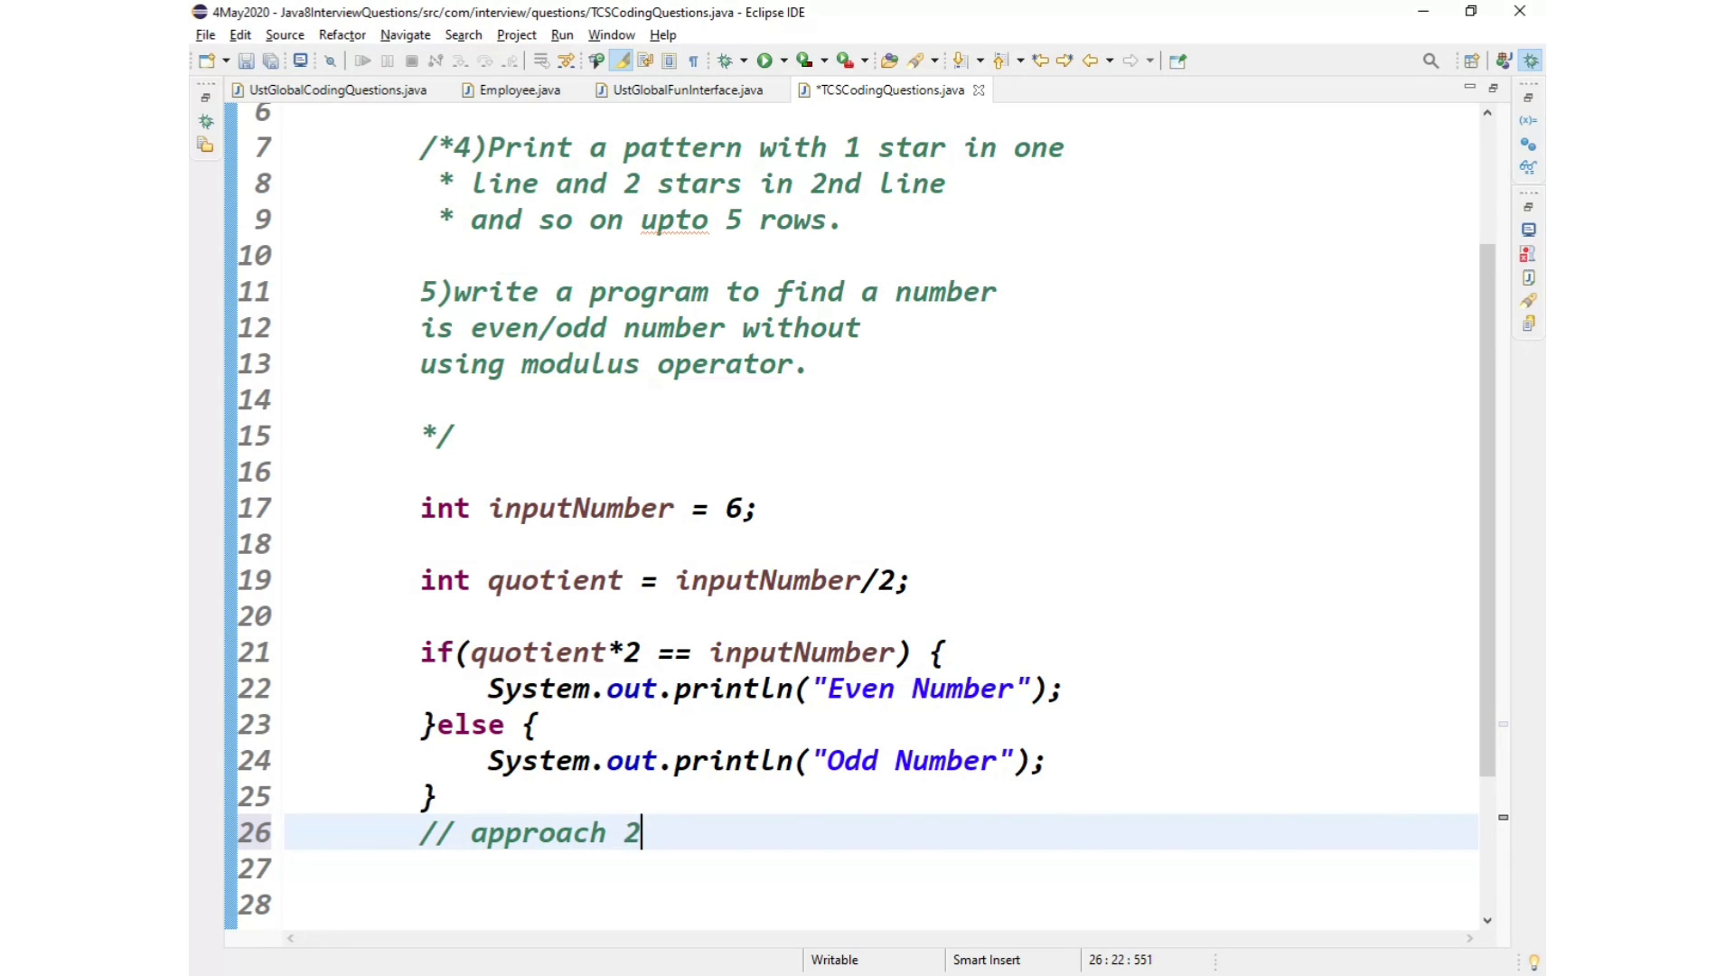
text(usinmg bit)
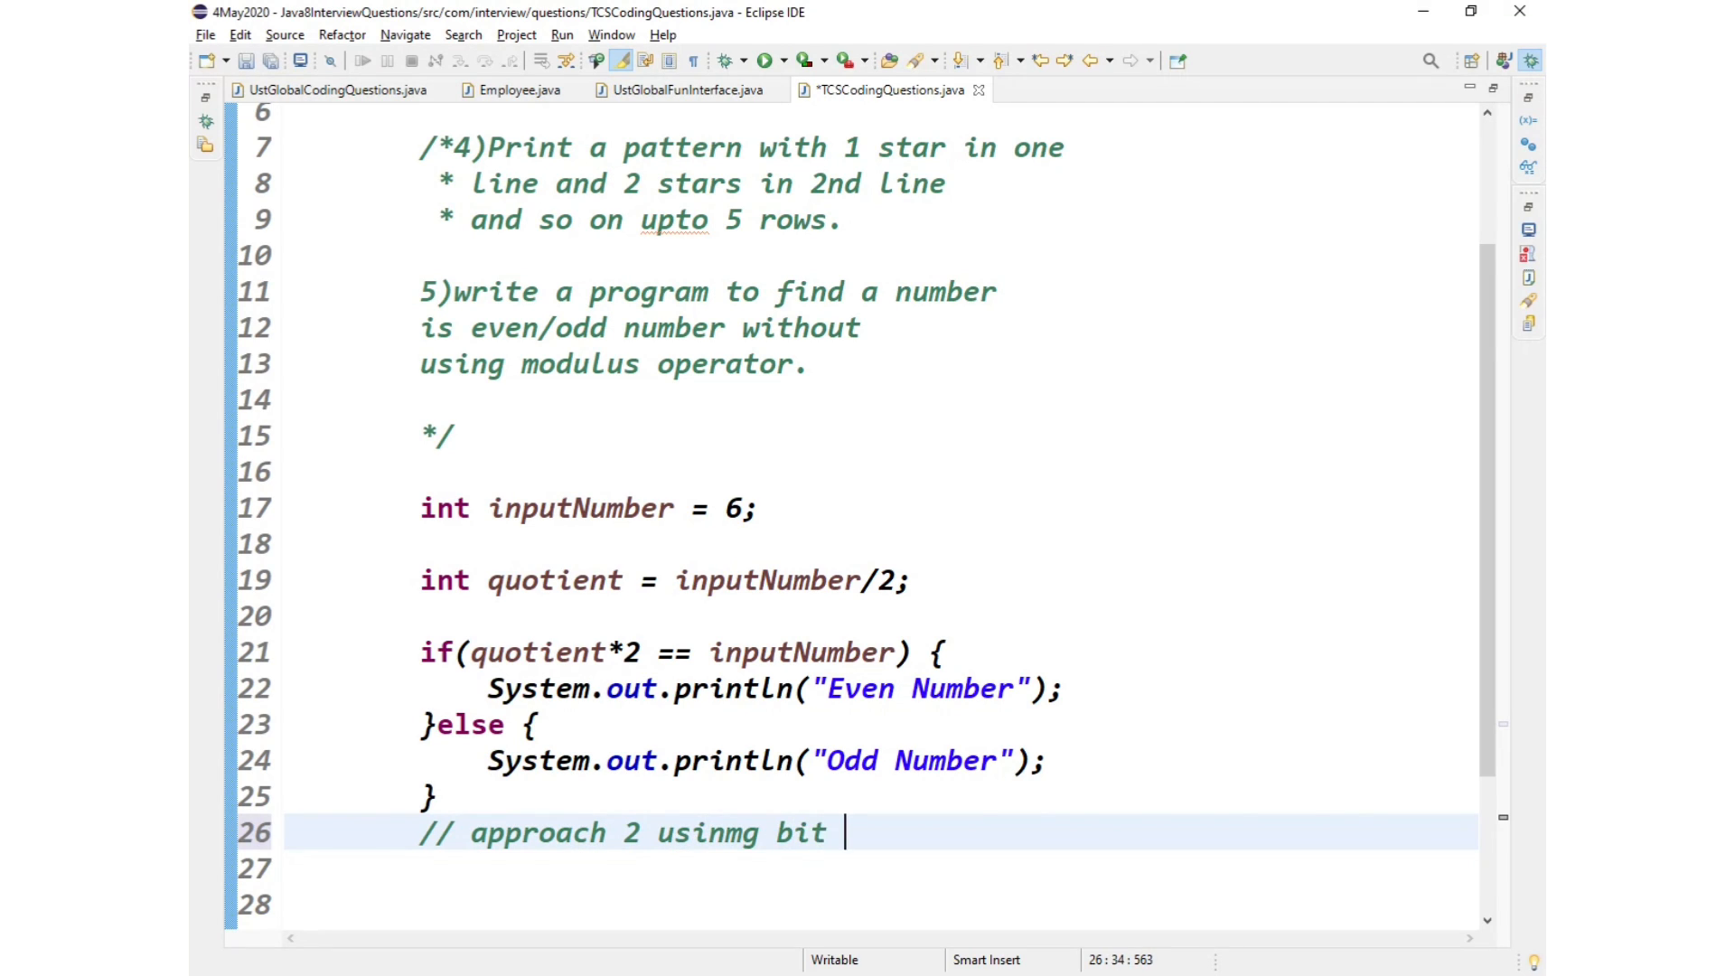
text(operator)
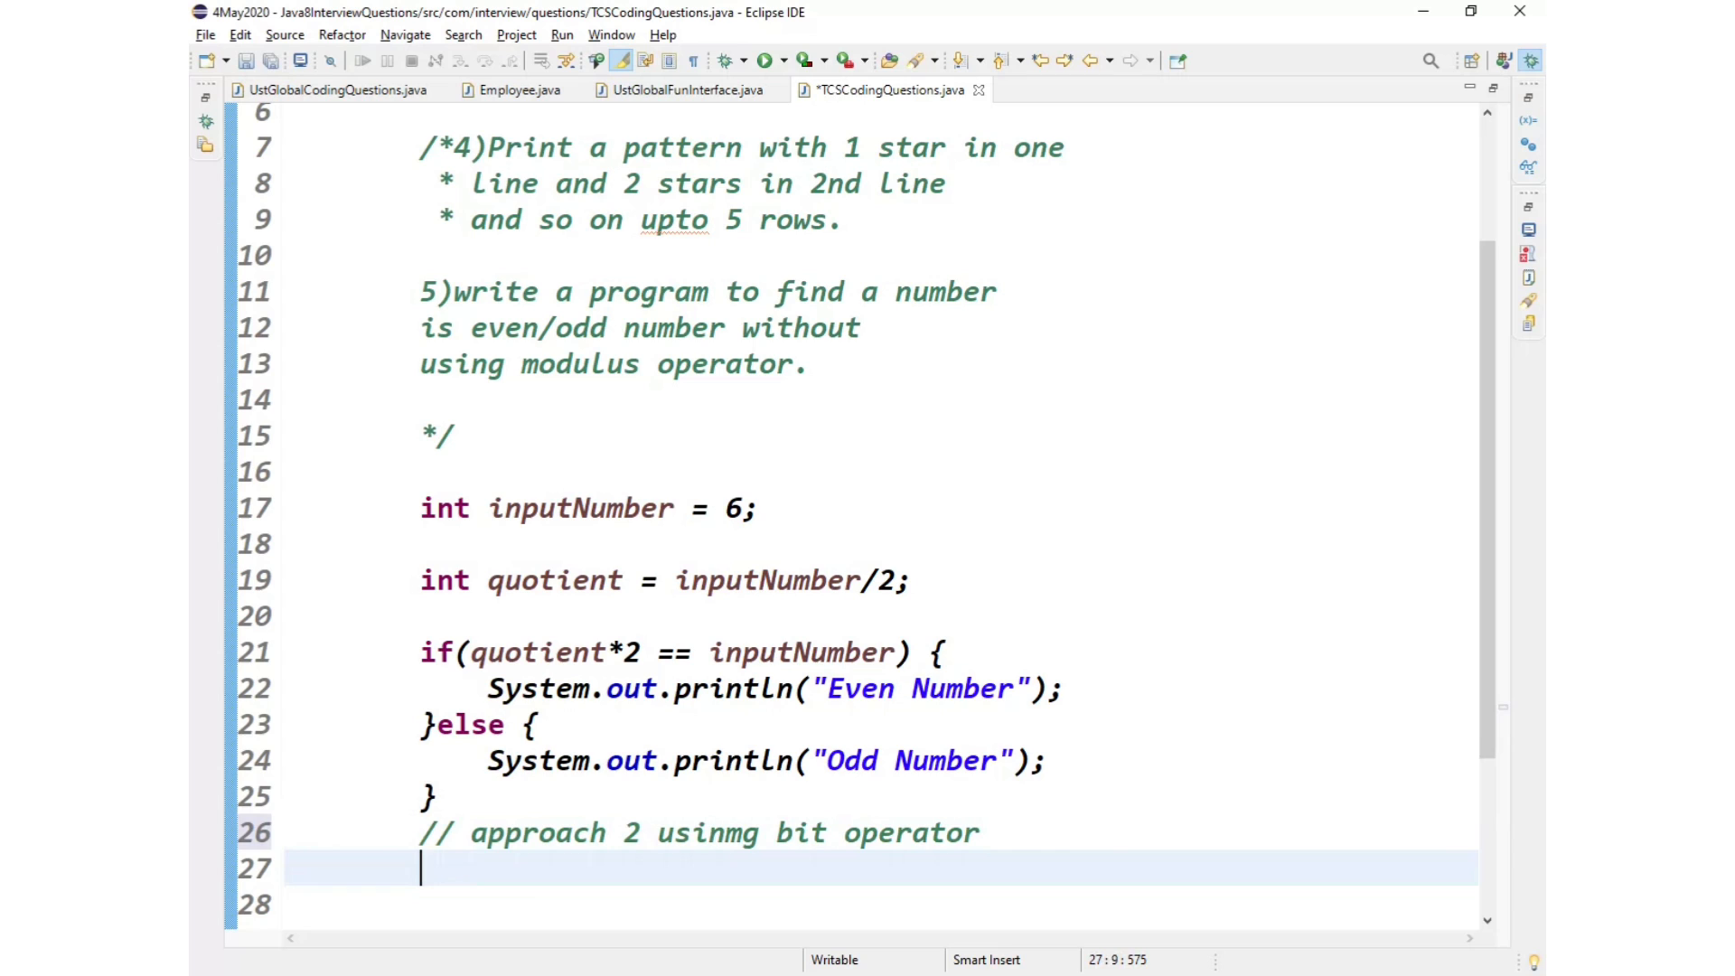
scroll(down, 3)
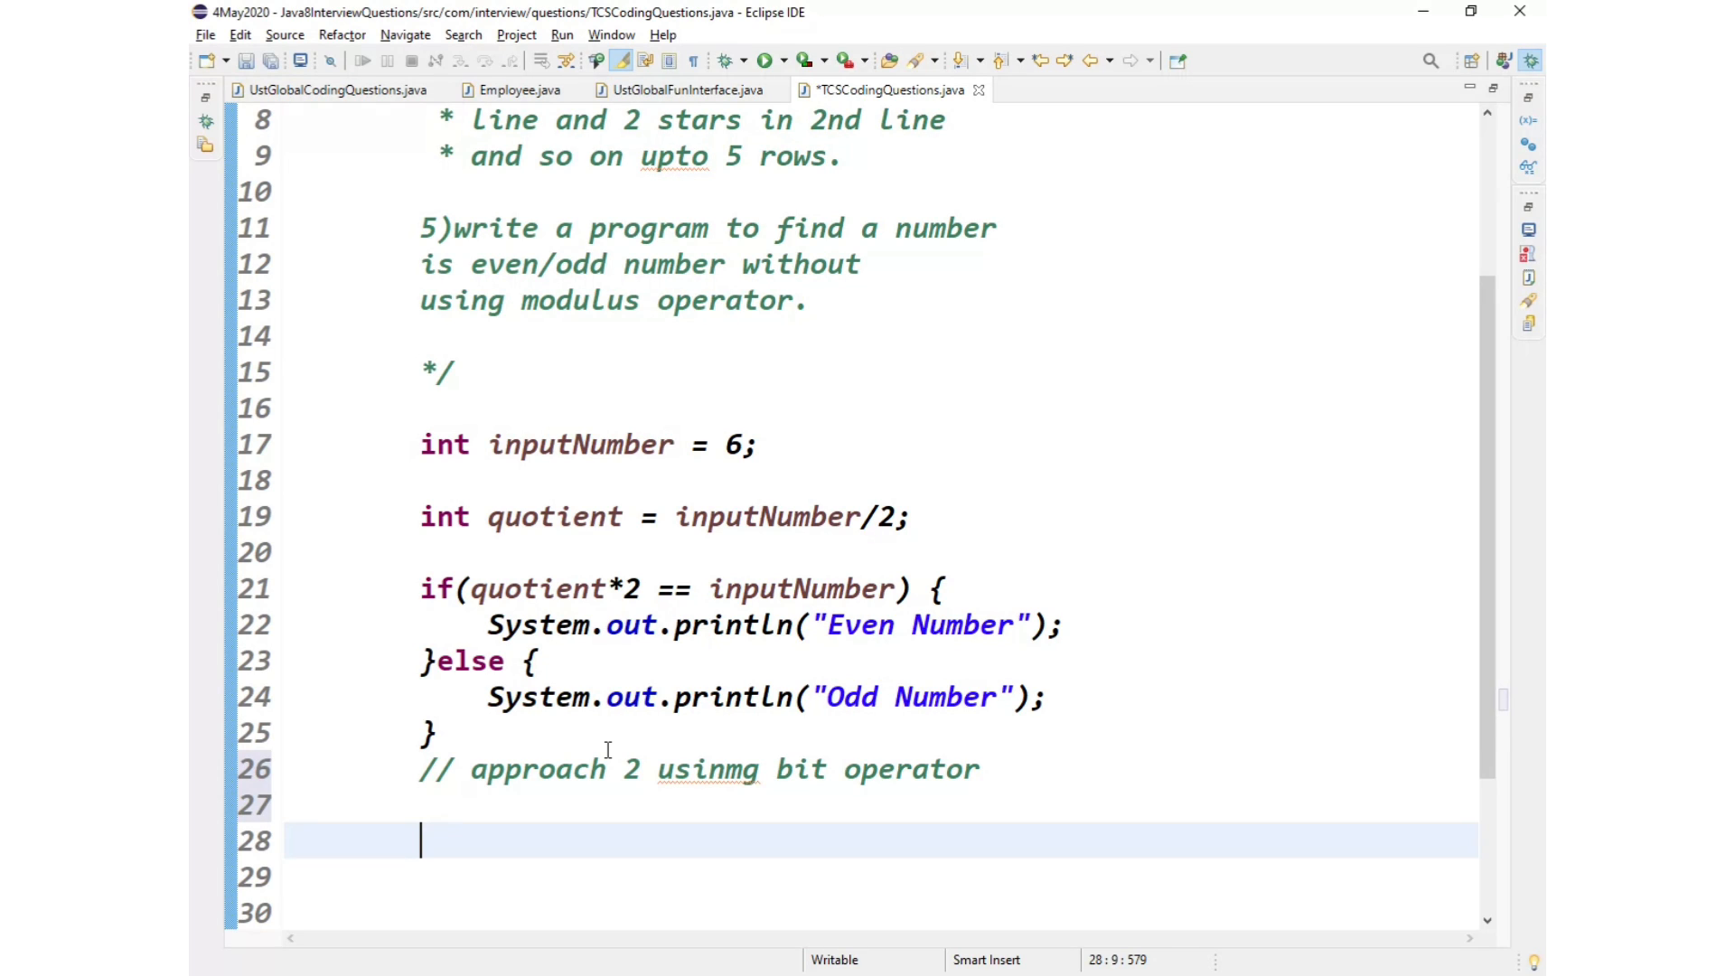
Step: Write the condition if((inputNumber & 1) == 0)
text(if()
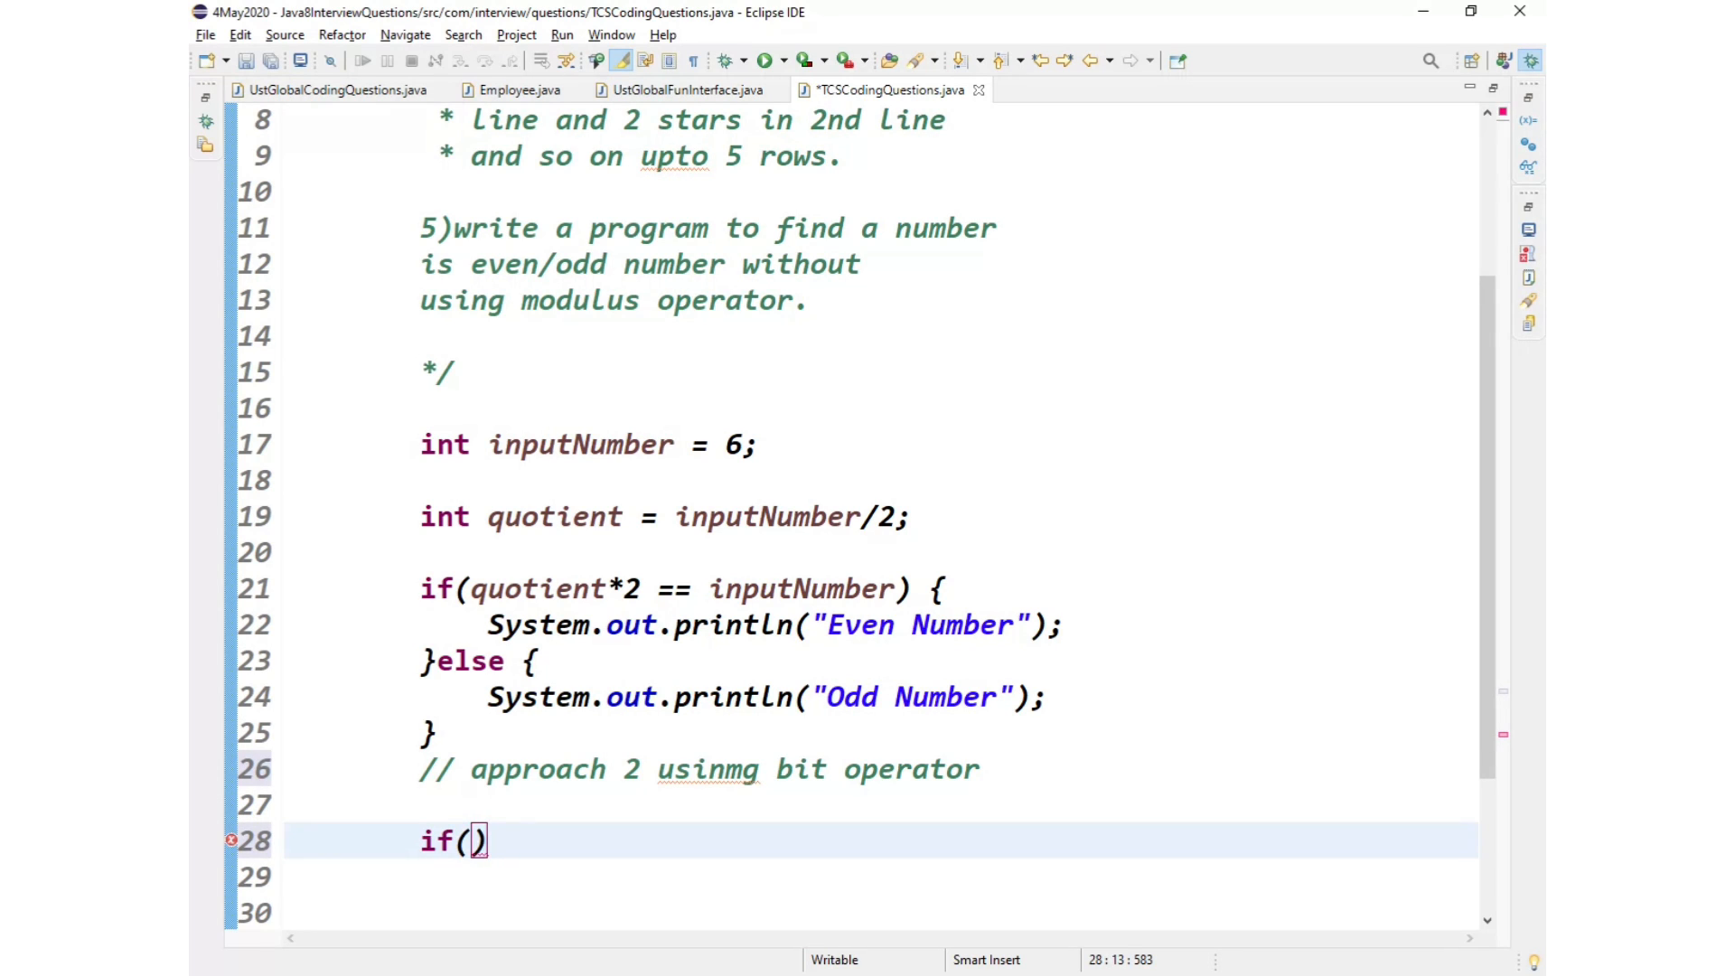
text(()
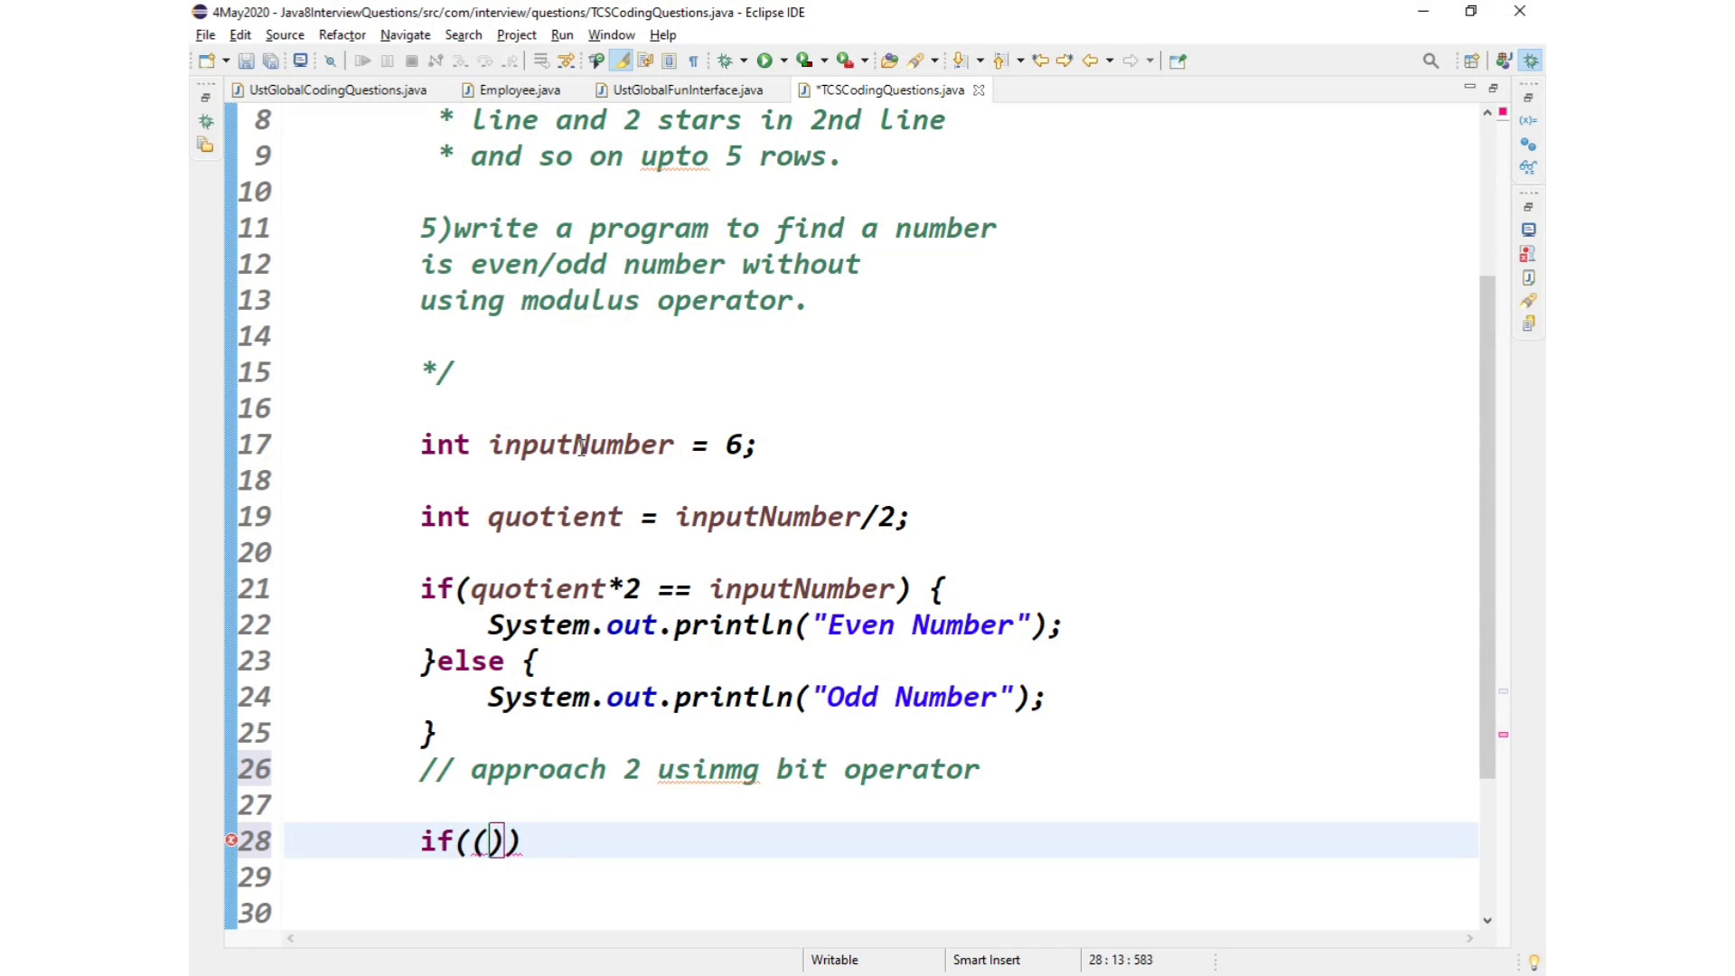
double_click(580, 444)
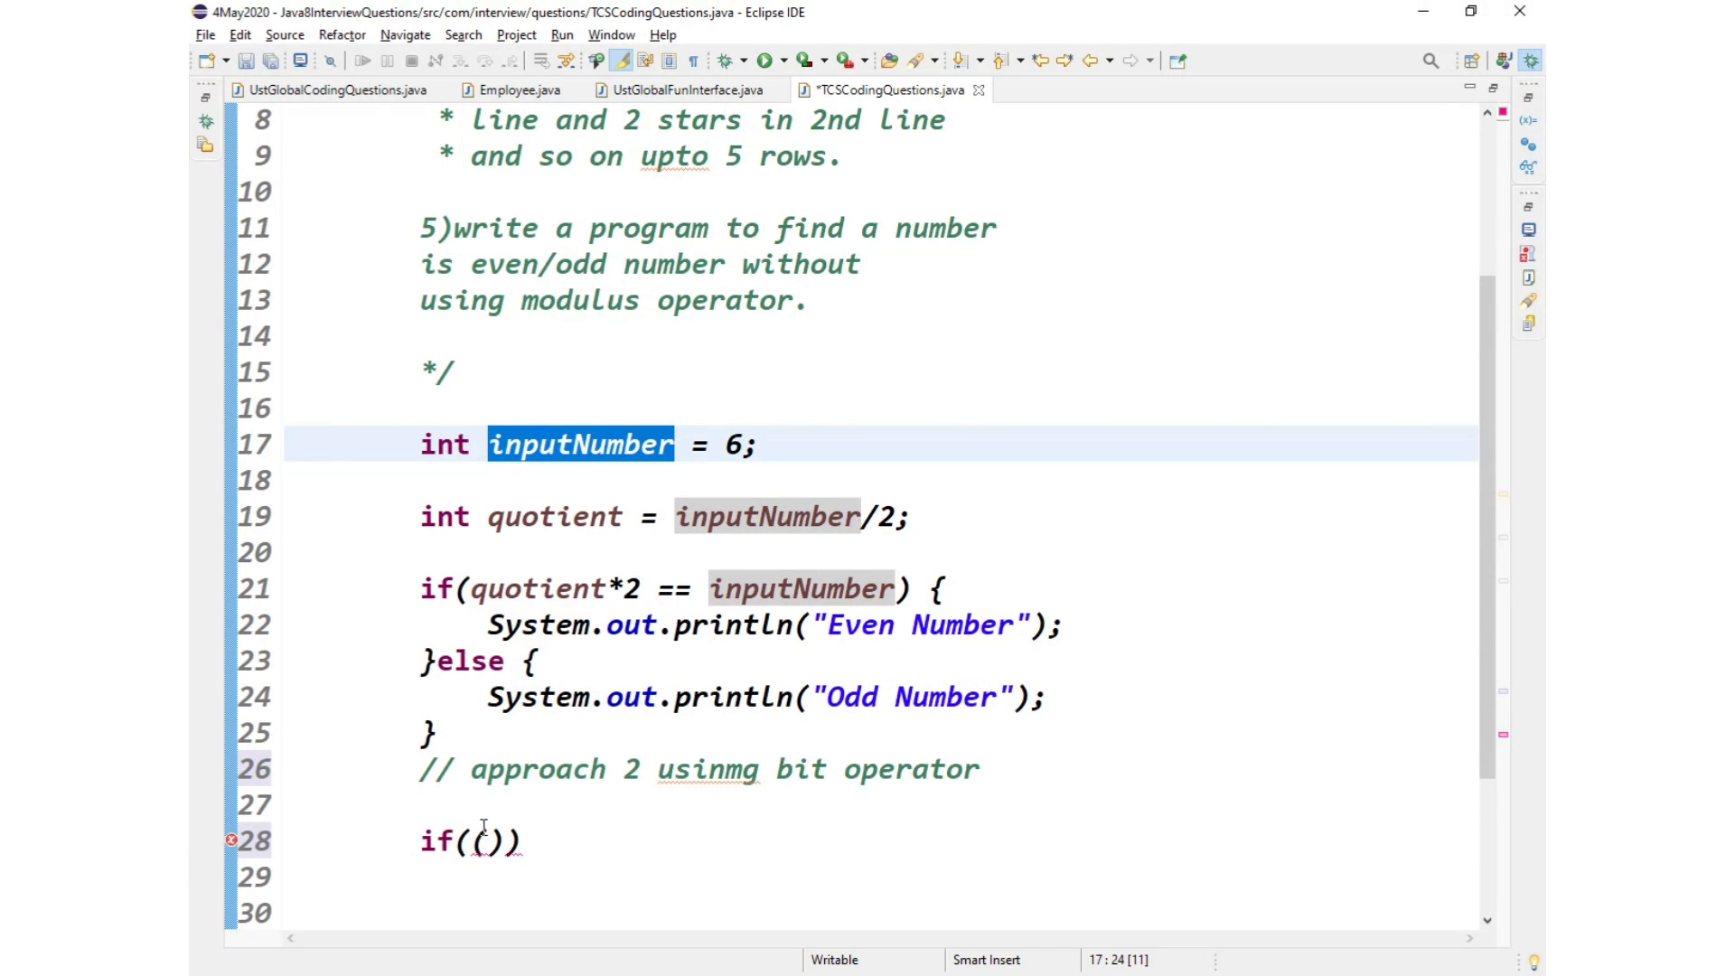
text(inputNumber)
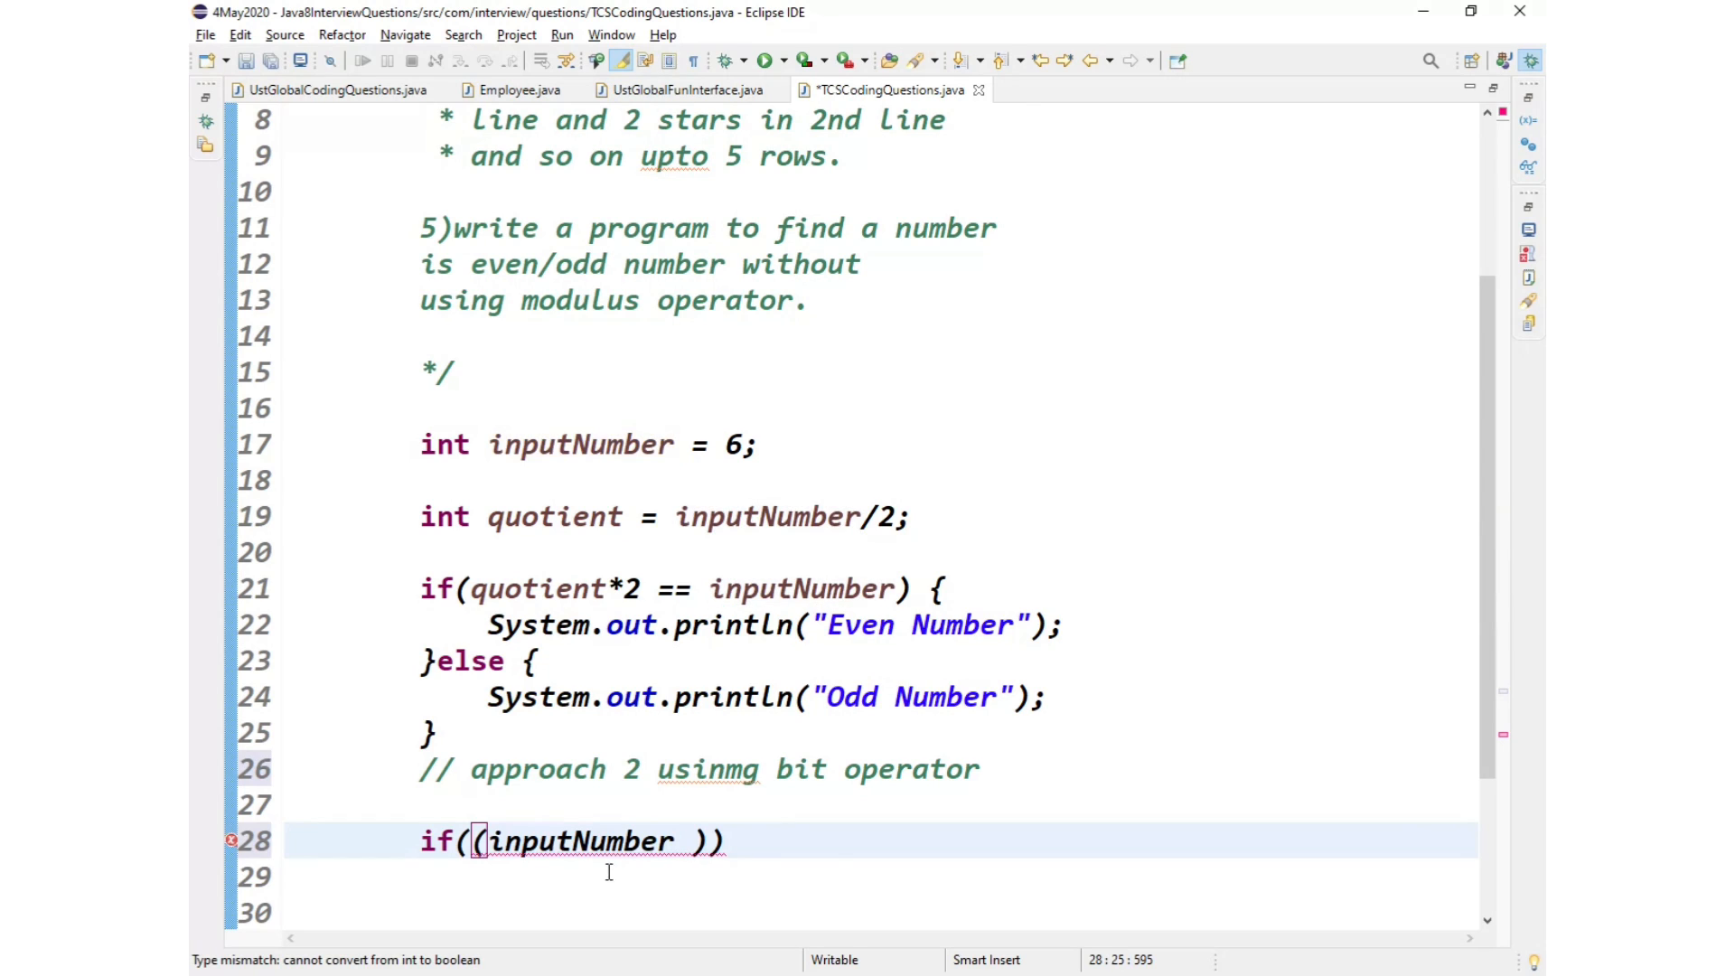
text(& 1)
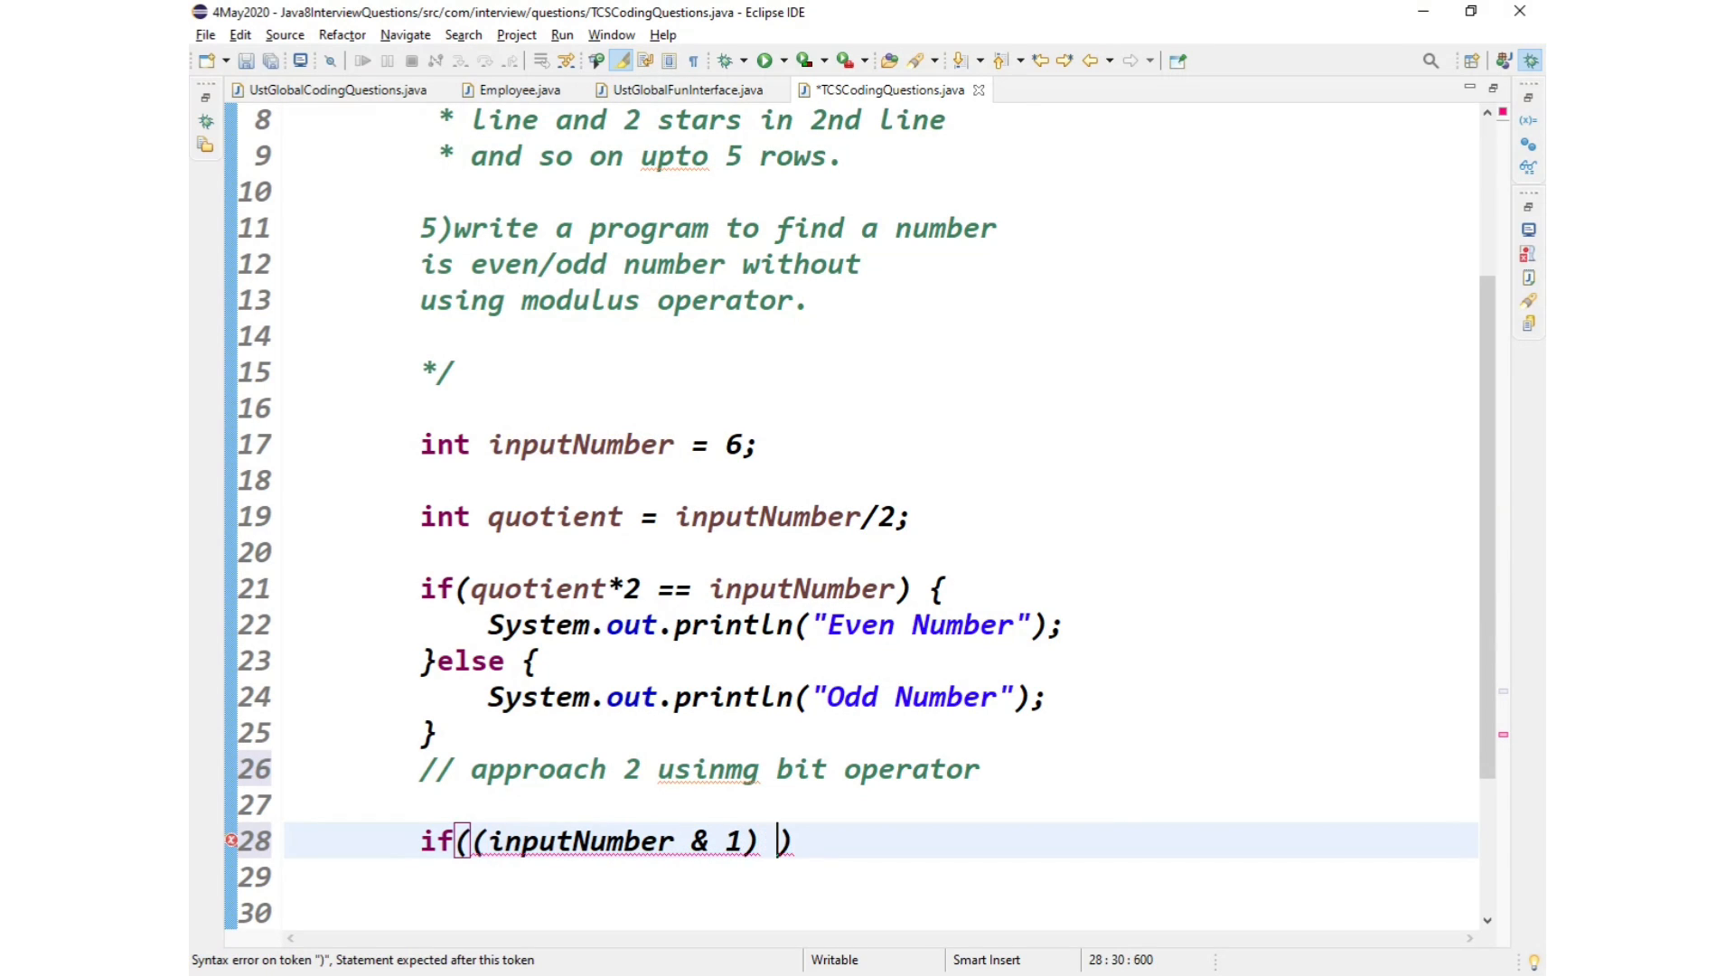
text(==)
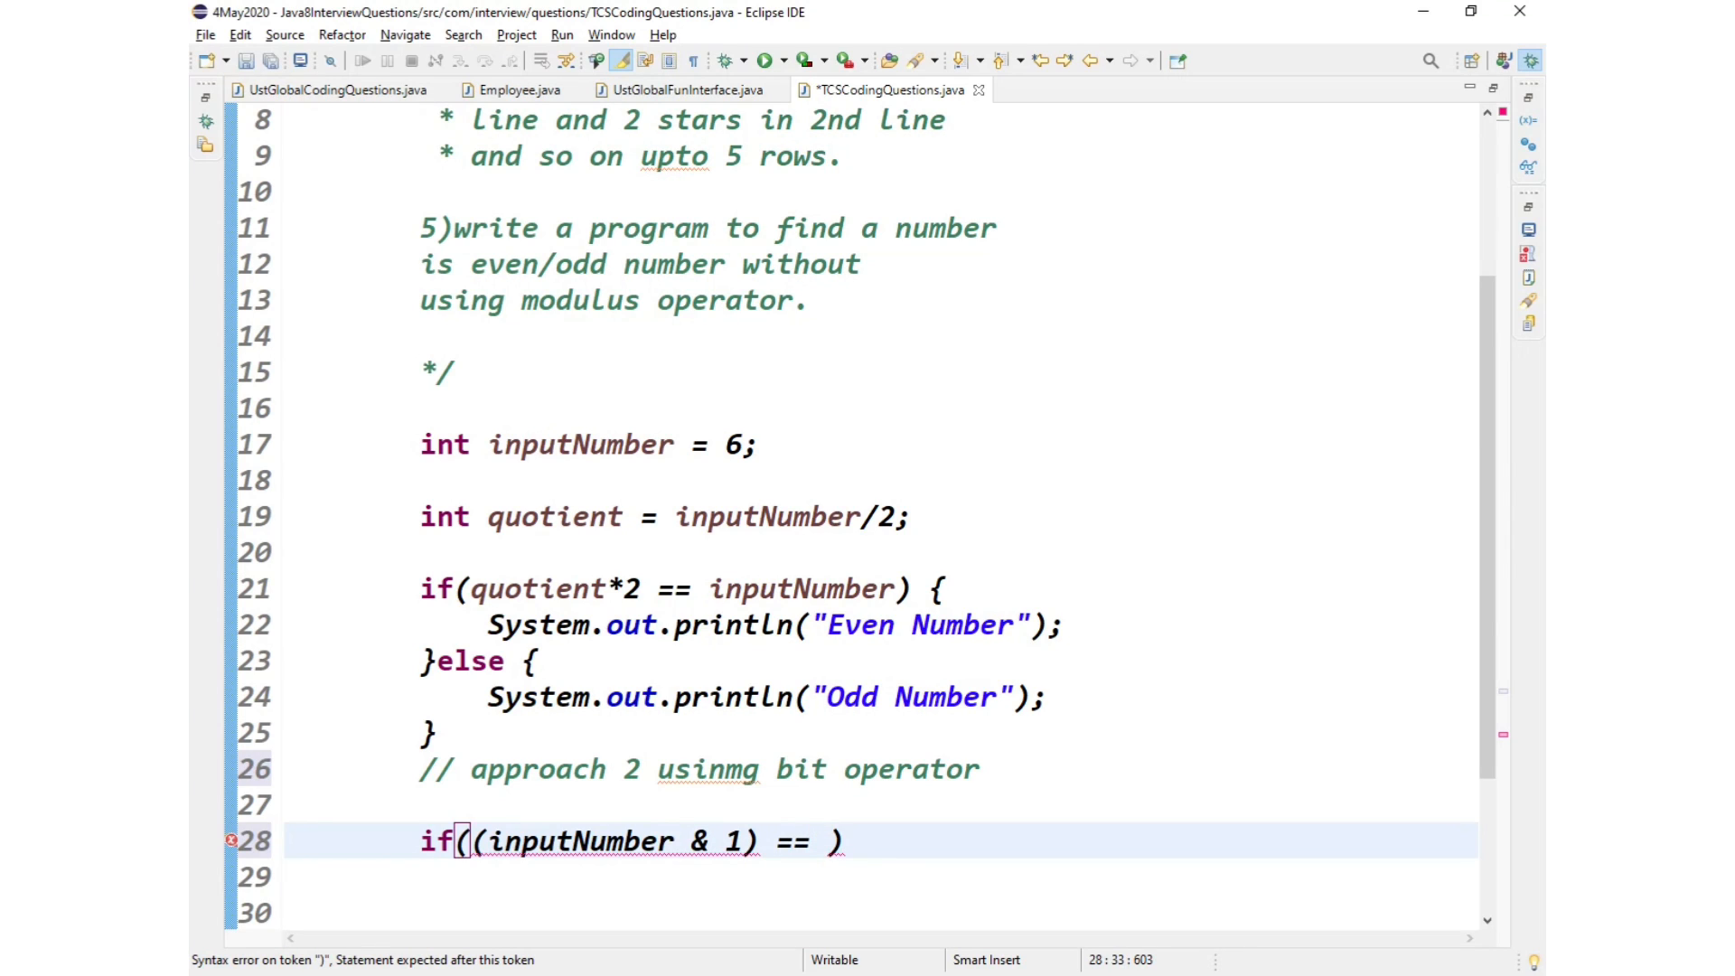
text(0)
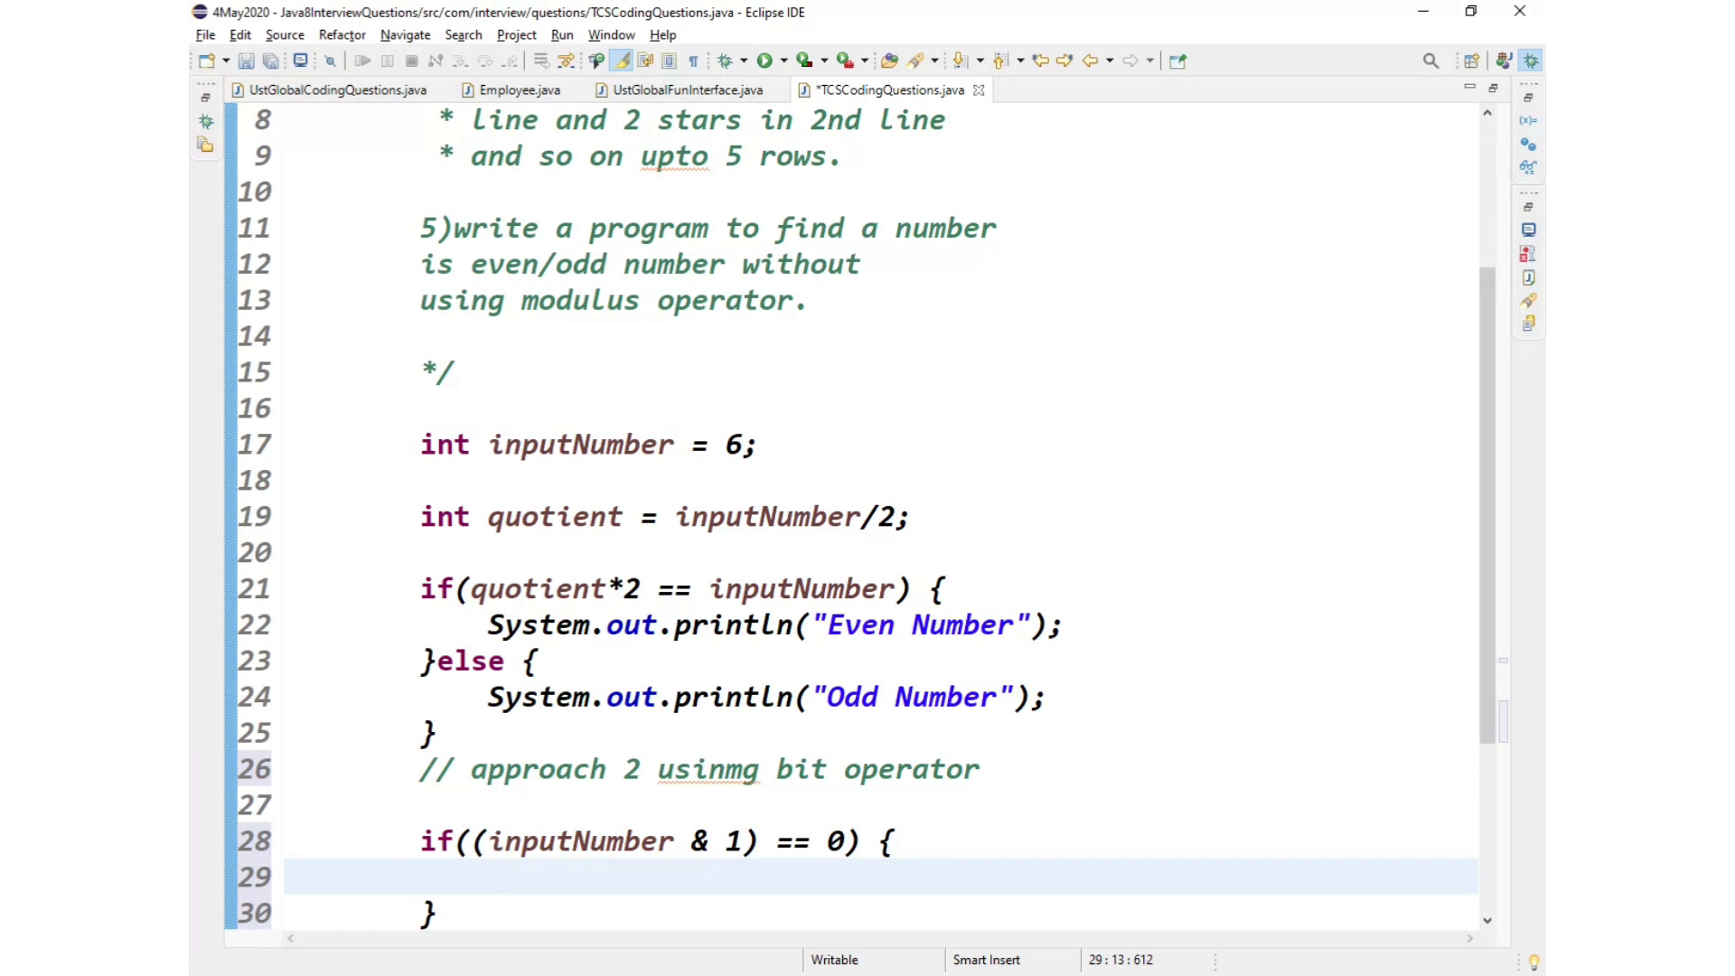
Step: Copy the Even Number and Odd Number println statements into the new if/else blocks
click(494, 624)
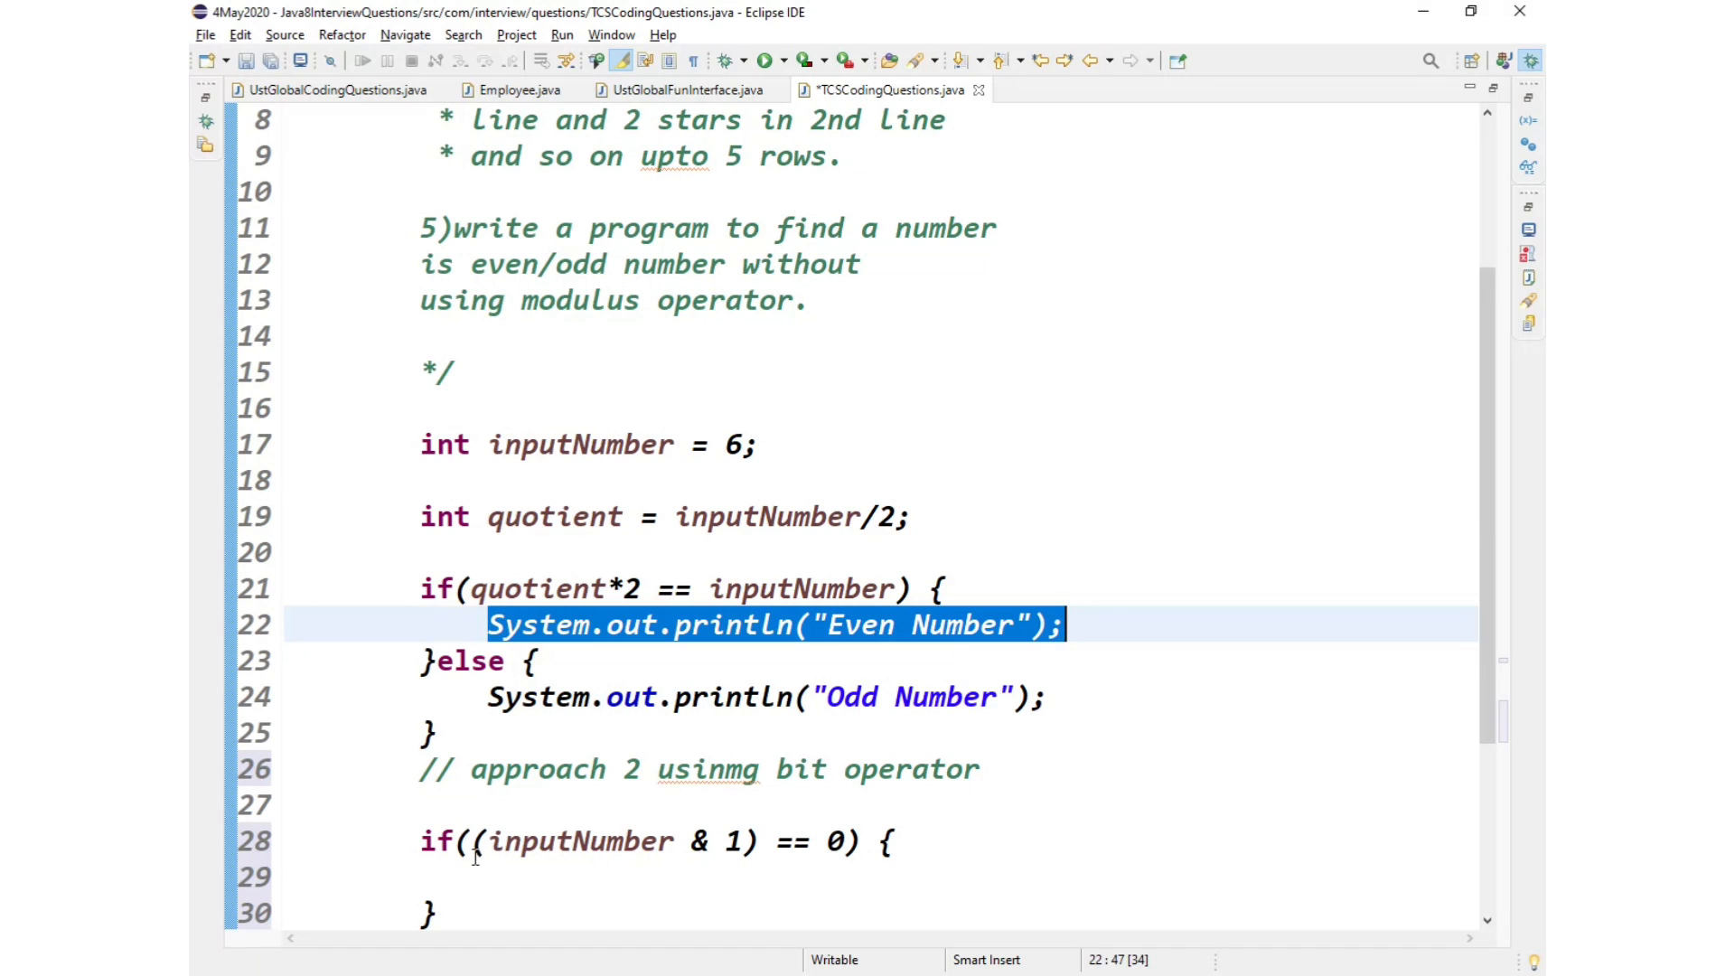
click(490, 624)
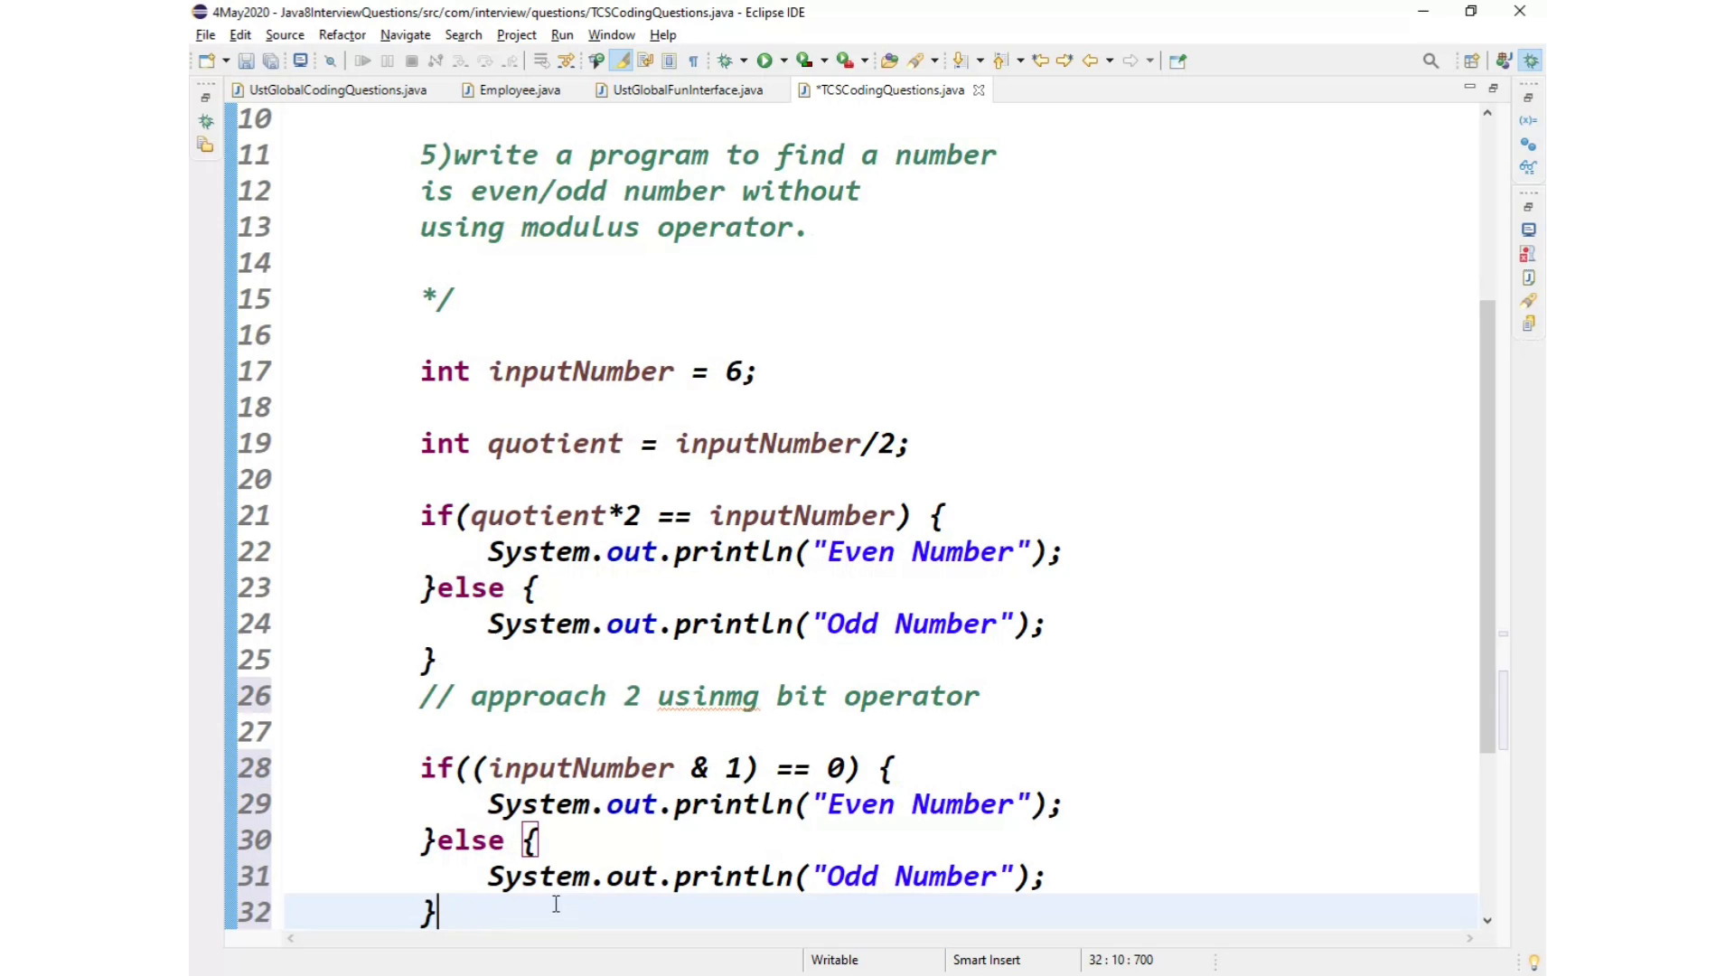
scroll(down, 3)
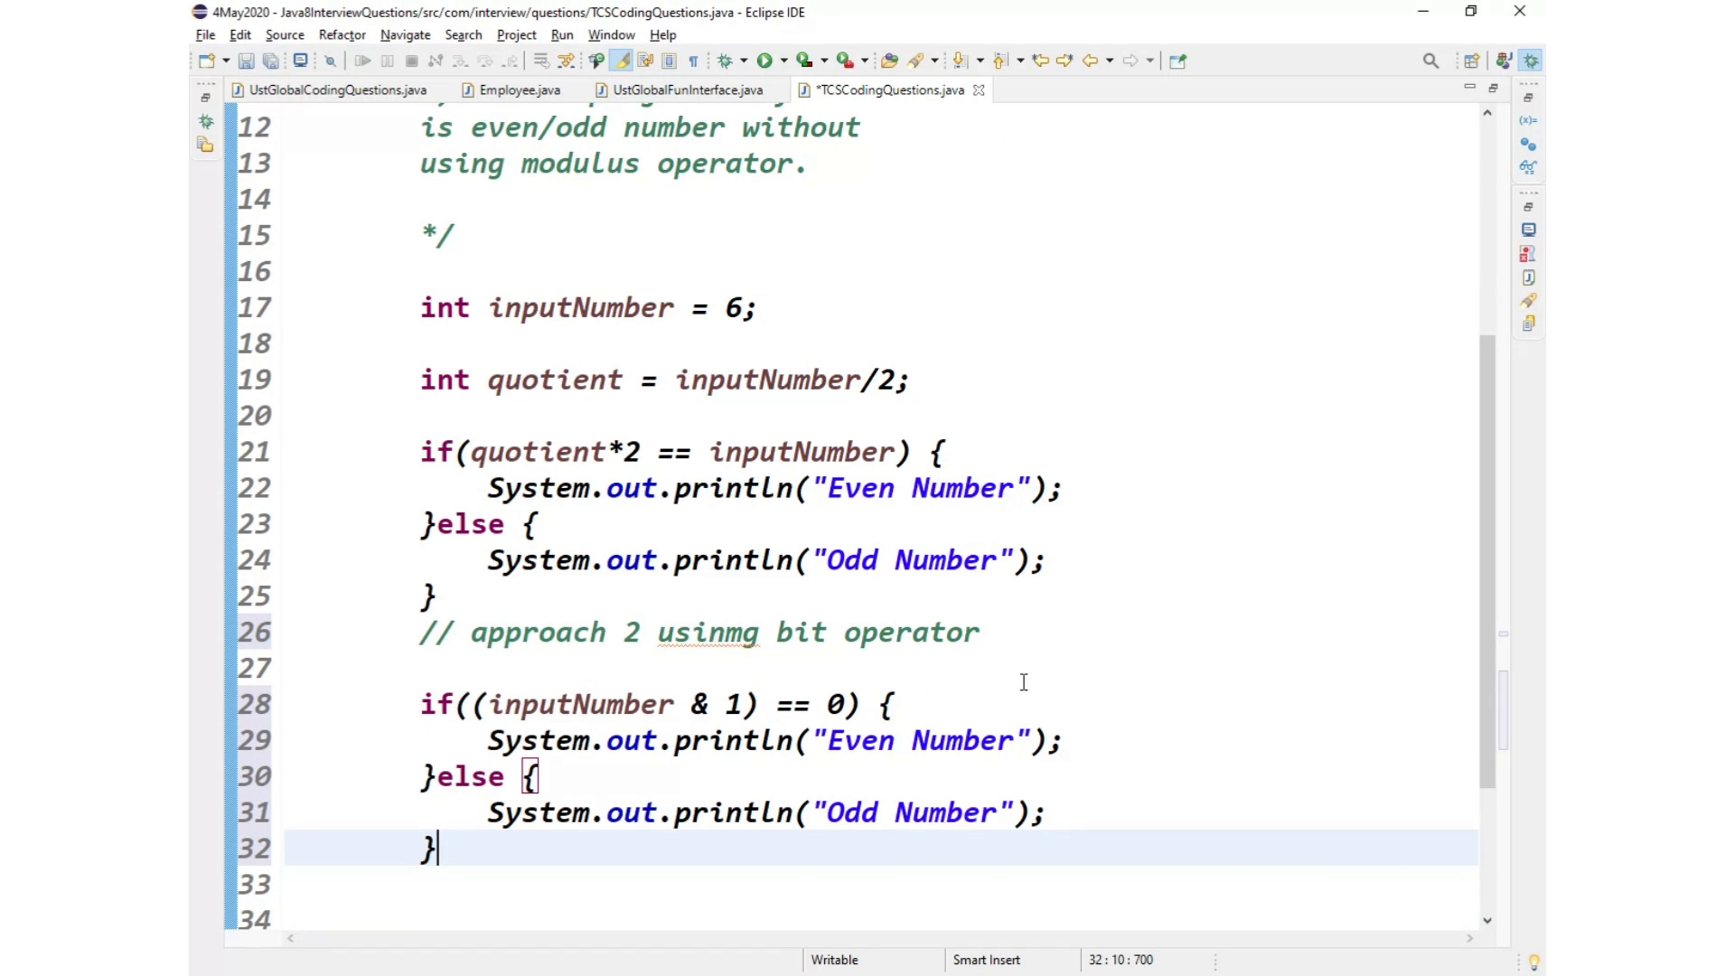
right_click(1022, 681)
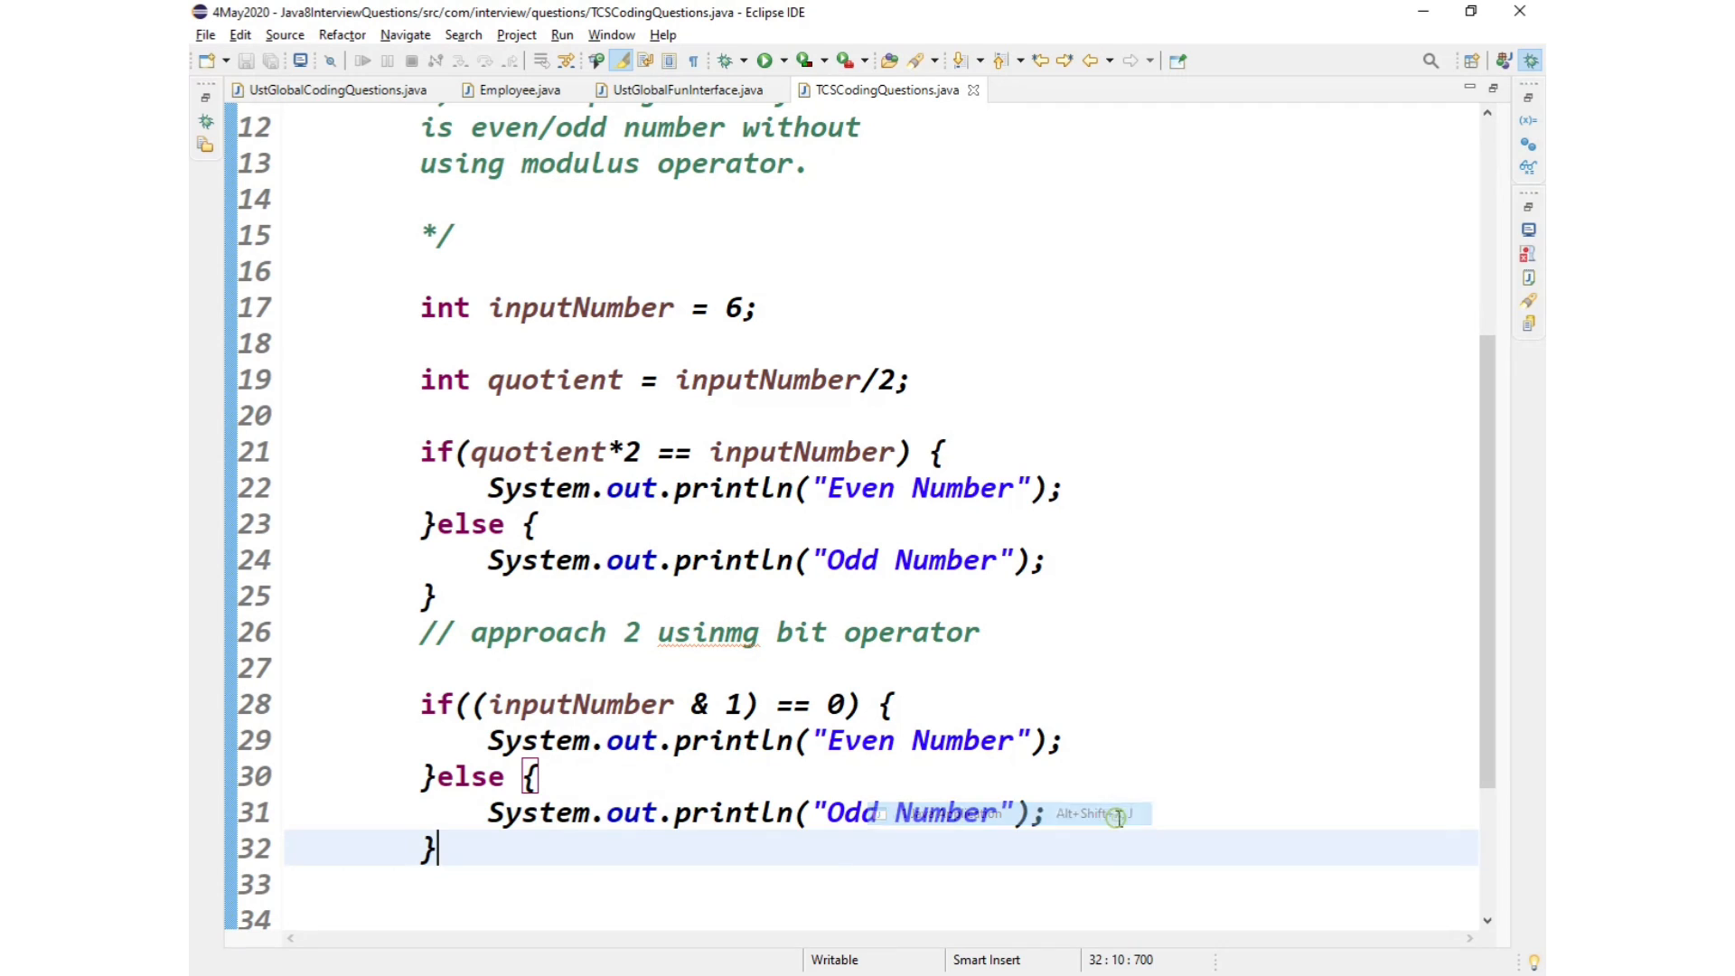
Step: Run both checks (Even Number twice for 6), change inputNumber to 7, and run again
click(766, 60)
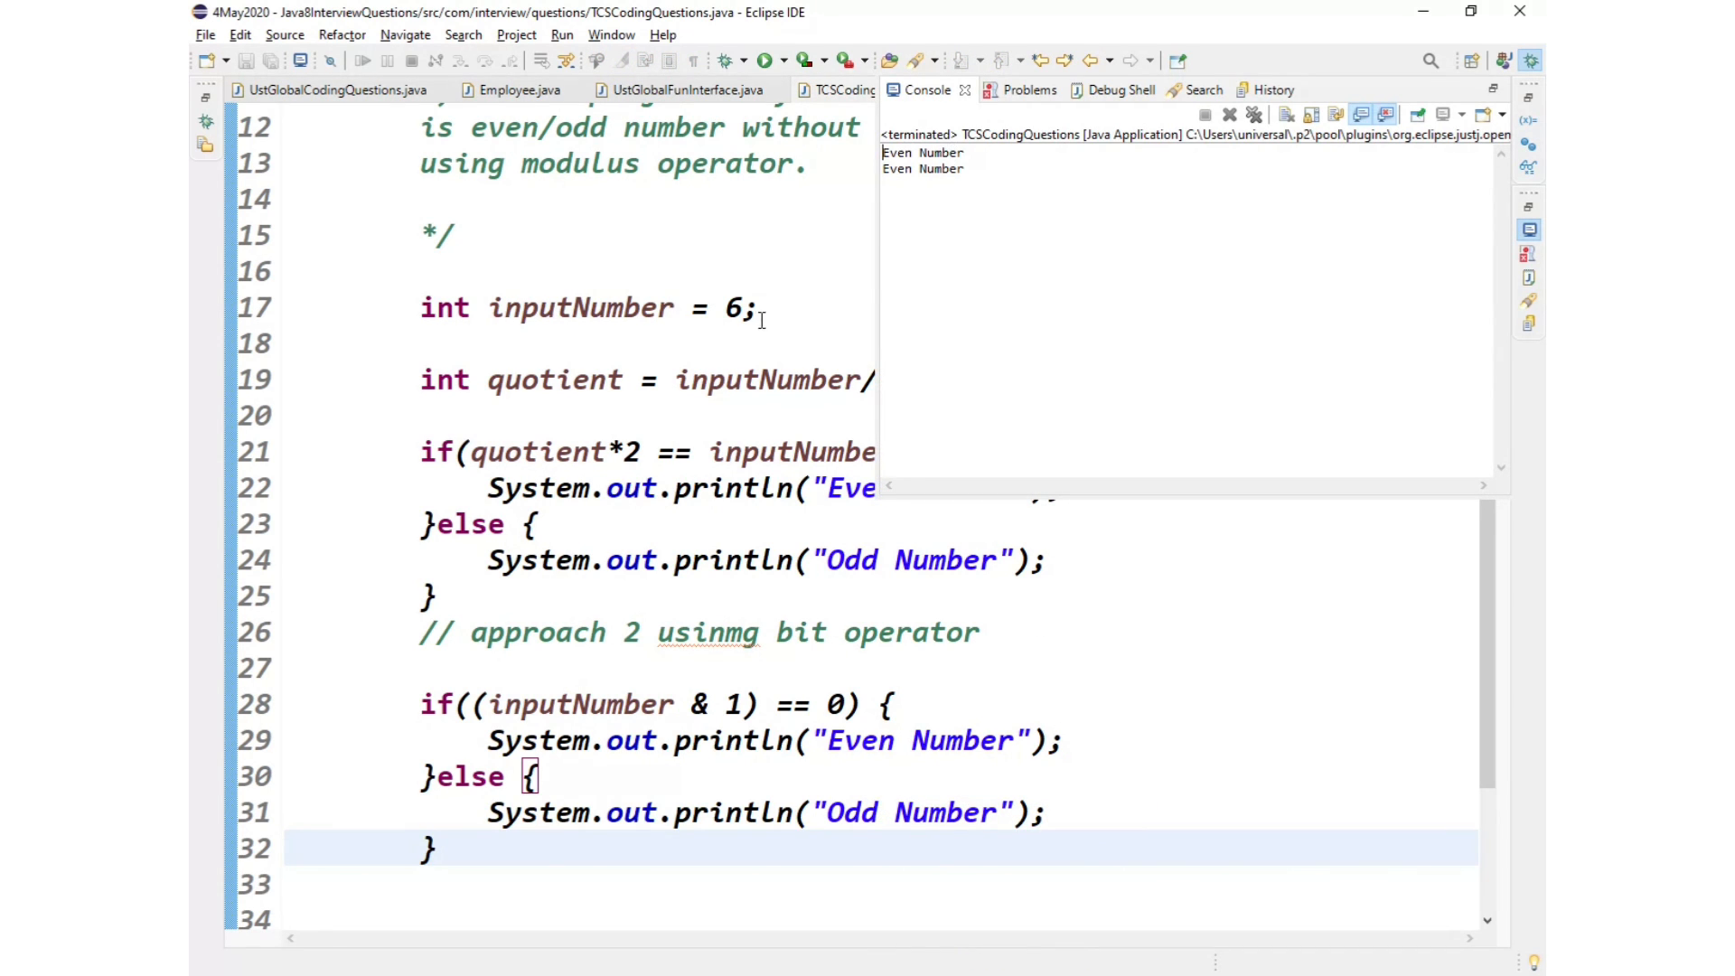
key(BackSpace)
text(7)
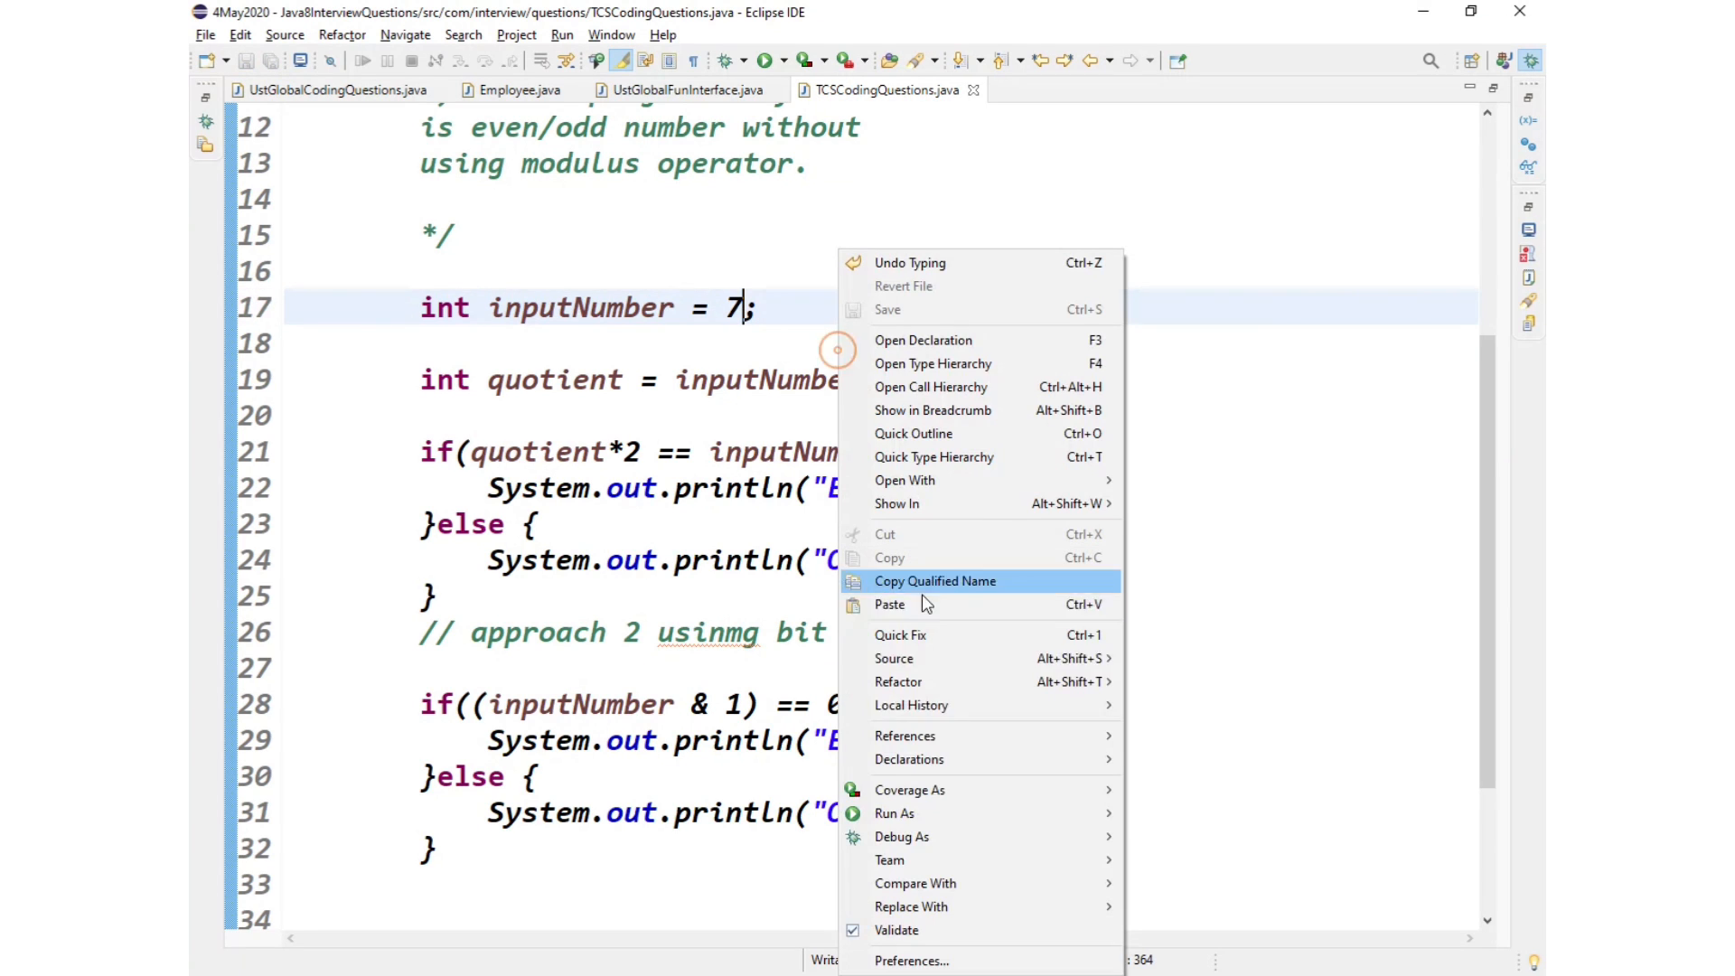
mouse_move(894, 814)
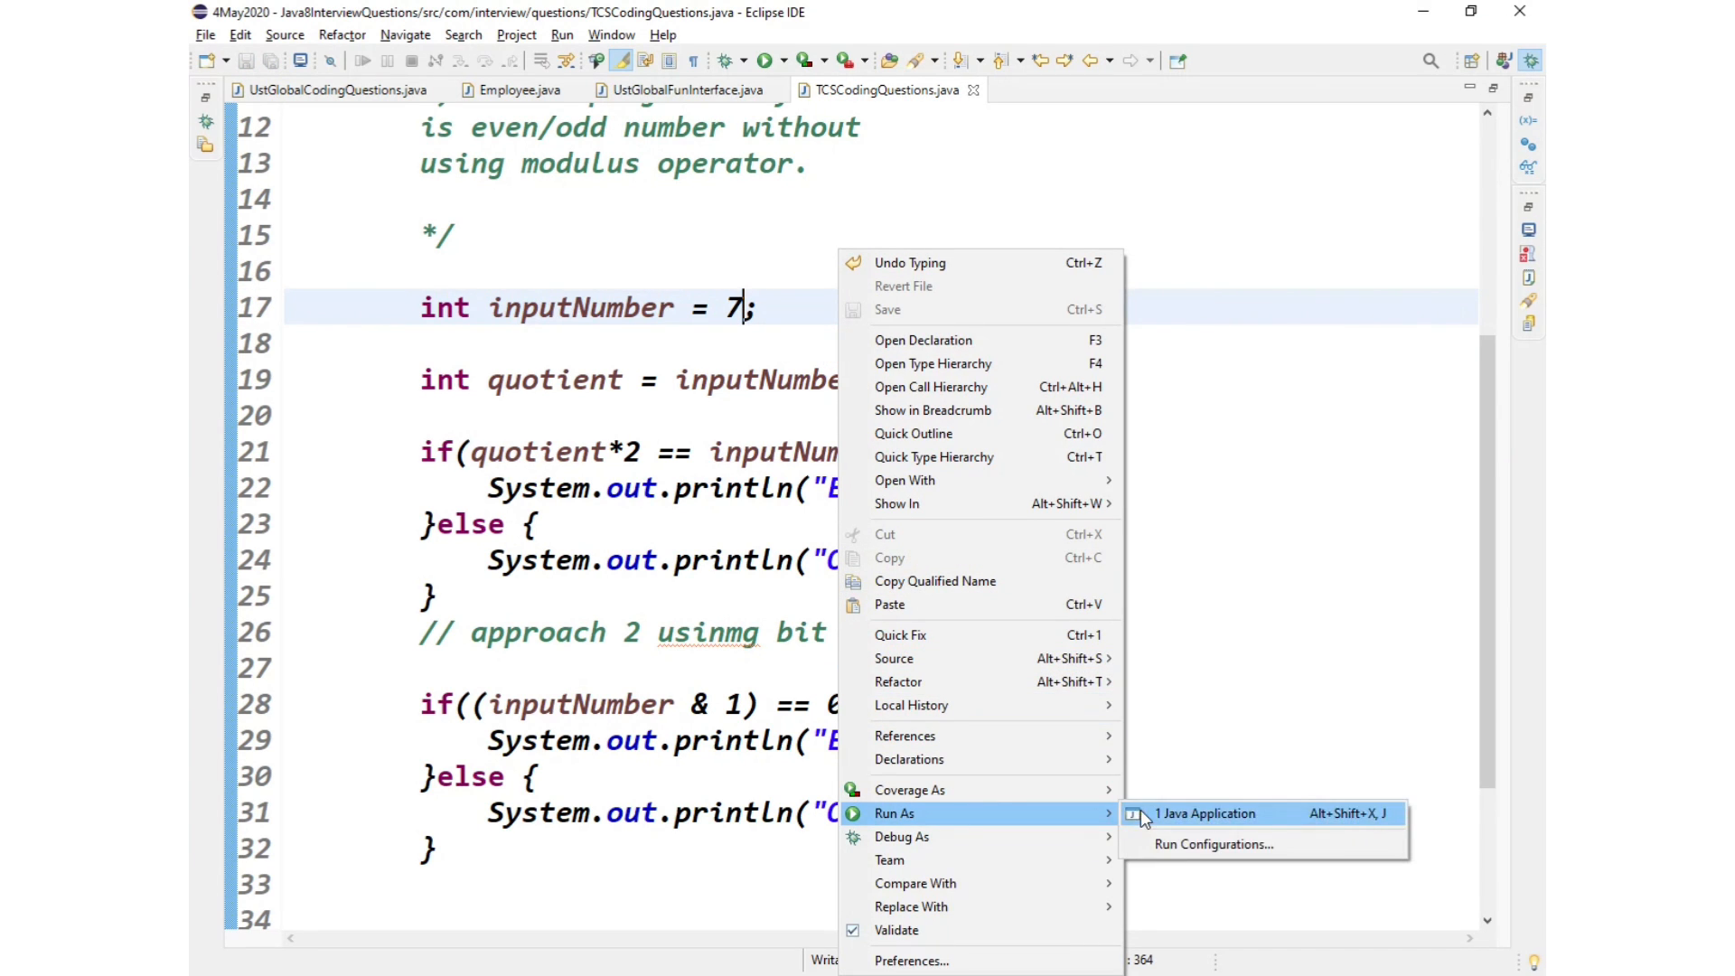
click(1207, 814)
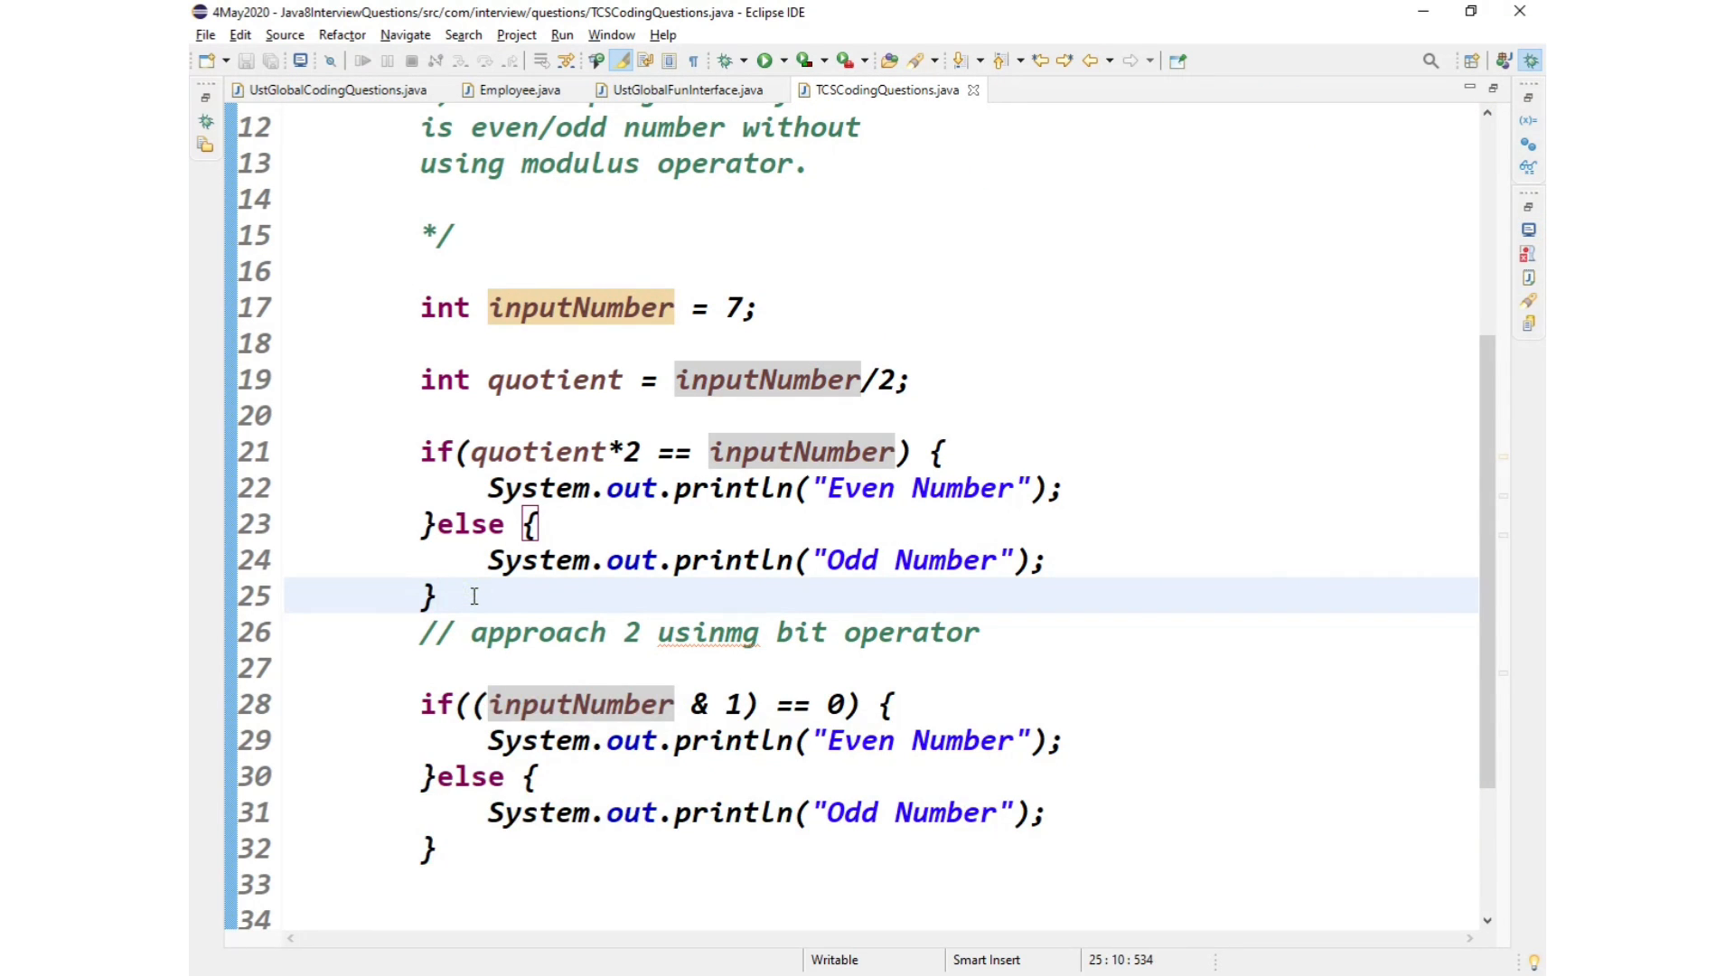
key(enter)
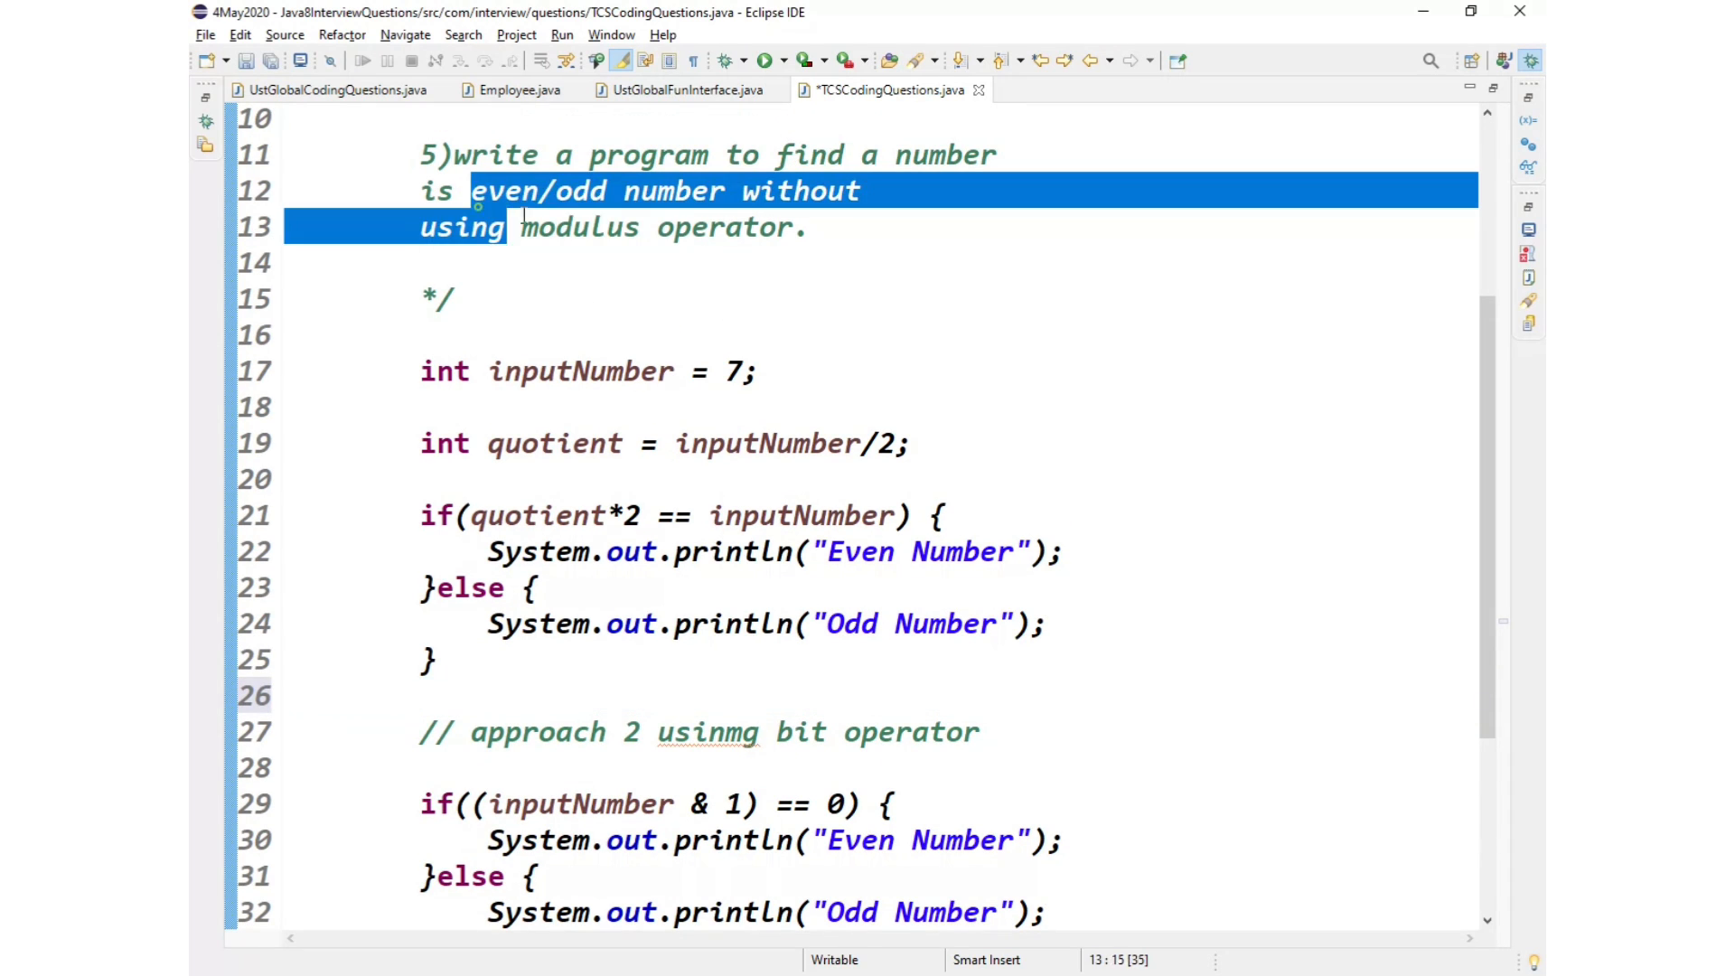
Step: Review the star pattern task comment and add blank lines below the bit-operator check
scroll(down, 3)
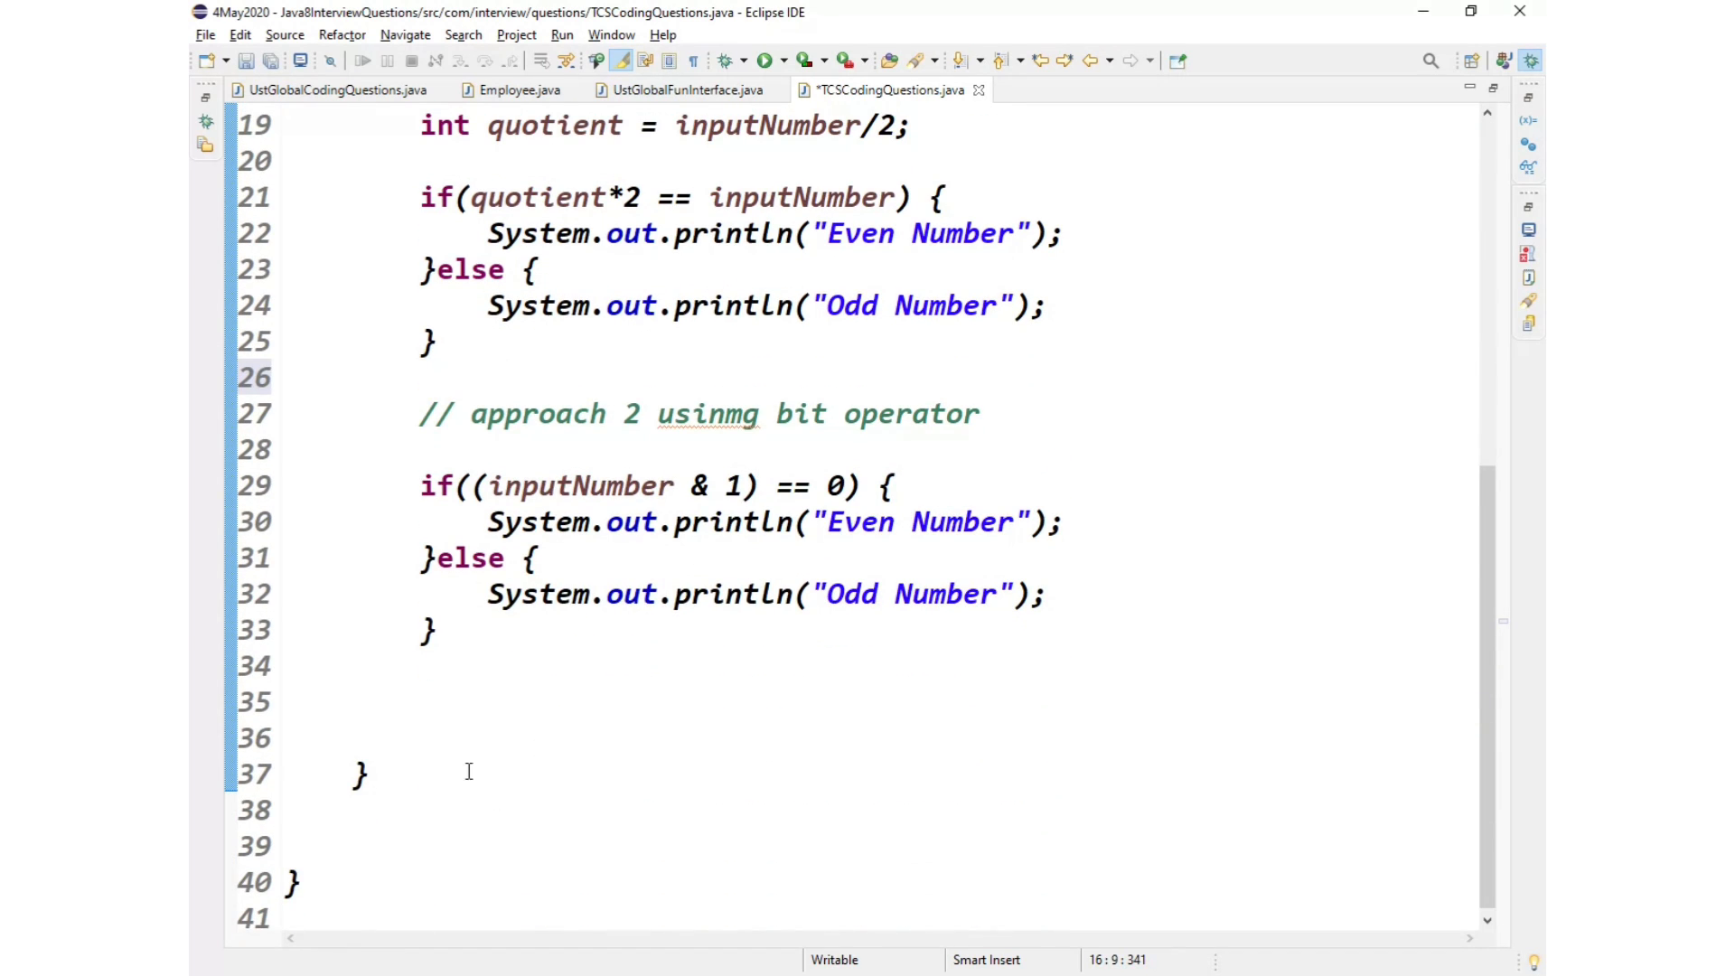
click(573, 665)
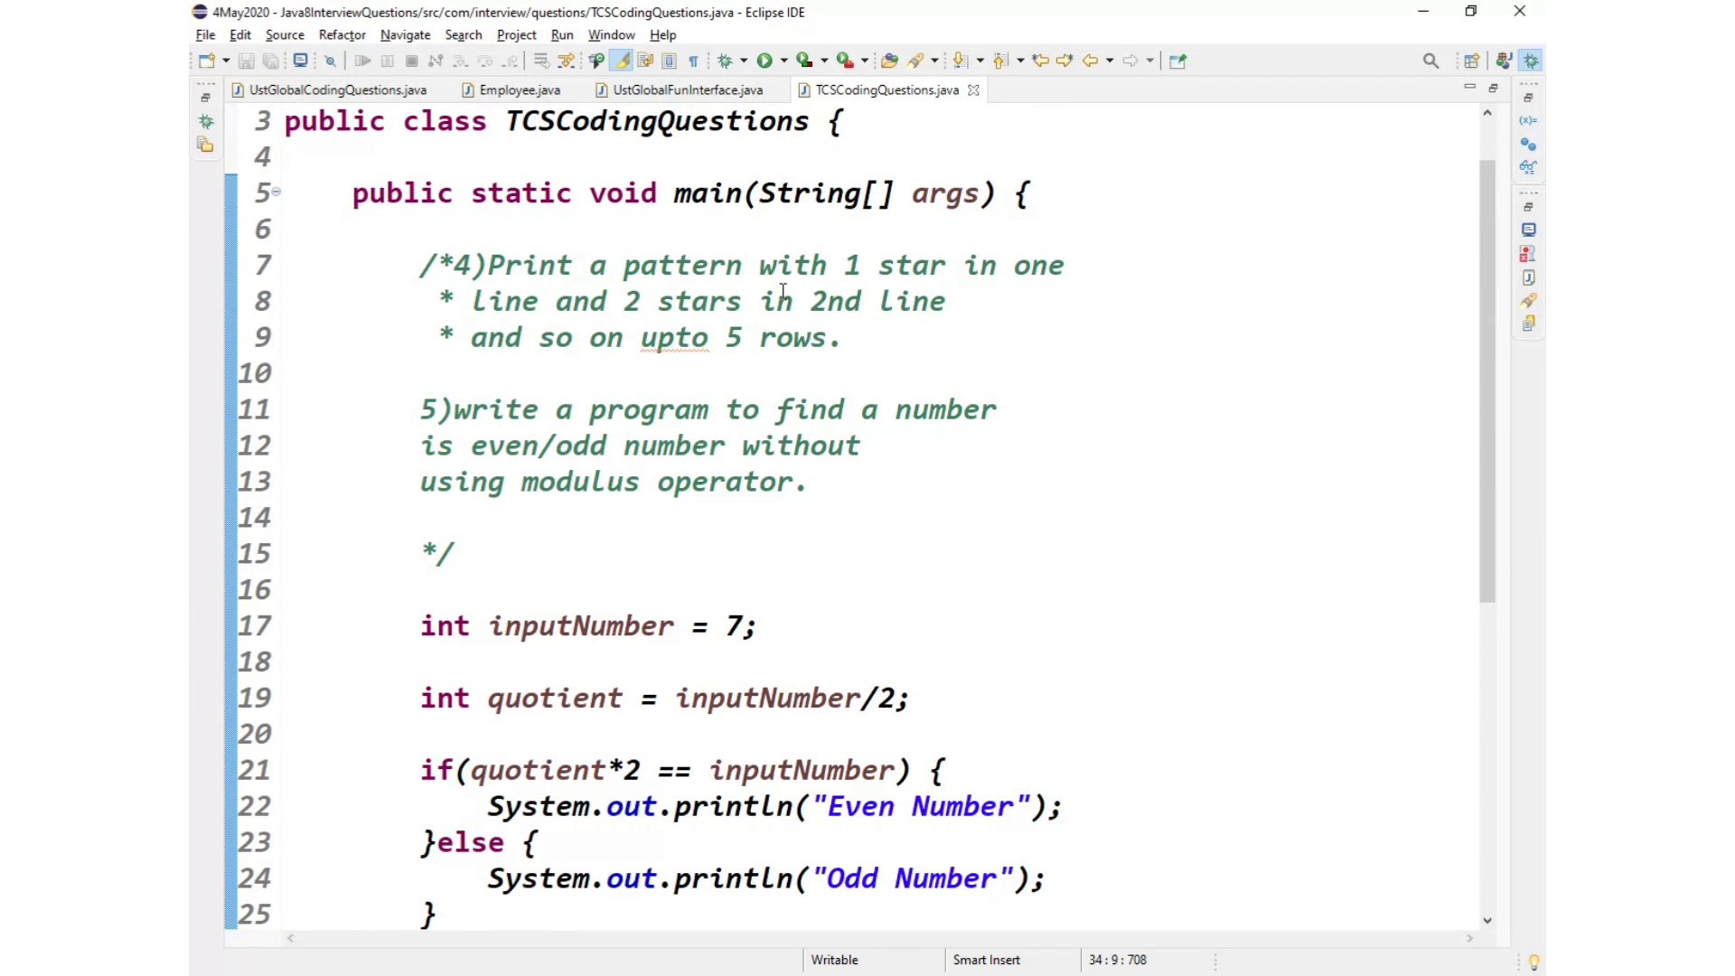
double_click(797, 266)
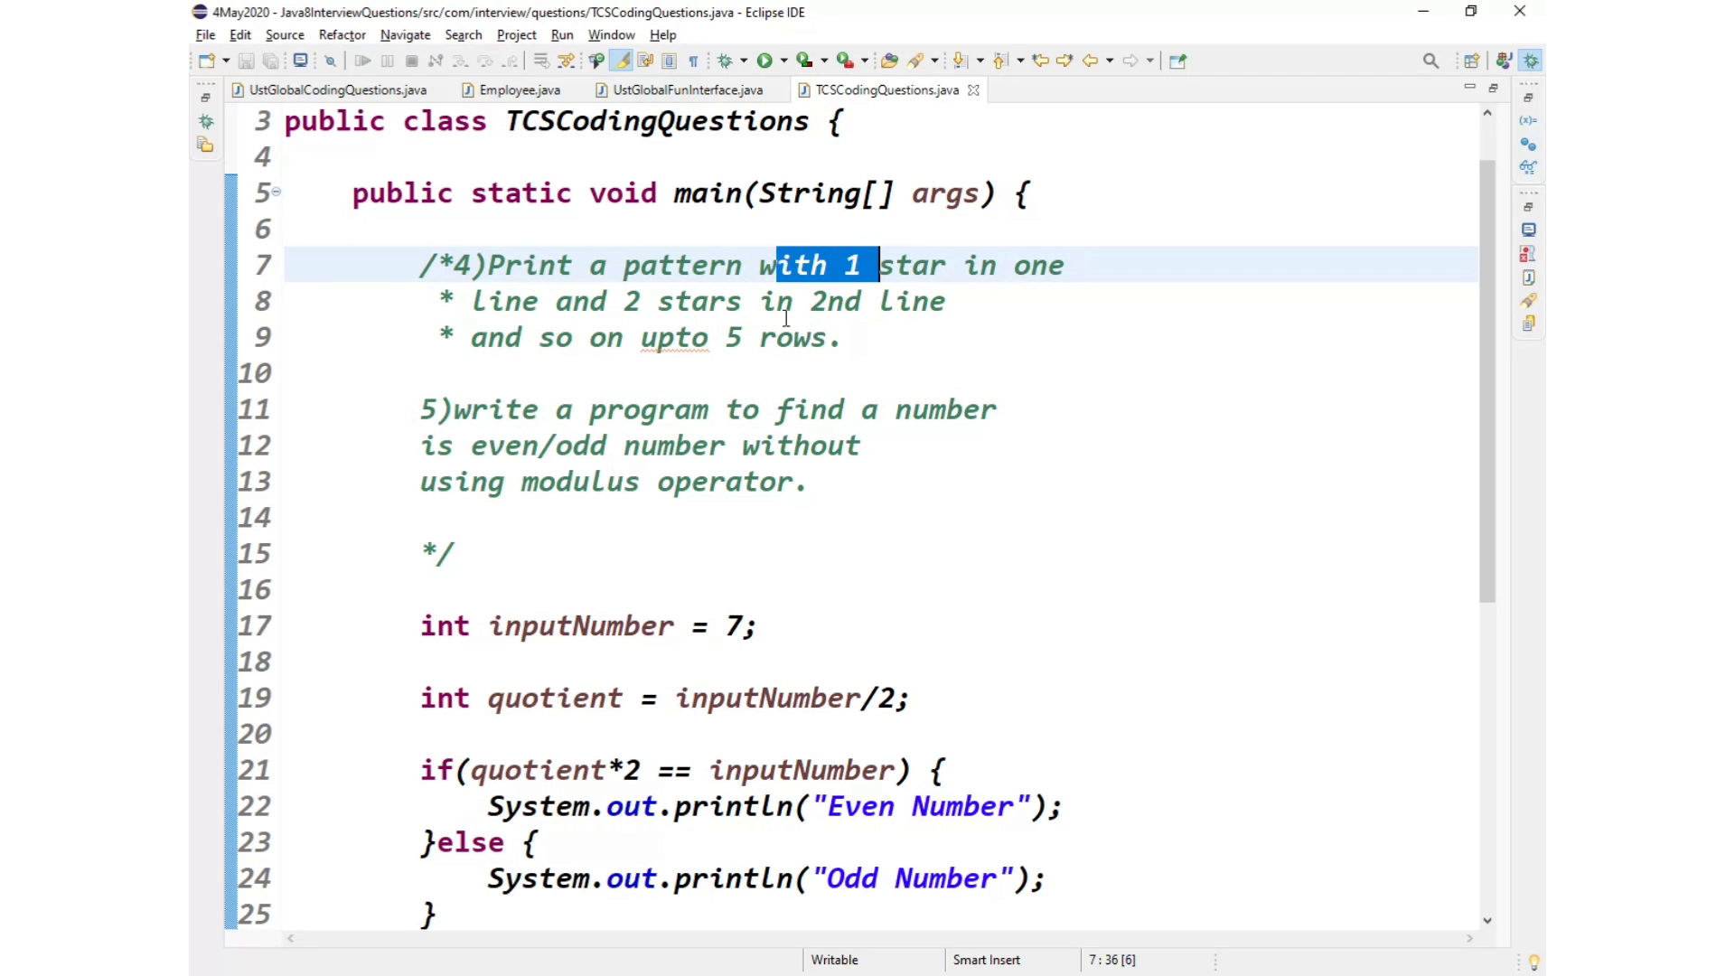
double_click(682, 301)
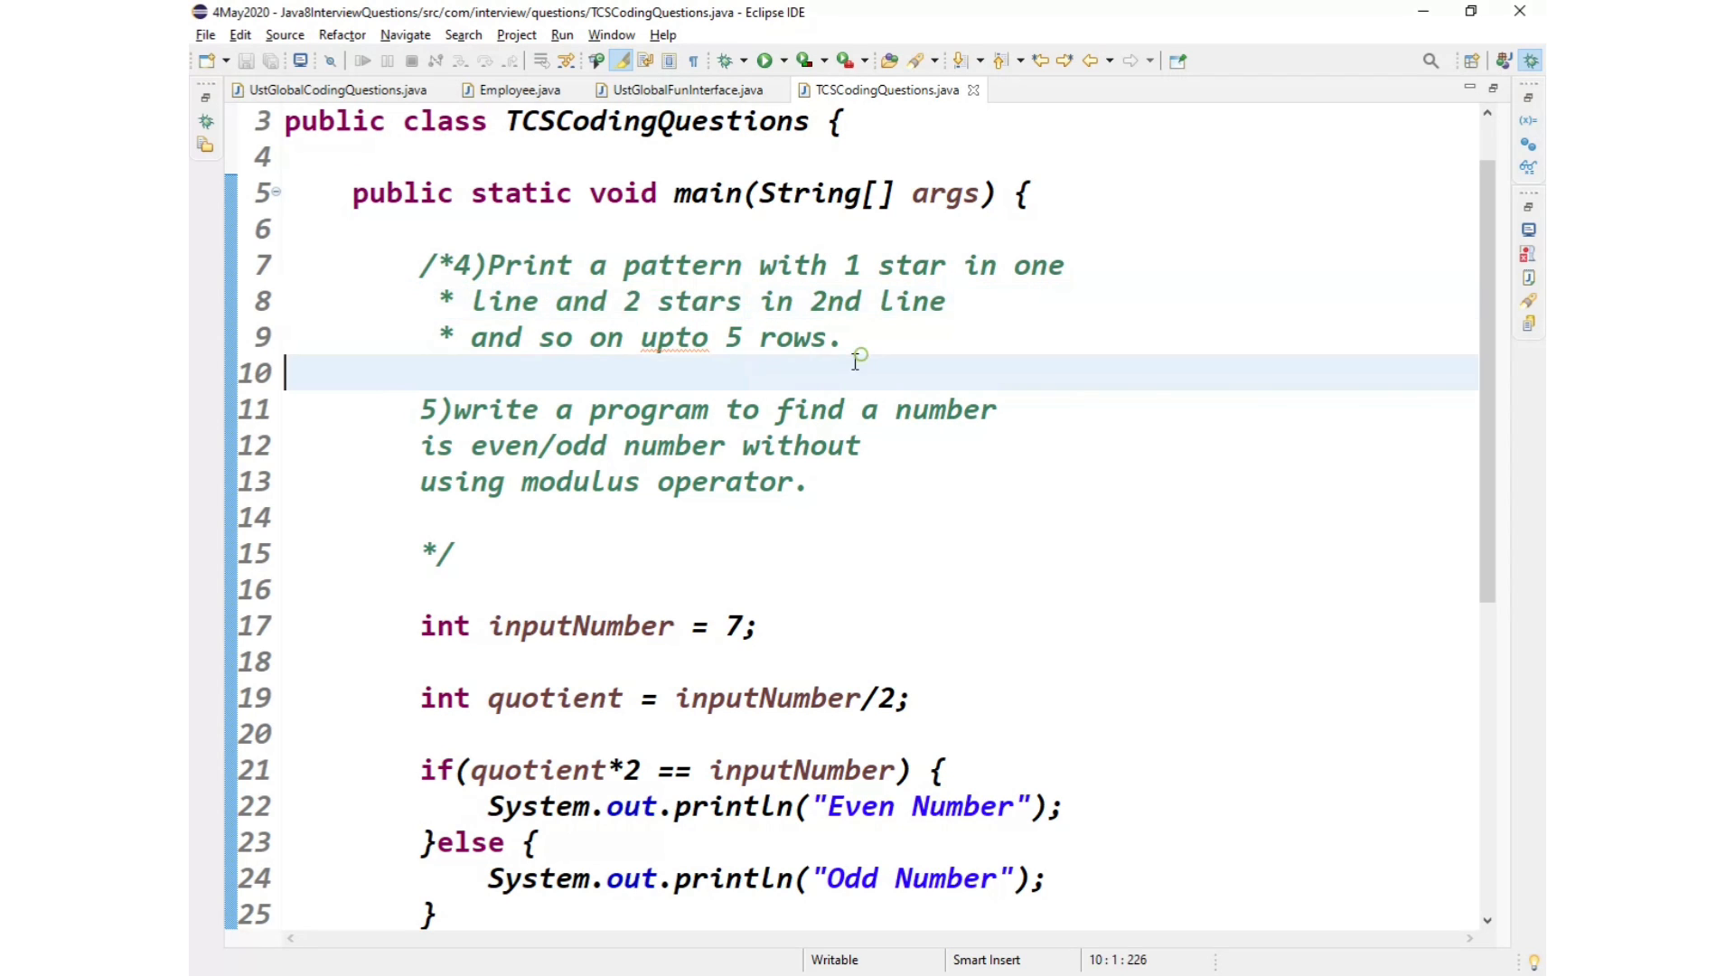
scroll(down, 3)
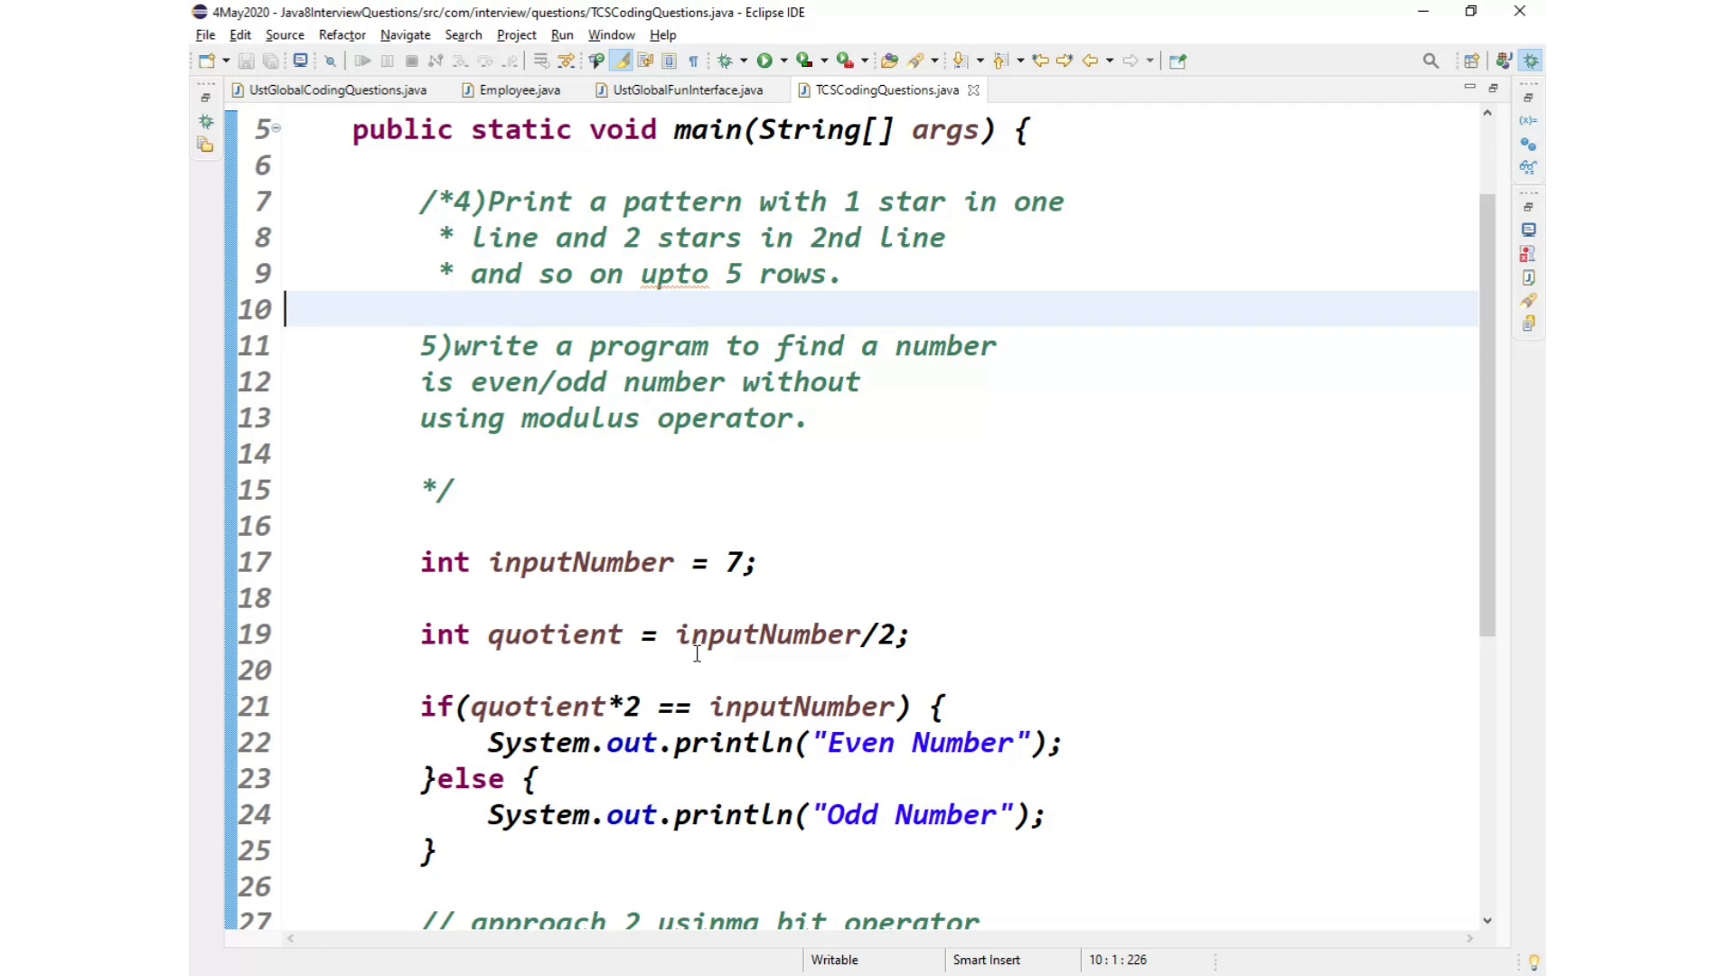
scroll(down, 3)
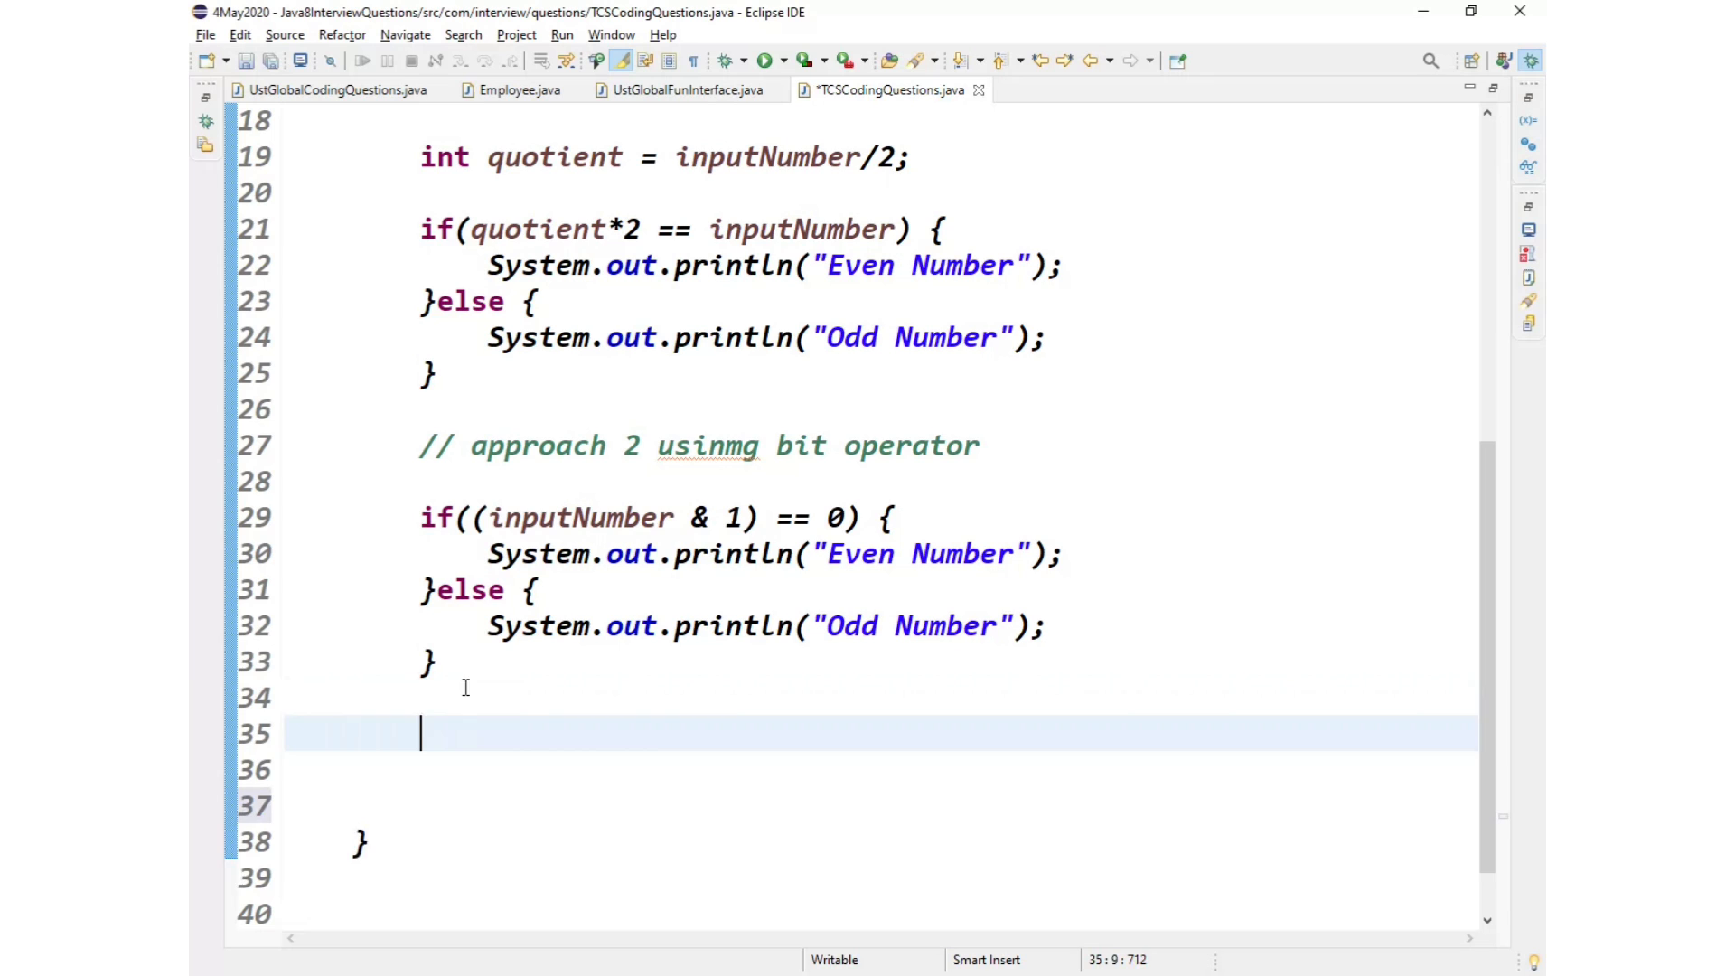
key(enter)
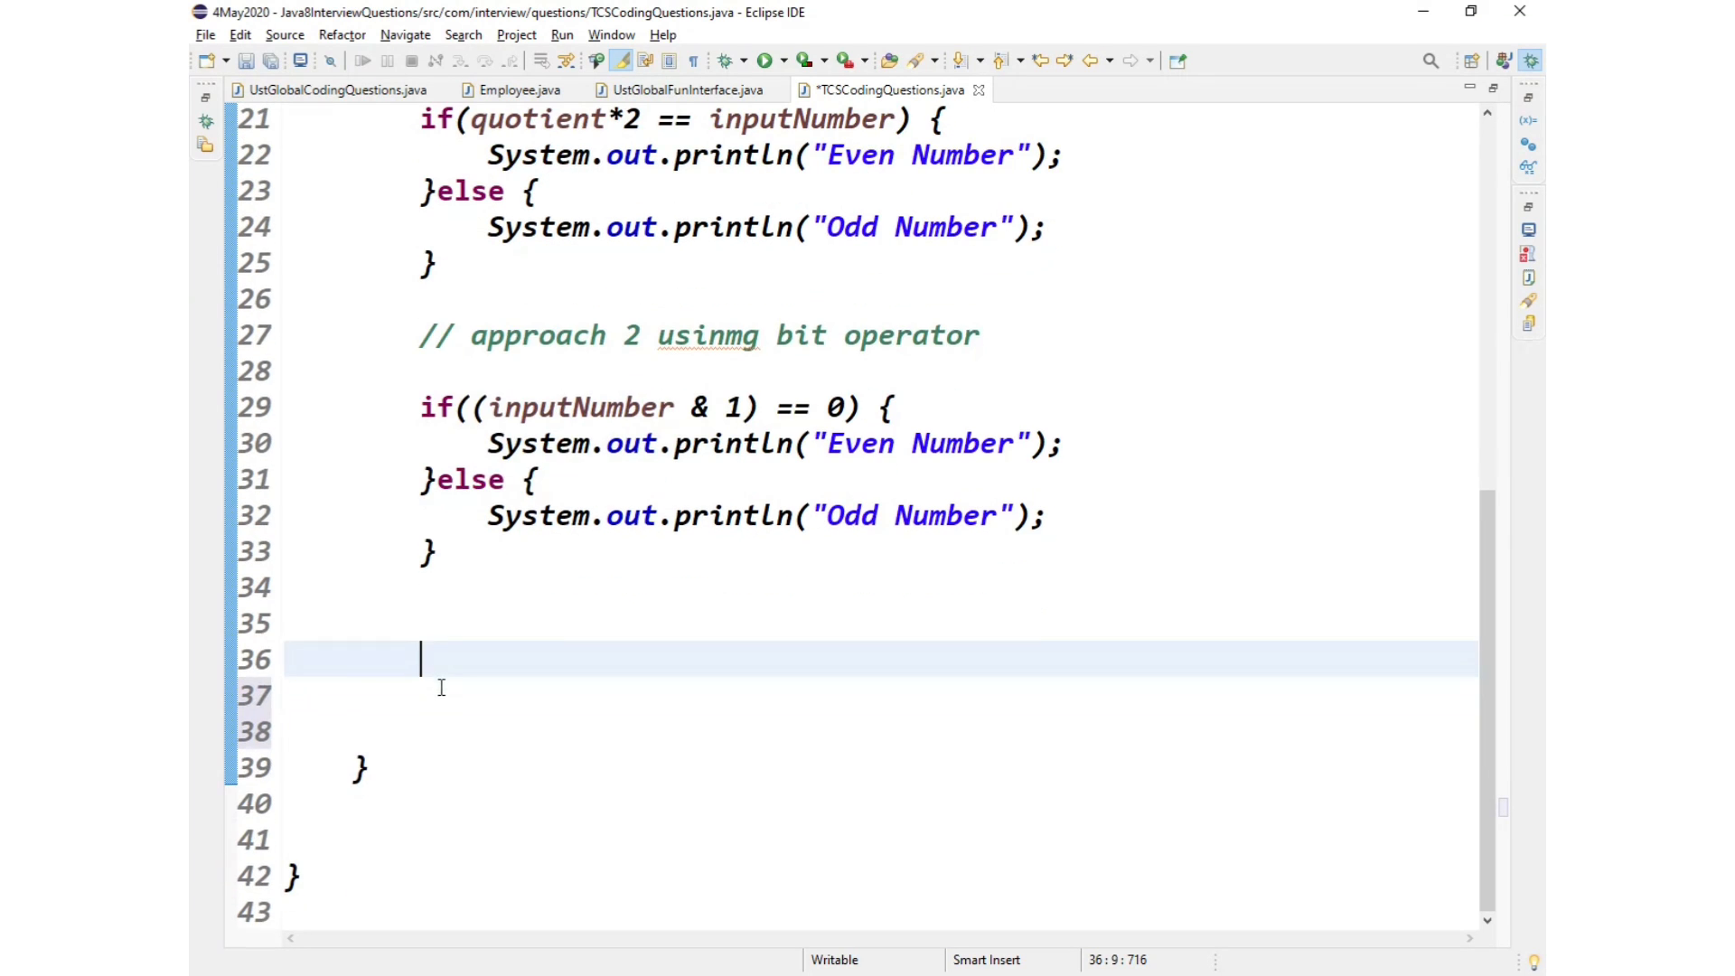
click(365, 768)
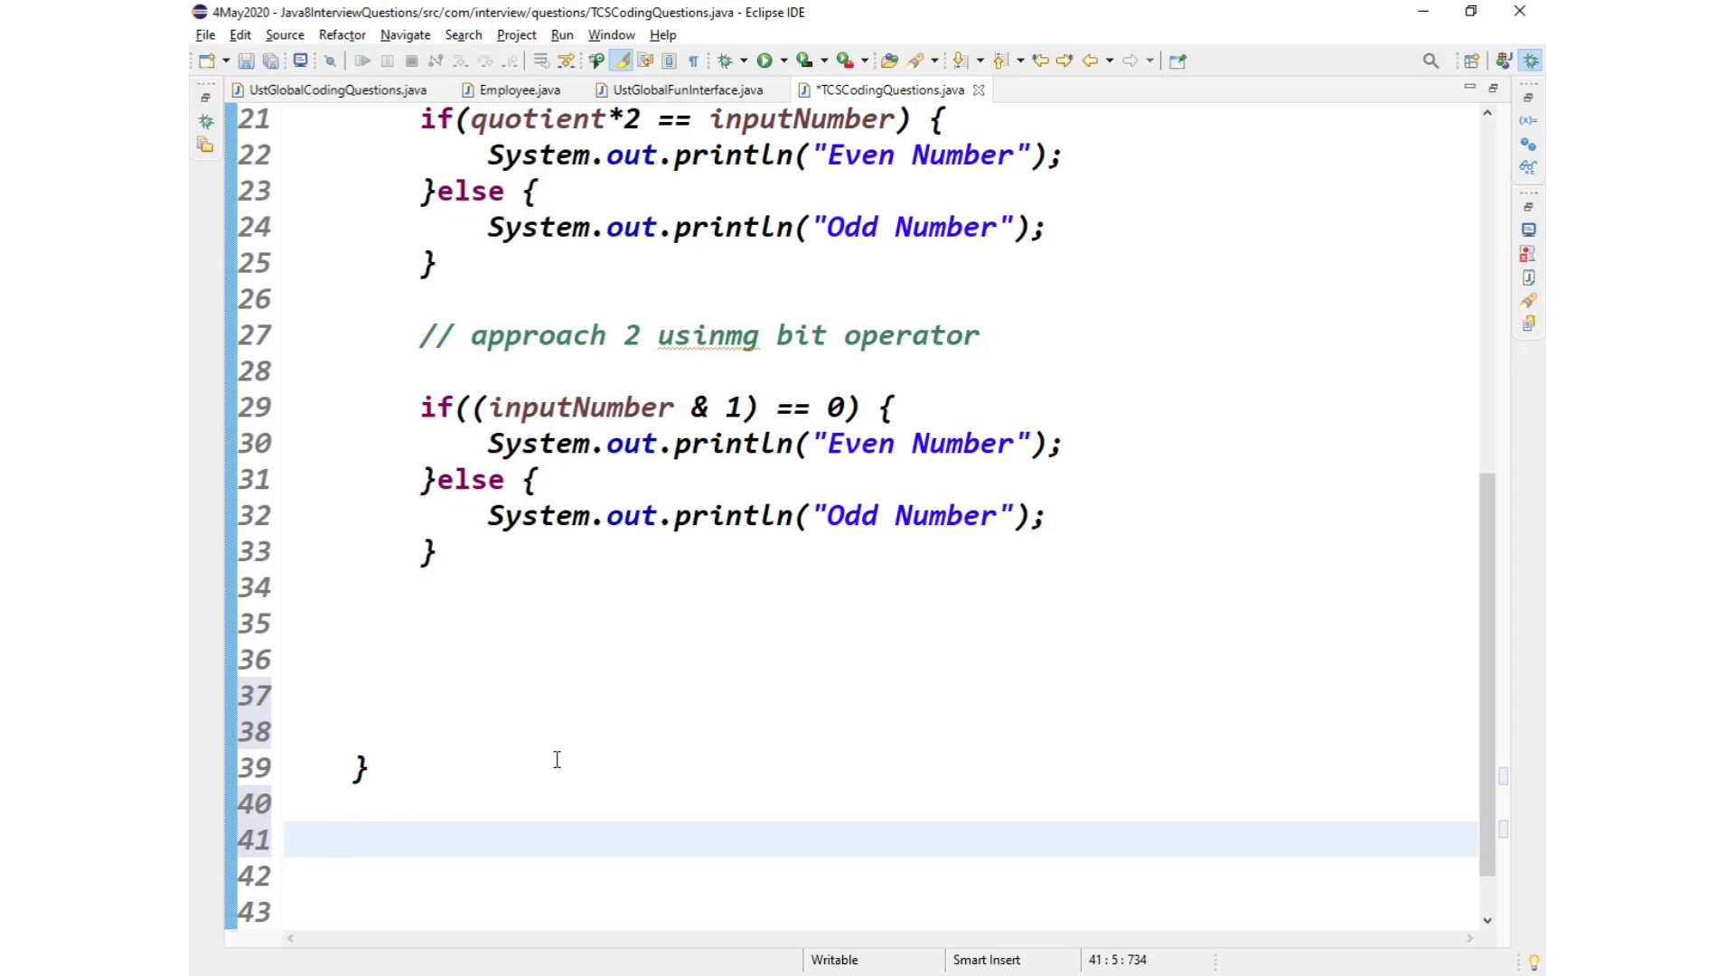
Step: Type the signature 'public static void printTraingle(int n) {' below main
text(publi)
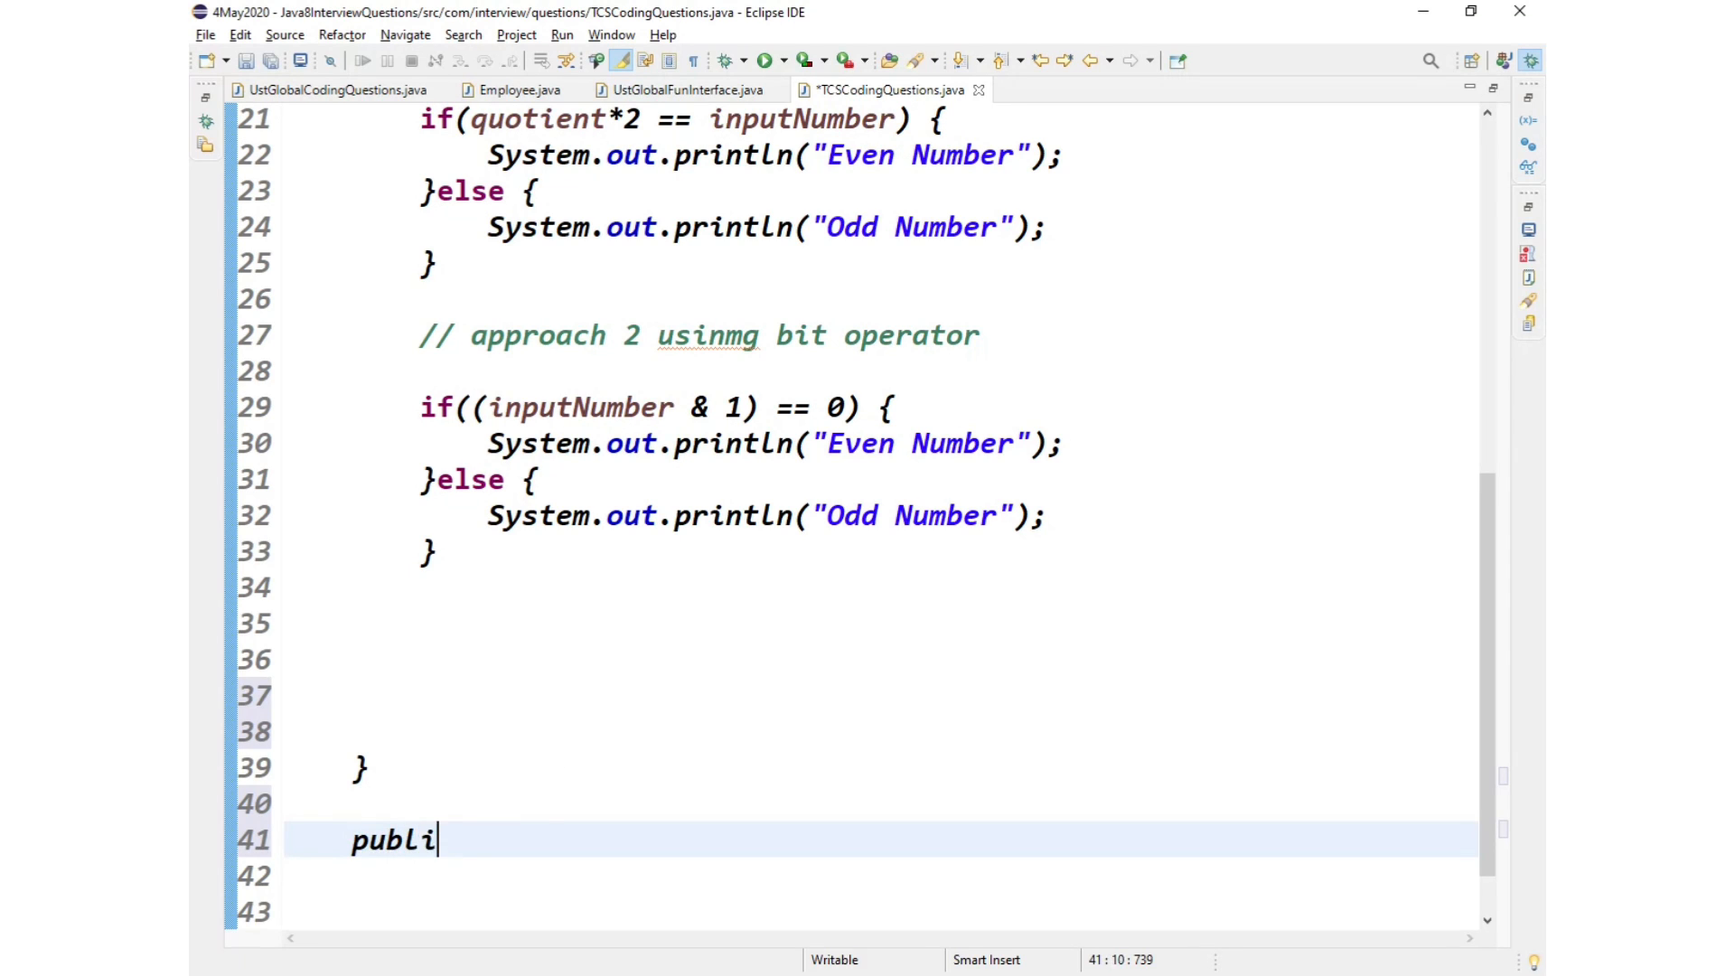
text(c static)
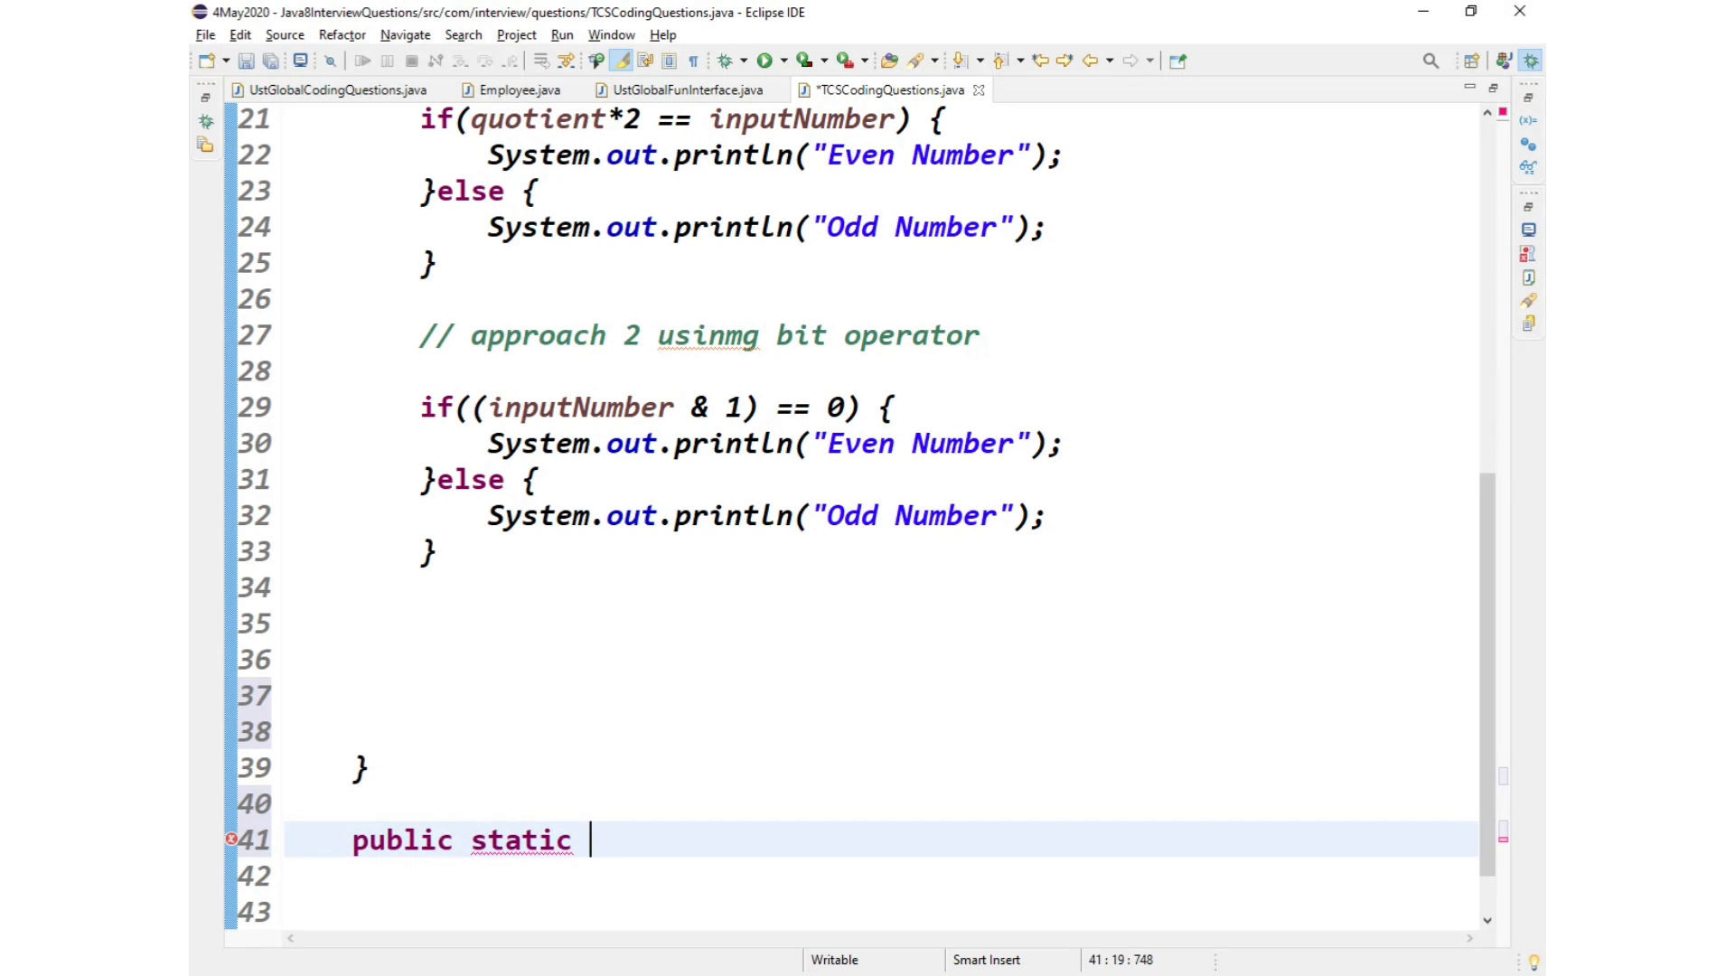
text(void p)
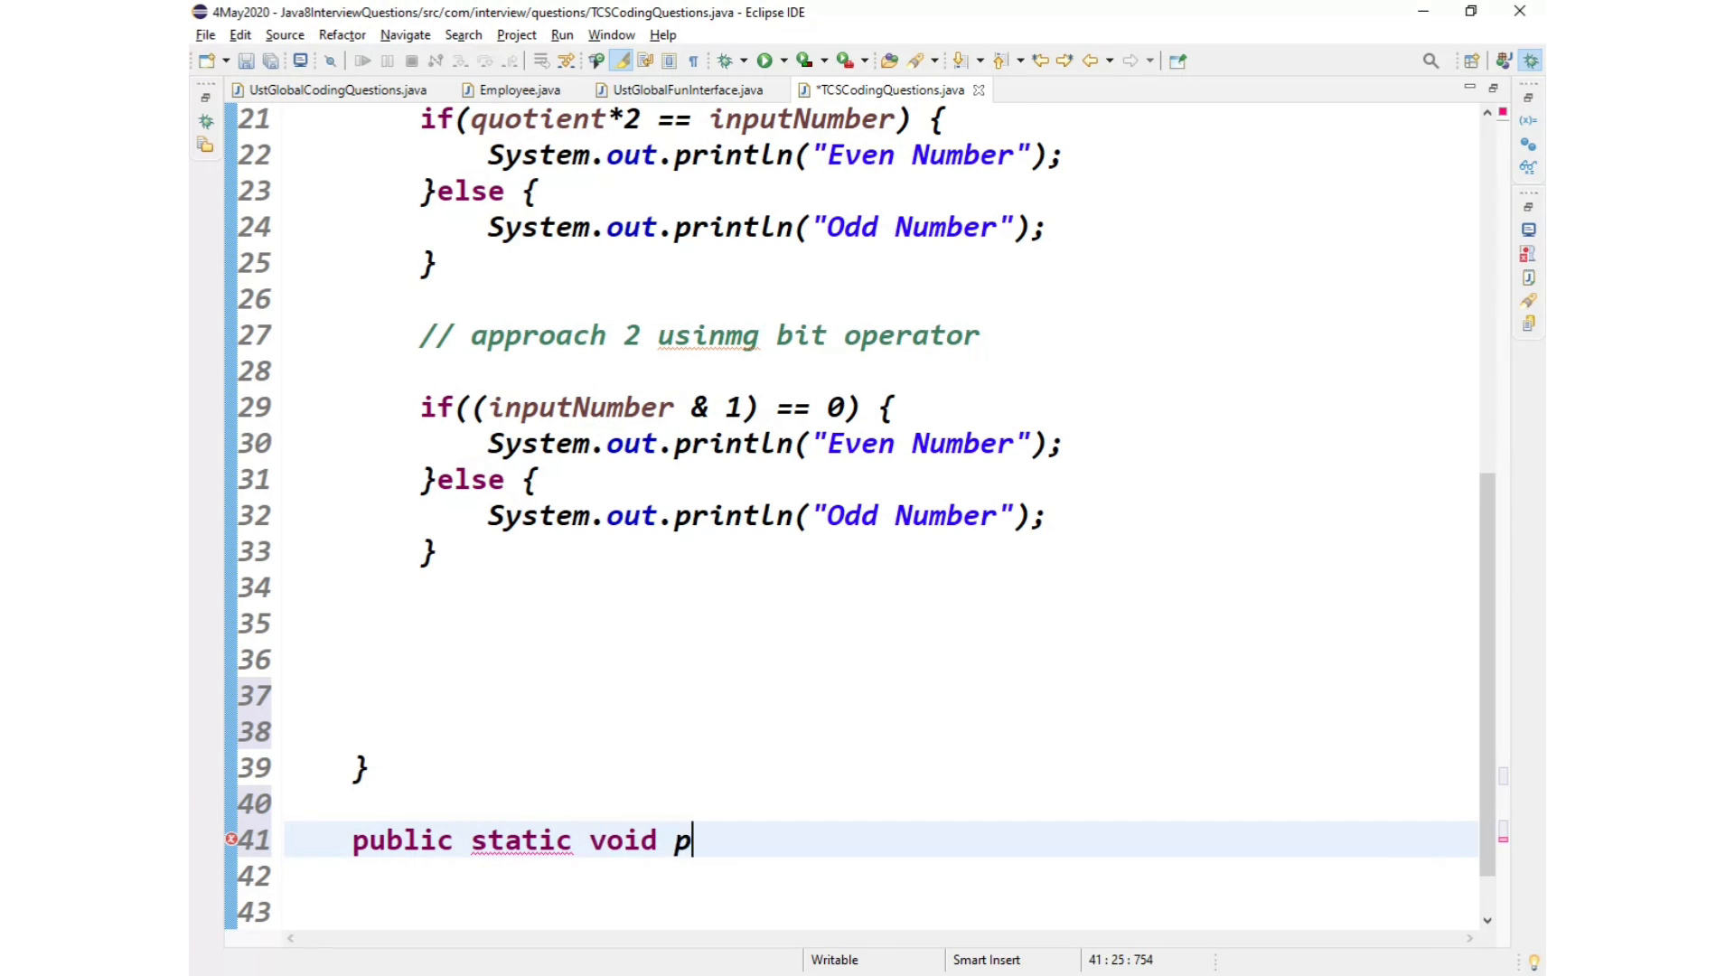
text(rint)
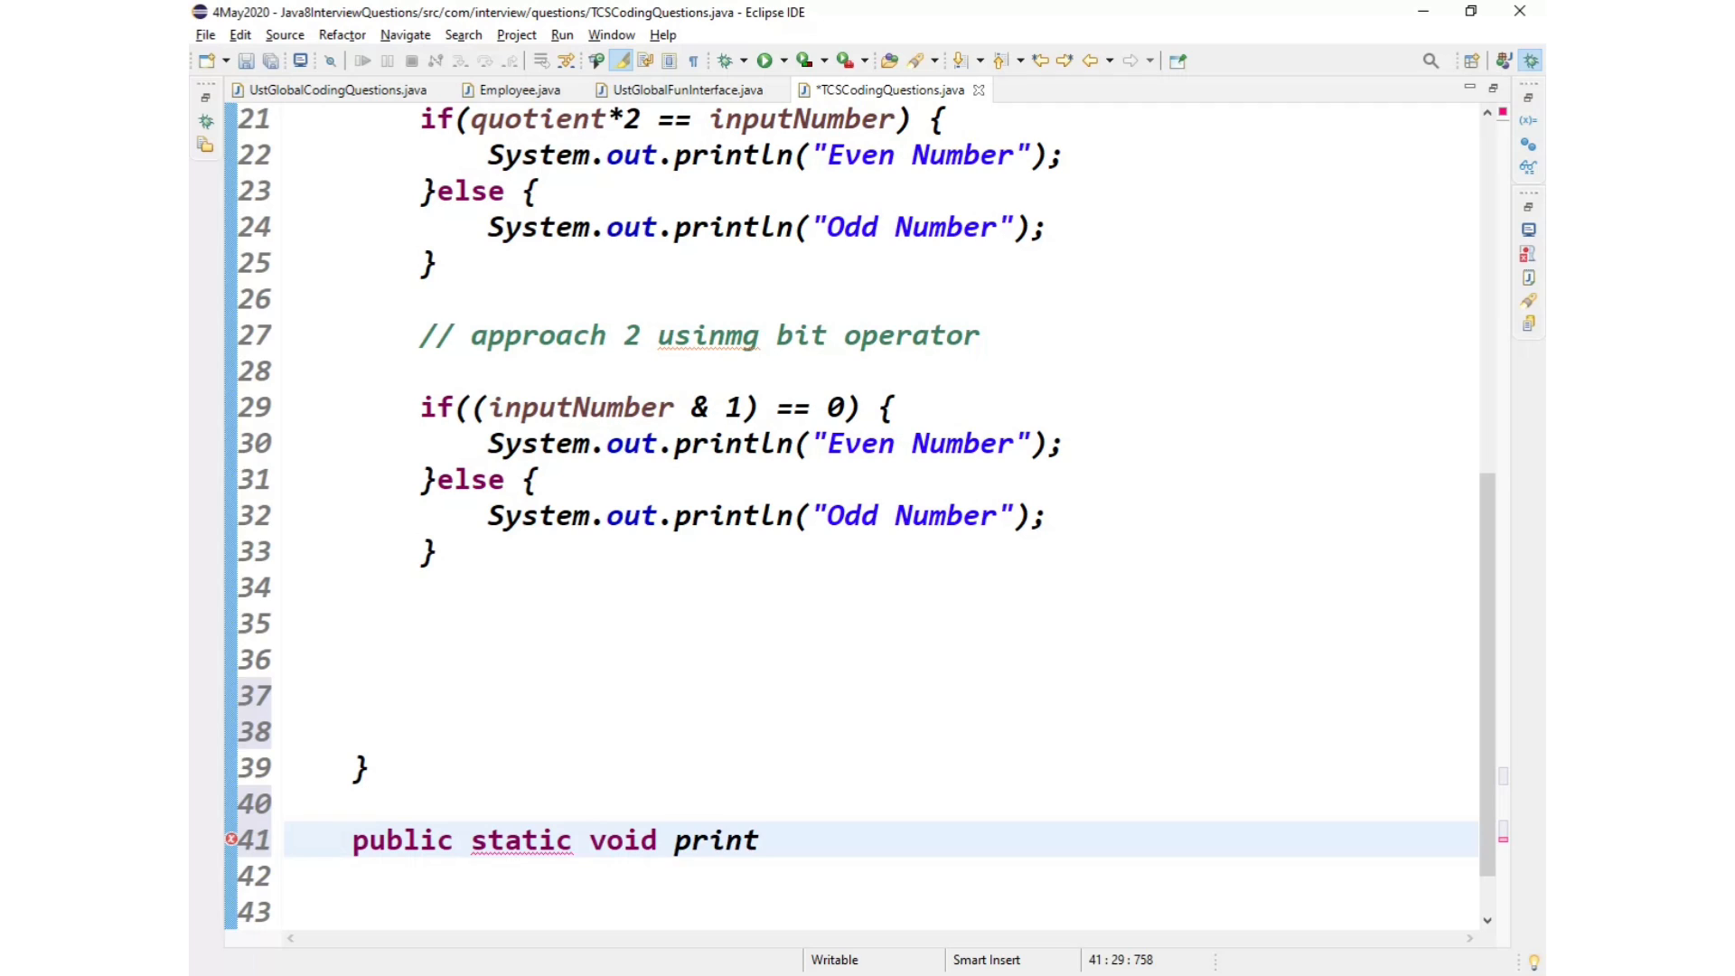
text(Traingeh)
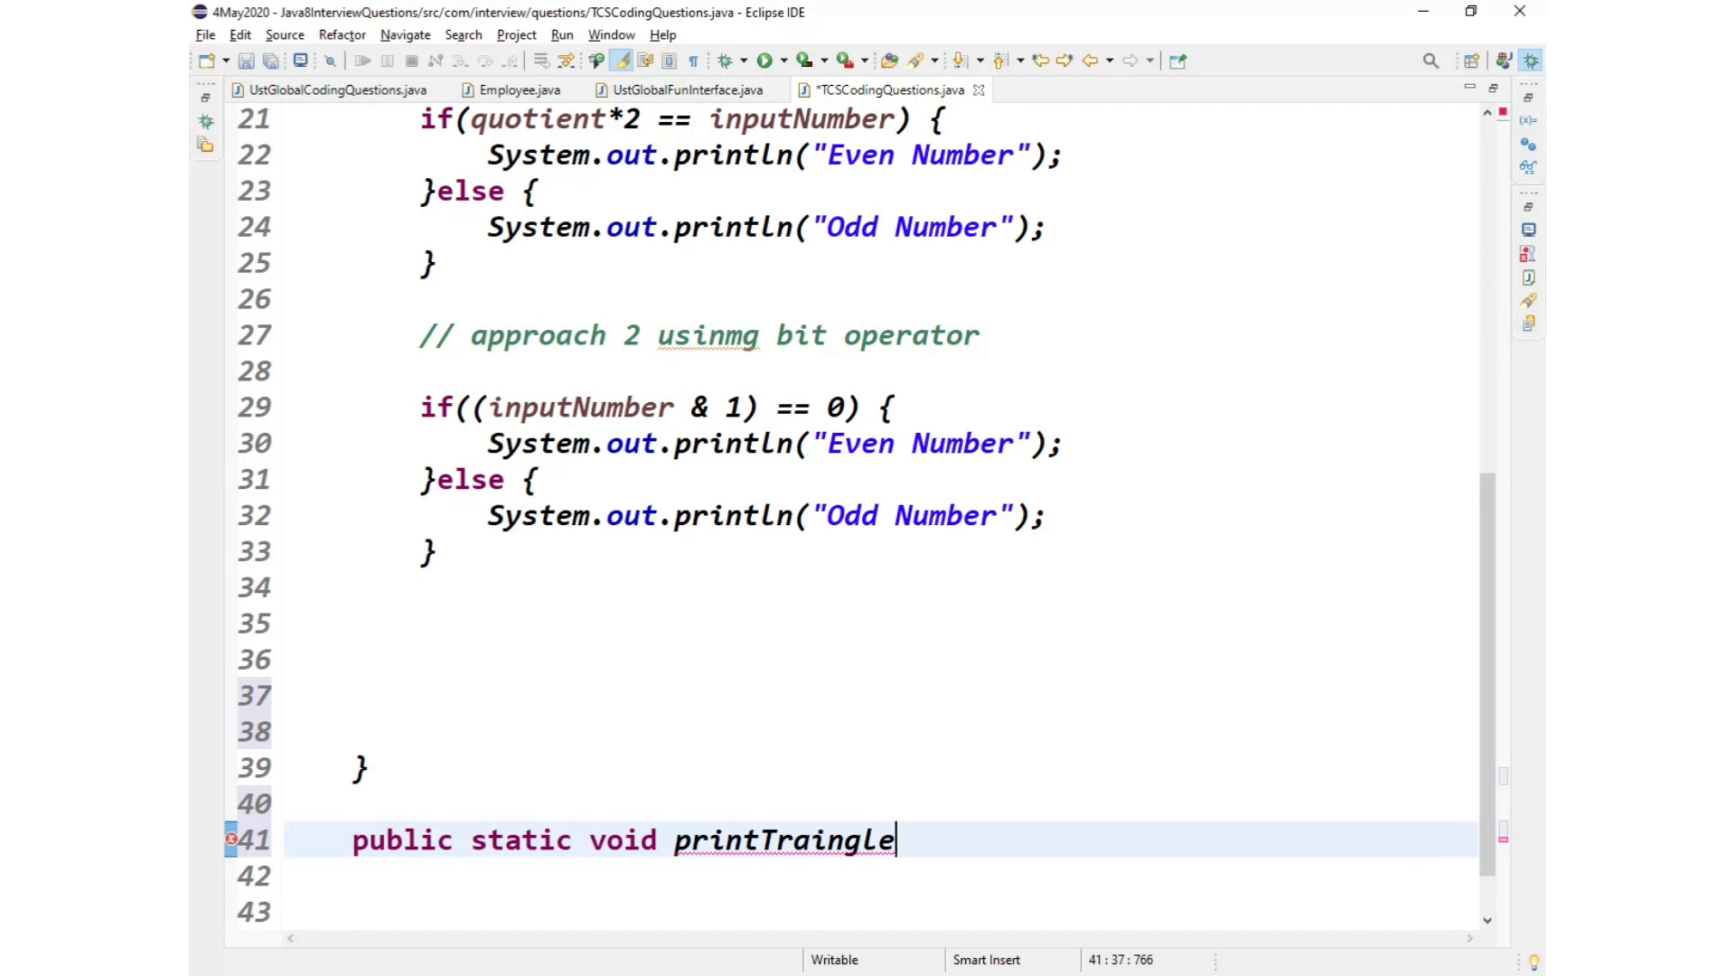
text((int)
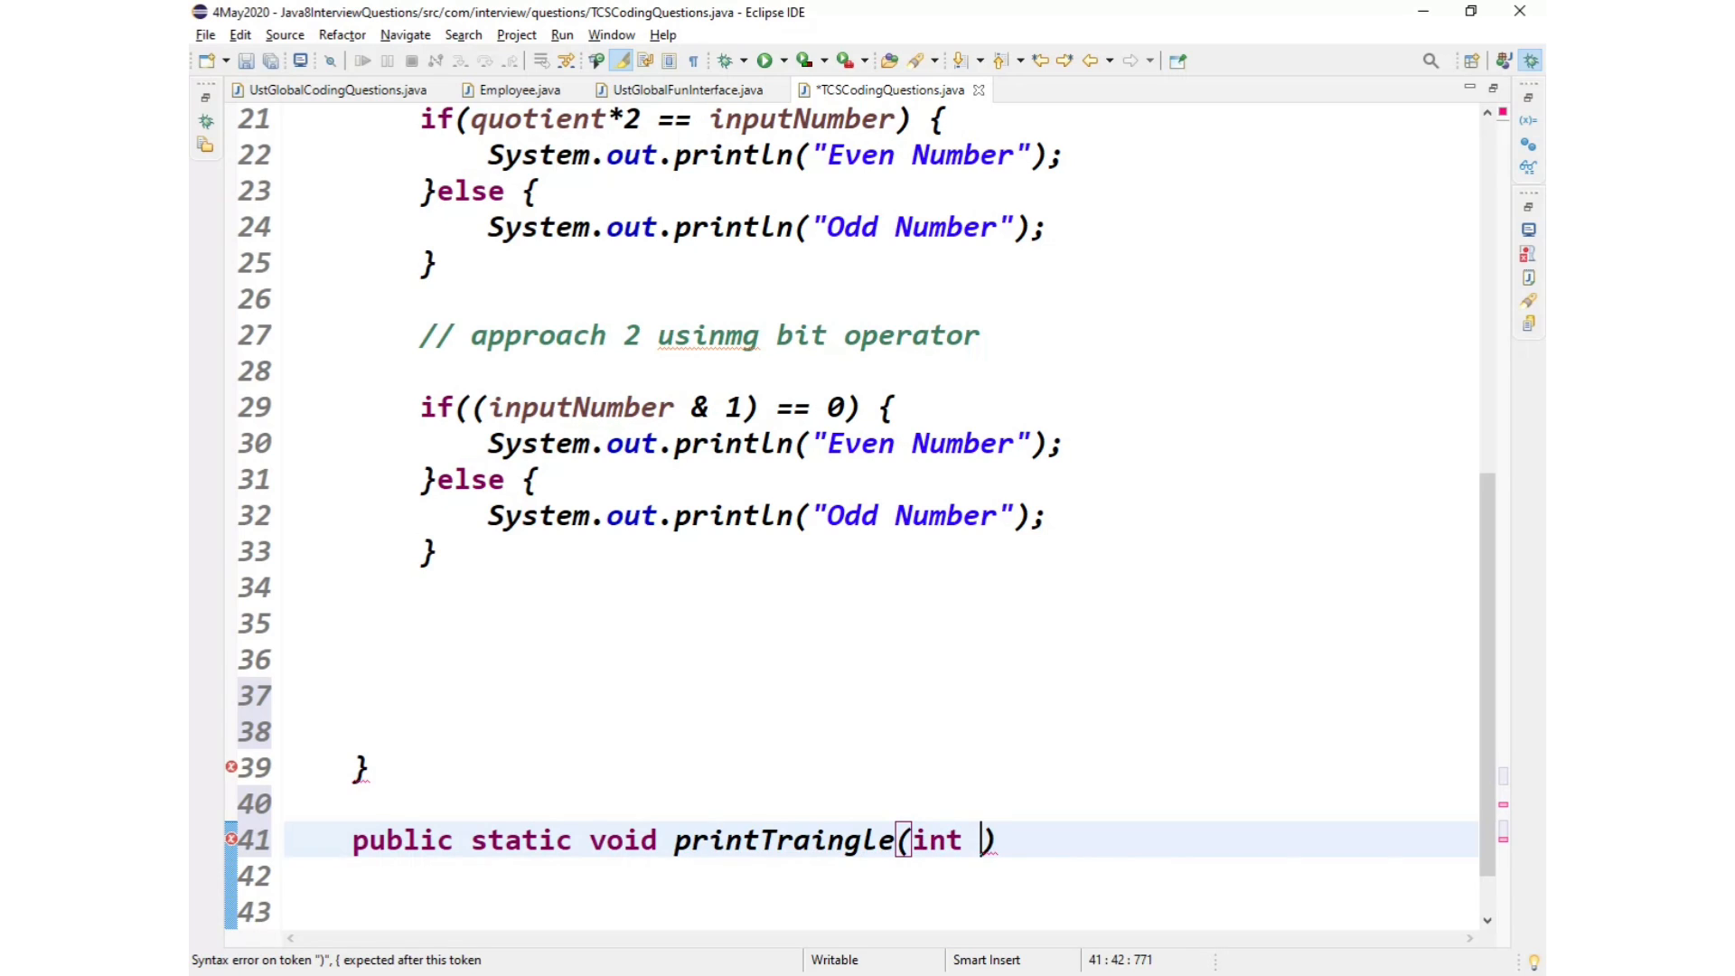
text(n) {)
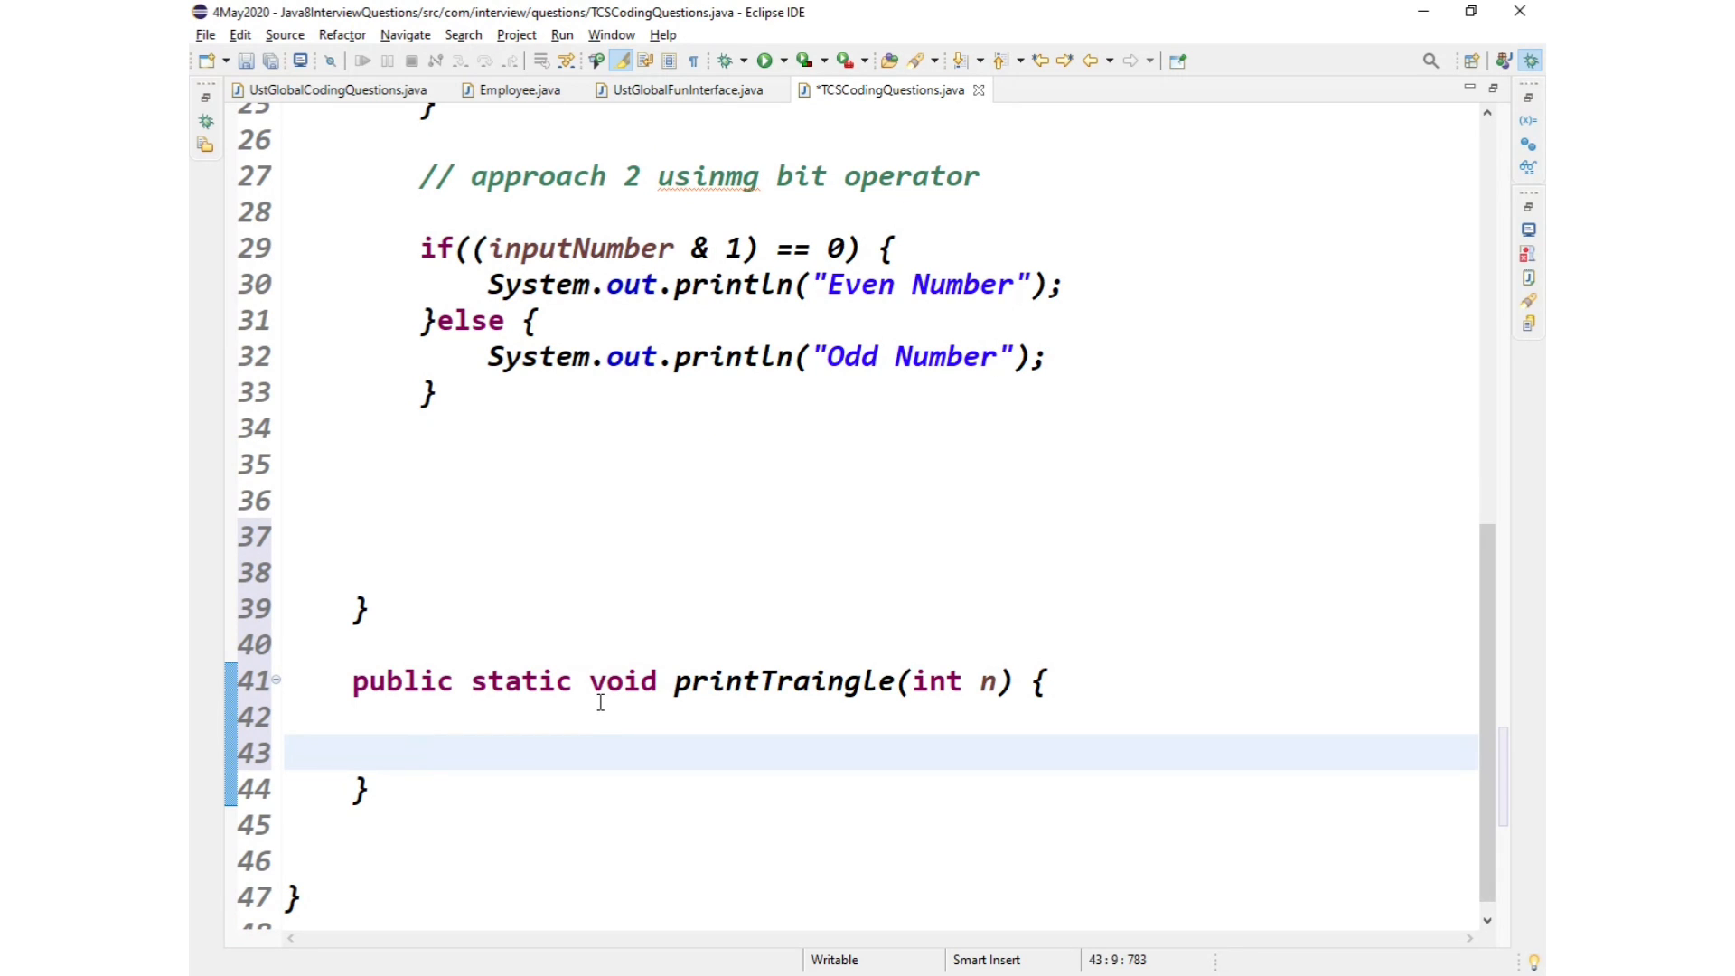
Step: Write for(int i=0; i<n; i++) with System.out.println(); in its body
text(for)
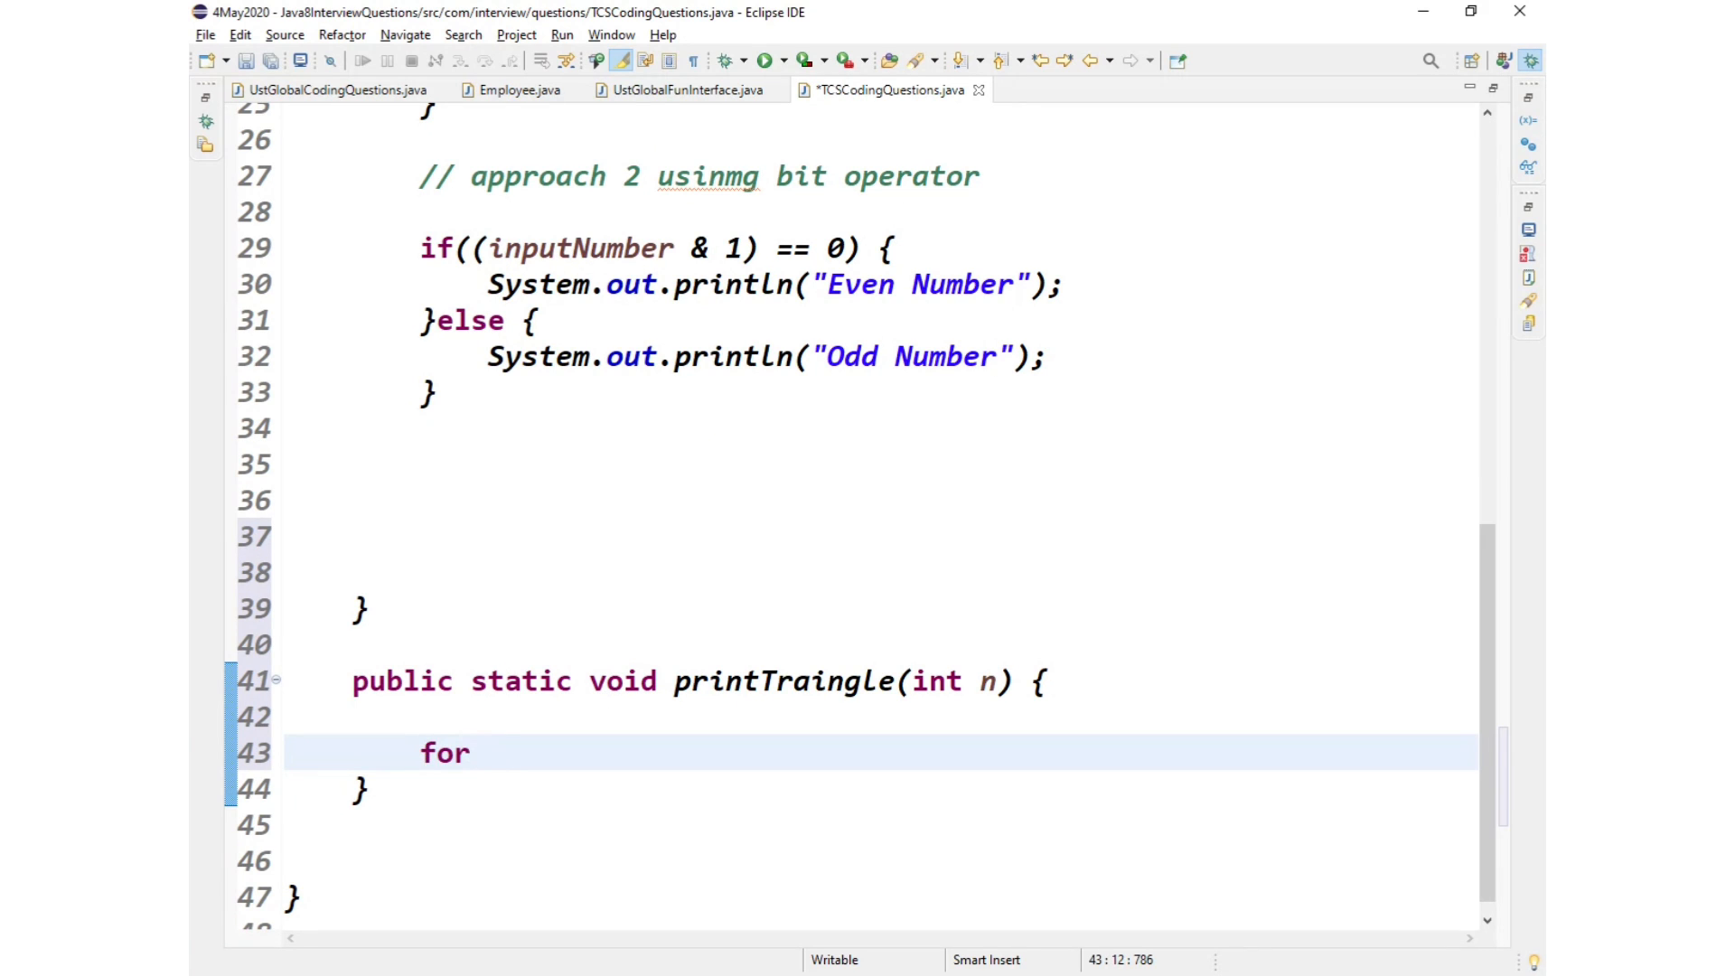
text((int)
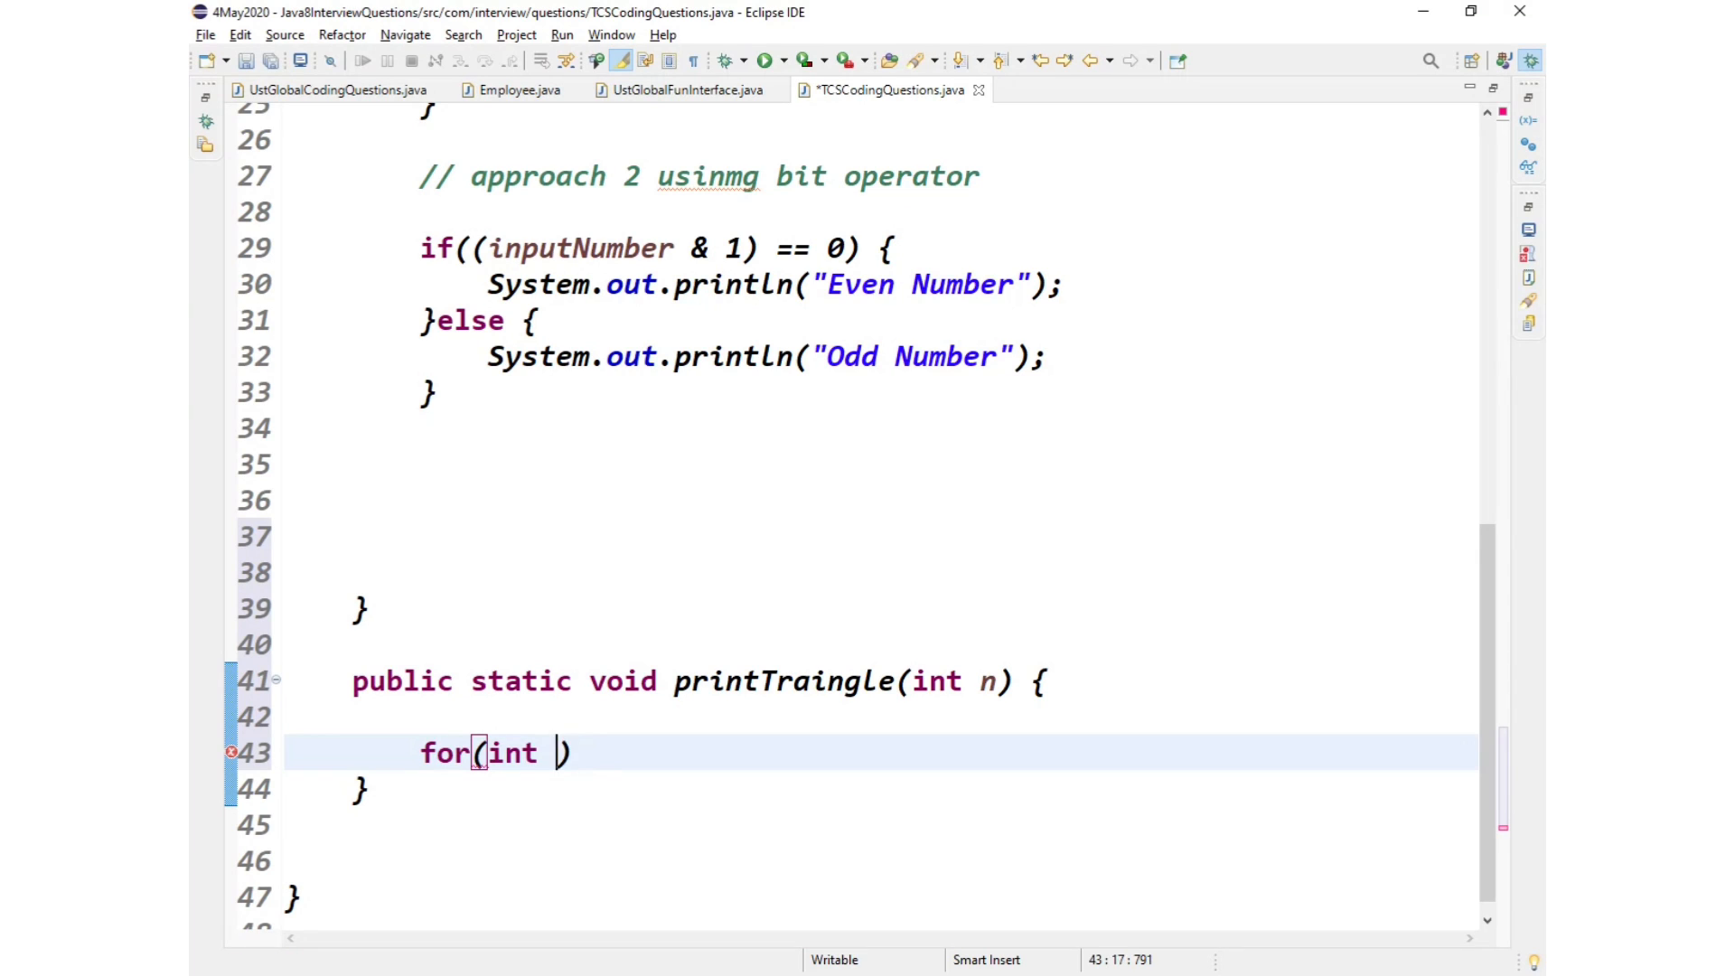
text(=o; i<)
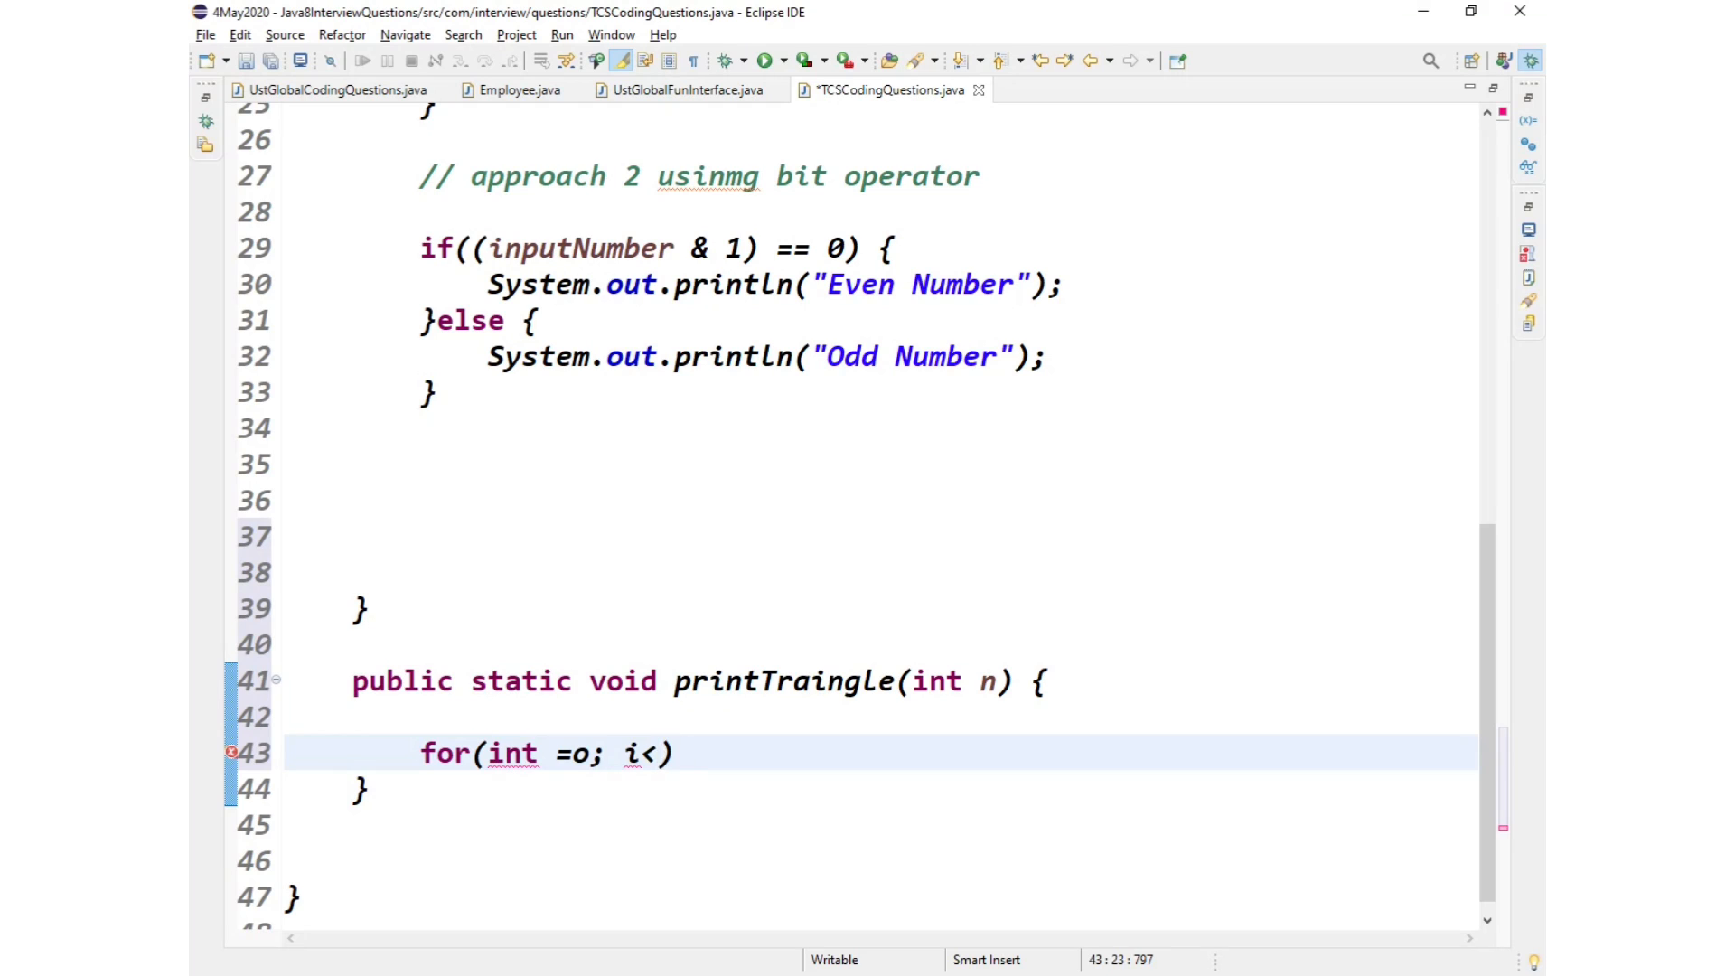
text(n; i++)
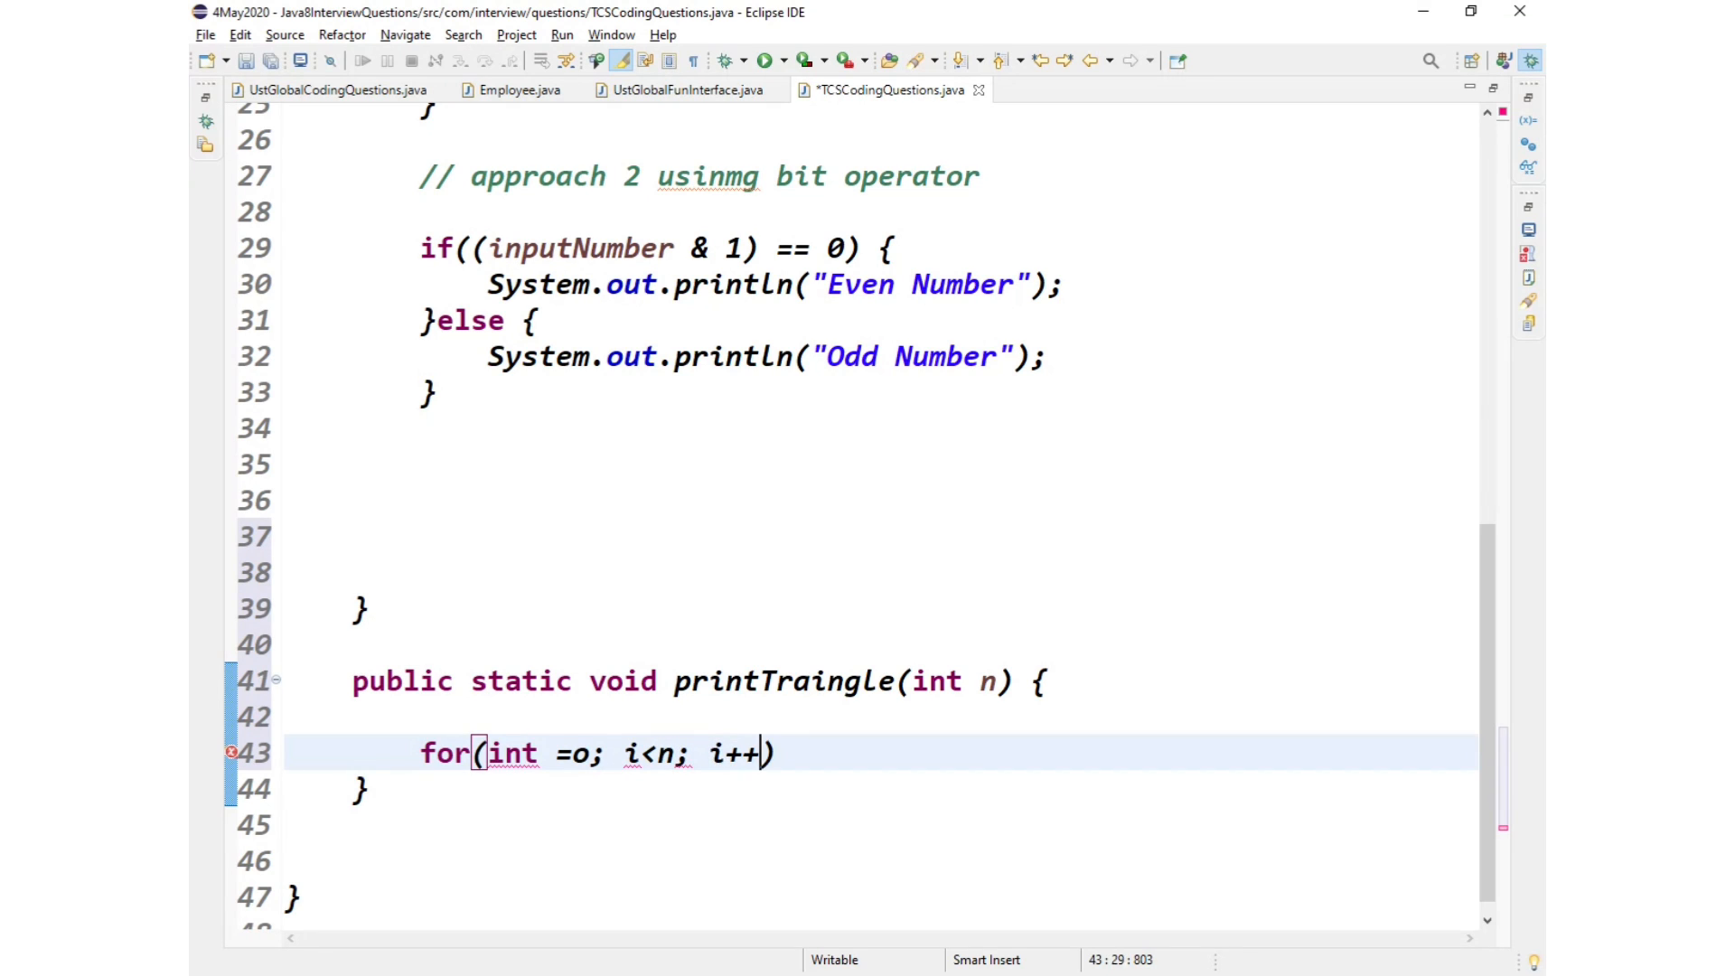
text({)
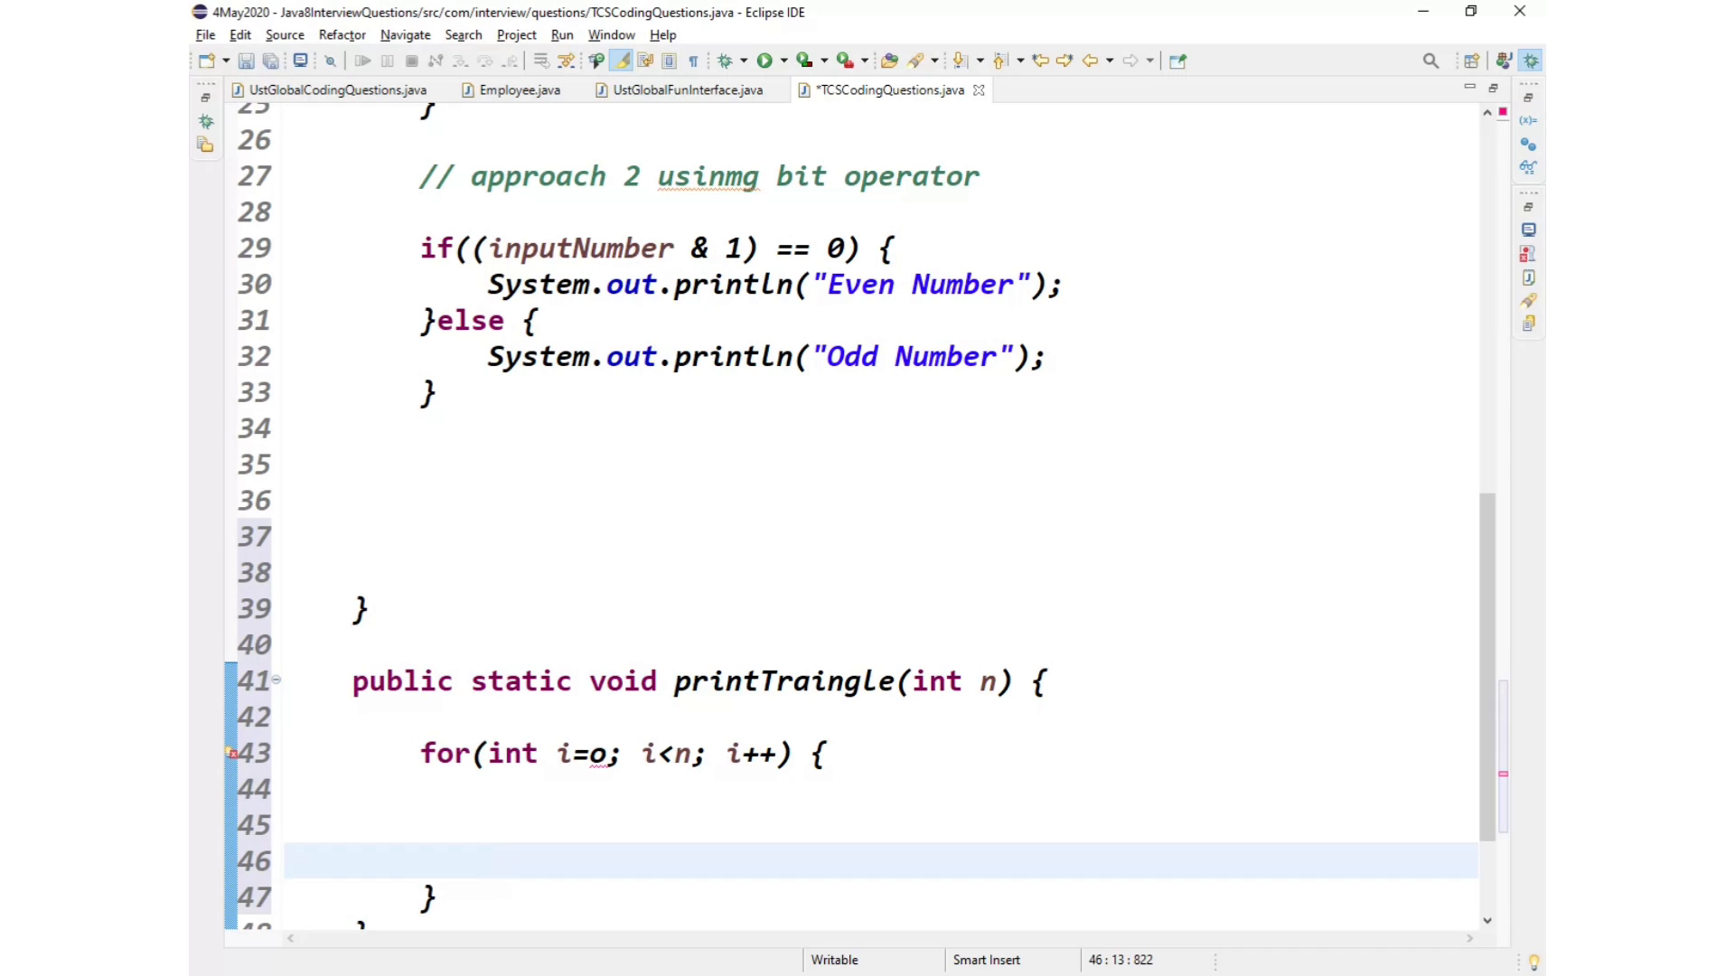
text(System.out.println();)
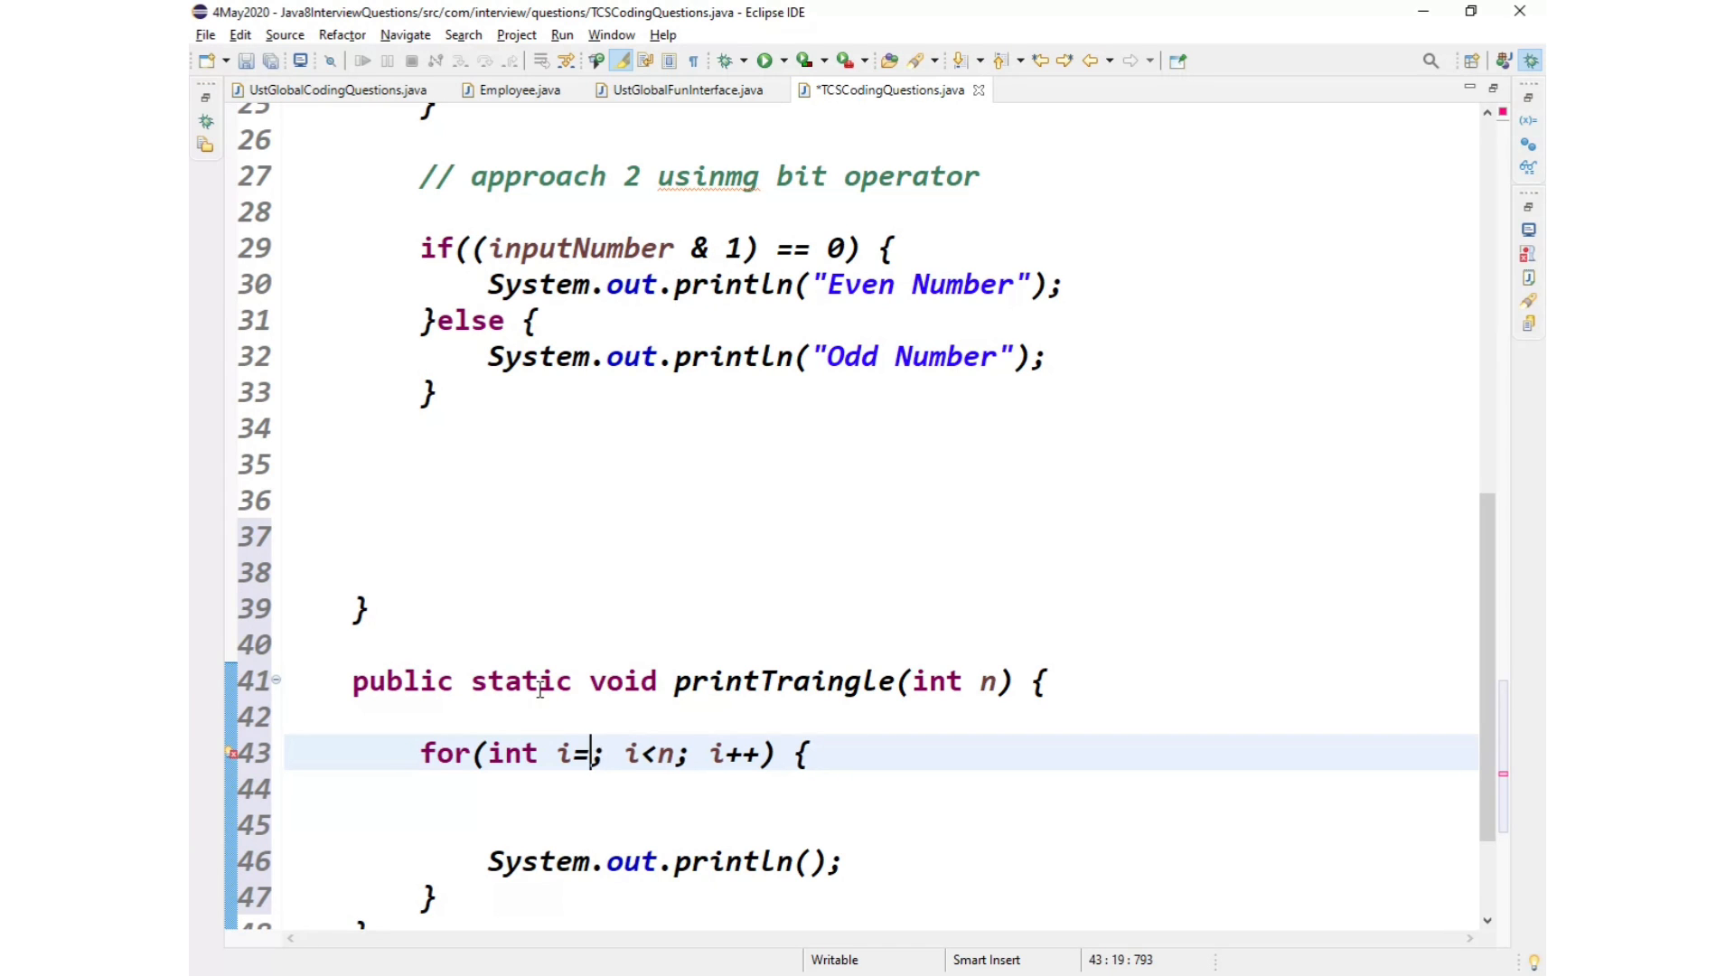
text(0)
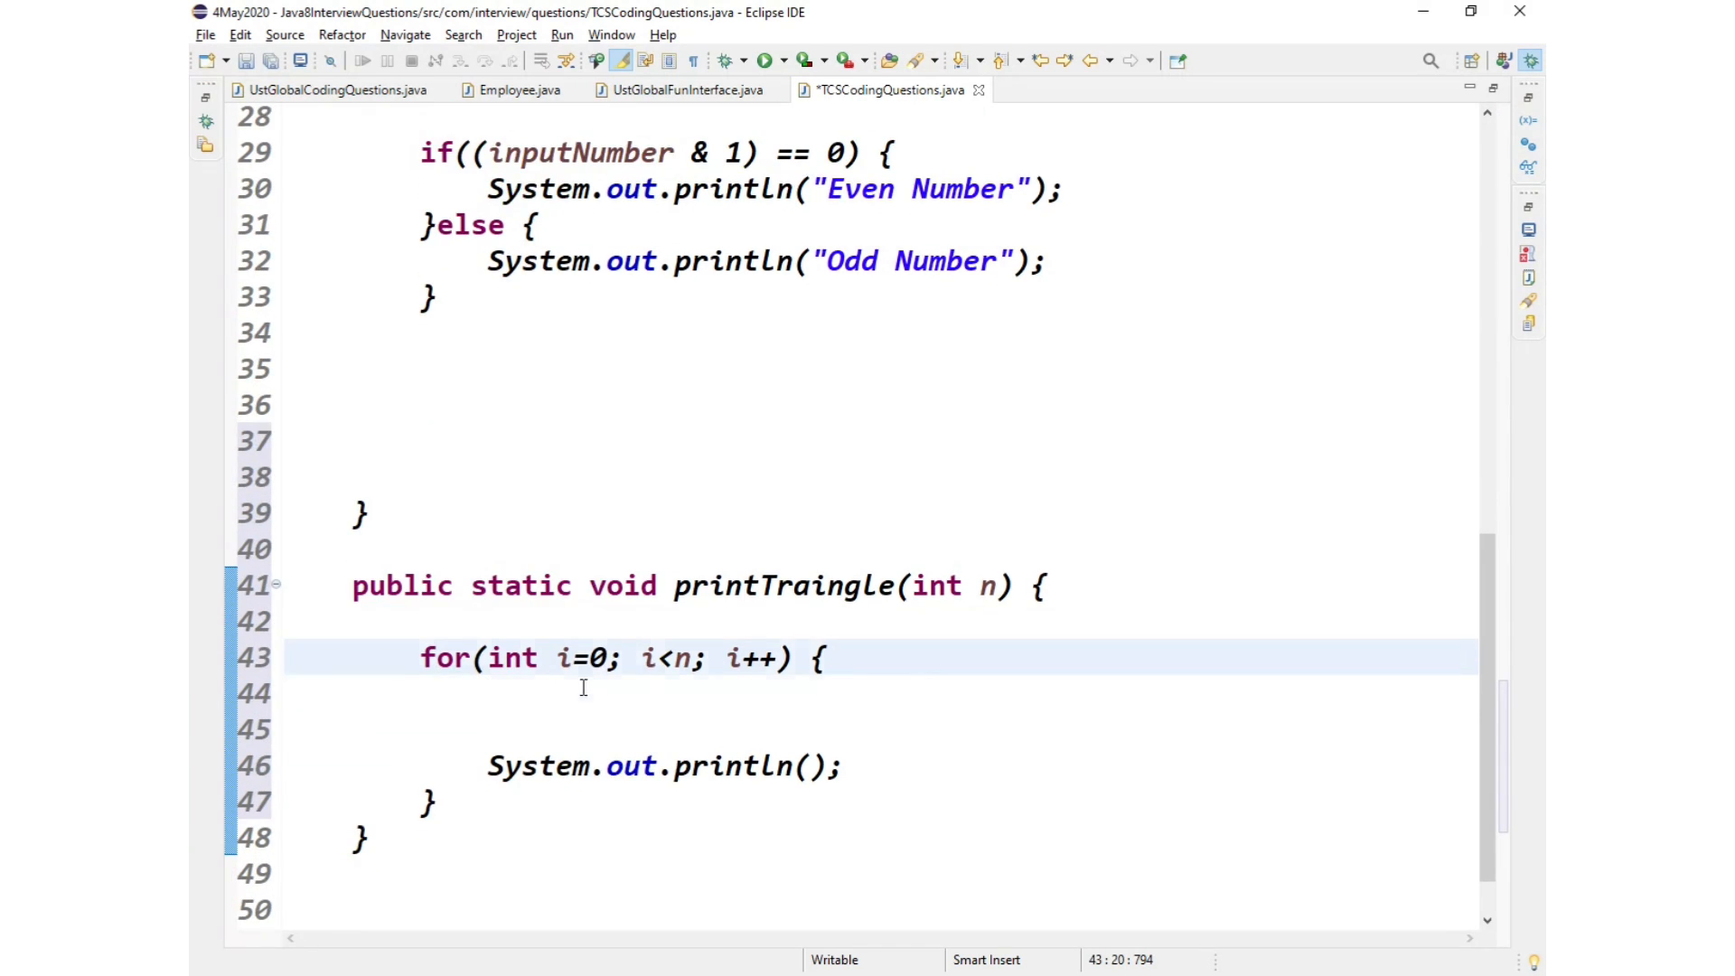
Step: Start the inner loop for(int j=n-i; j>1; j--) inside the outer loop
text(for)
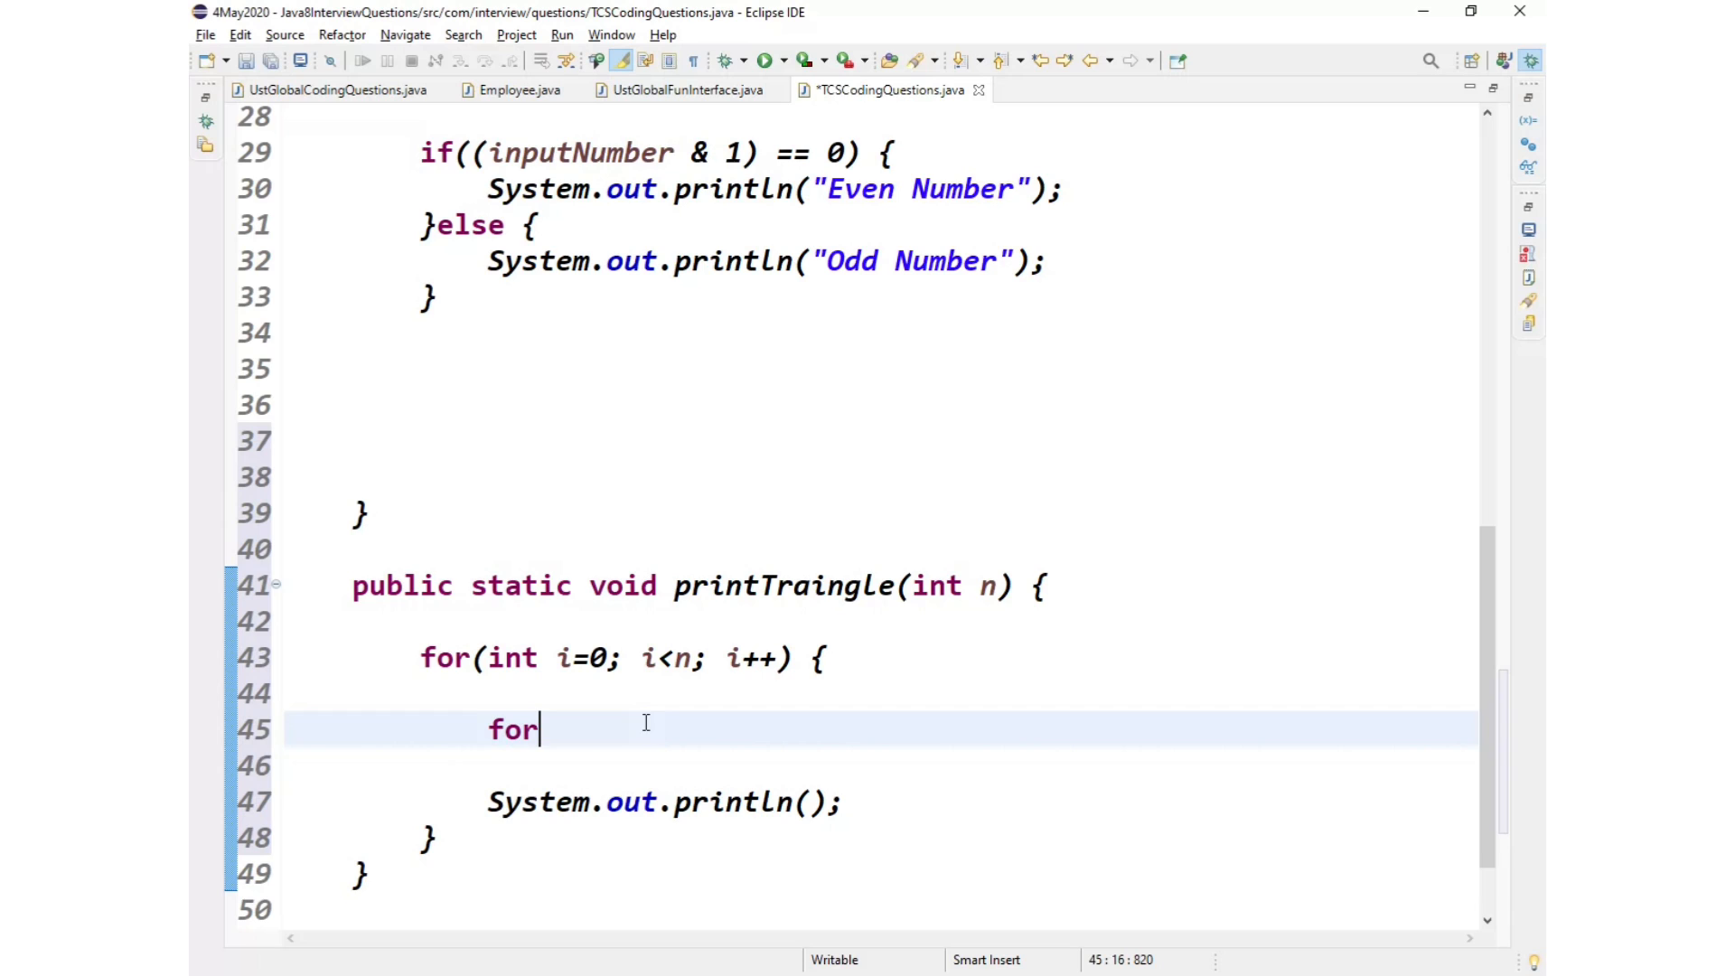
text(()
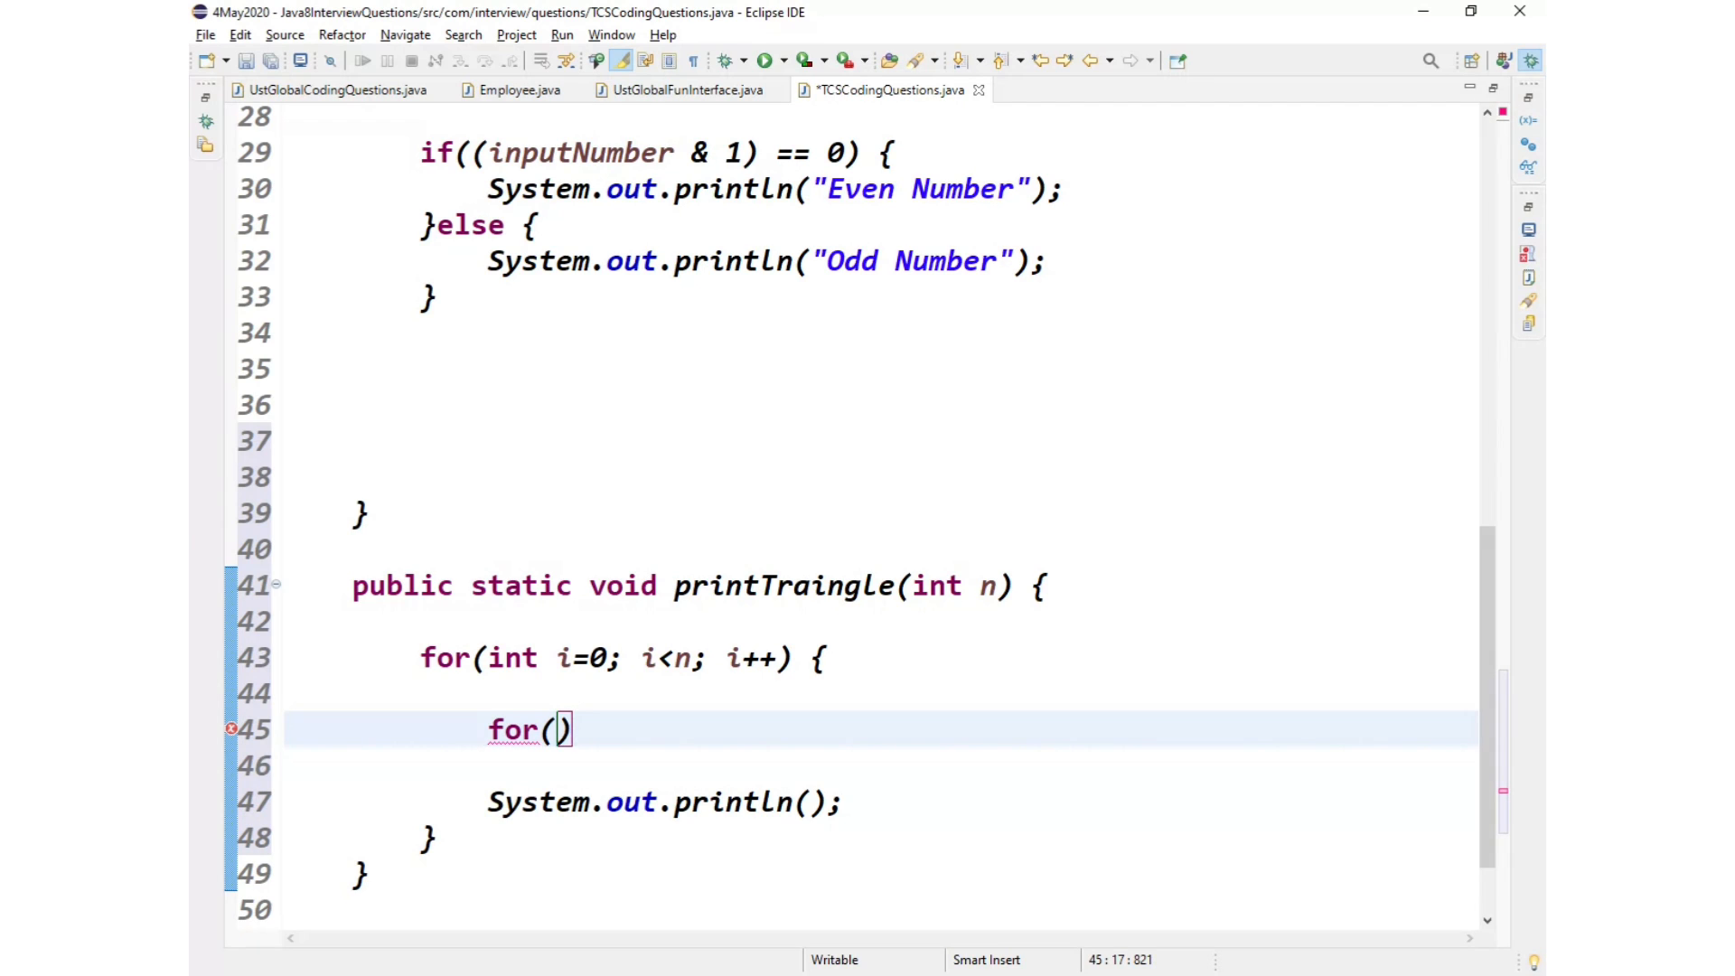
text(int)
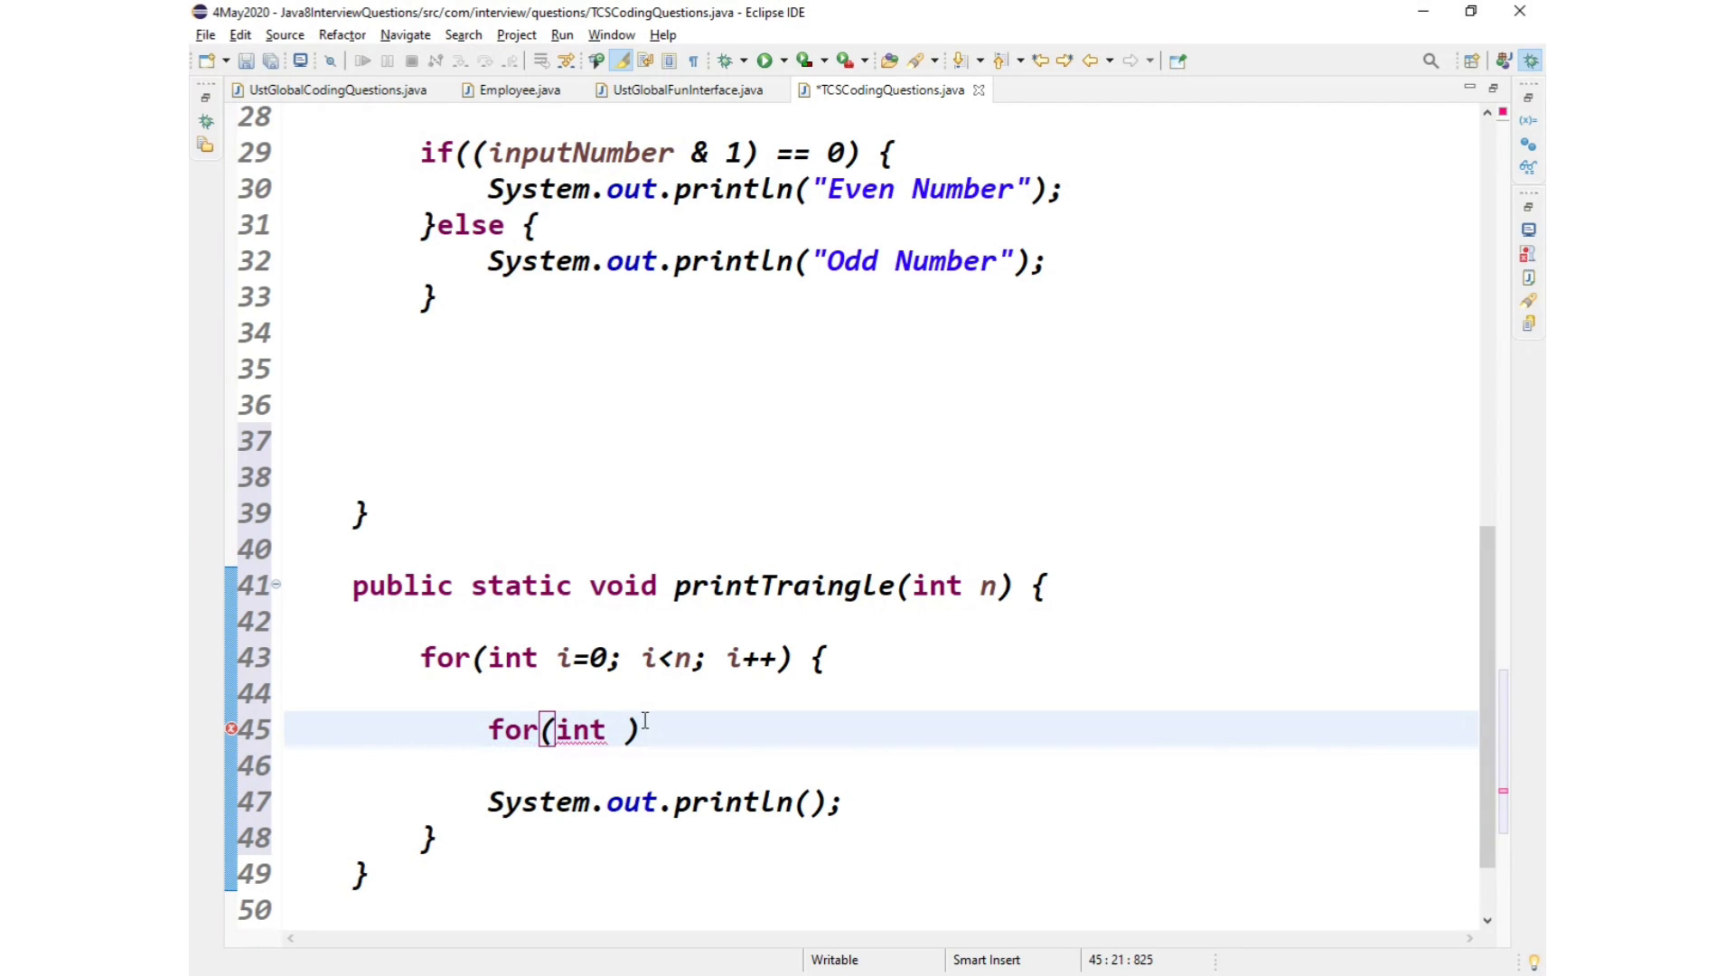
text(j=)
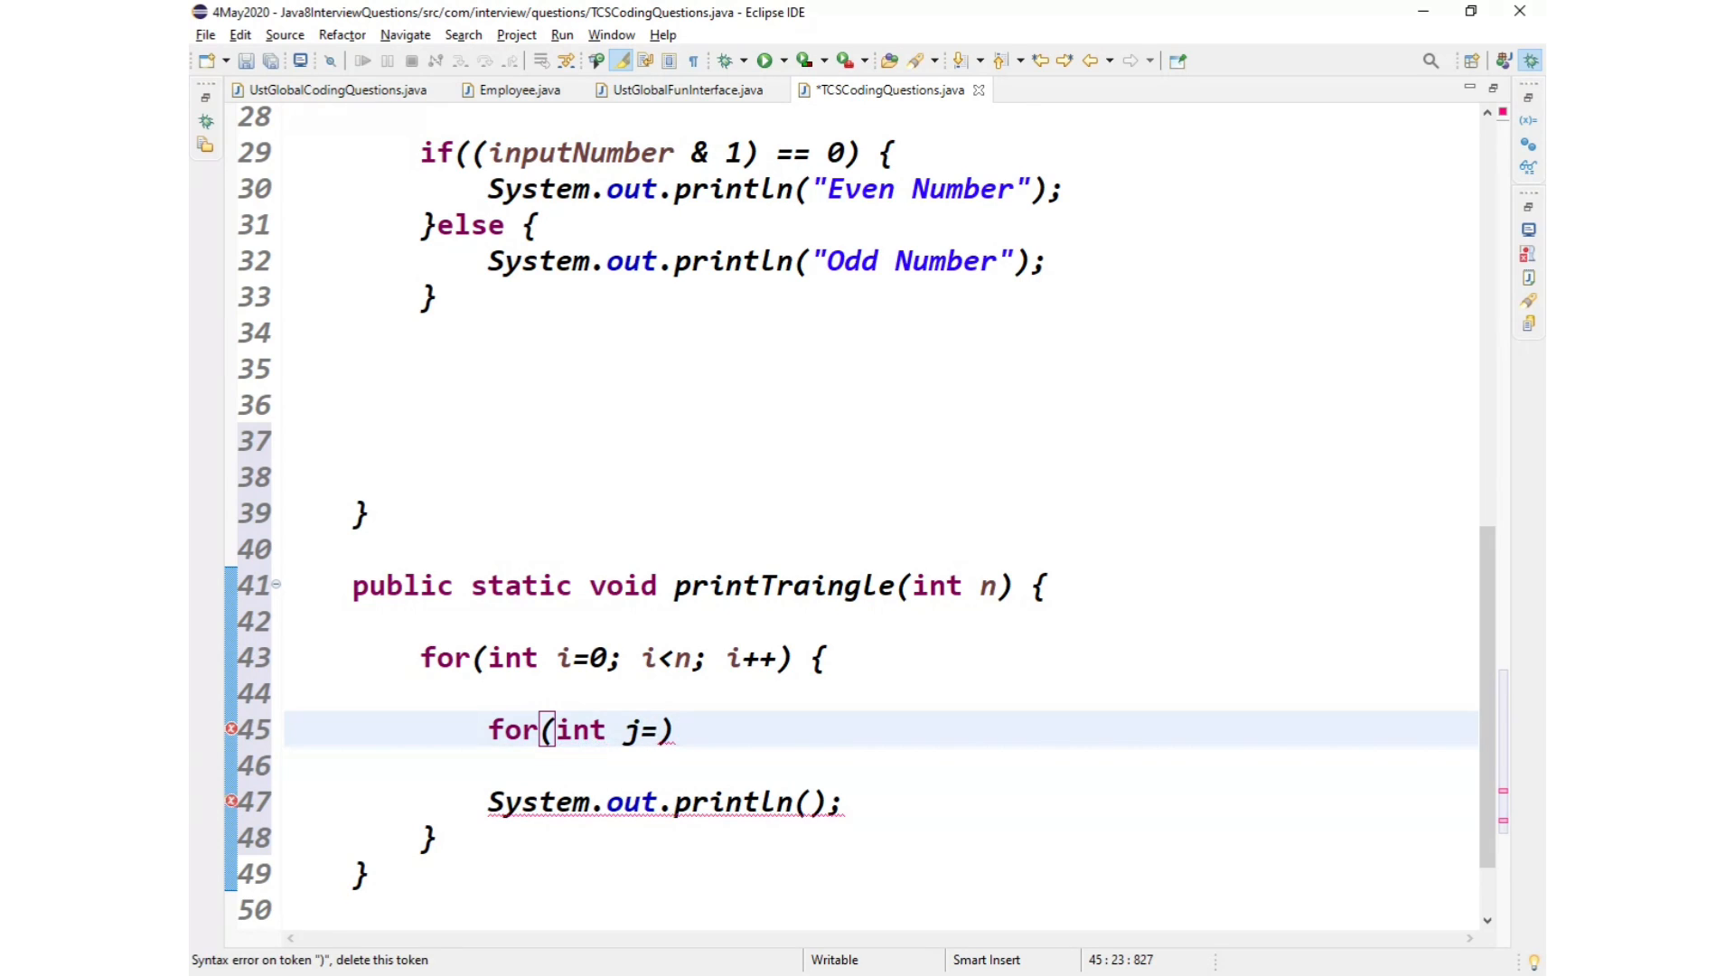
text(n-)
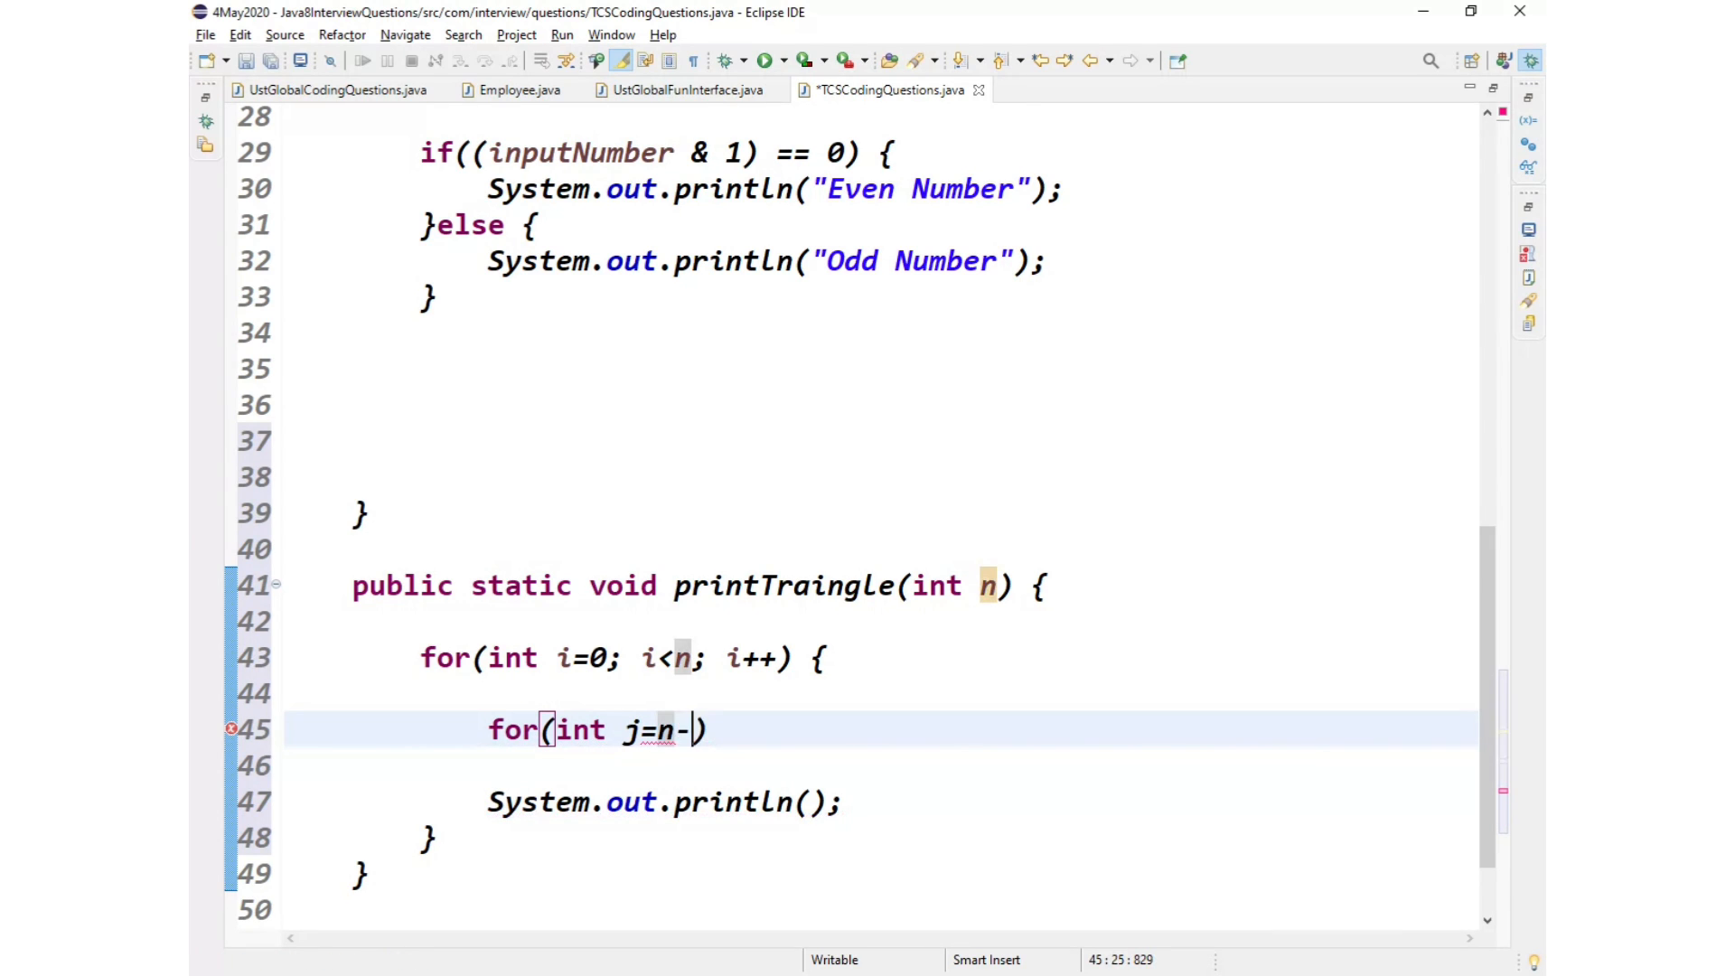
text(i)
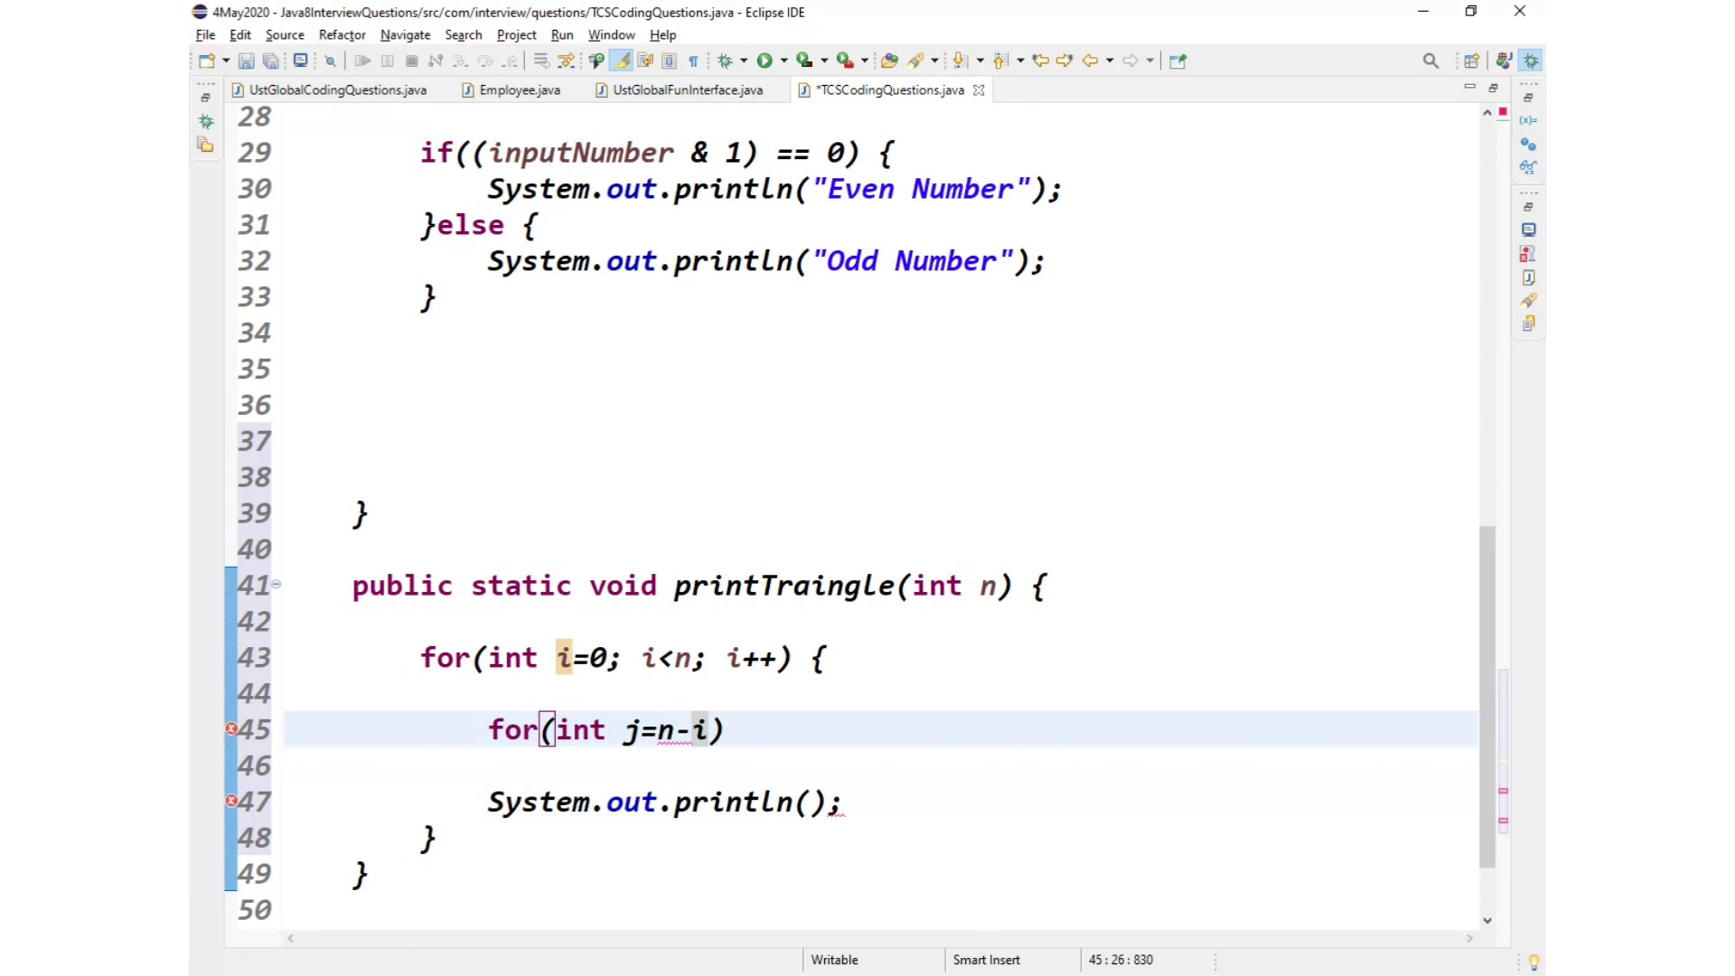
text(;)
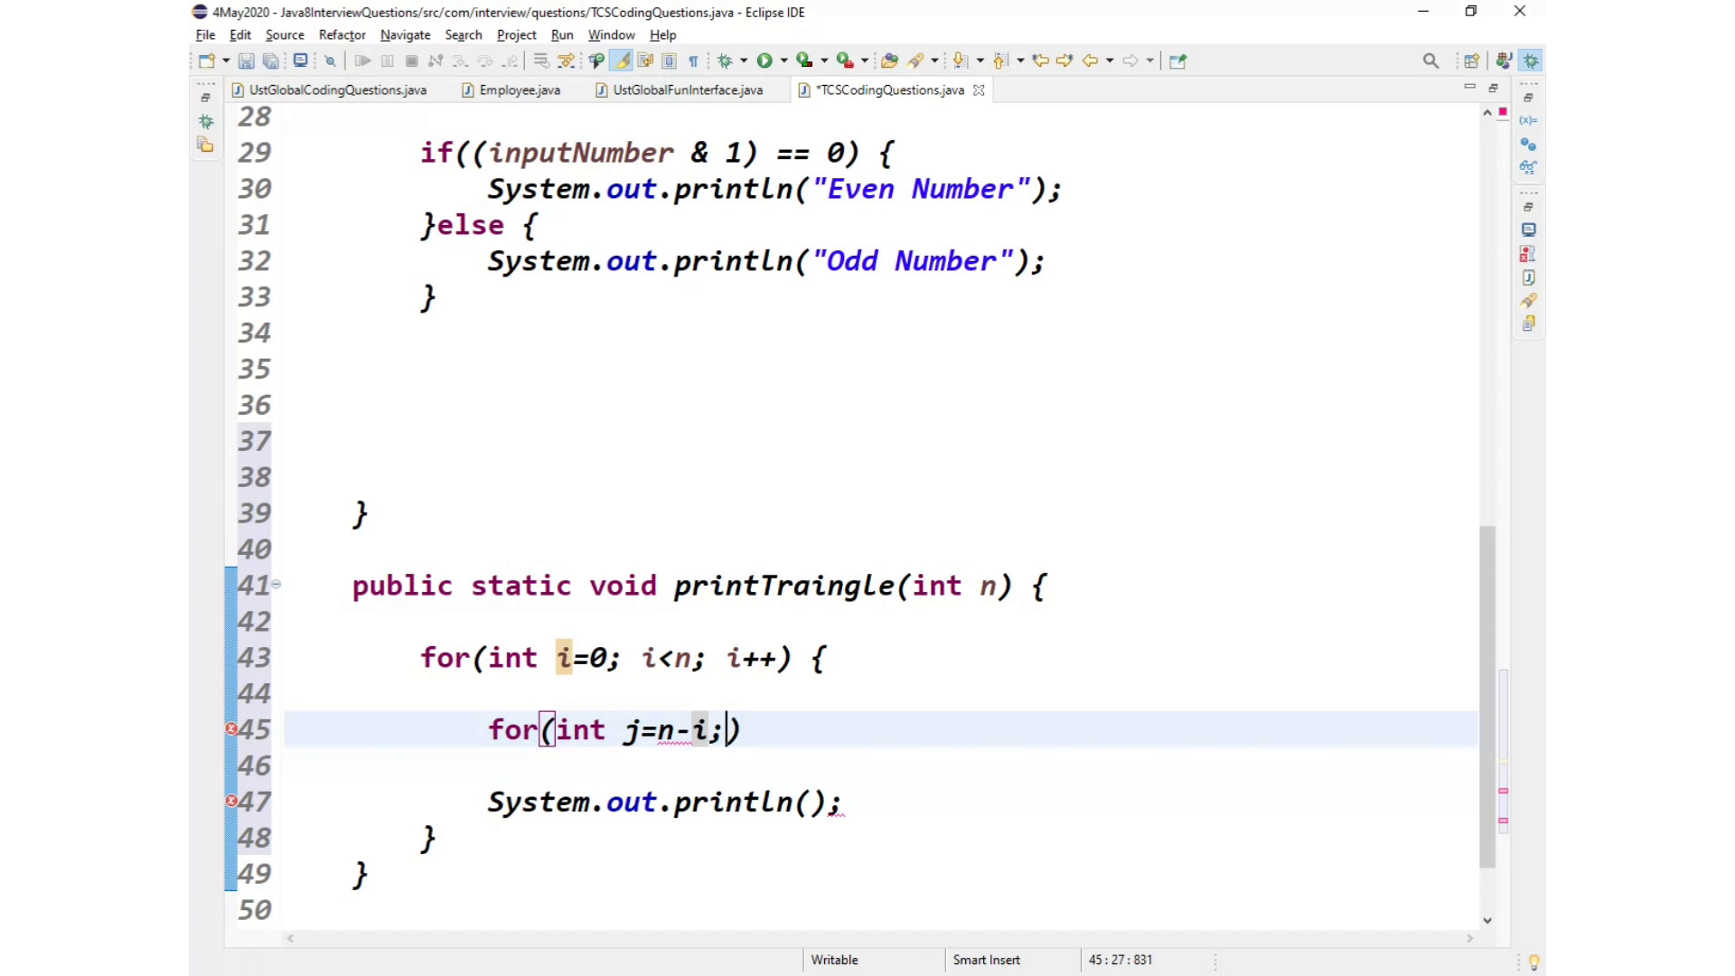
text(j>)
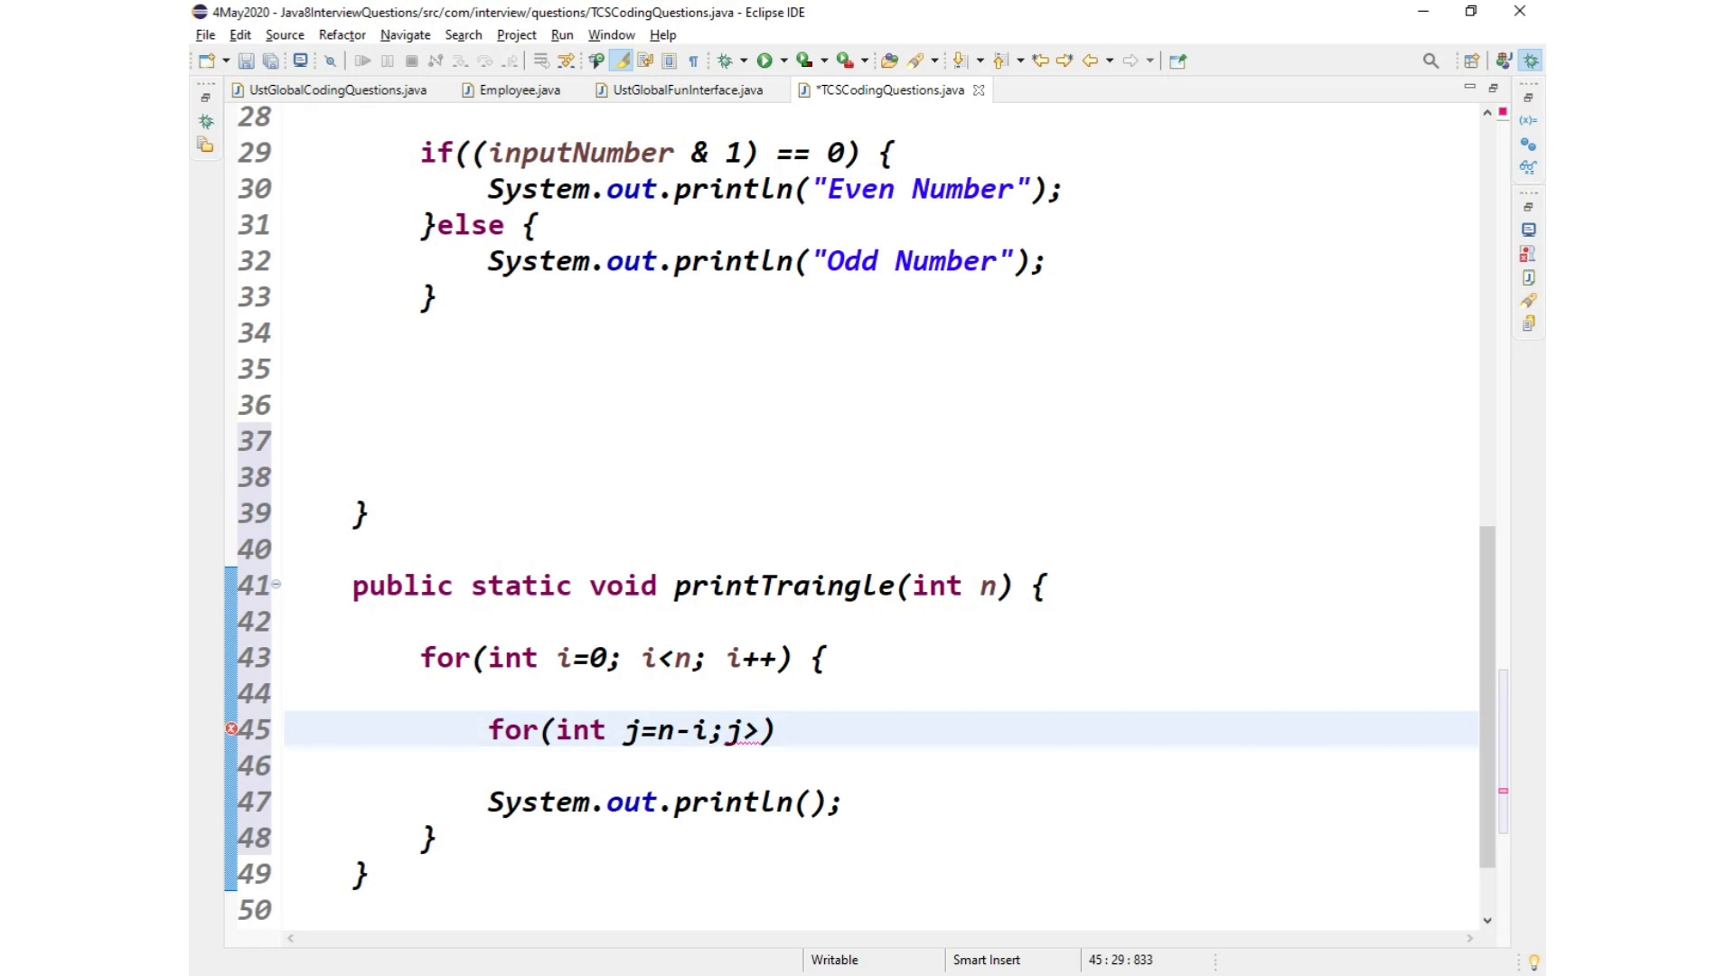
text(1;)
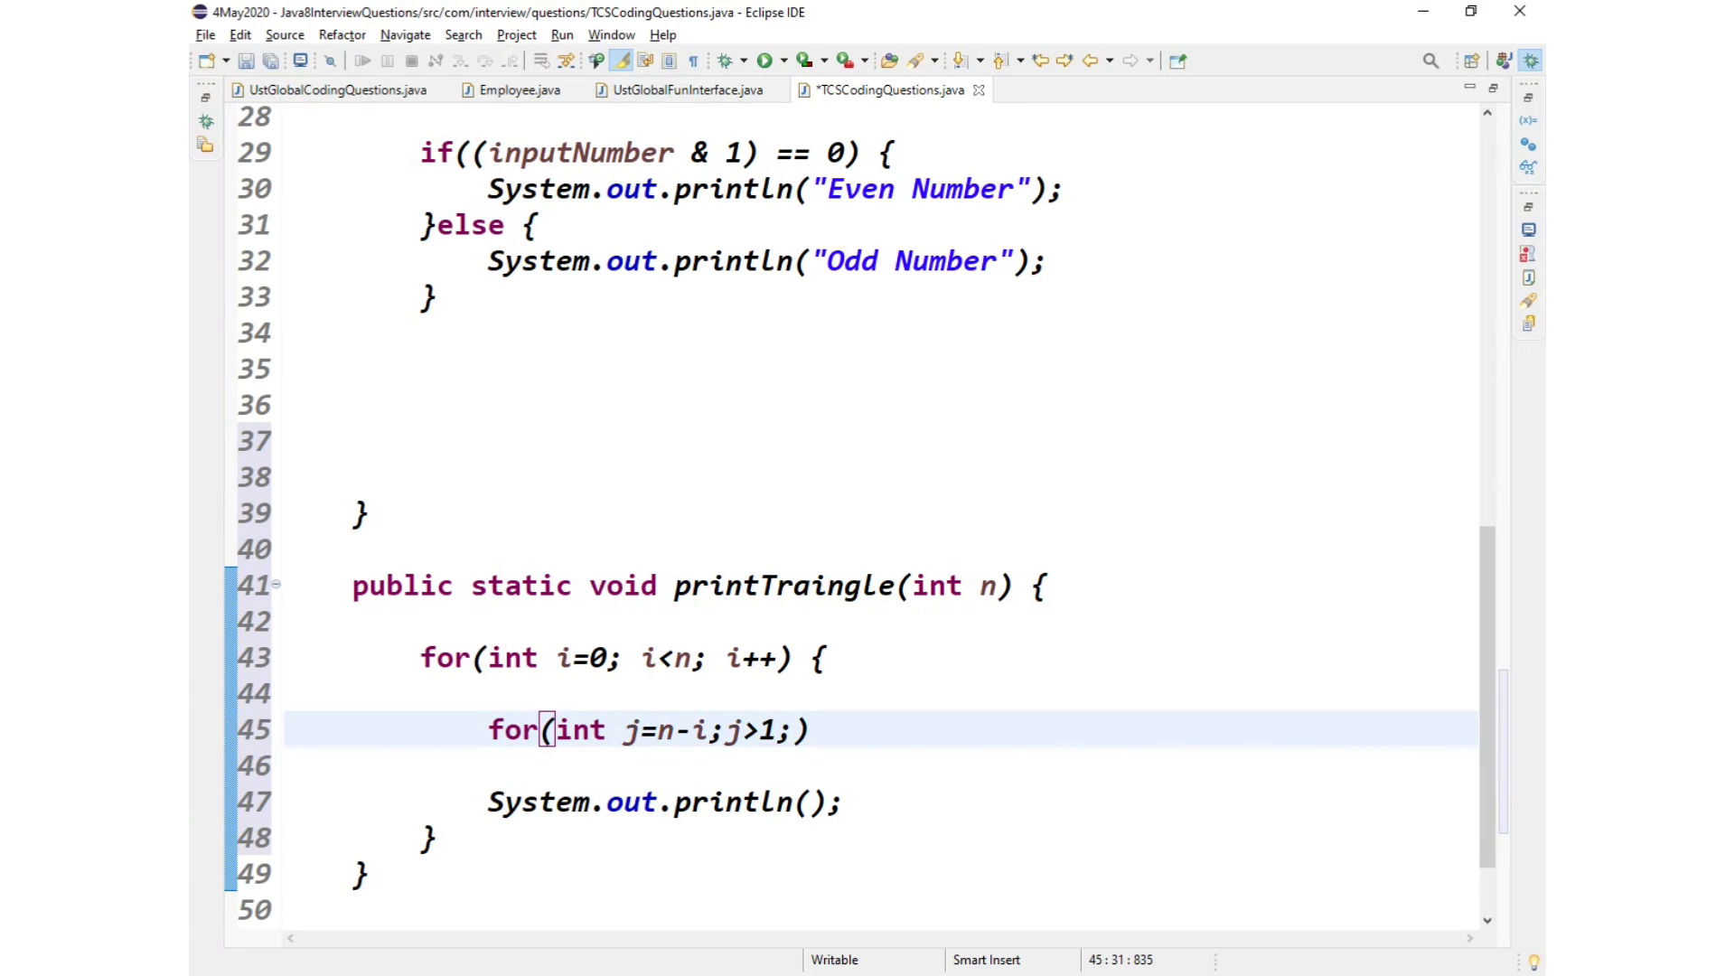
text(j)
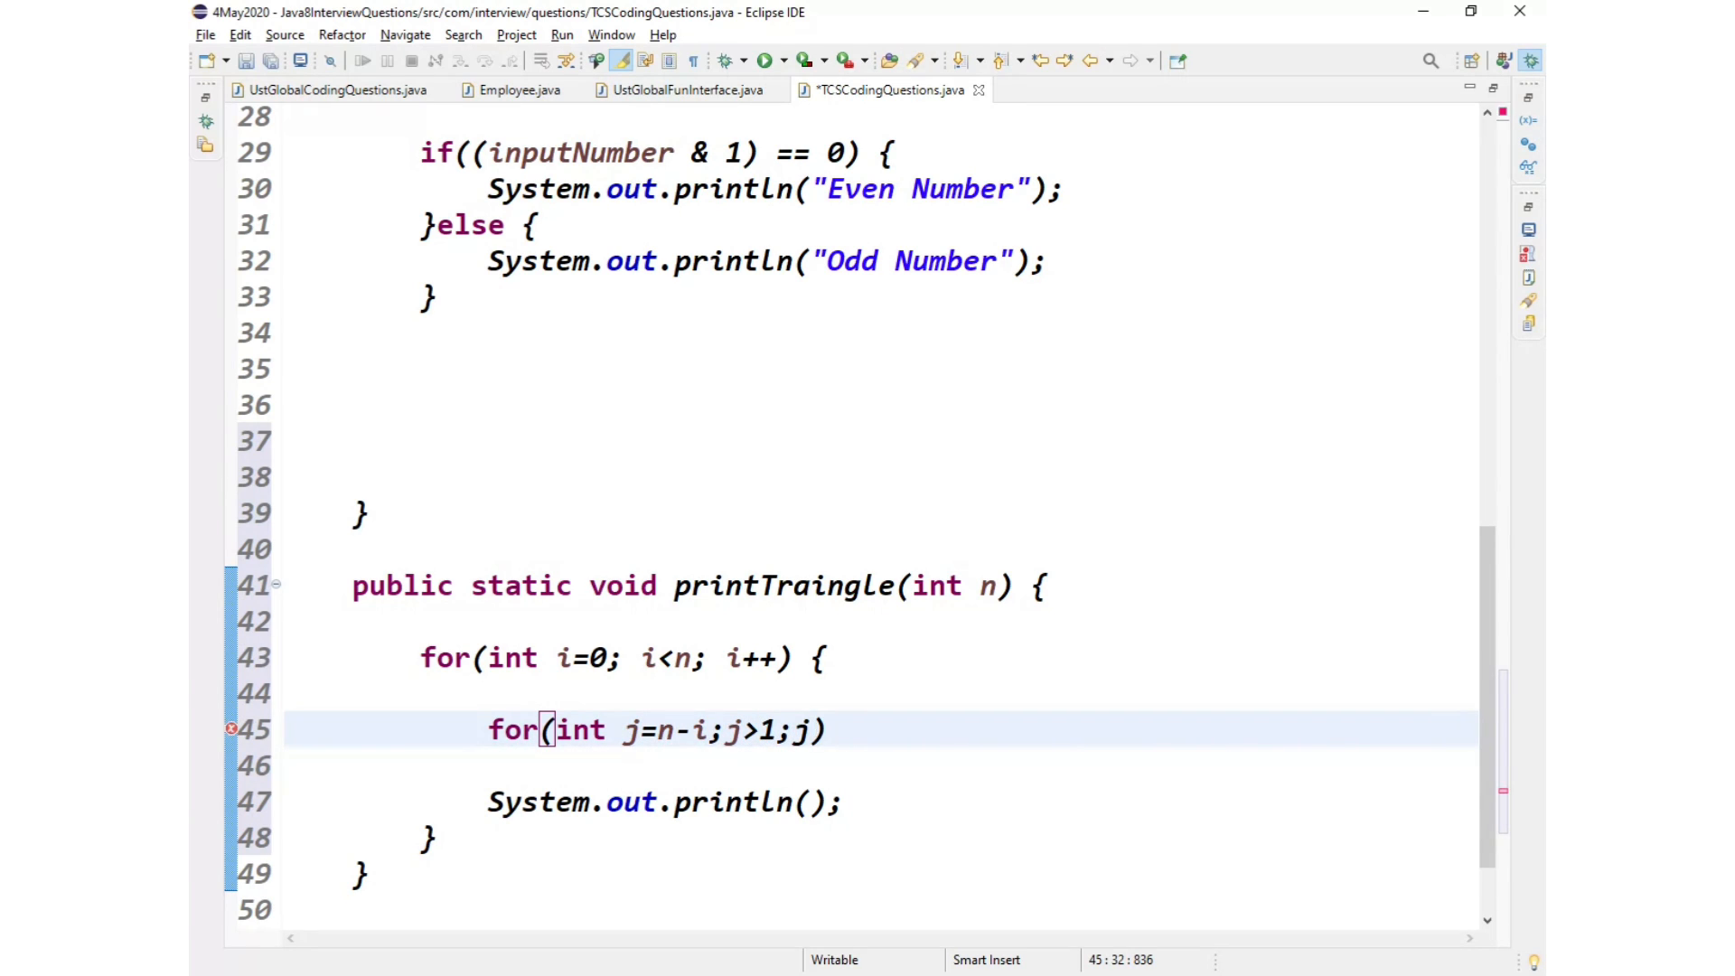
text(--) {)
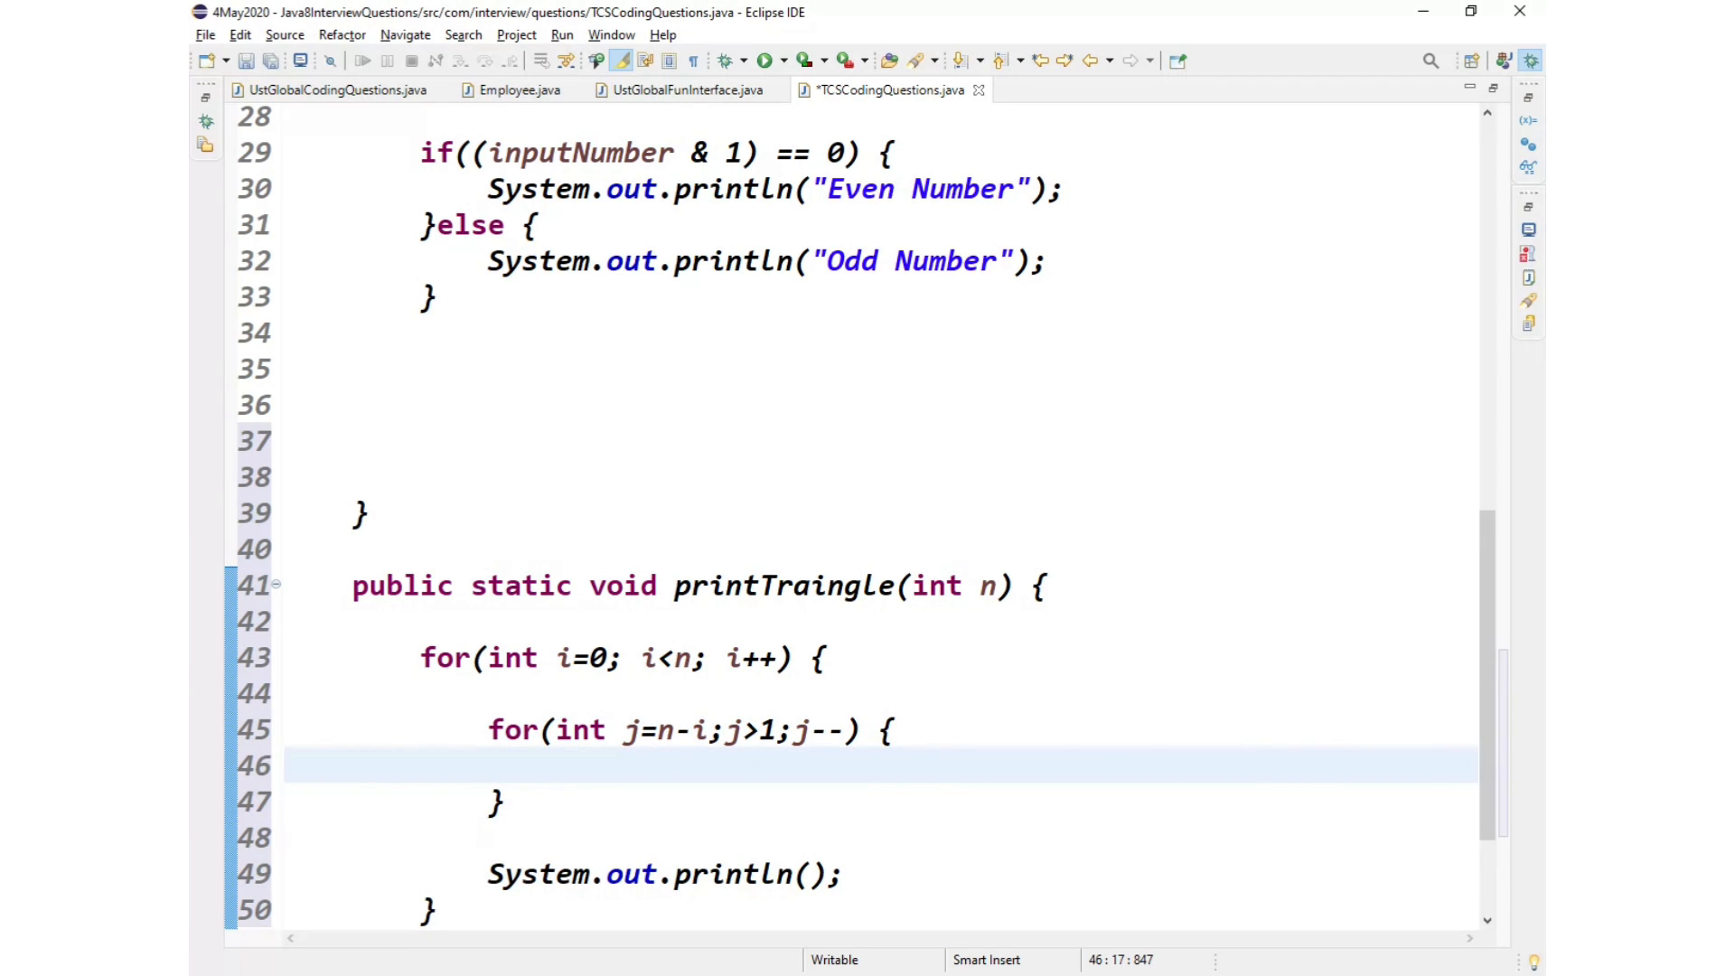
Step: Print a space with System.out.print(" ") in the inner loop body
text(sysoy)
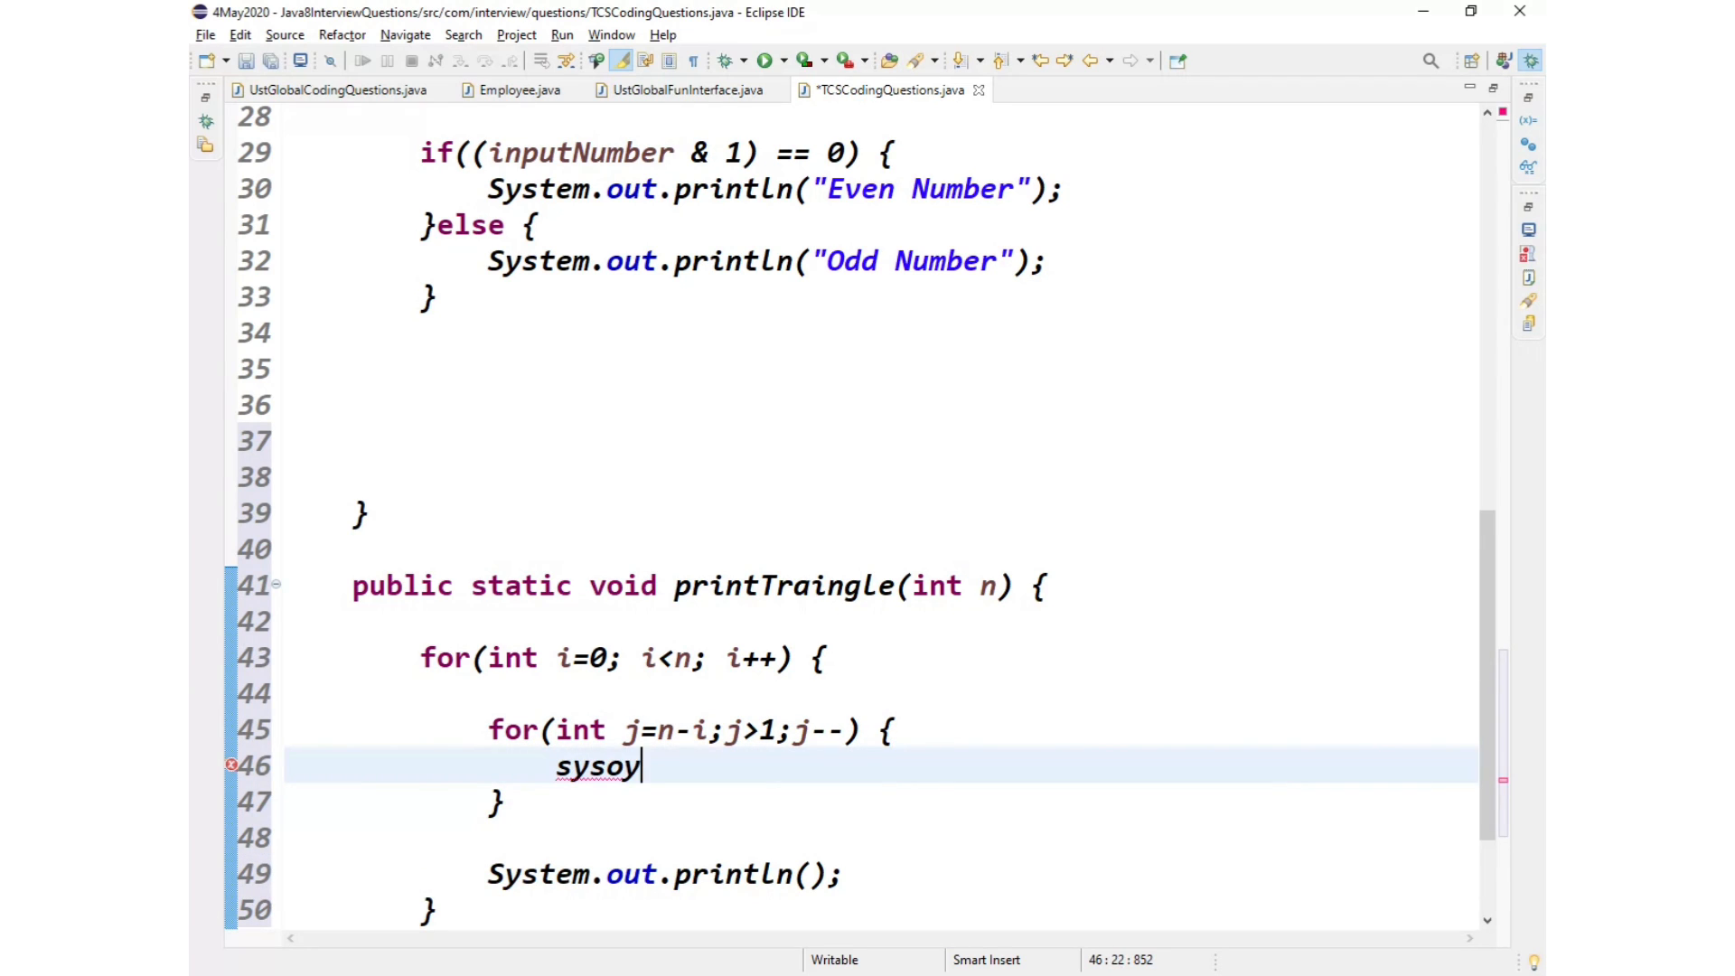
key(BackSpace)
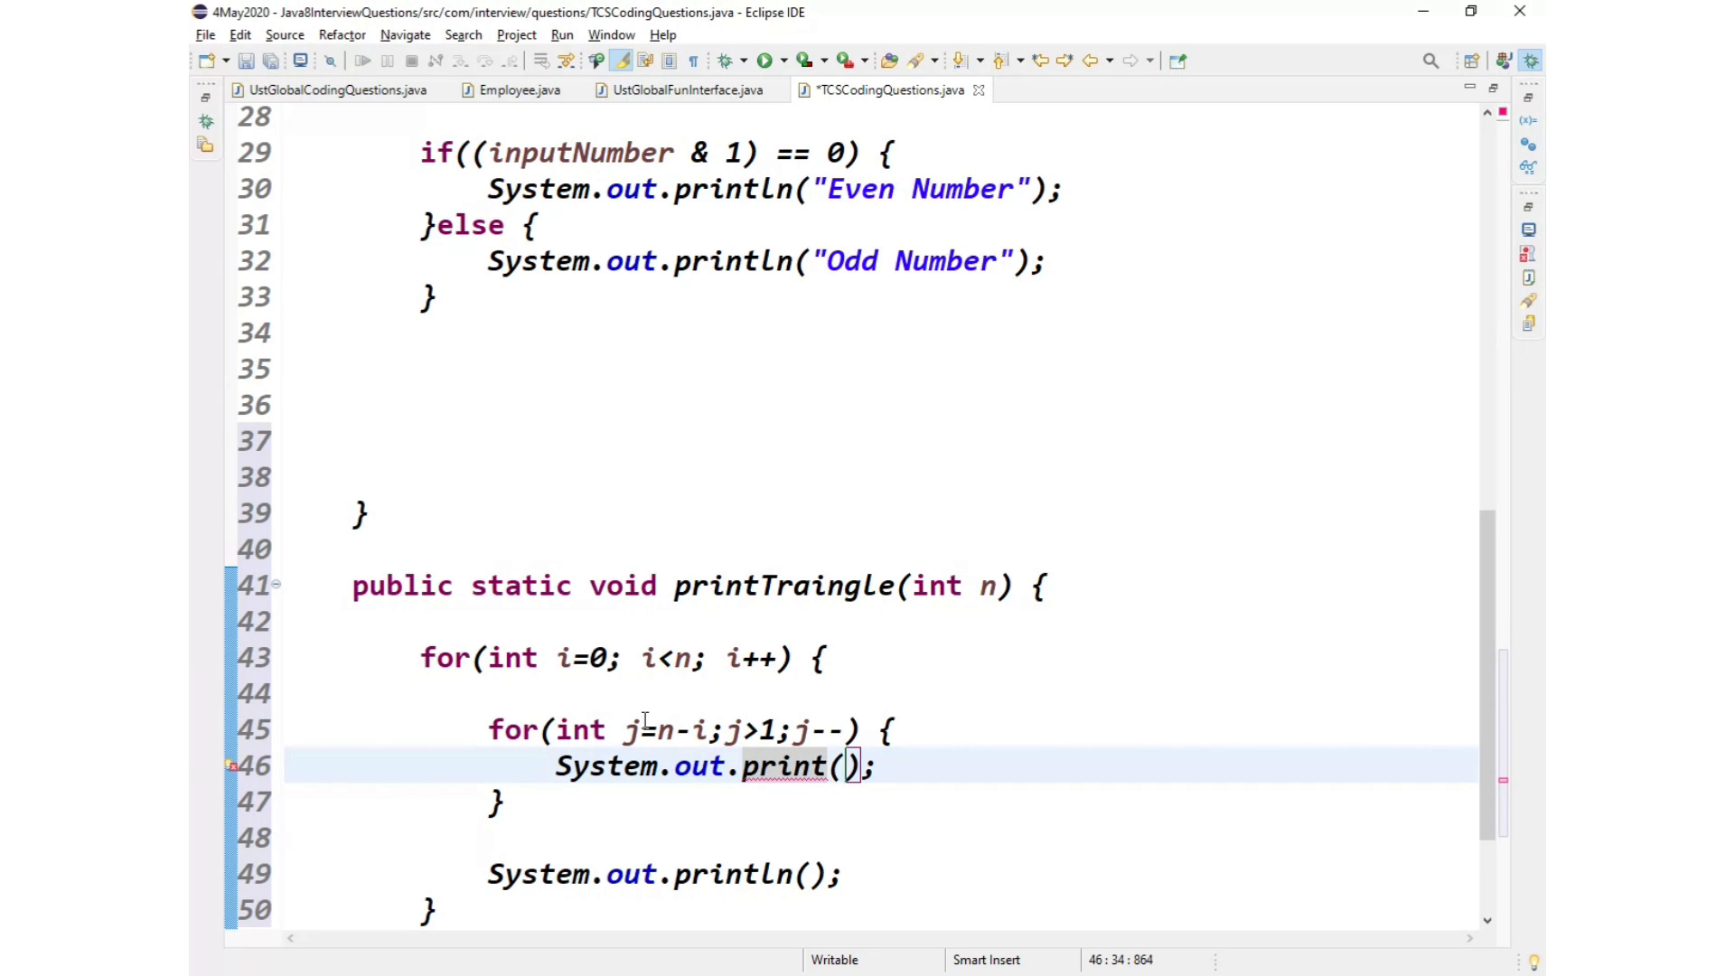
text("")
text(for()
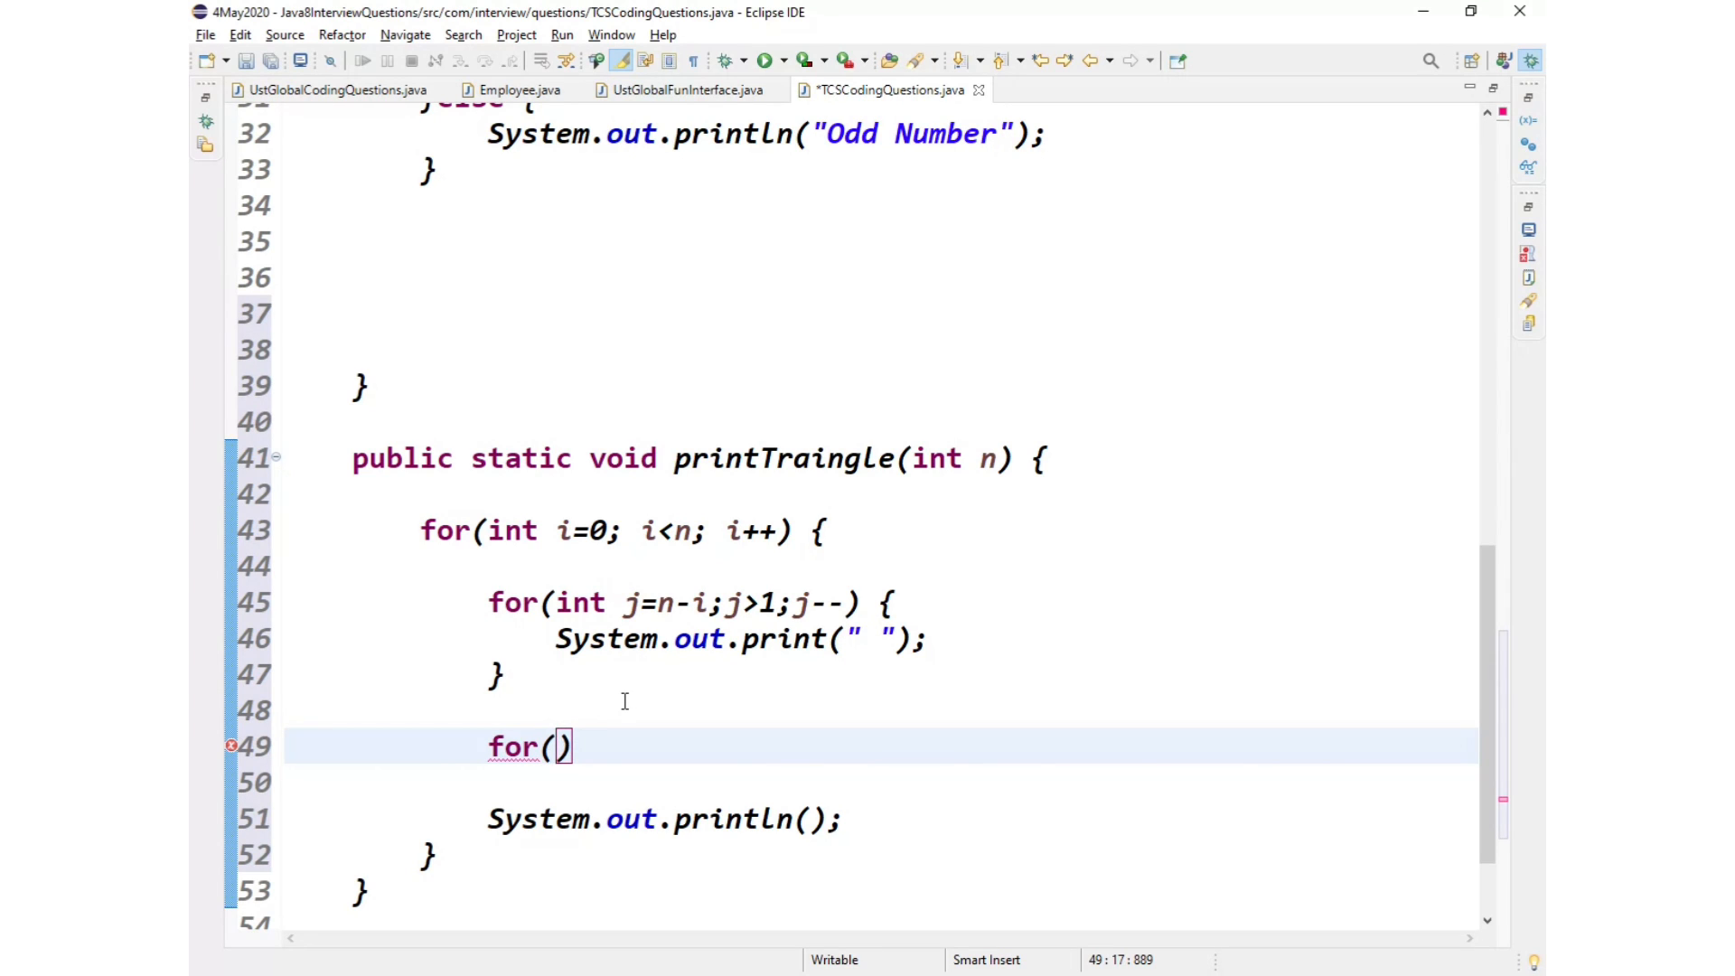
Step: Write the second inner loop header for(int j = 0; j<=i; j++)
text(int j =)
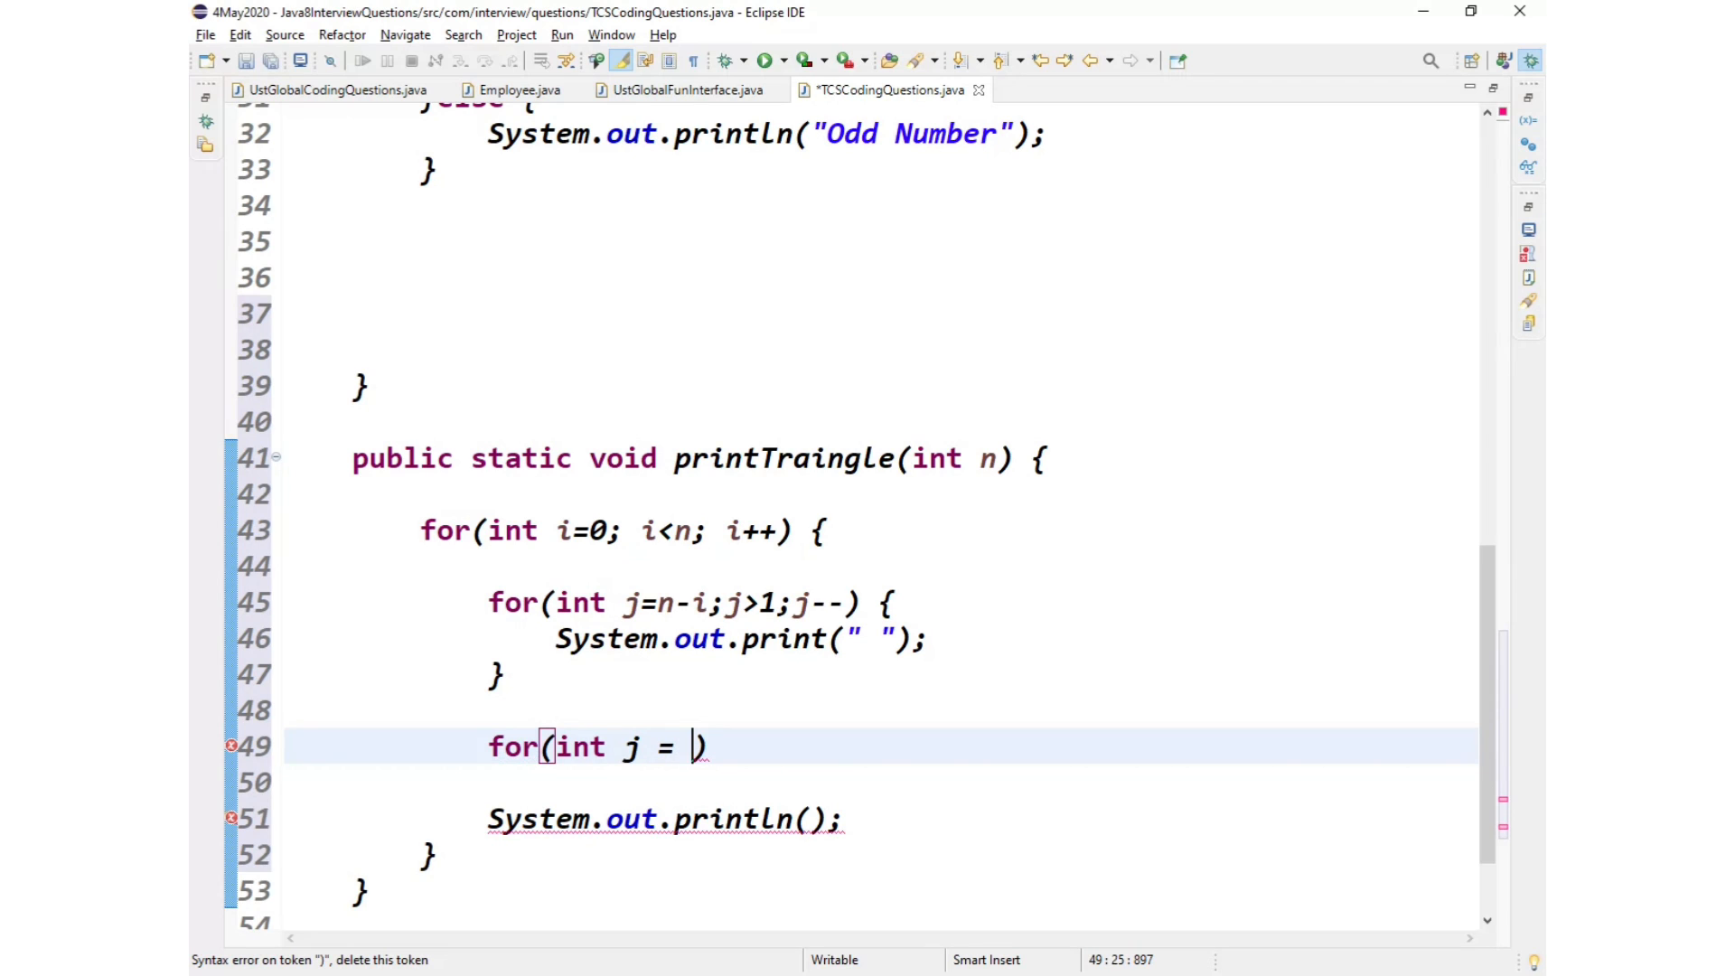
text(0;)
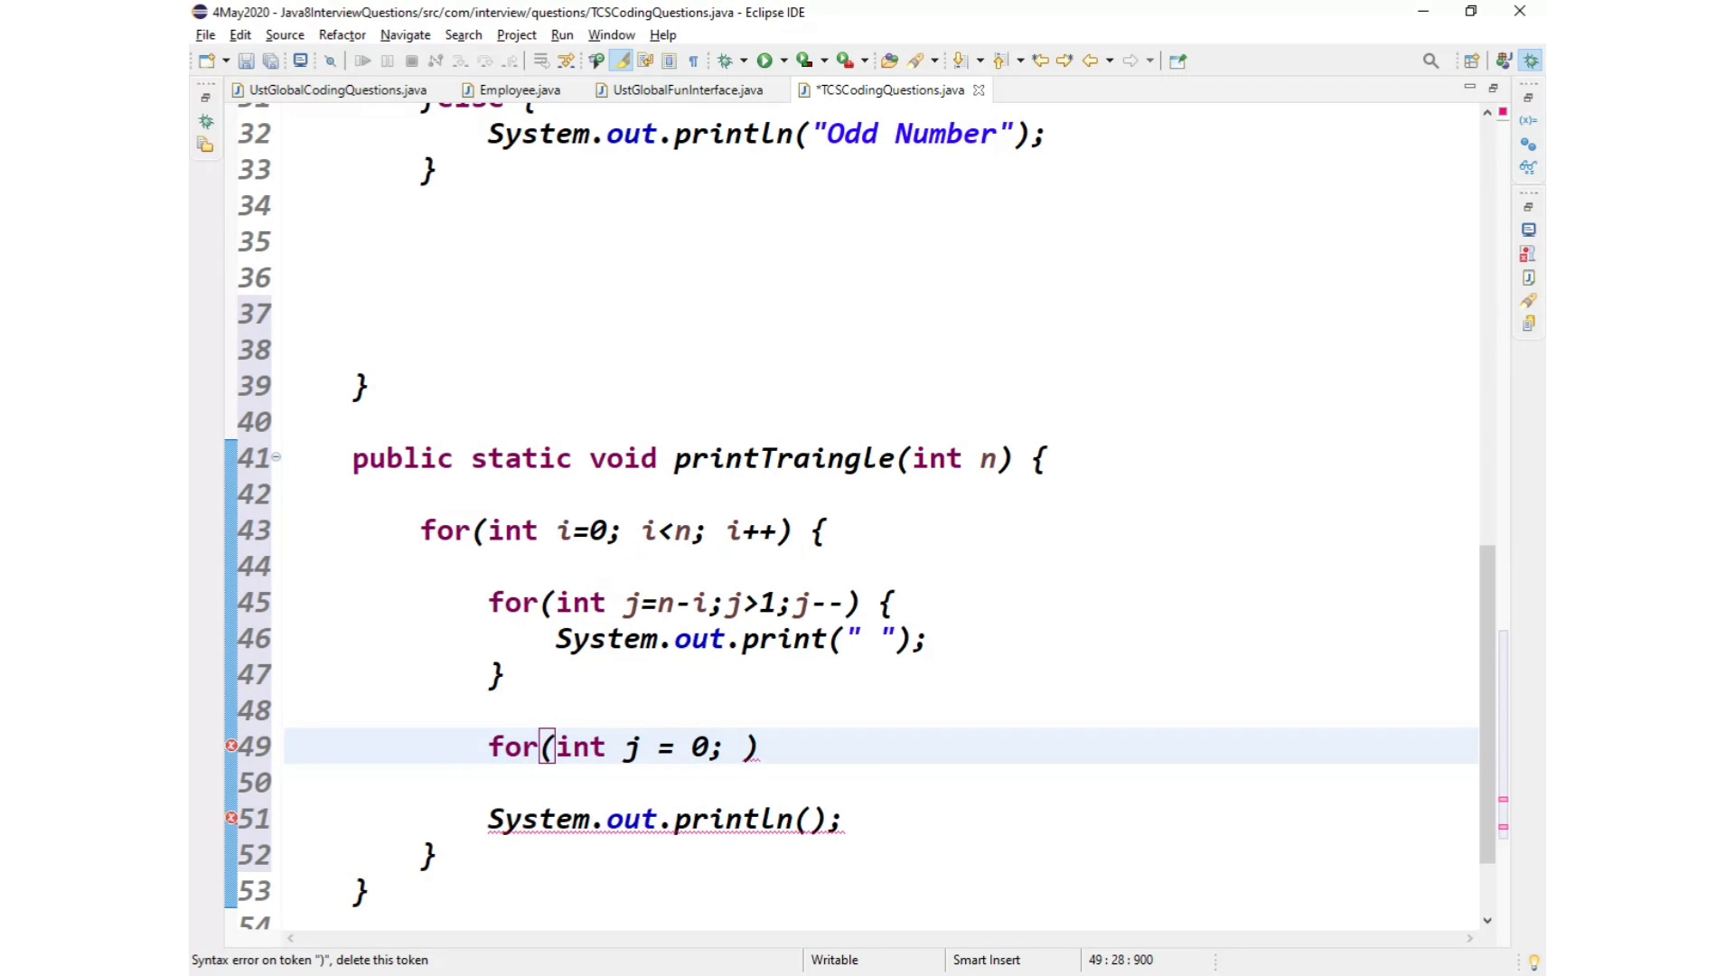
text(j)
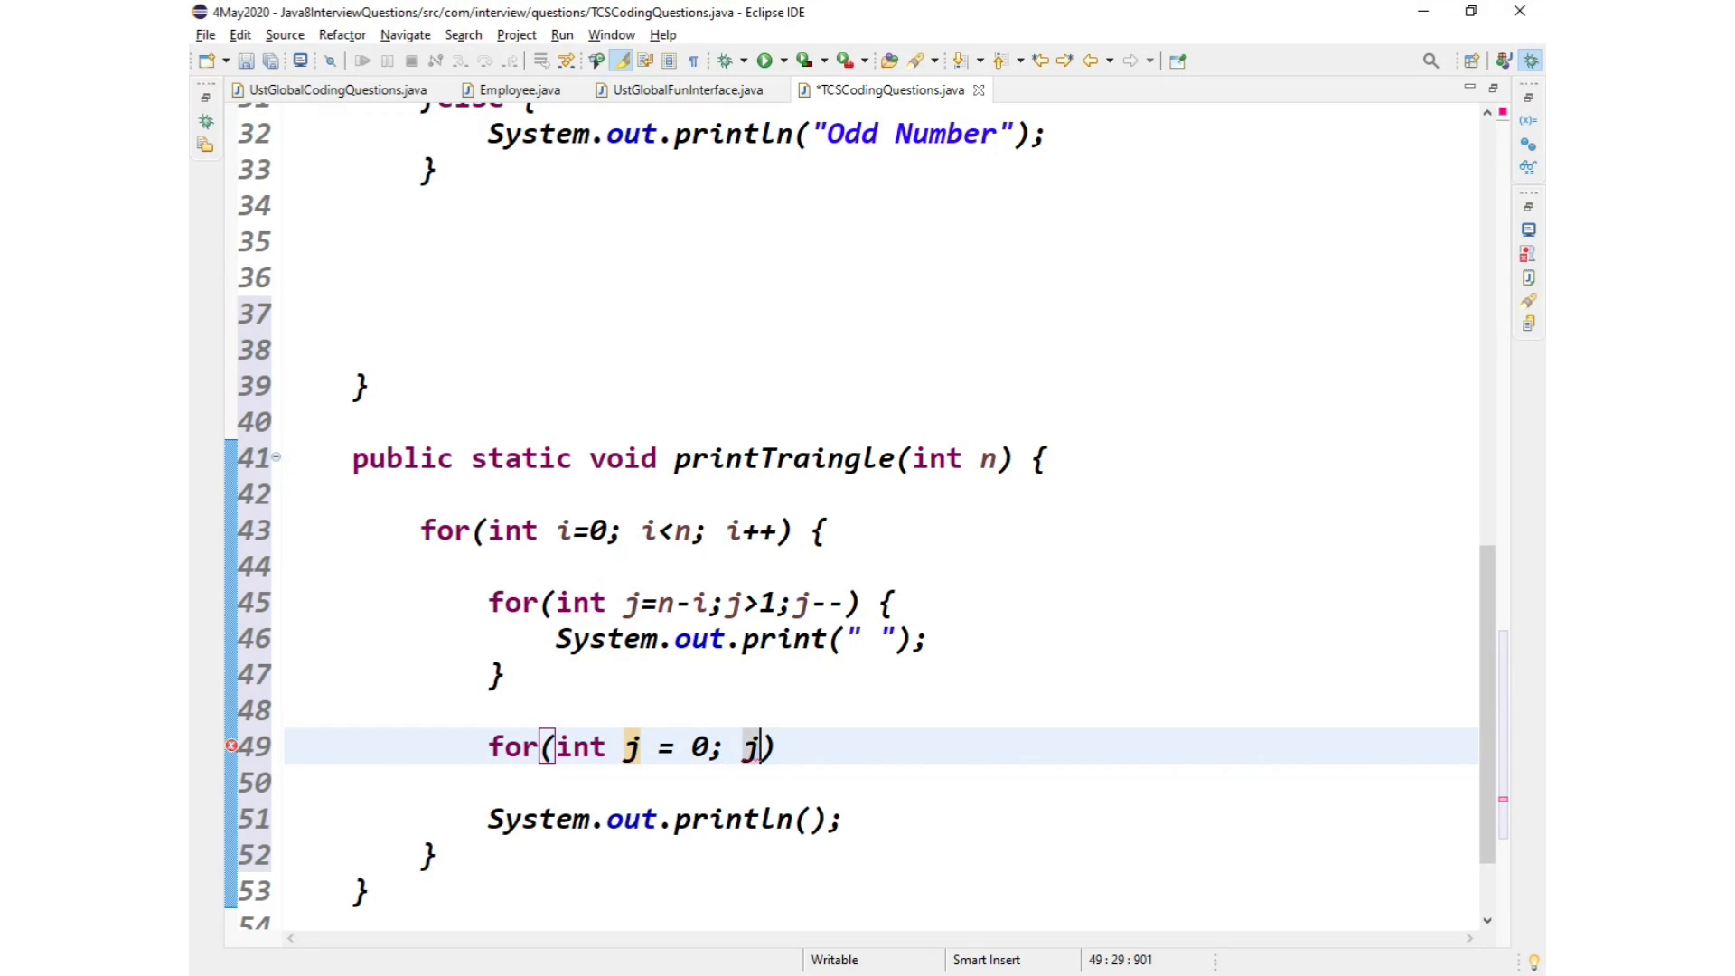
text(<=i)
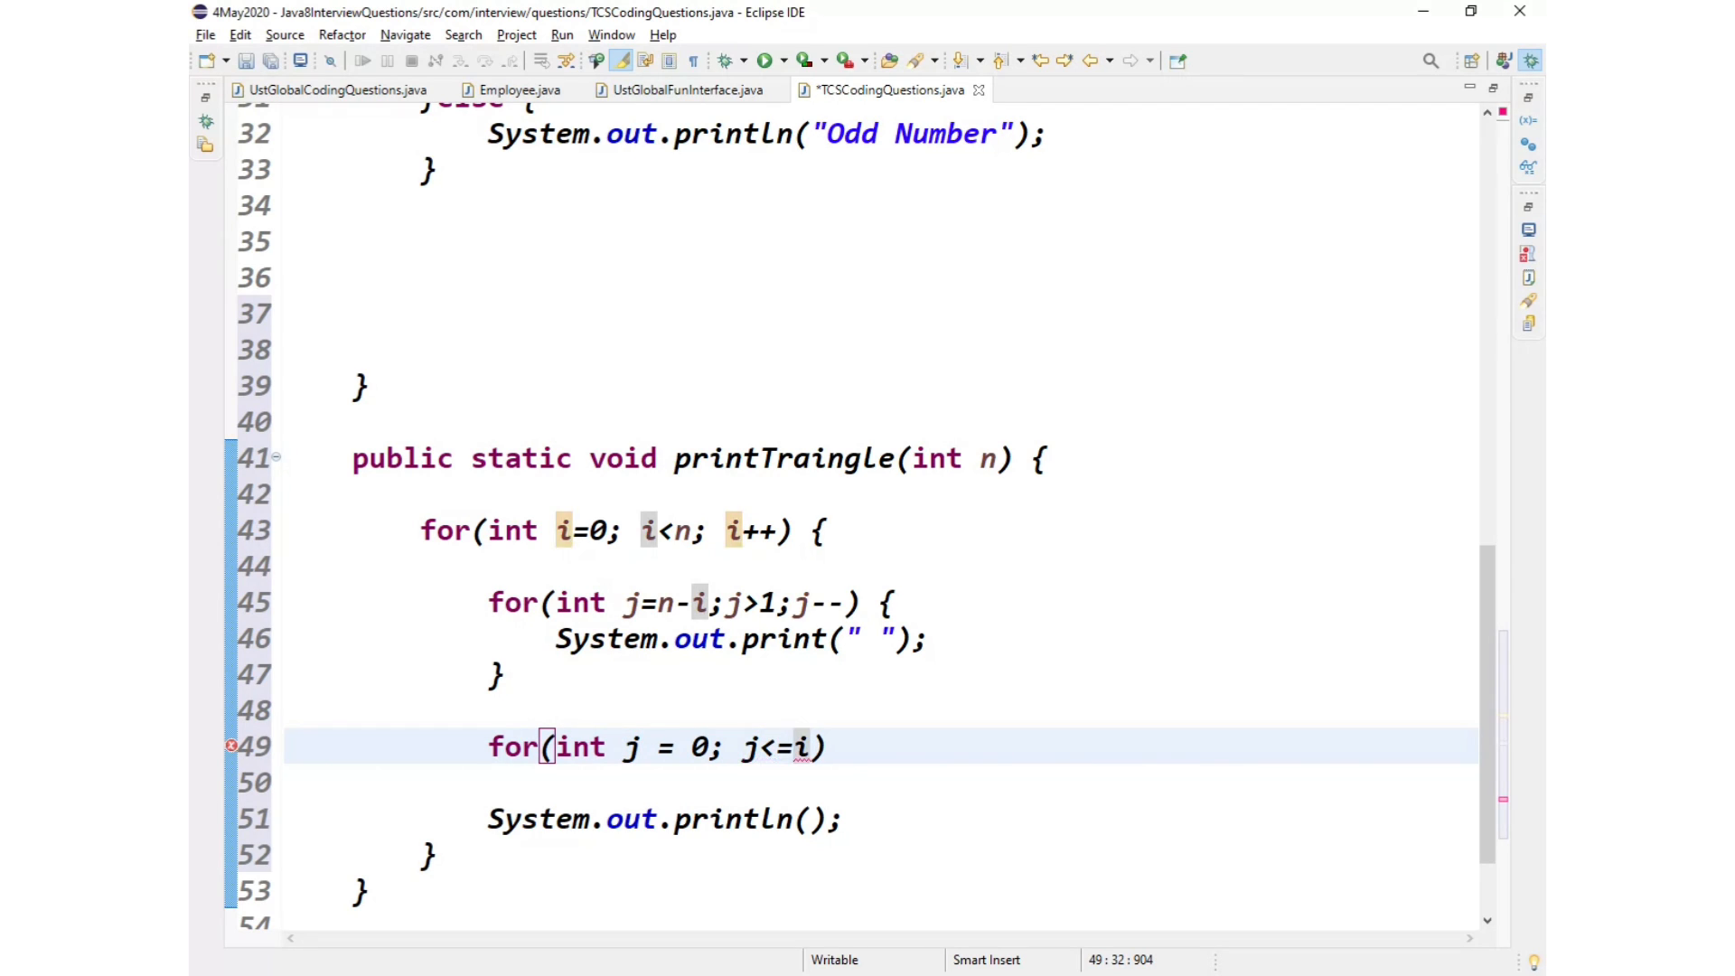
text(;j)
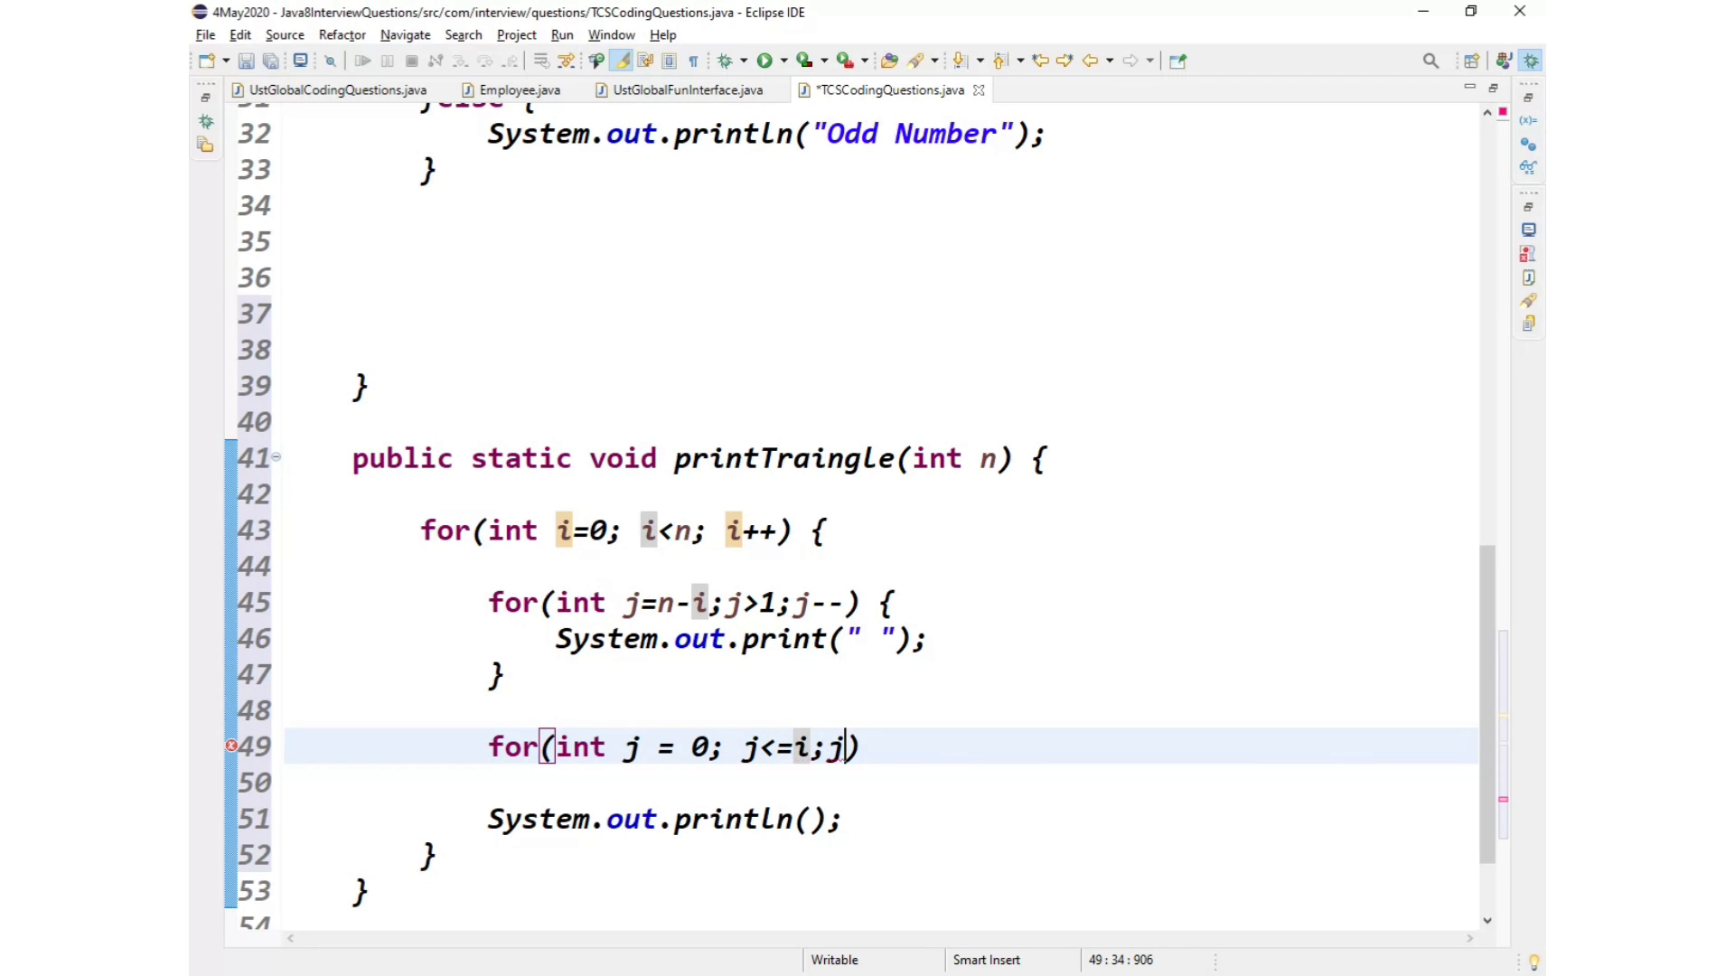
text(++)
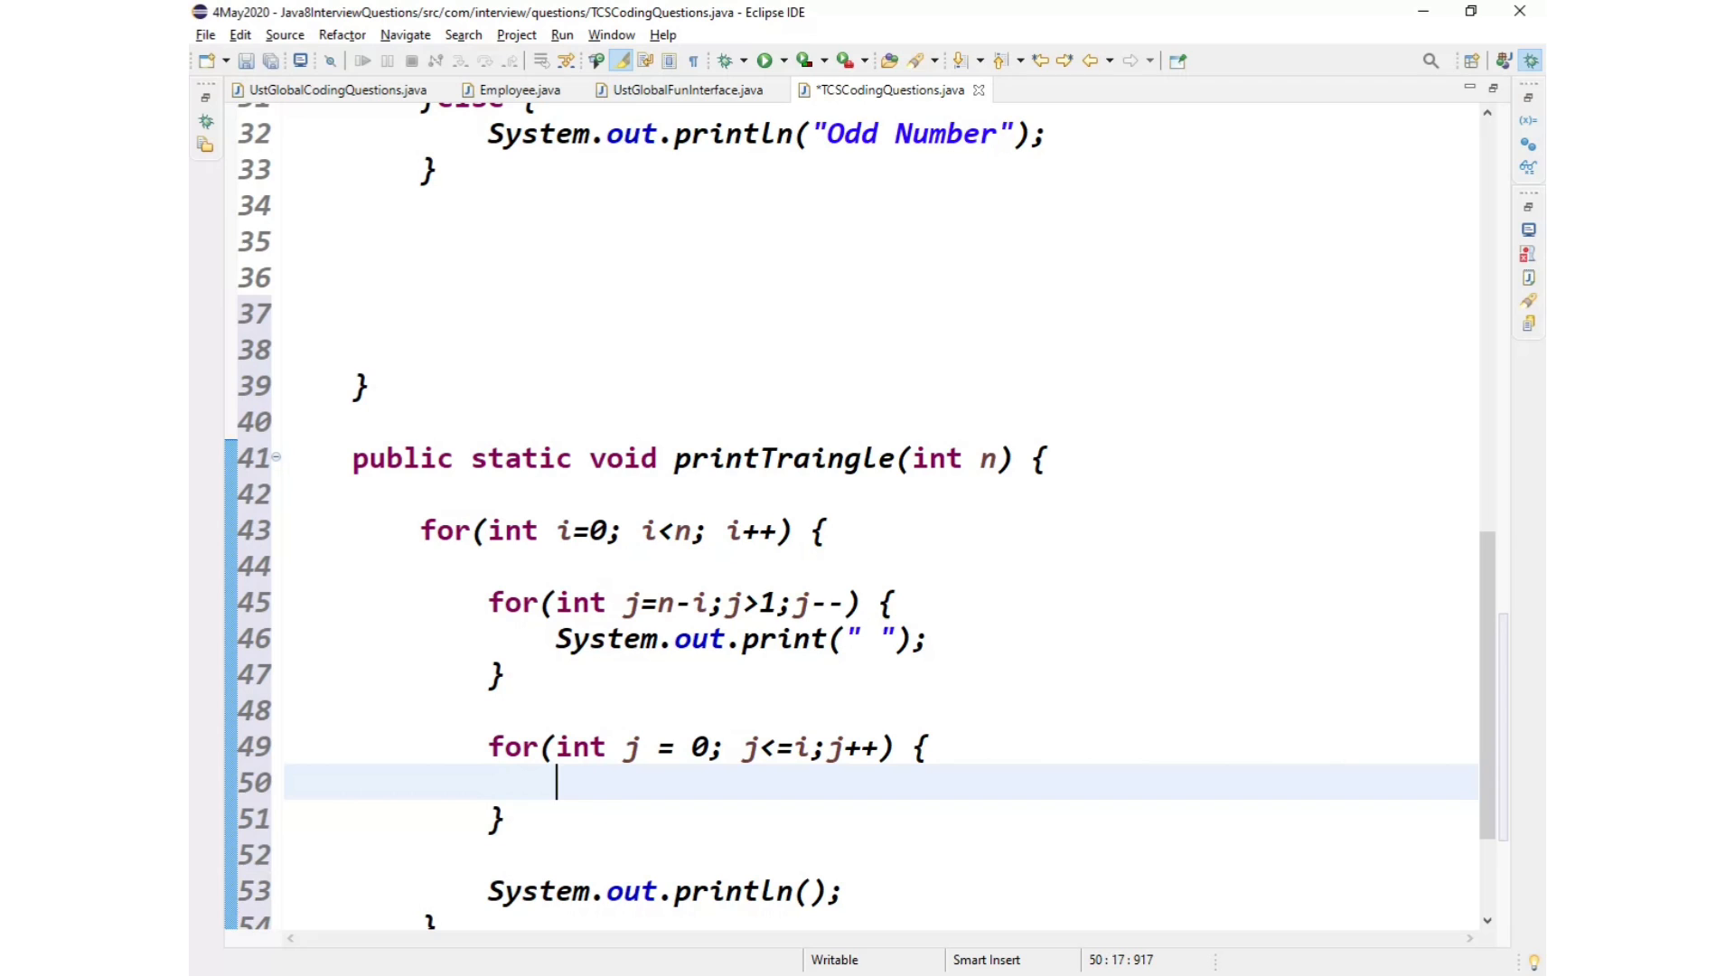
Step: Add System.out.print("* ") inside the new loop using the sysou shortcut
text(sysou)
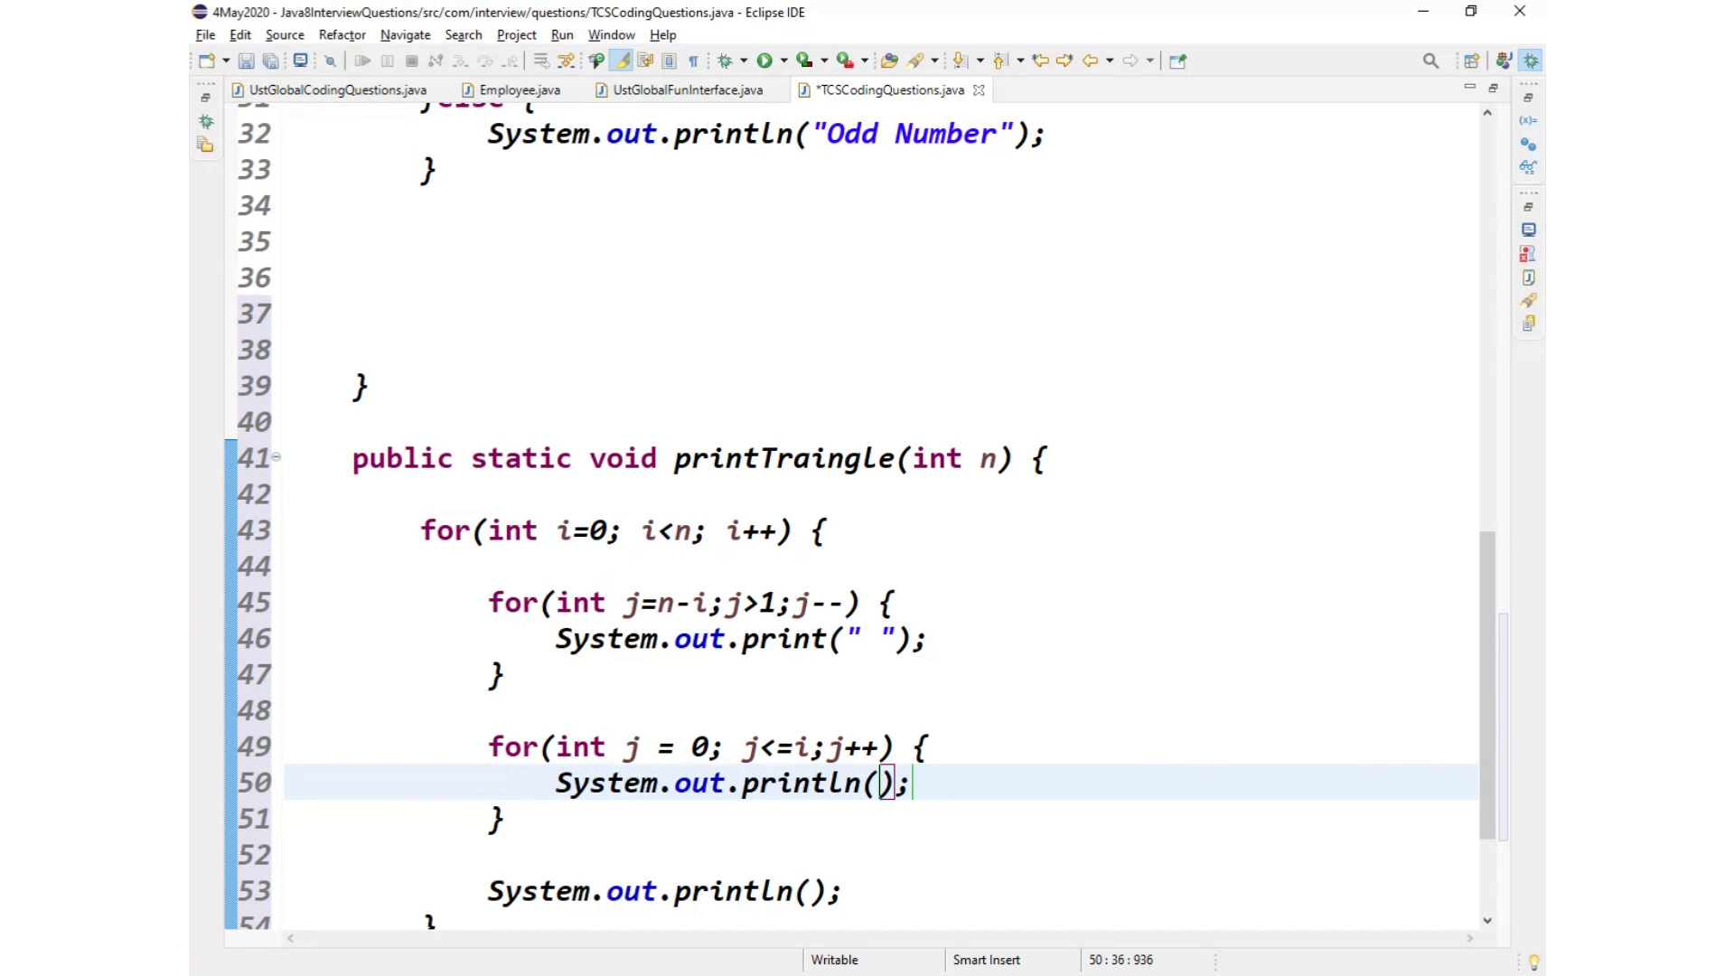
text(")
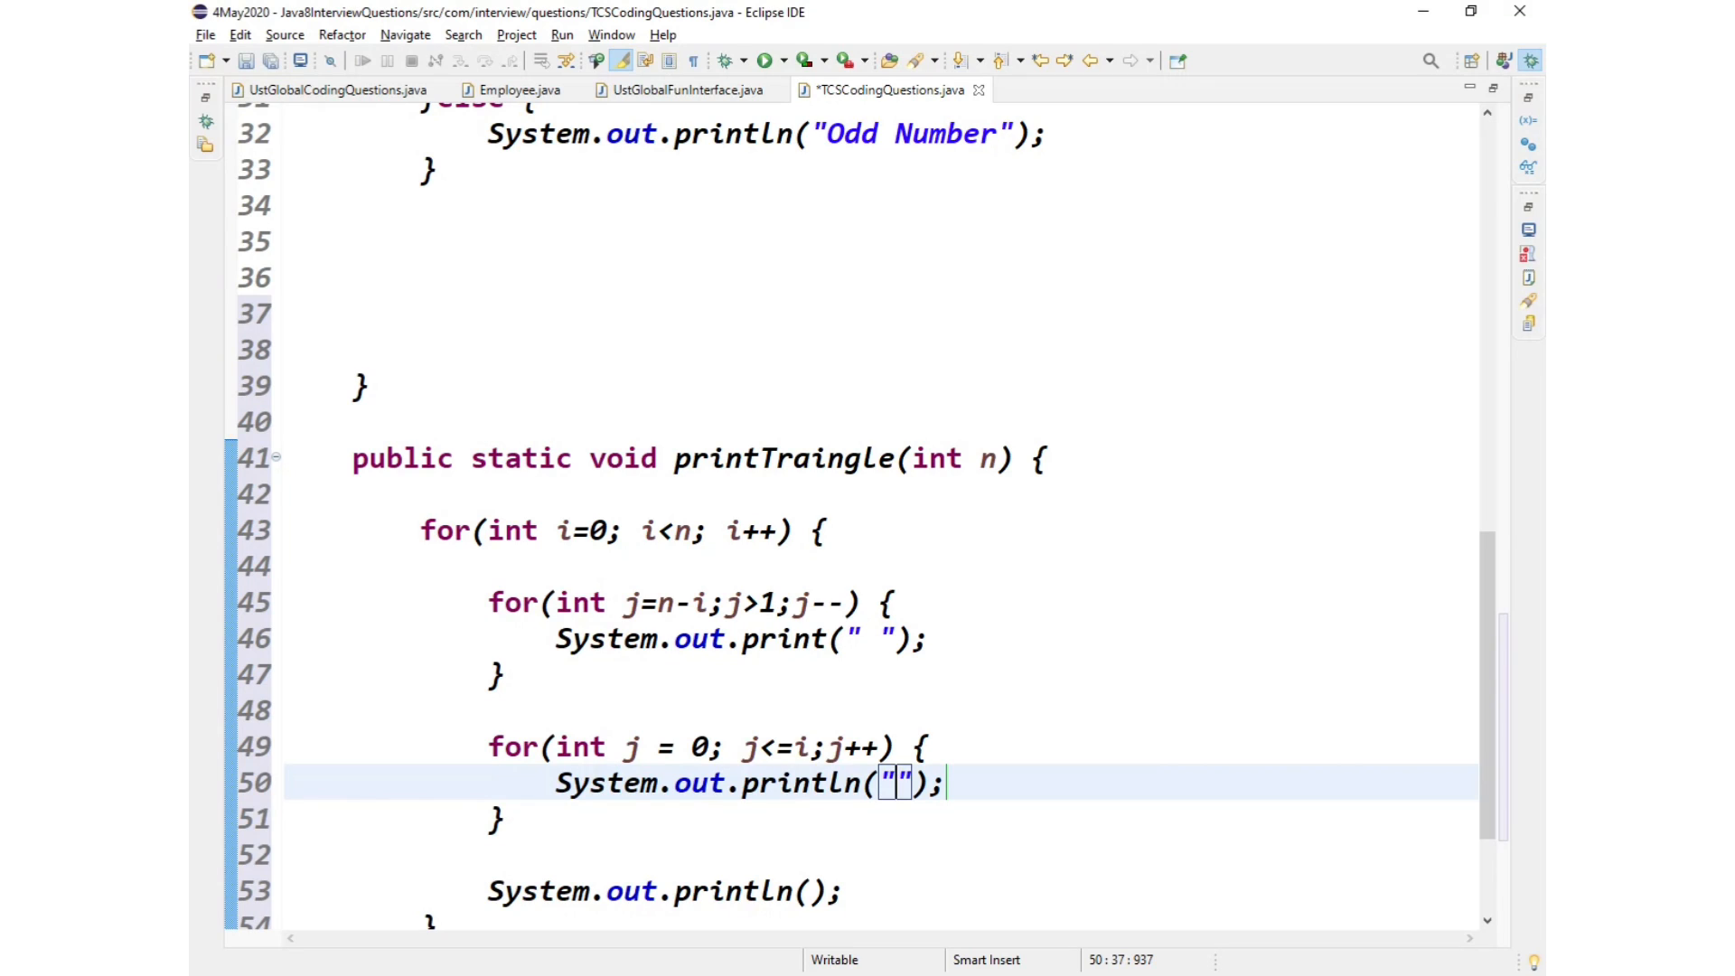
text(" ")
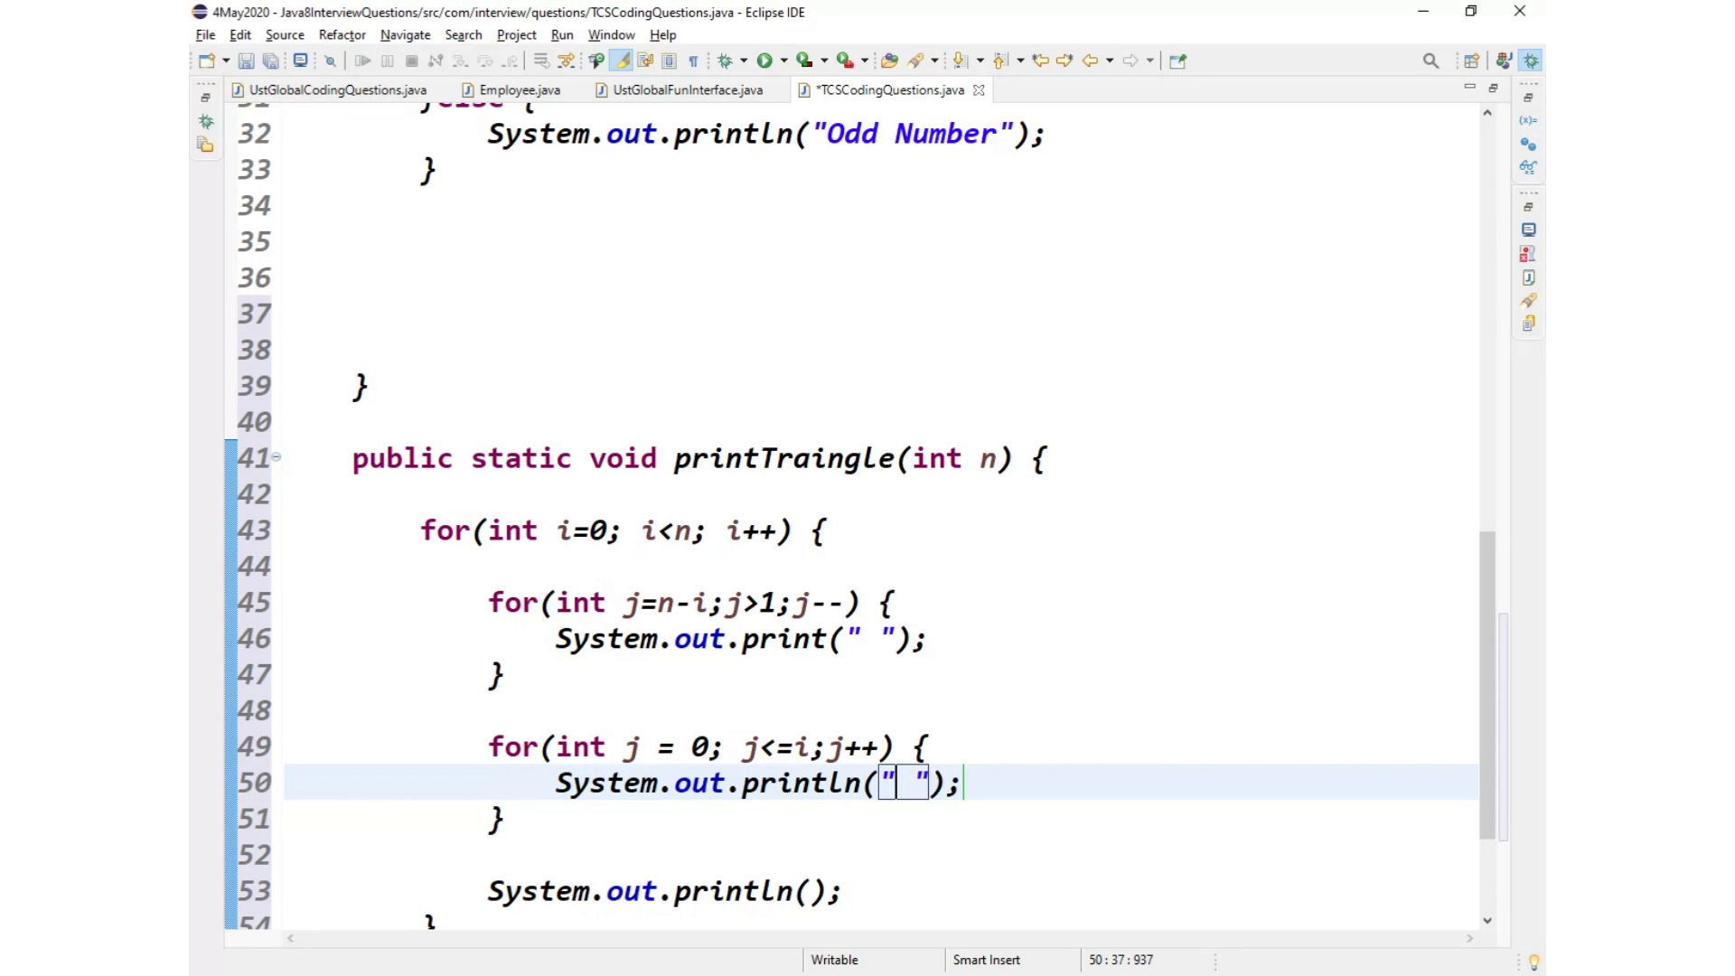
text(*)
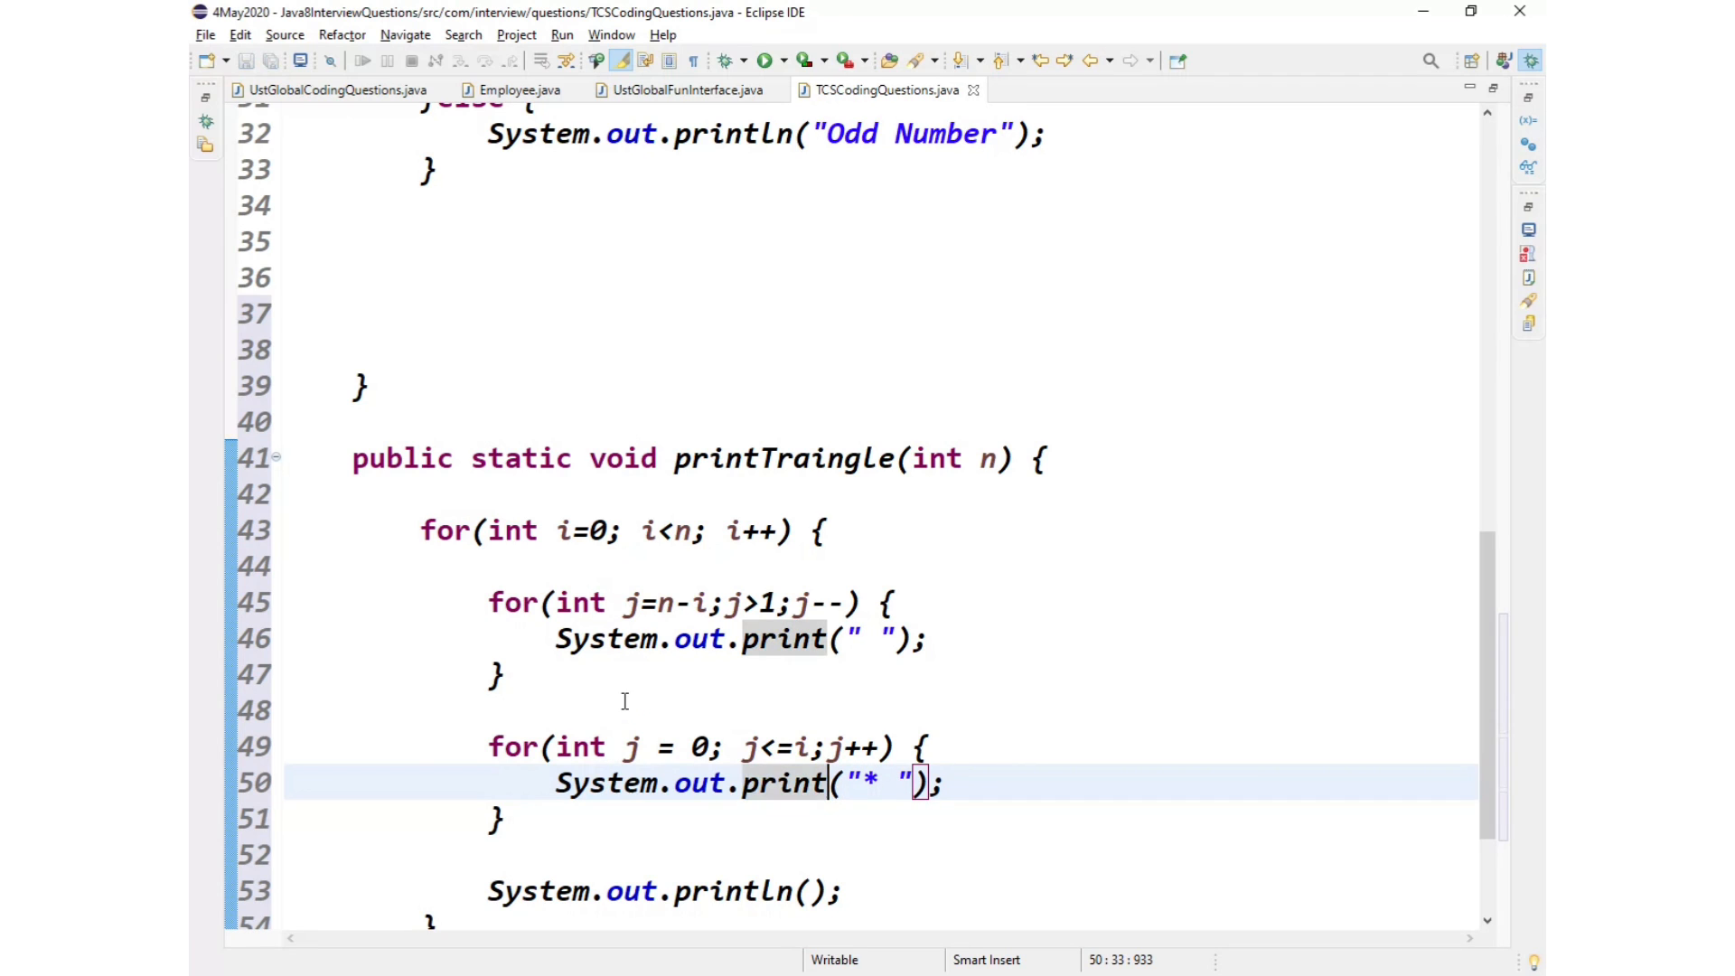
double_click(786, 458)
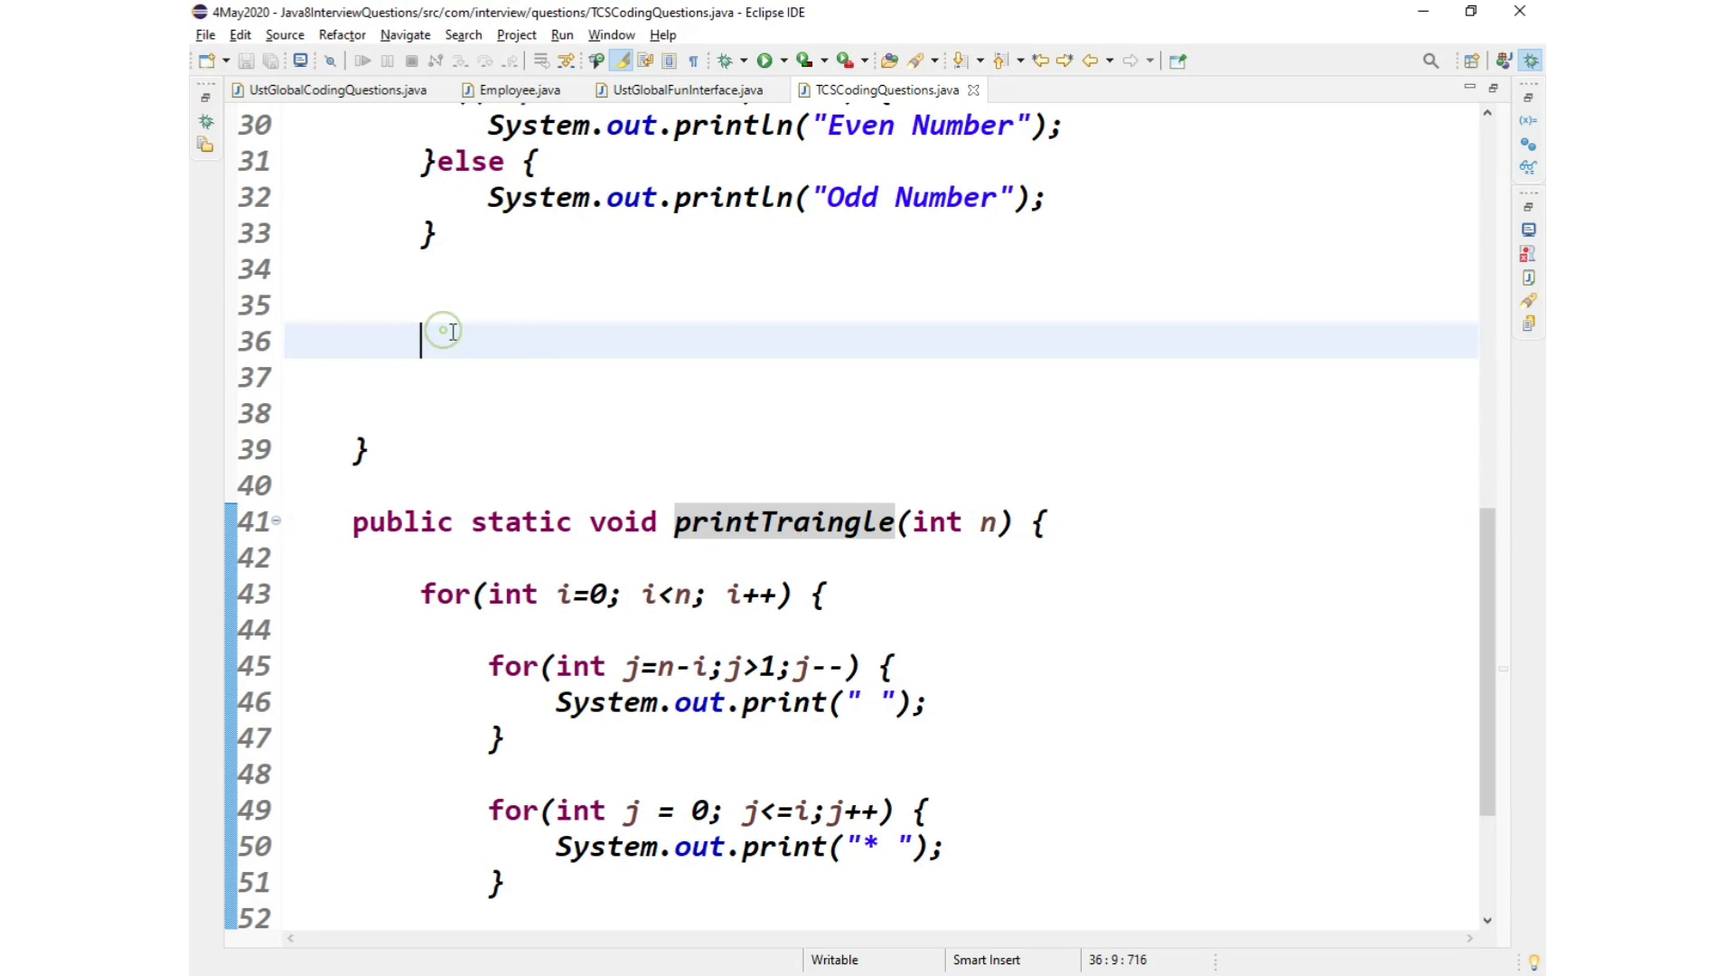
Step: Call printTraingle(inputNumber) from main
text(printTraingle())
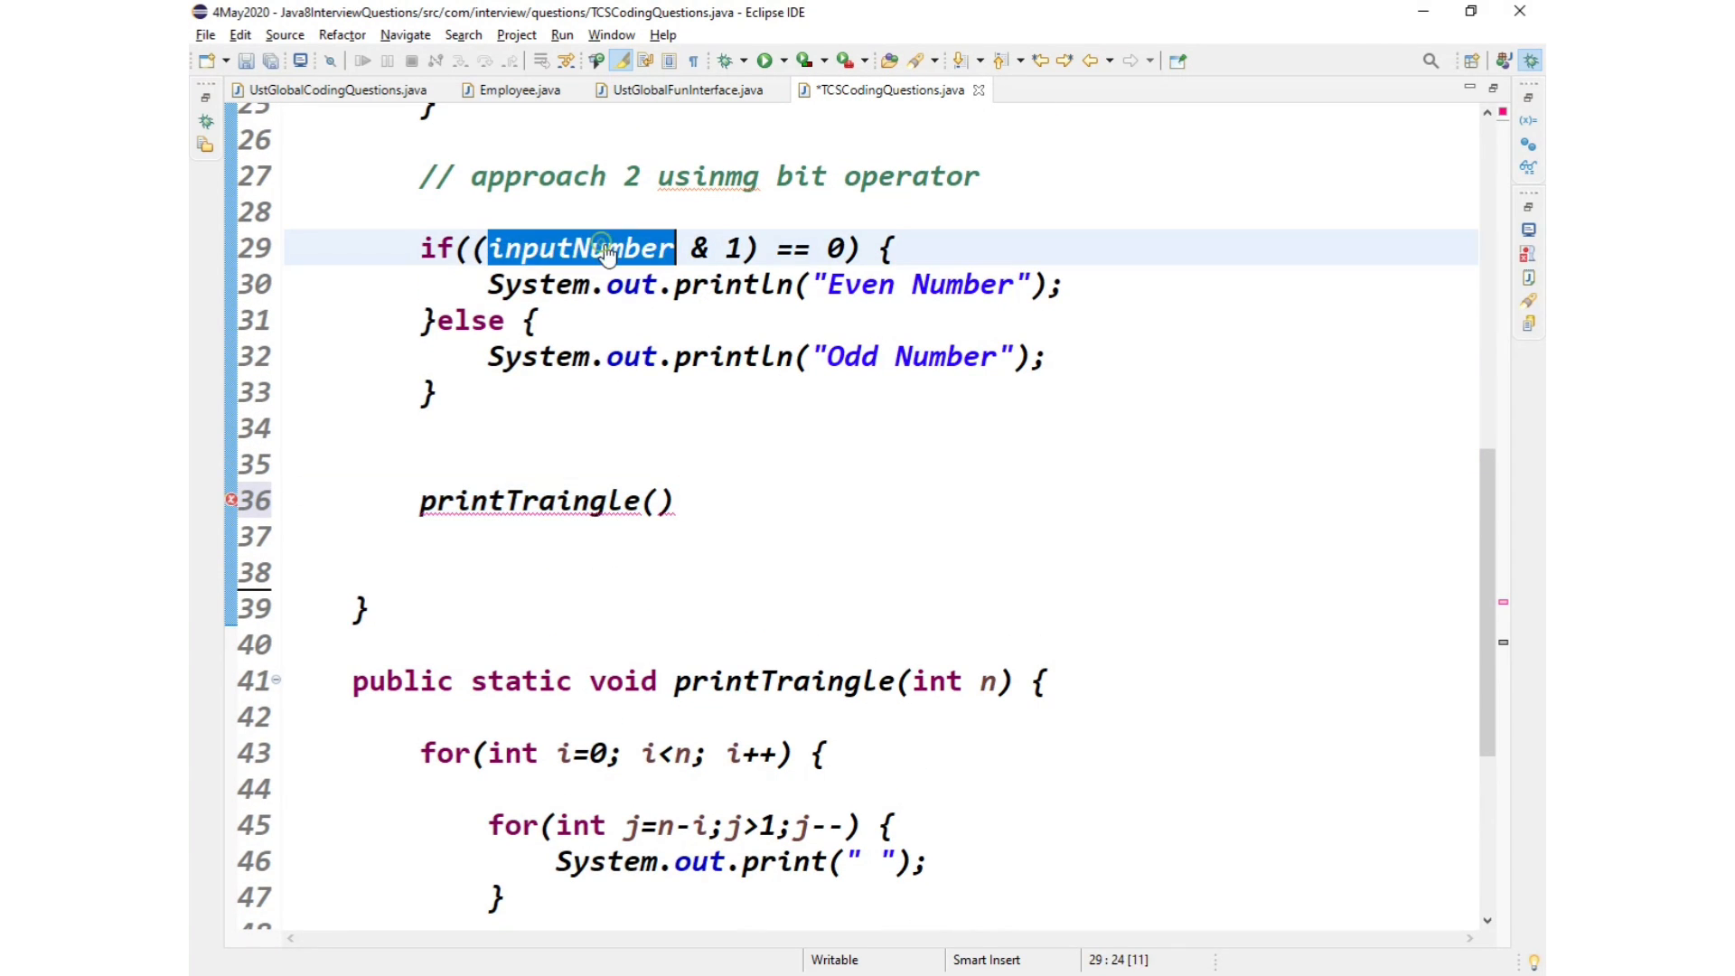
click(665, 500)
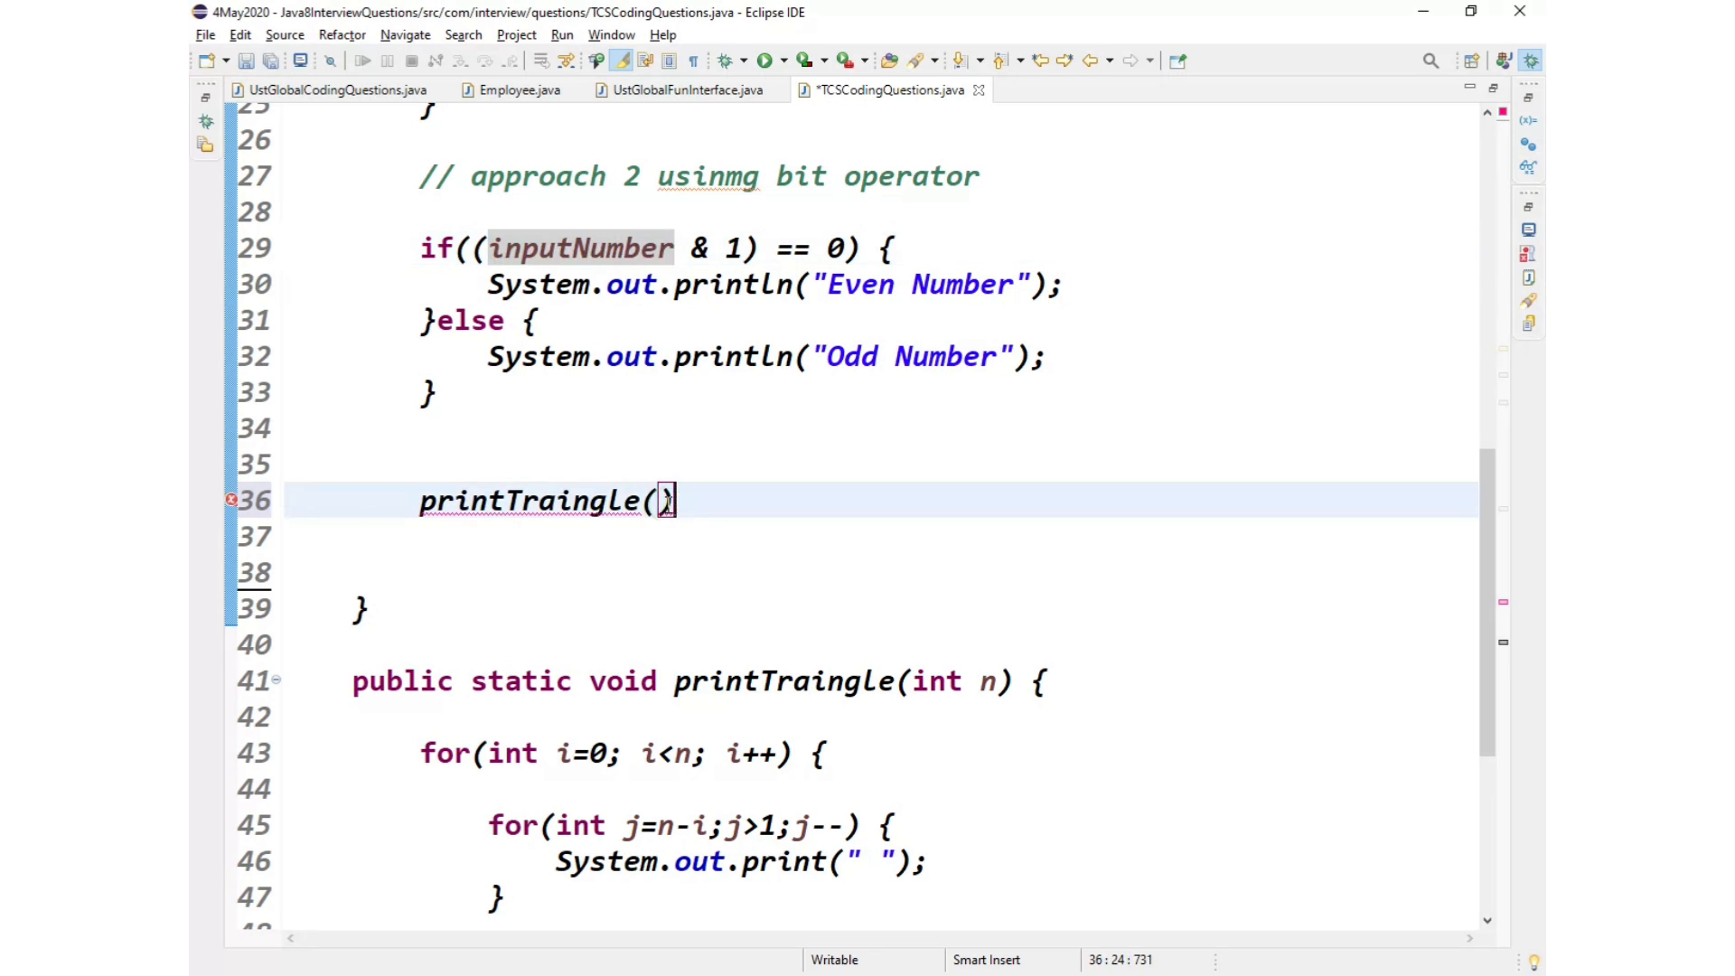
text(inputNumber)
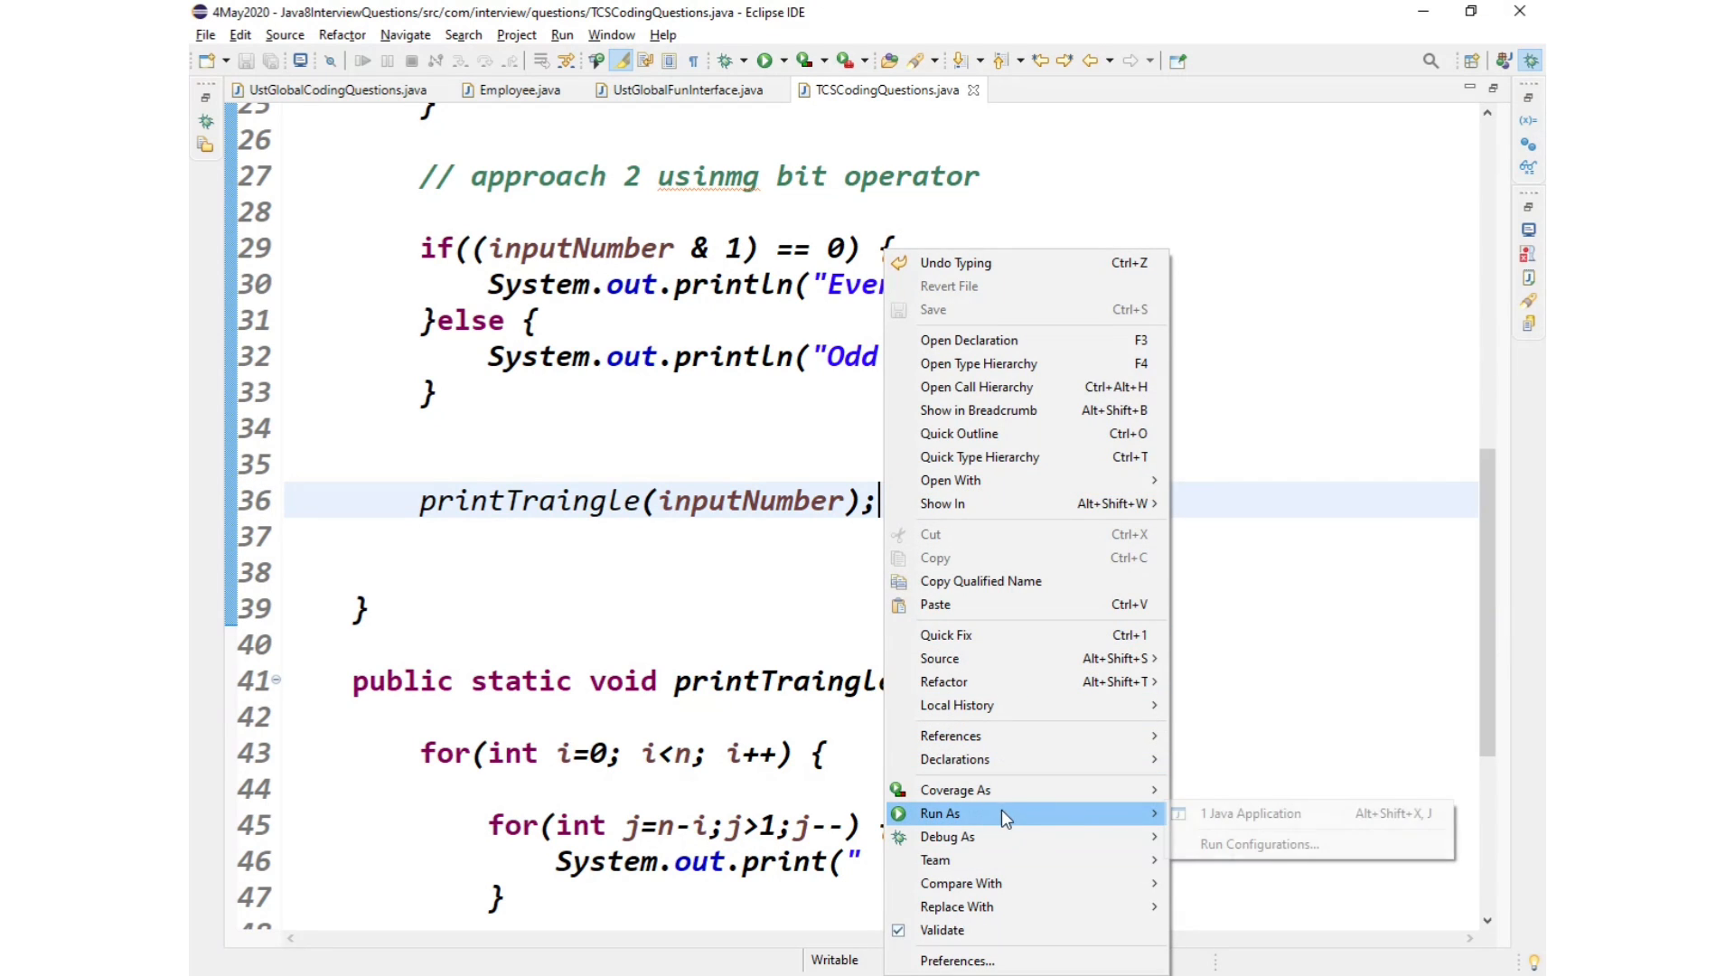
Step: Run the class and inspect the star pyramid in the console output
click(1250, 813)
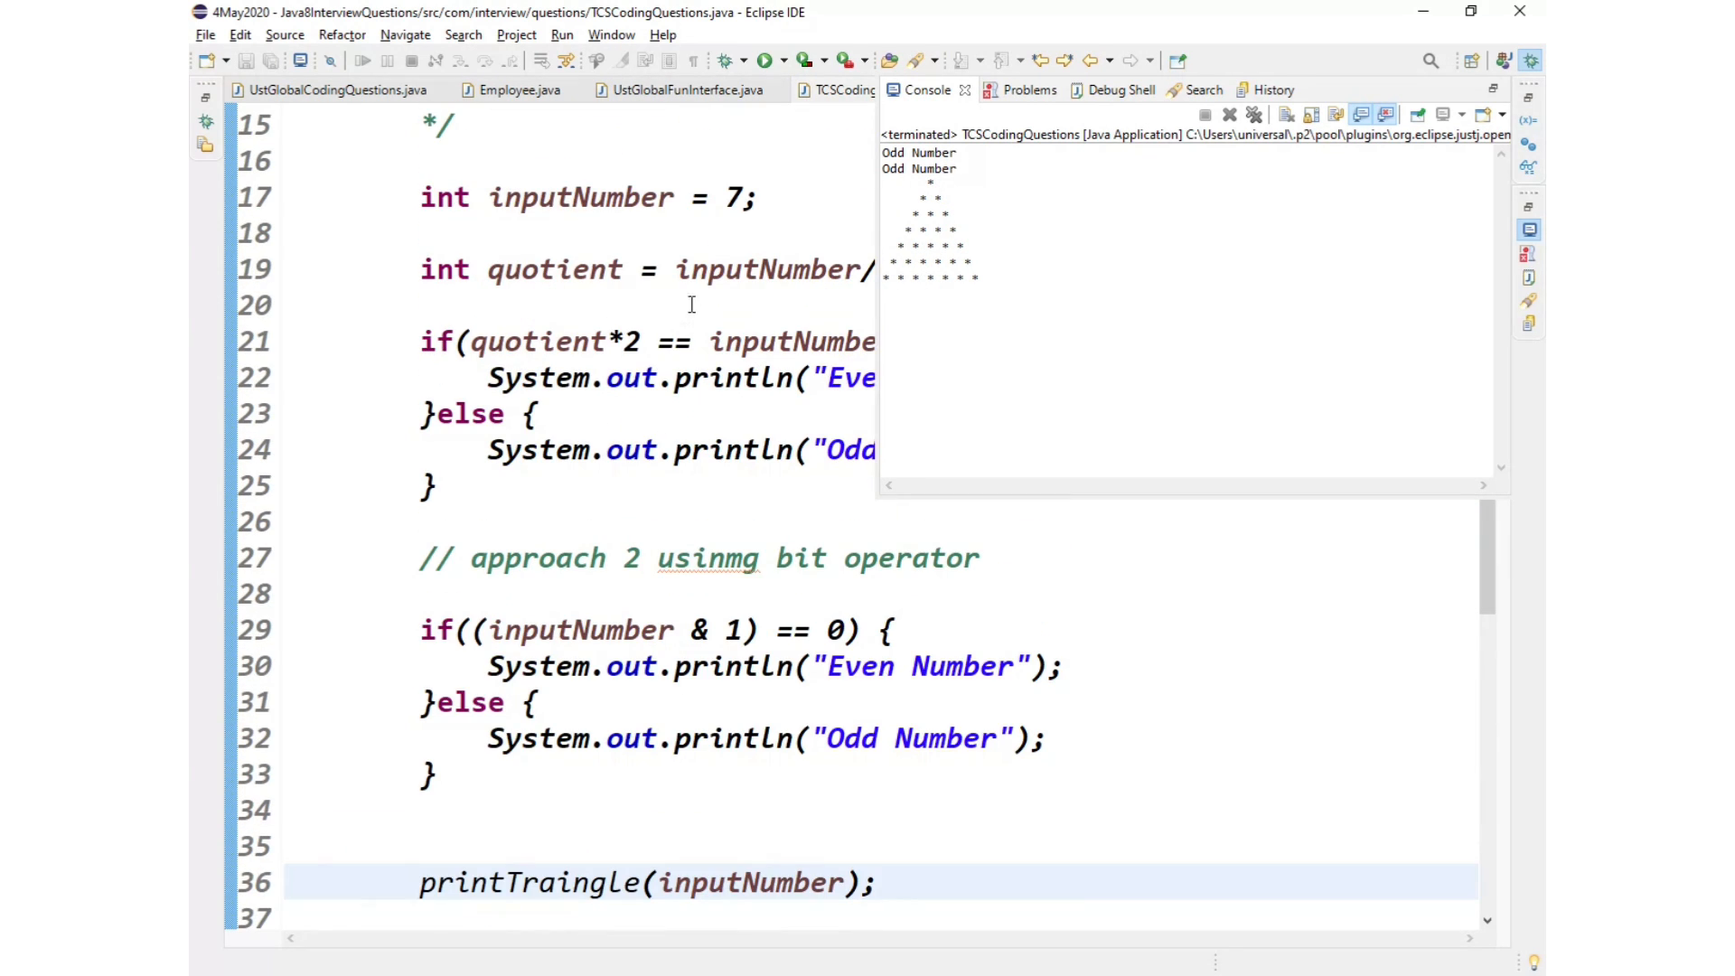
drag(886, 183, 963, 237)
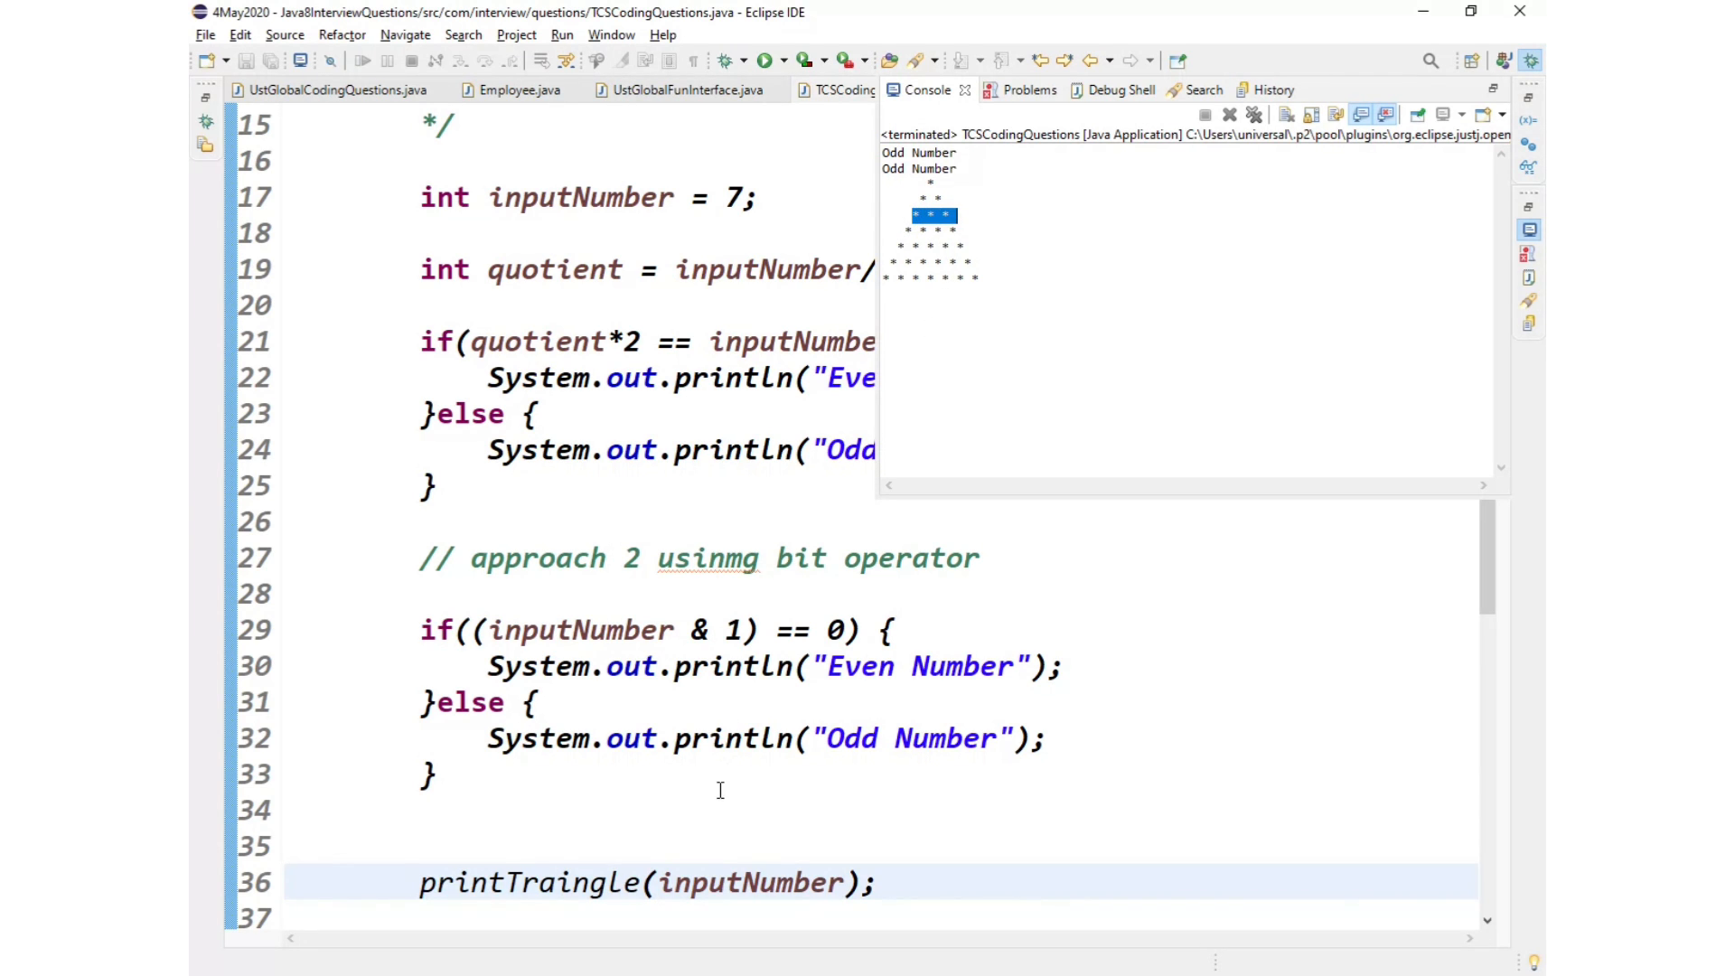
scroll(down, 3)
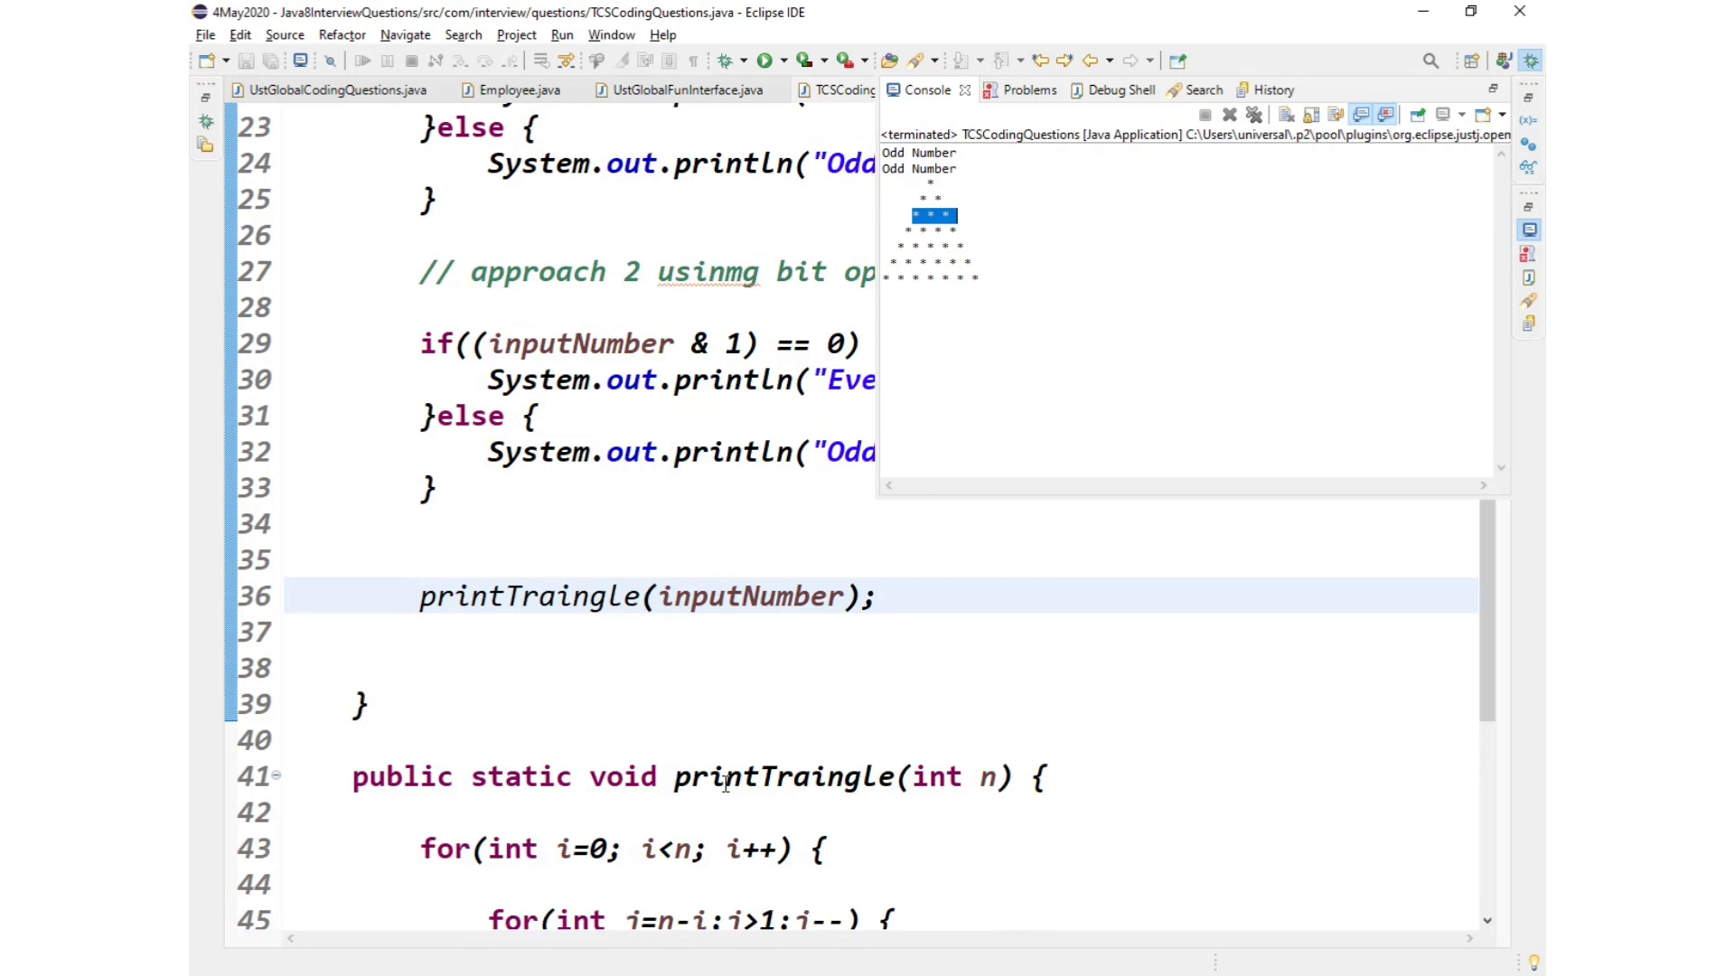
scroll(down, 3)
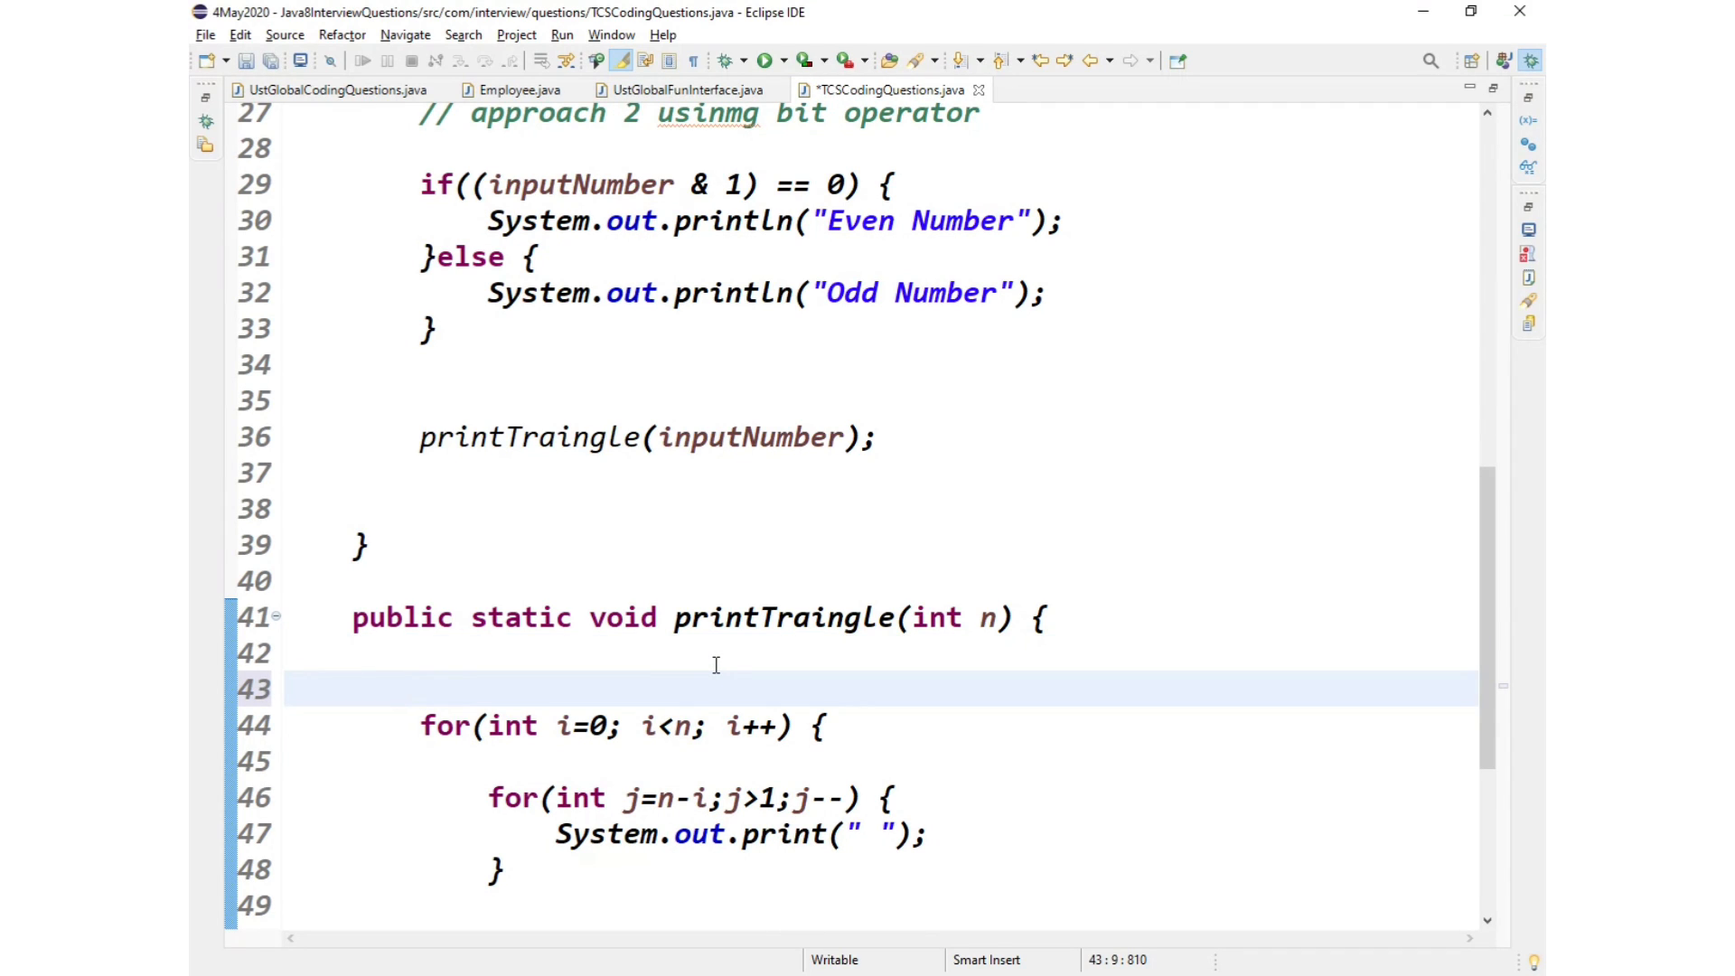
Step: Comment the outer loop as the loop that handles rows
text(//)
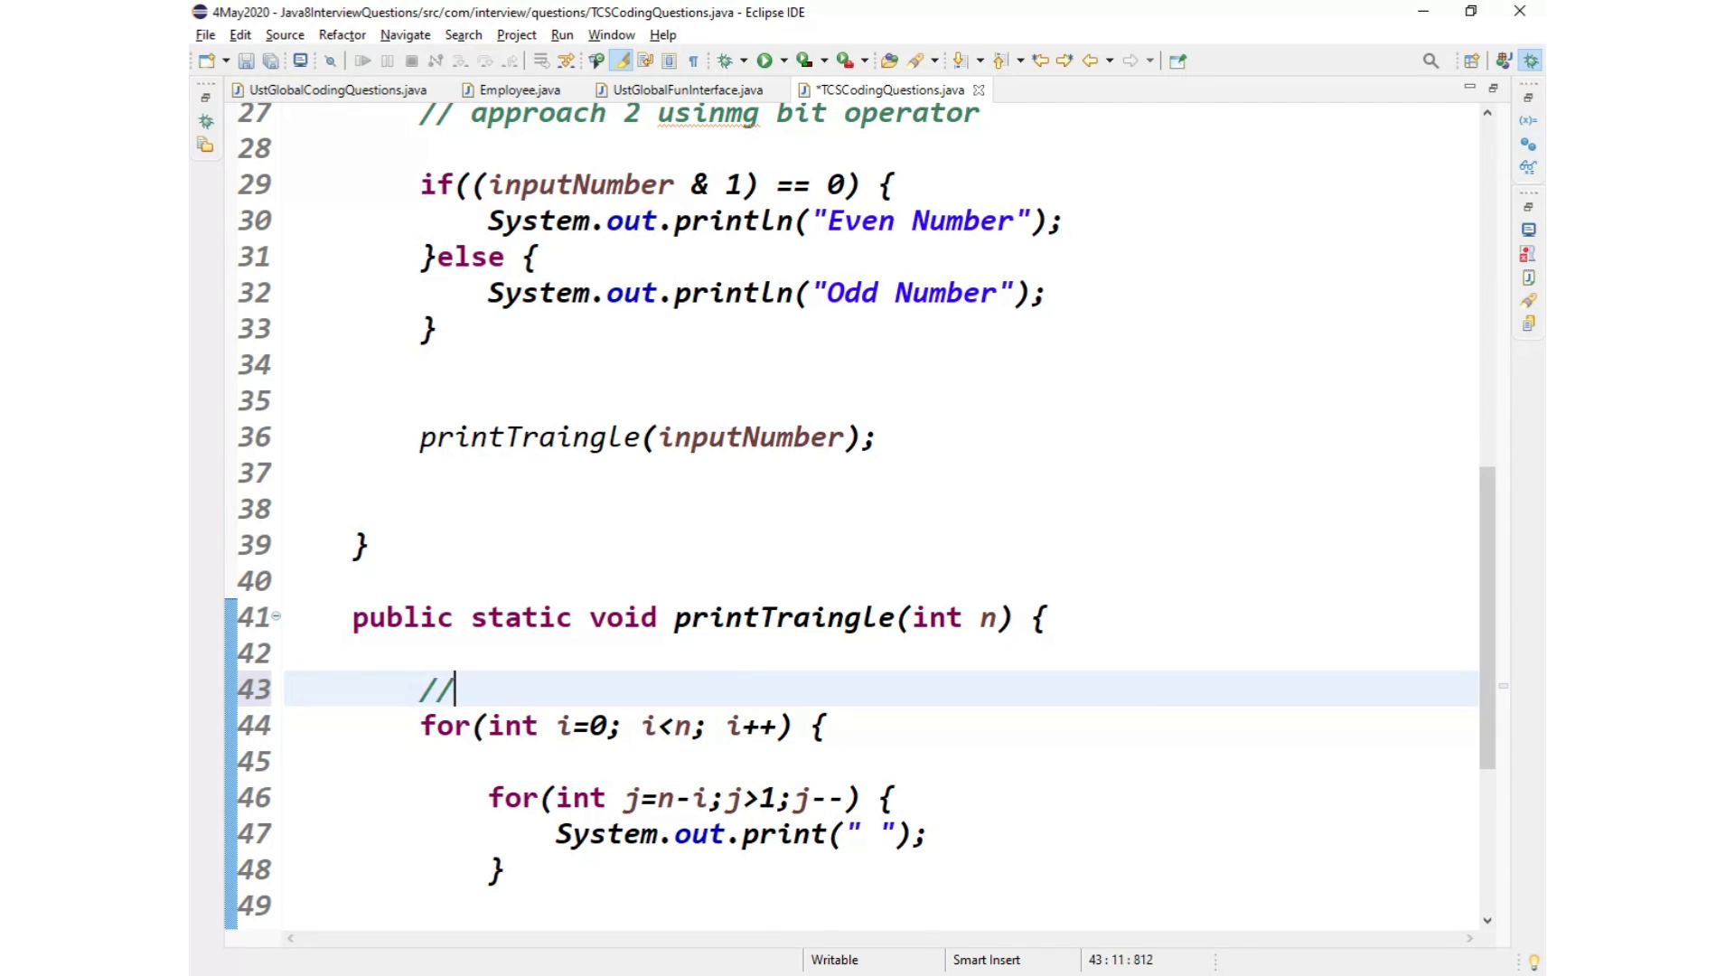
text(outerlop)
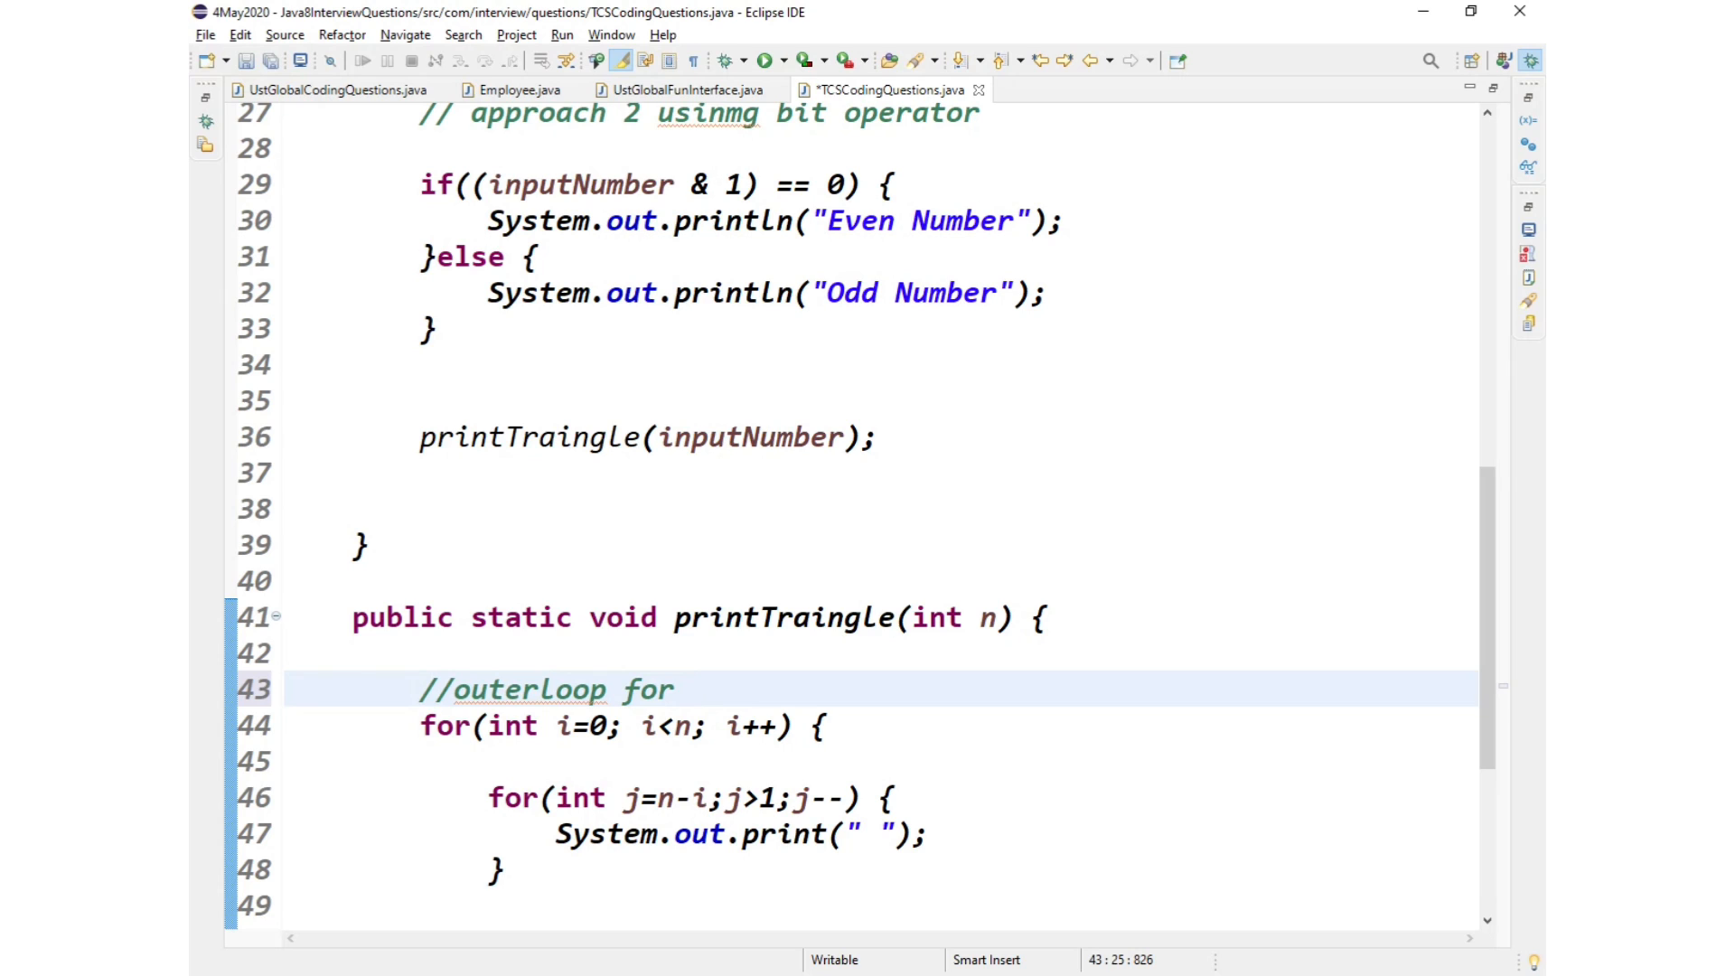
text(h)
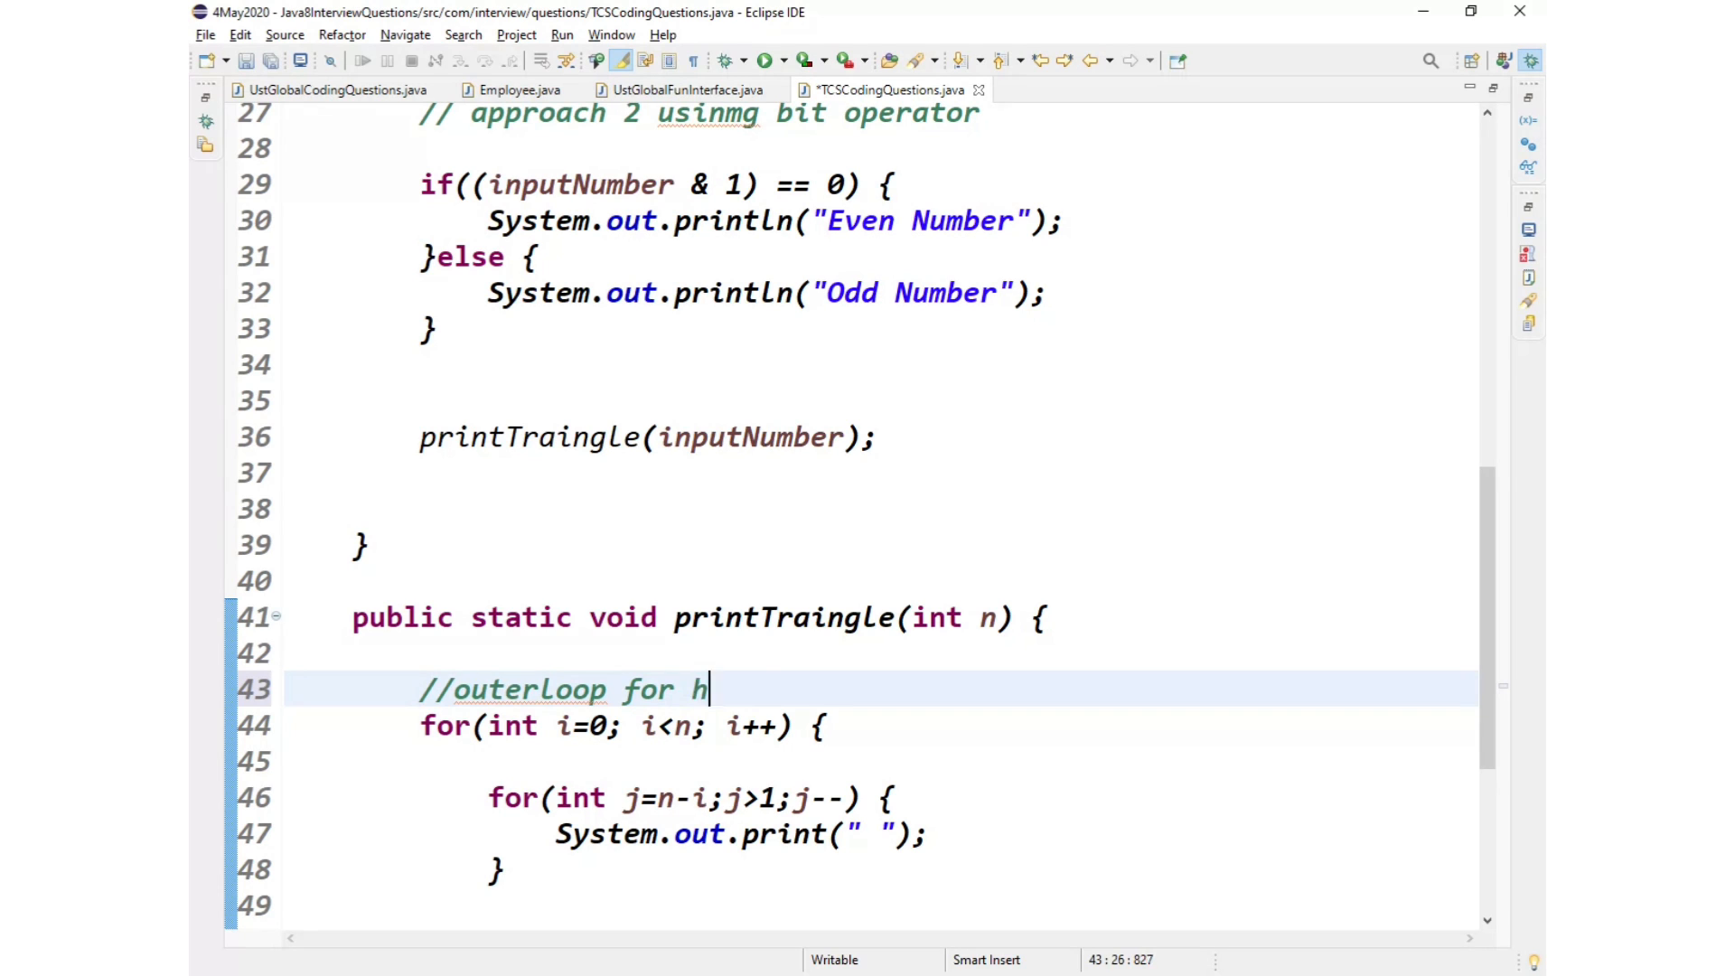
key(BackSpace)
text(to ahndle )
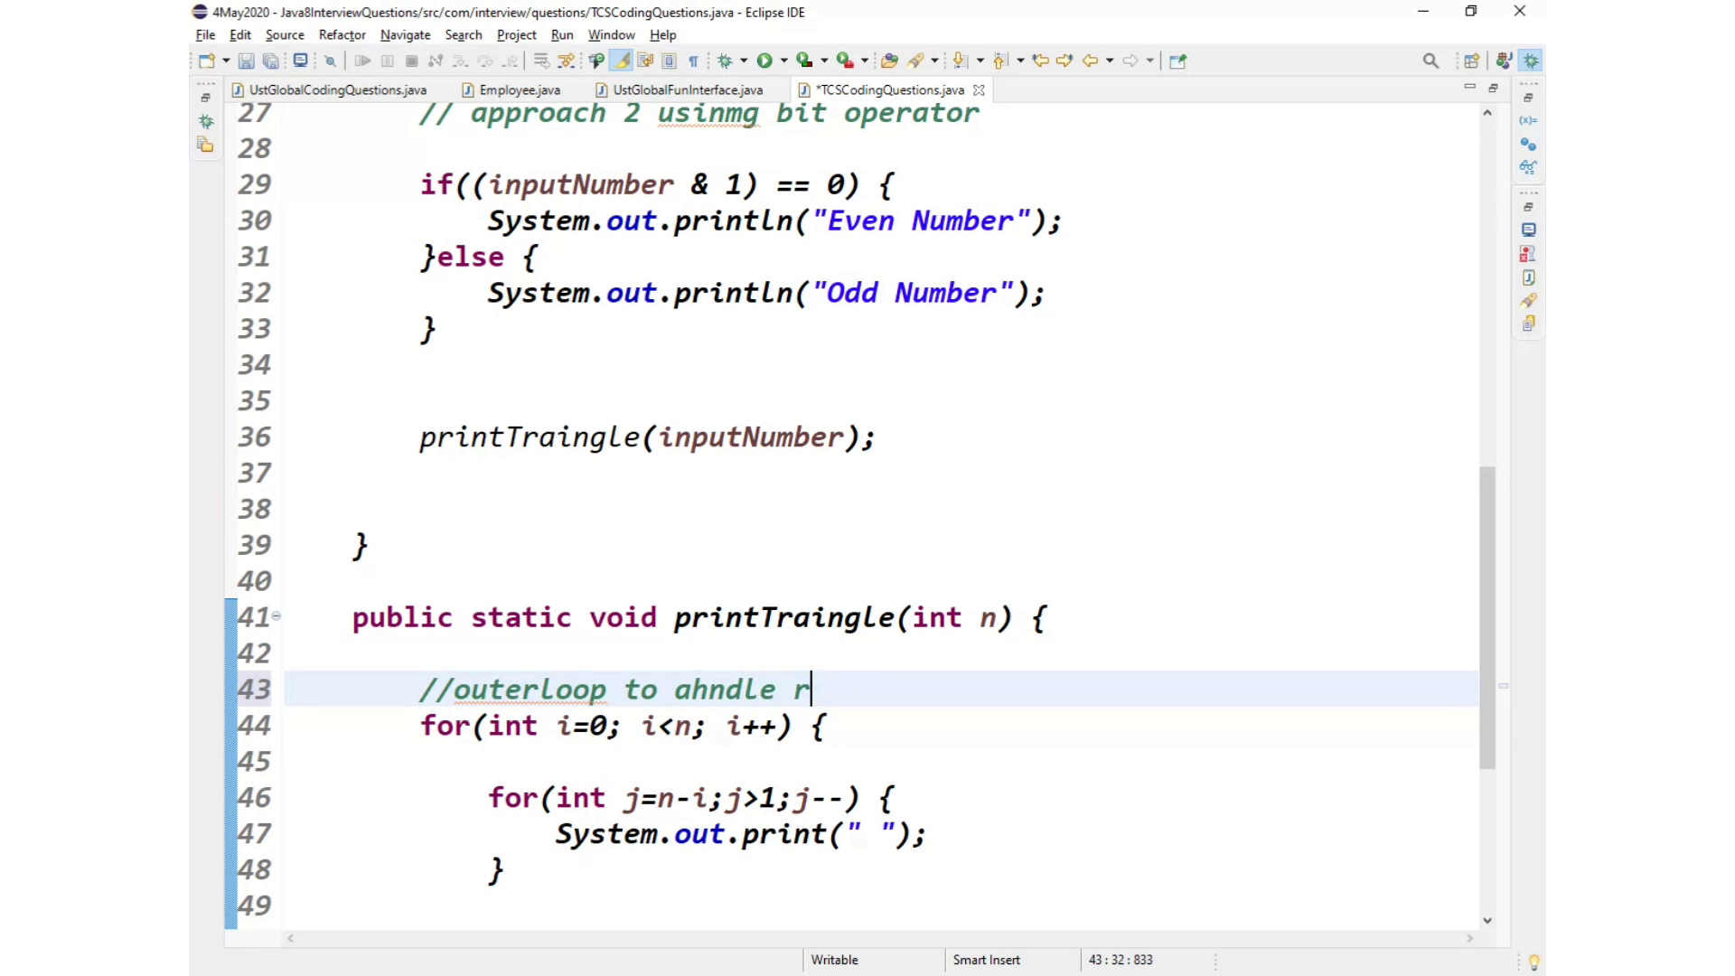
text(ows)
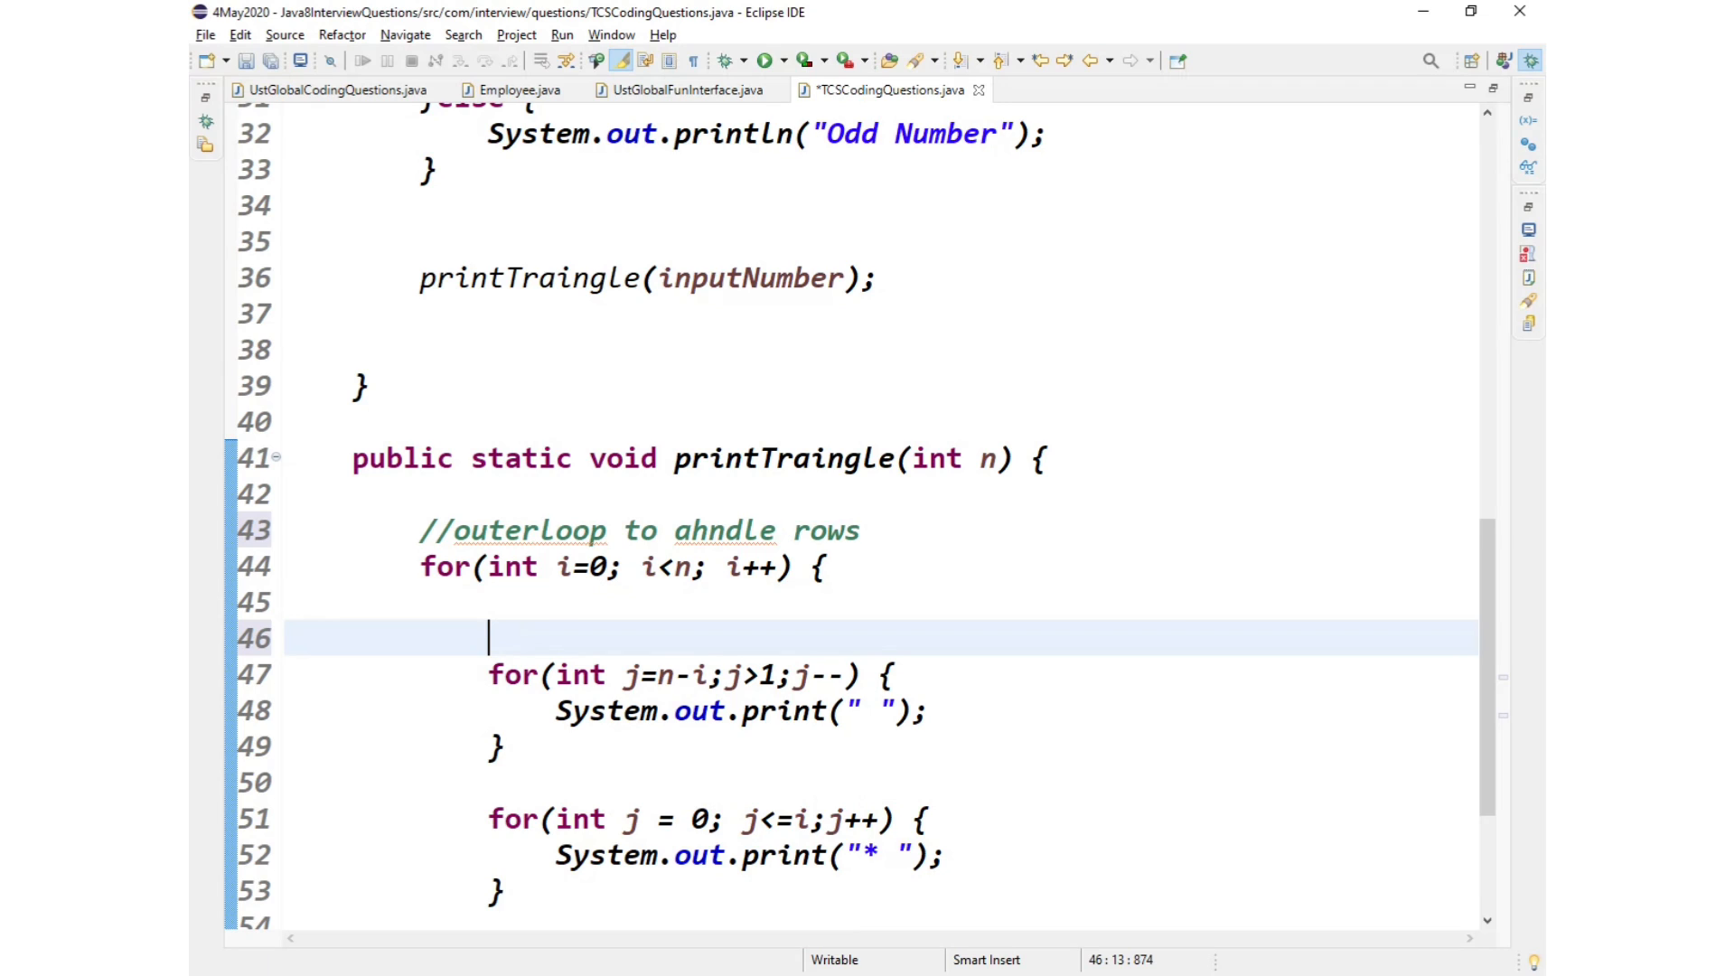
Step: Comment the first inner loop as the one to handle spaces
text(//)
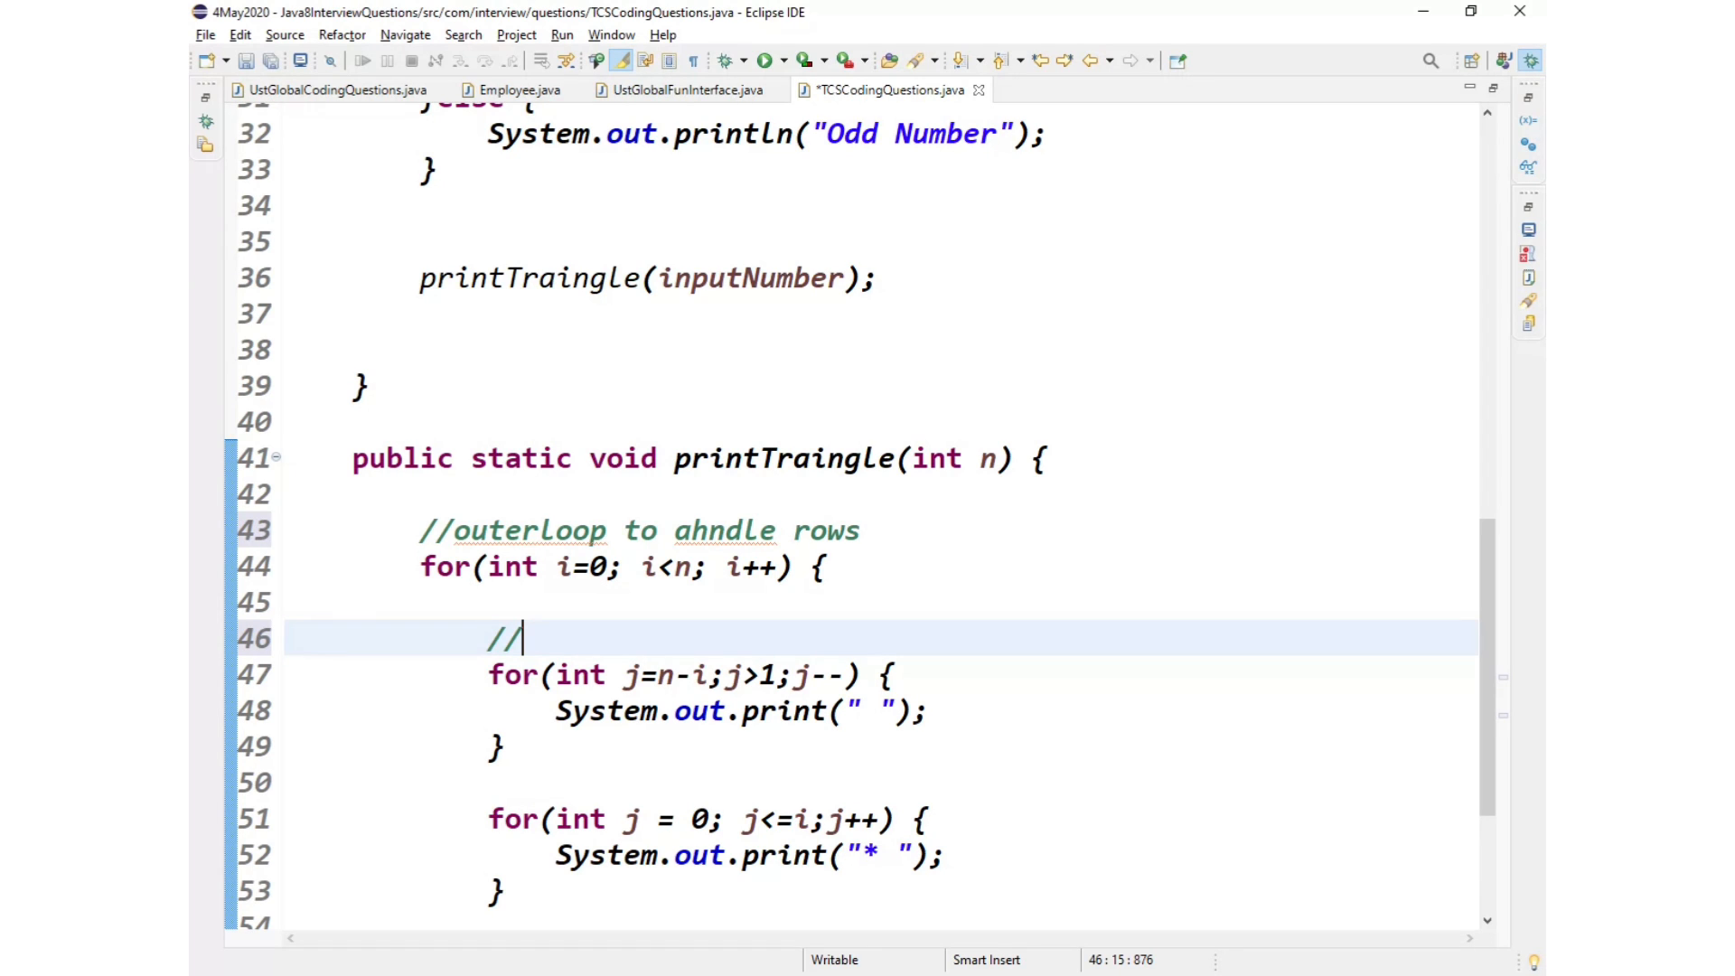
text(to handle spav)
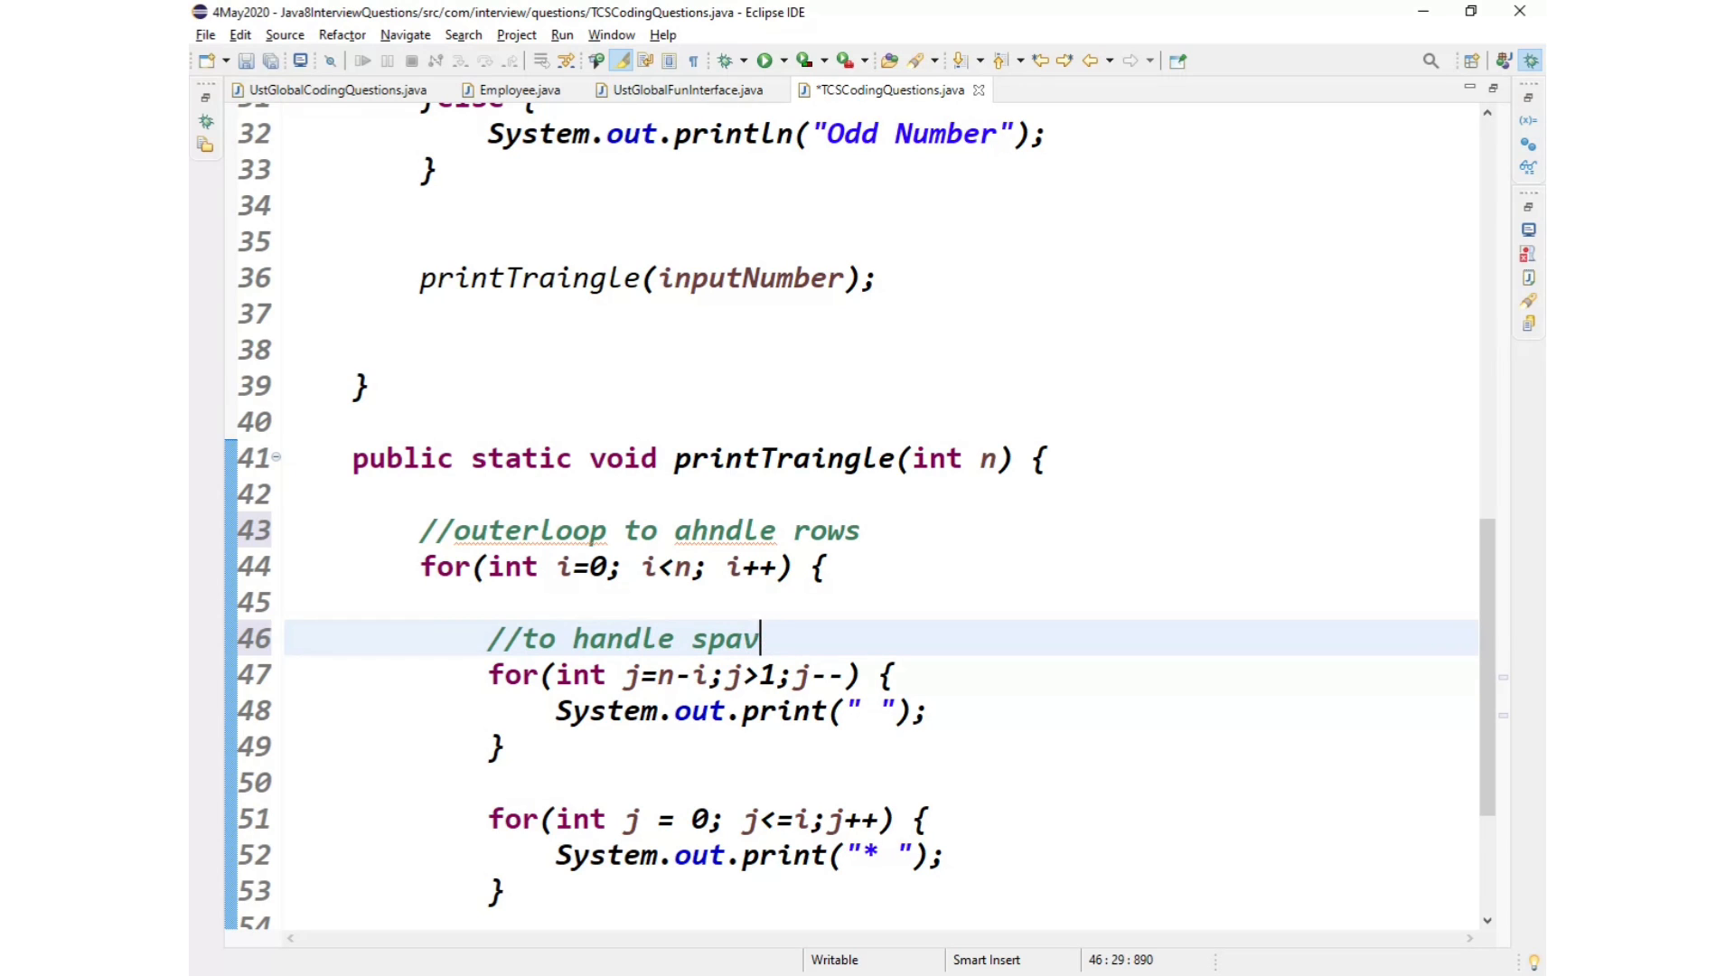
text(es)
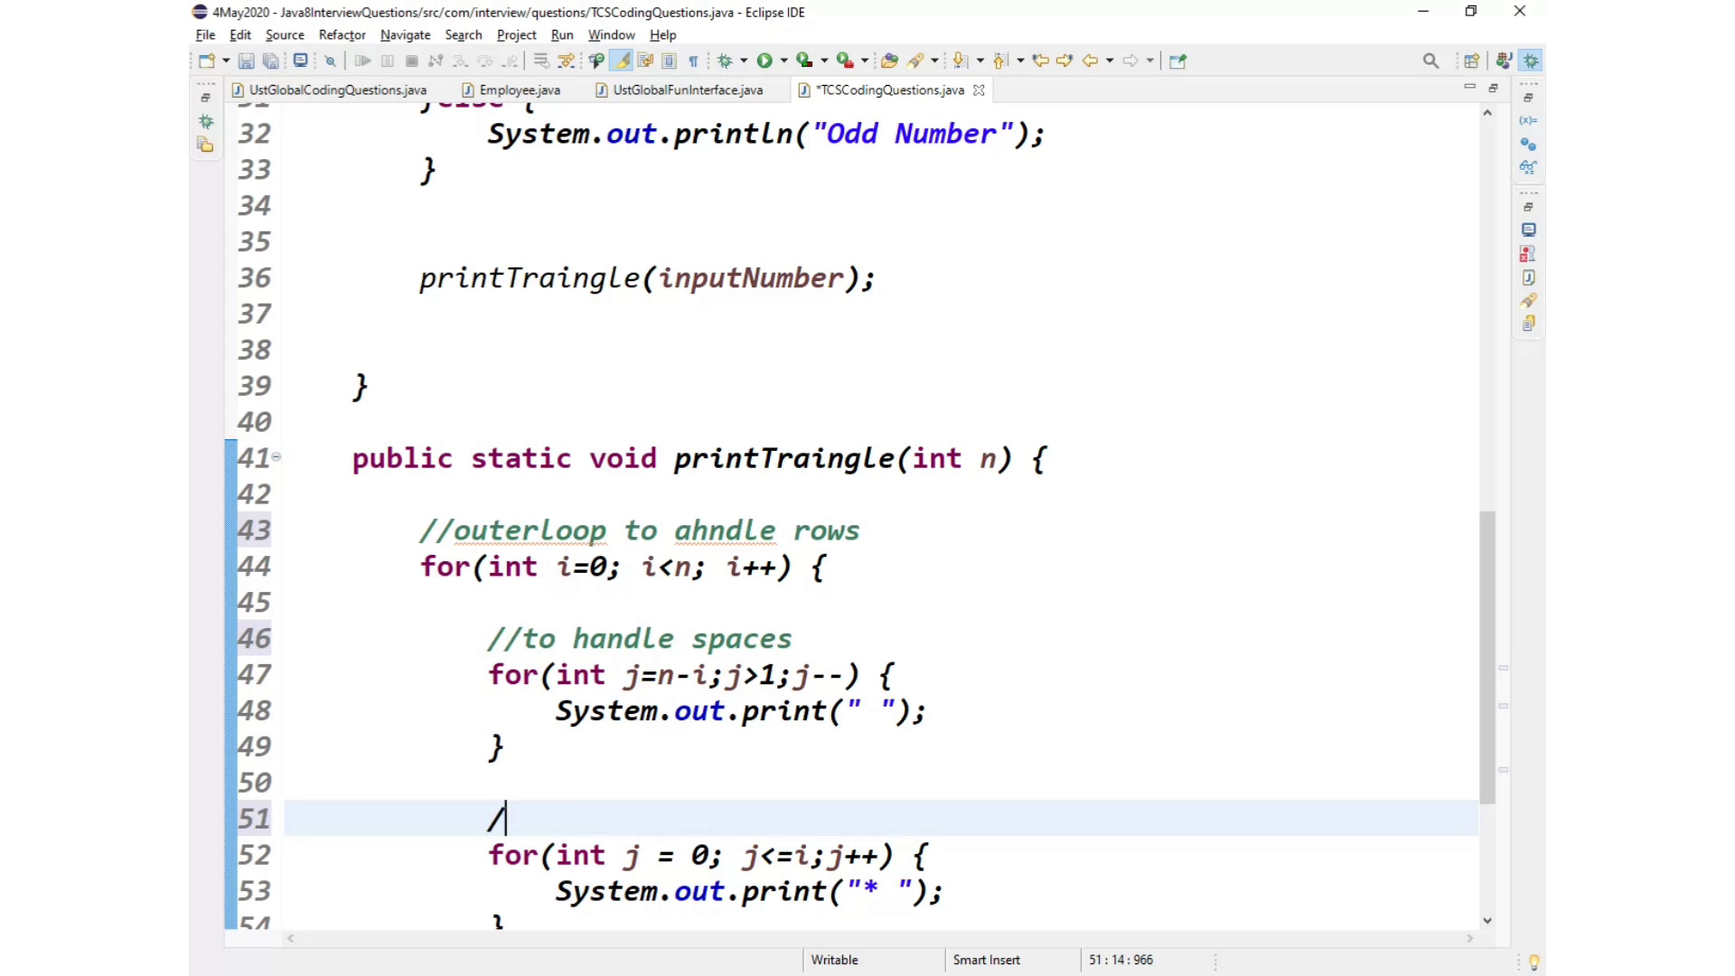
Step: Draft a '//print the *' comment above the star-printing loop
text(/)
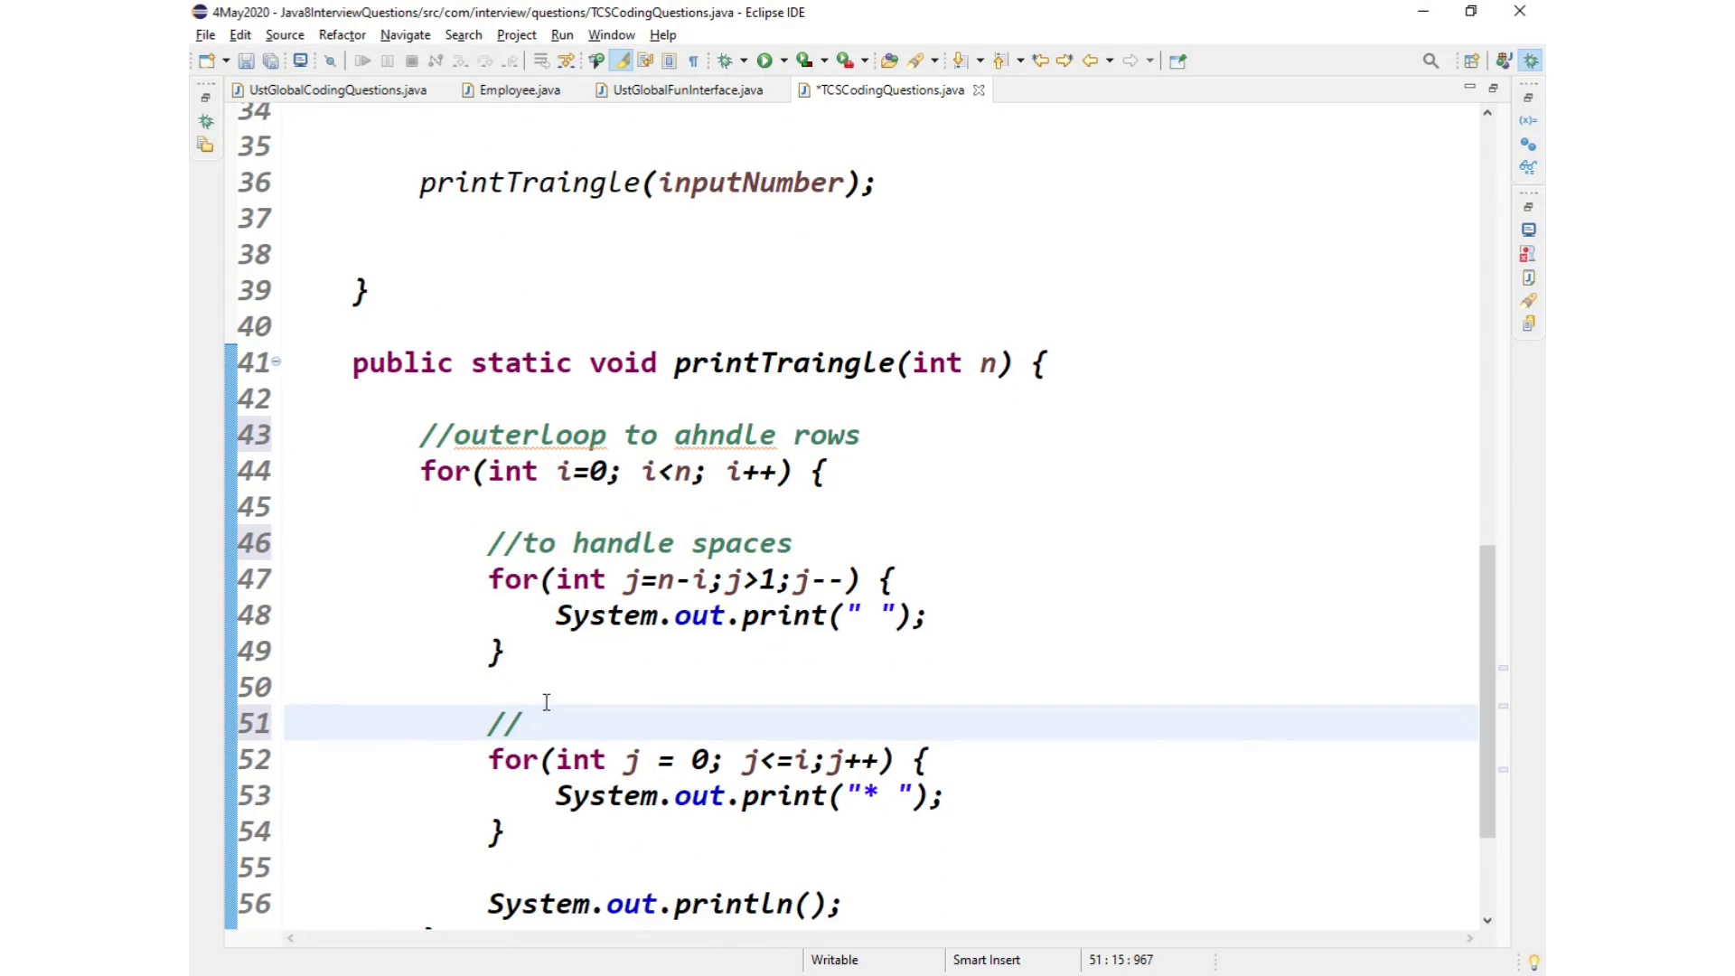
mouse_move(543, 685)
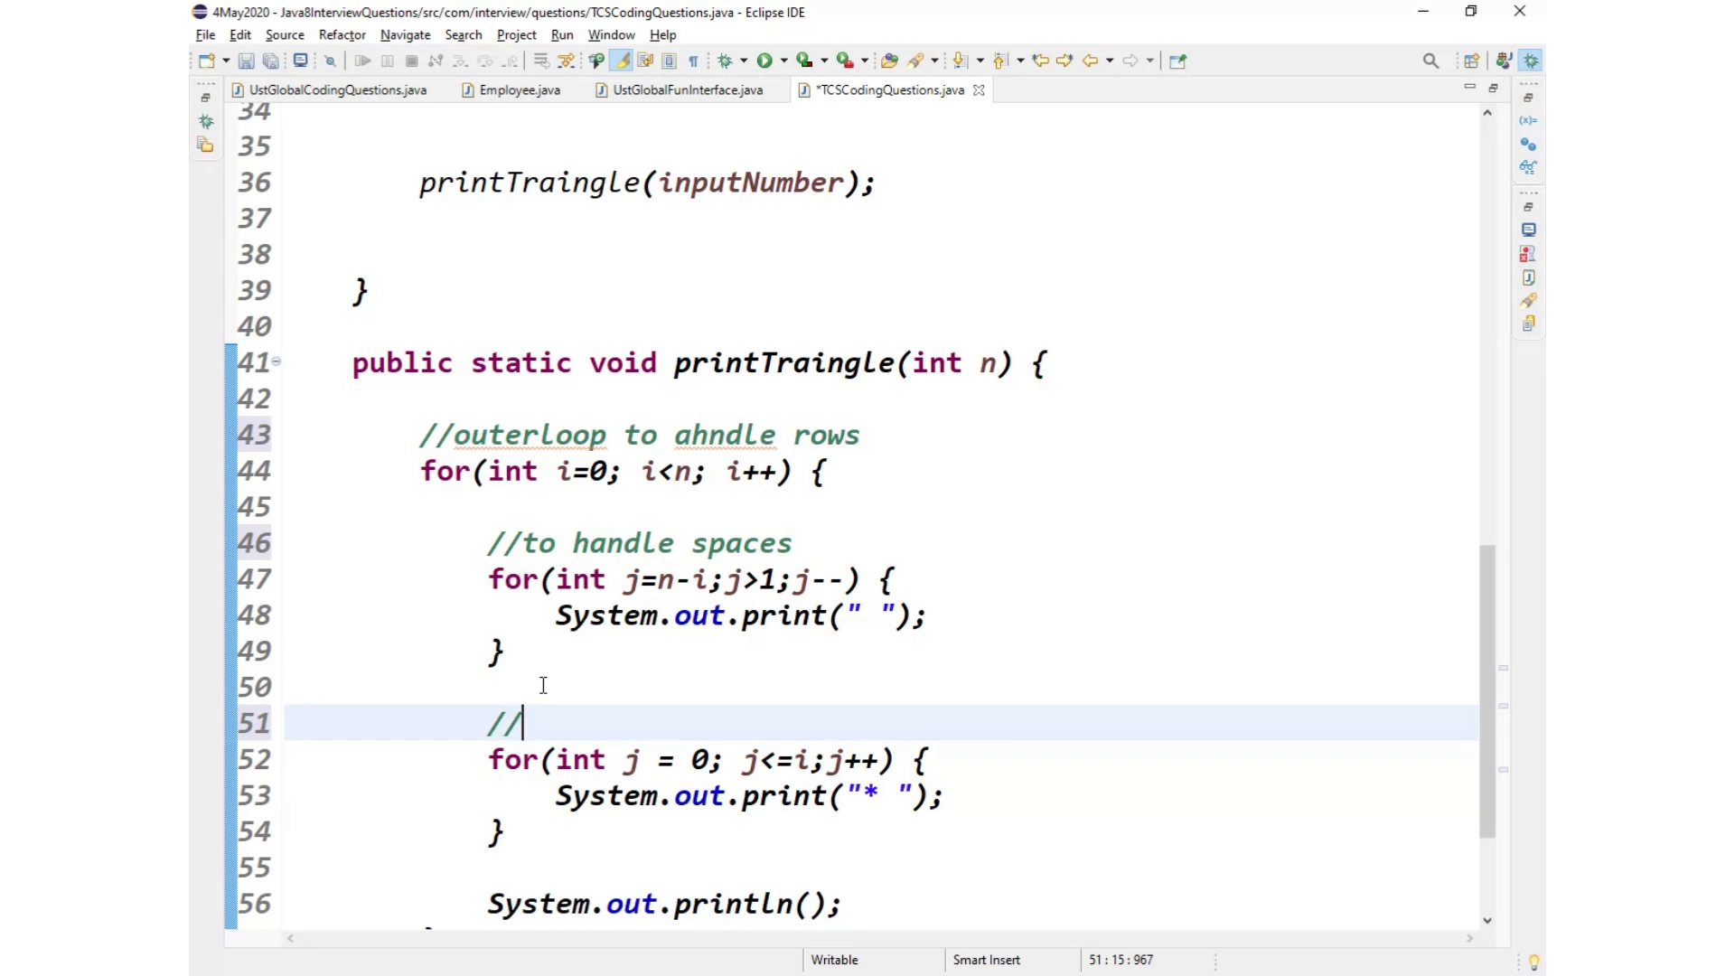
text(print)
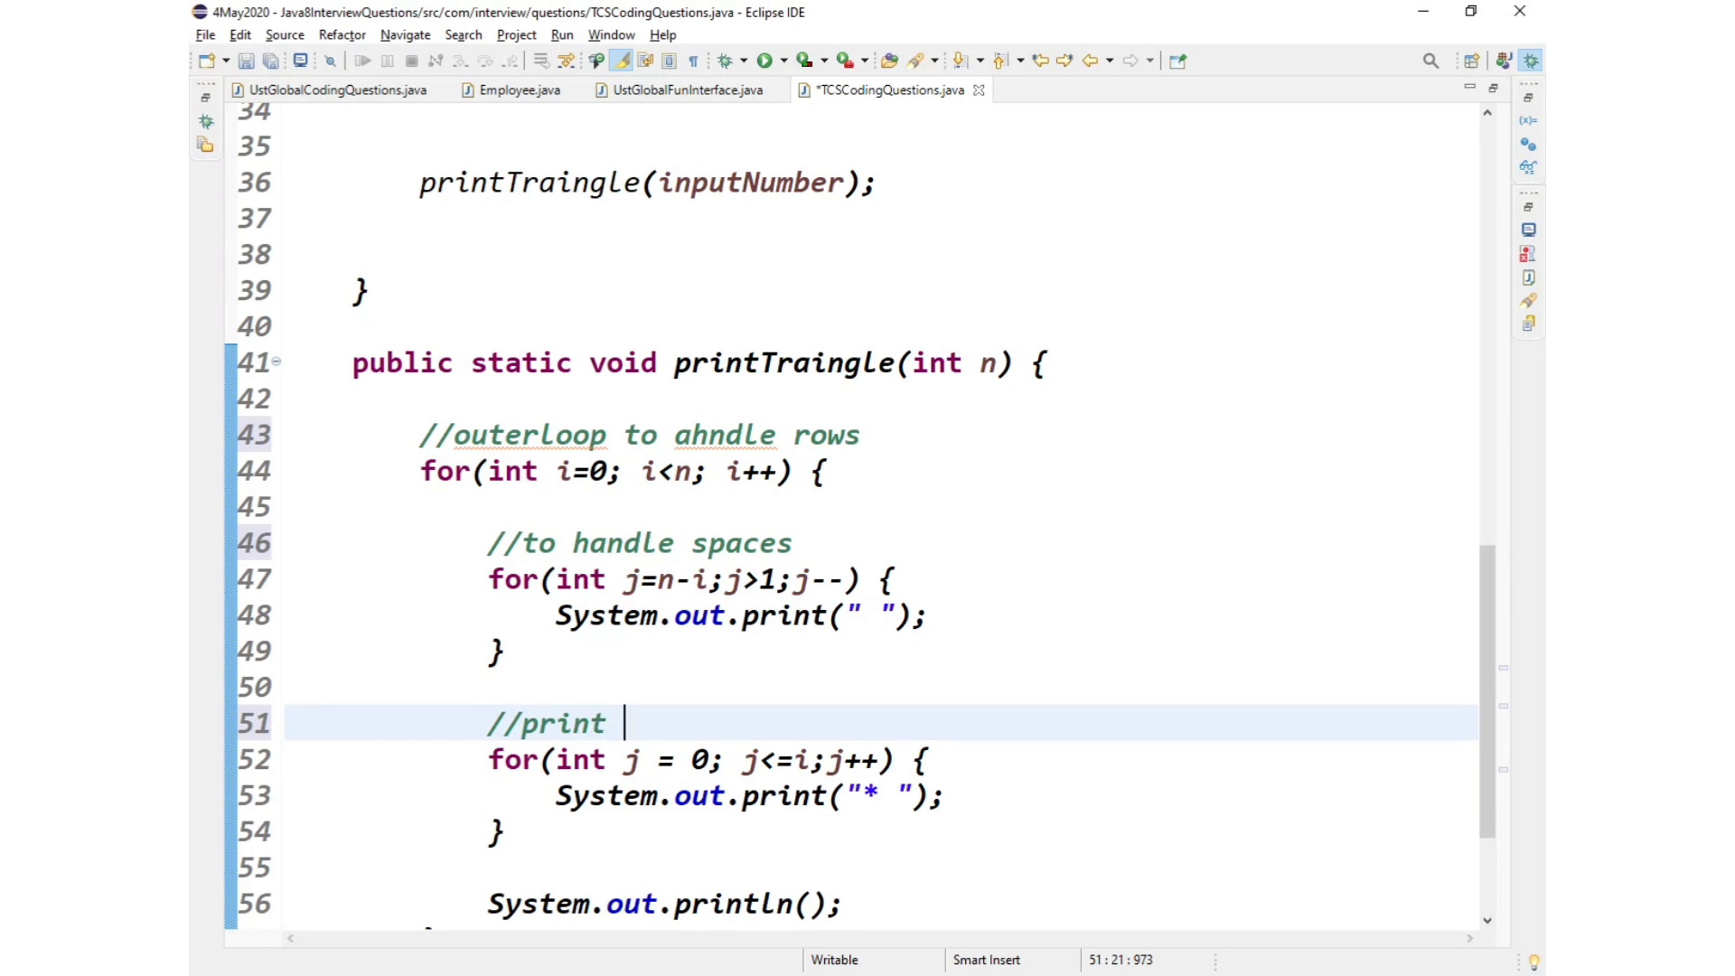
text(t)
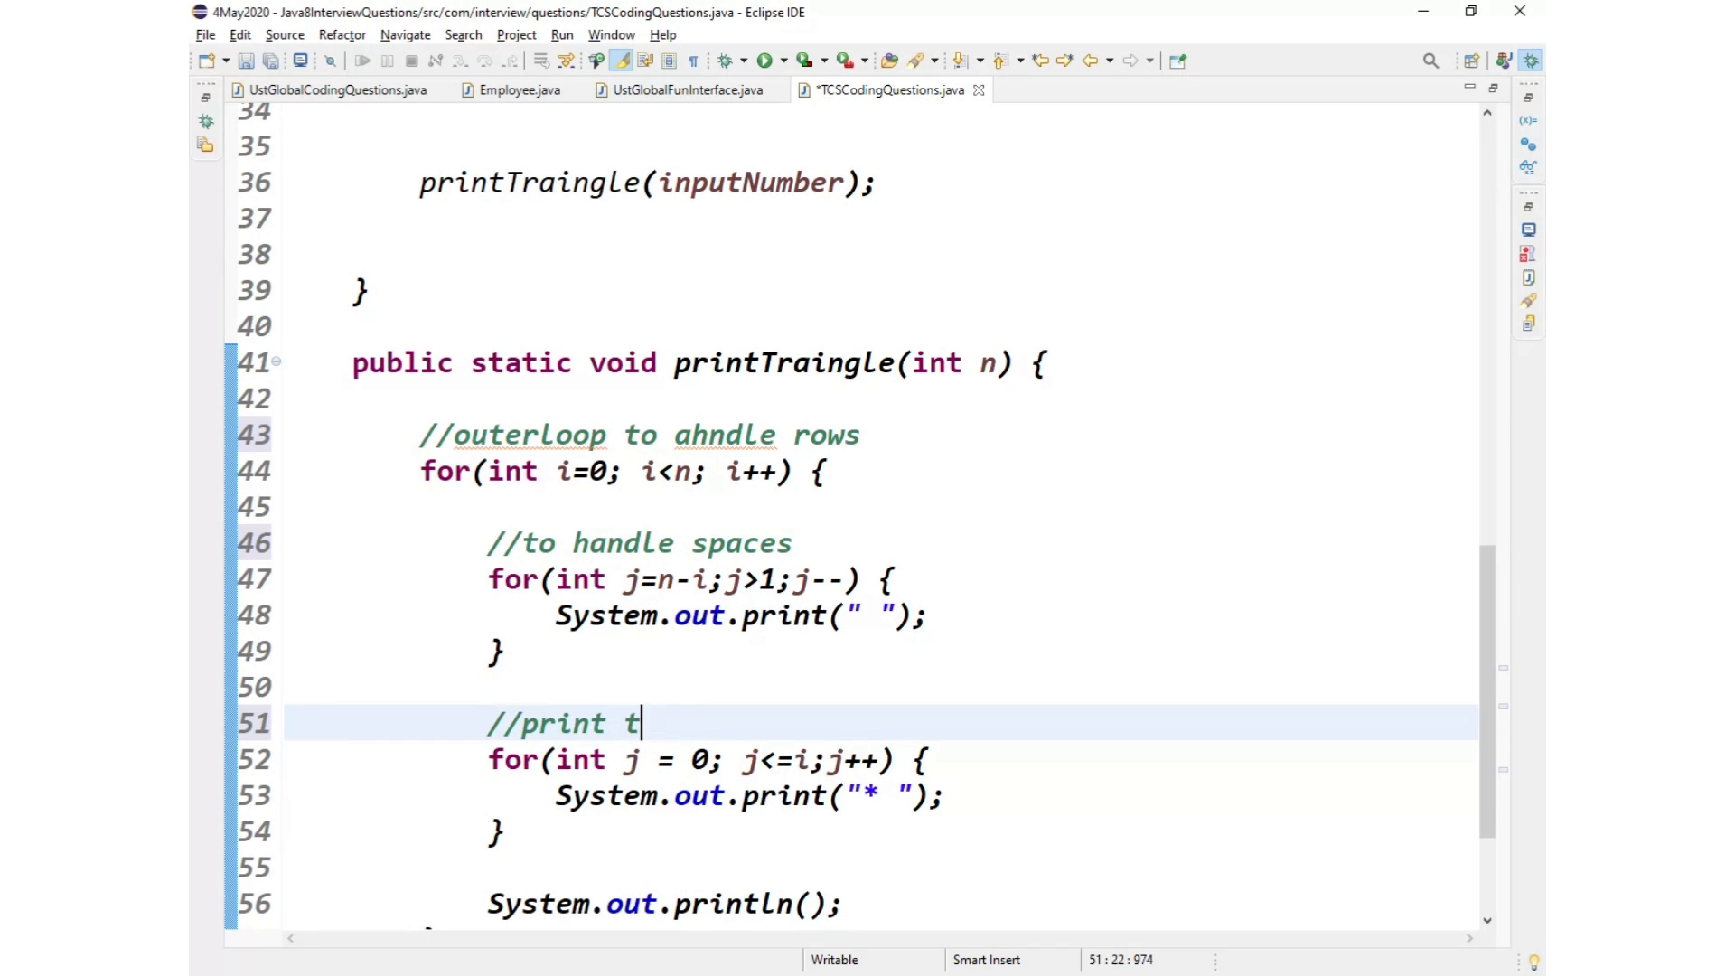
text(h)
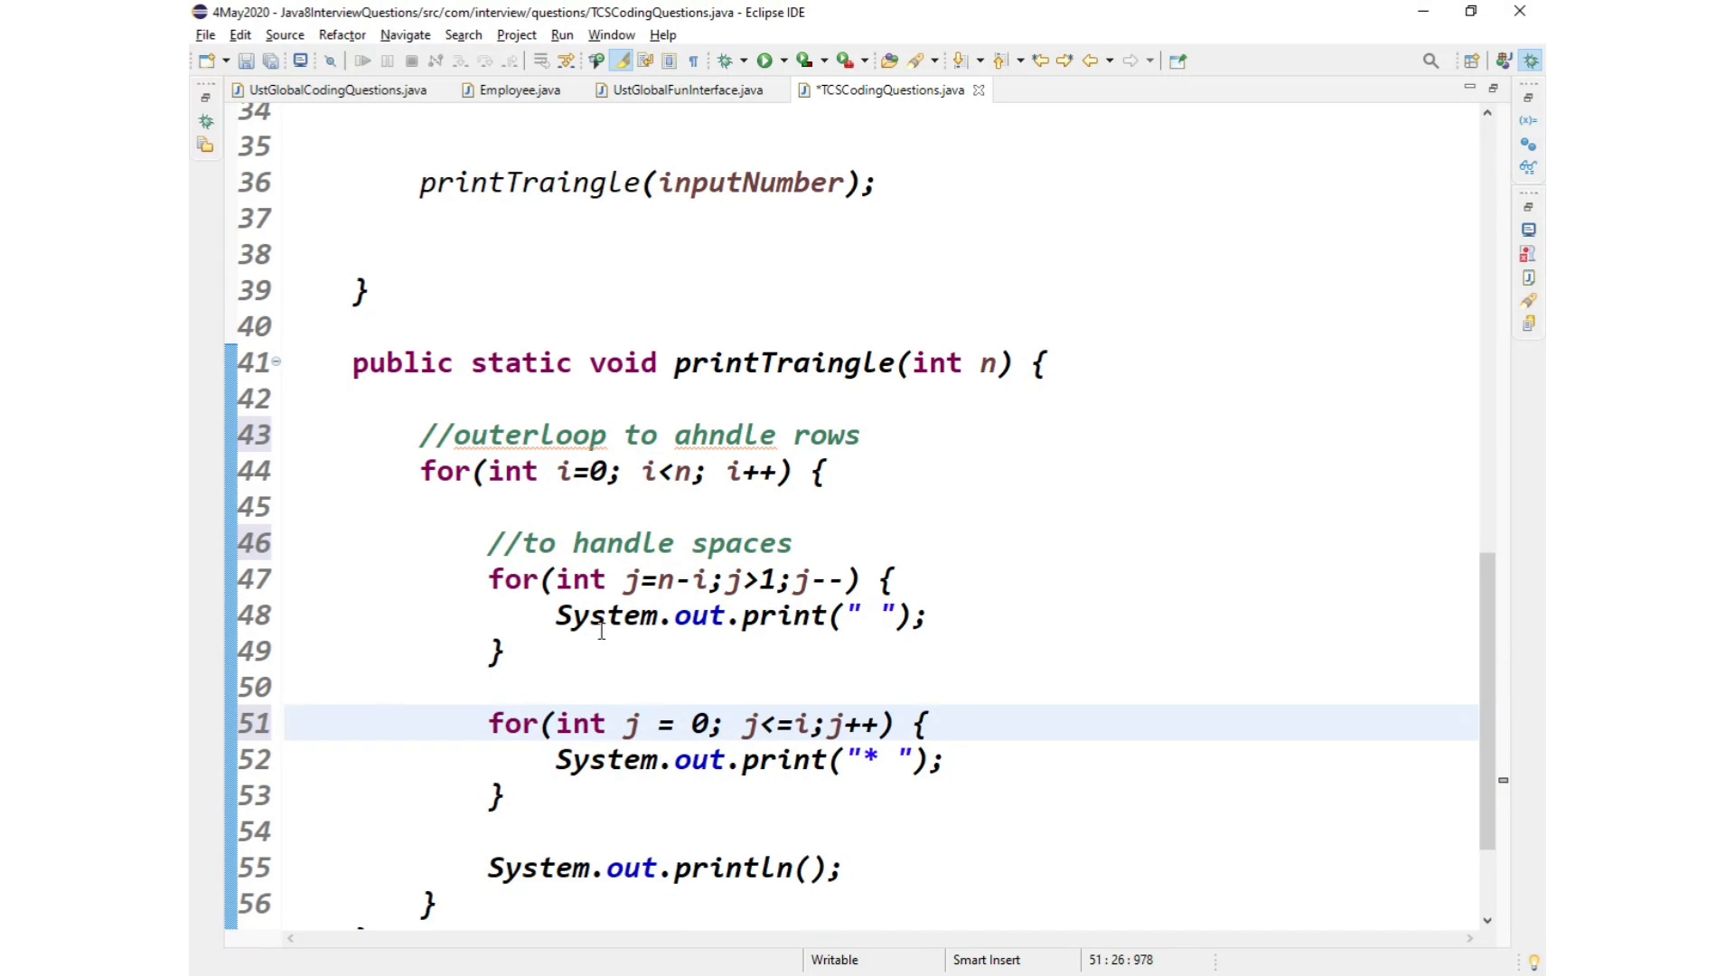
text(//print the *)
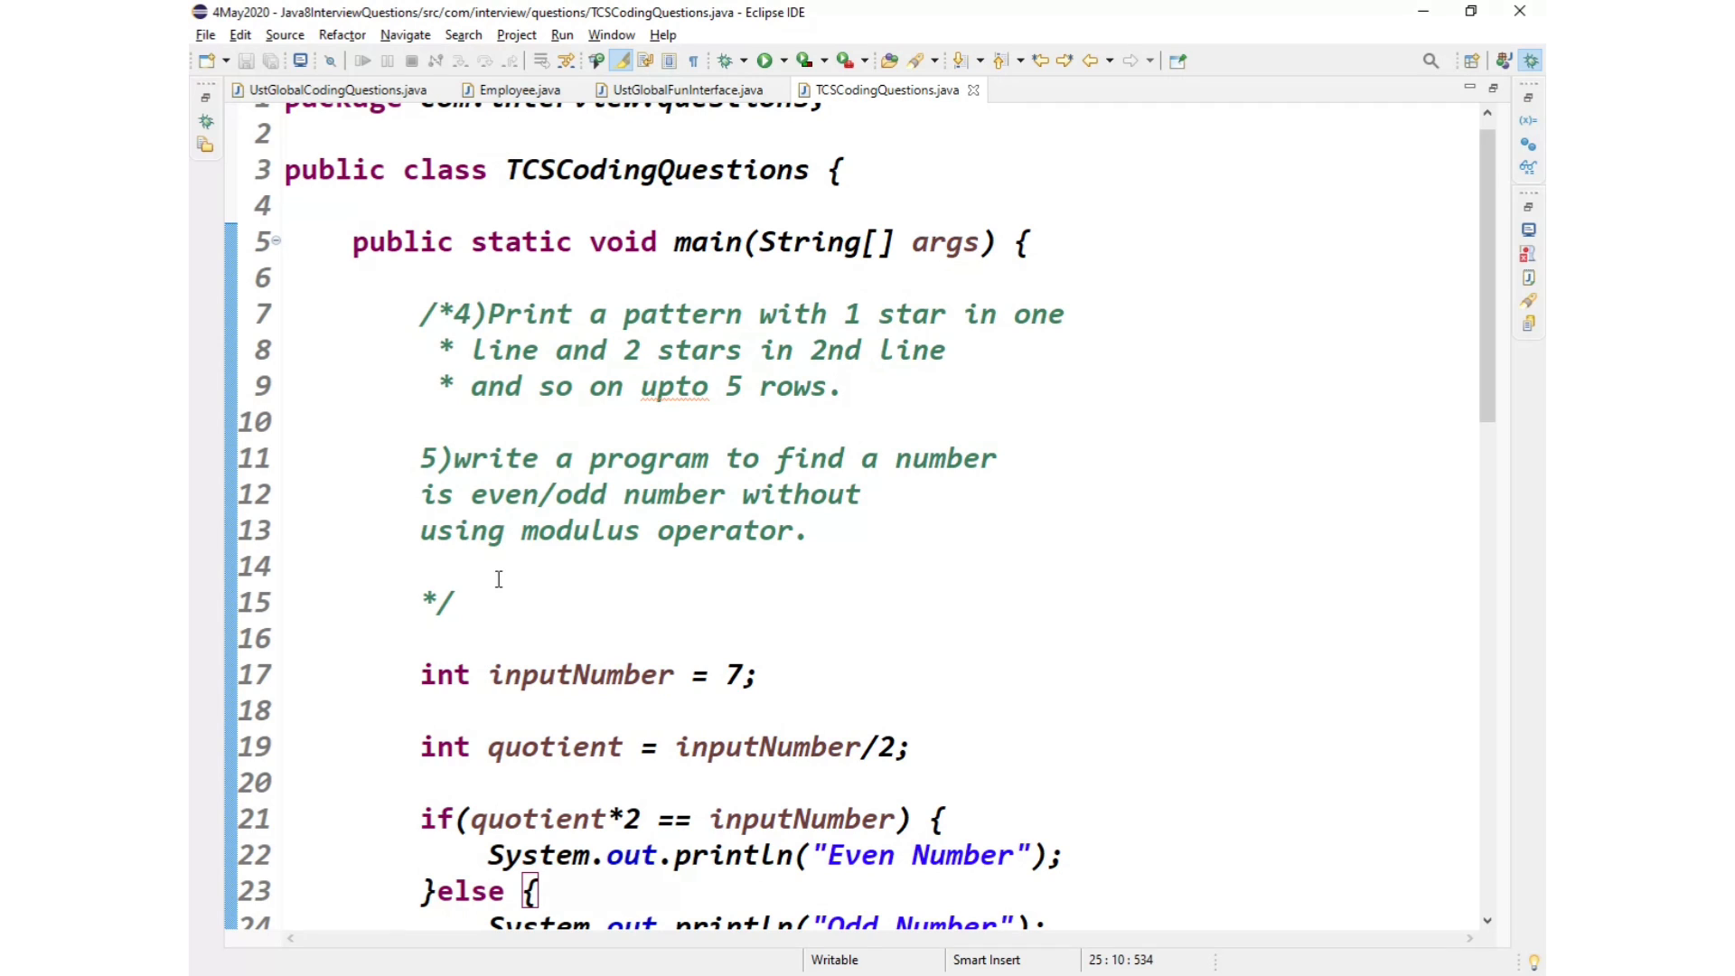
Step: Review the star-pattern problem statement and main, then select the TCSCodingQuestions class name
drag(469, 314, 748, 350)
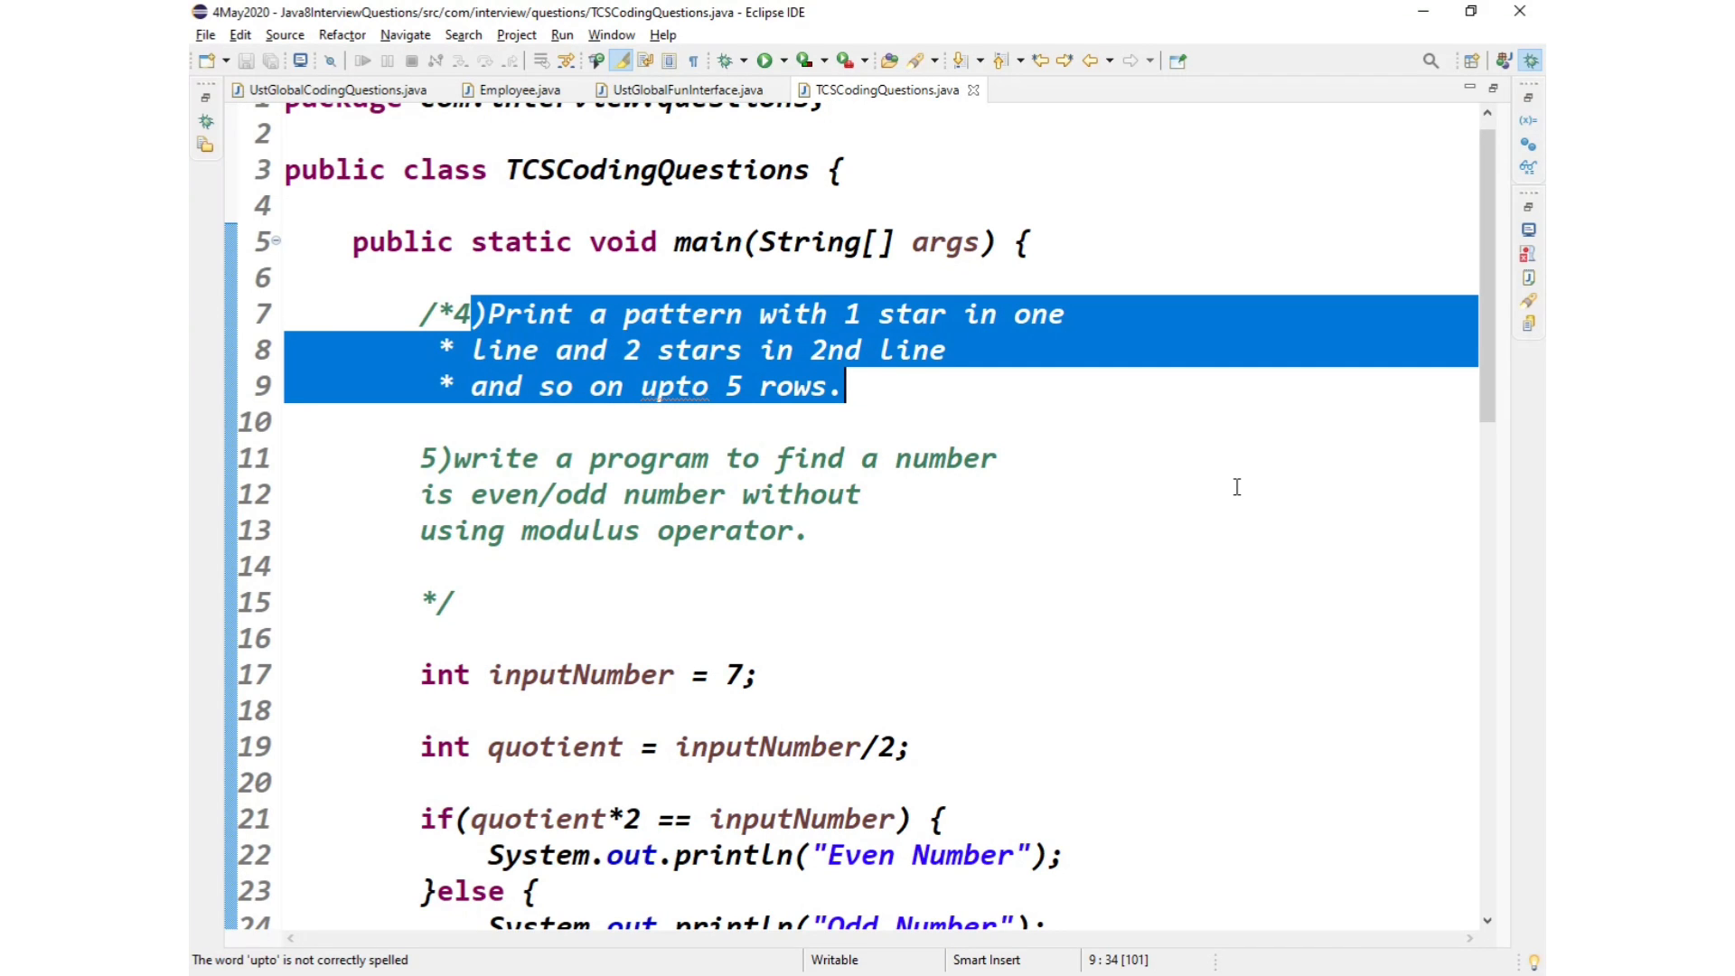
mouse_move(1195, 621)
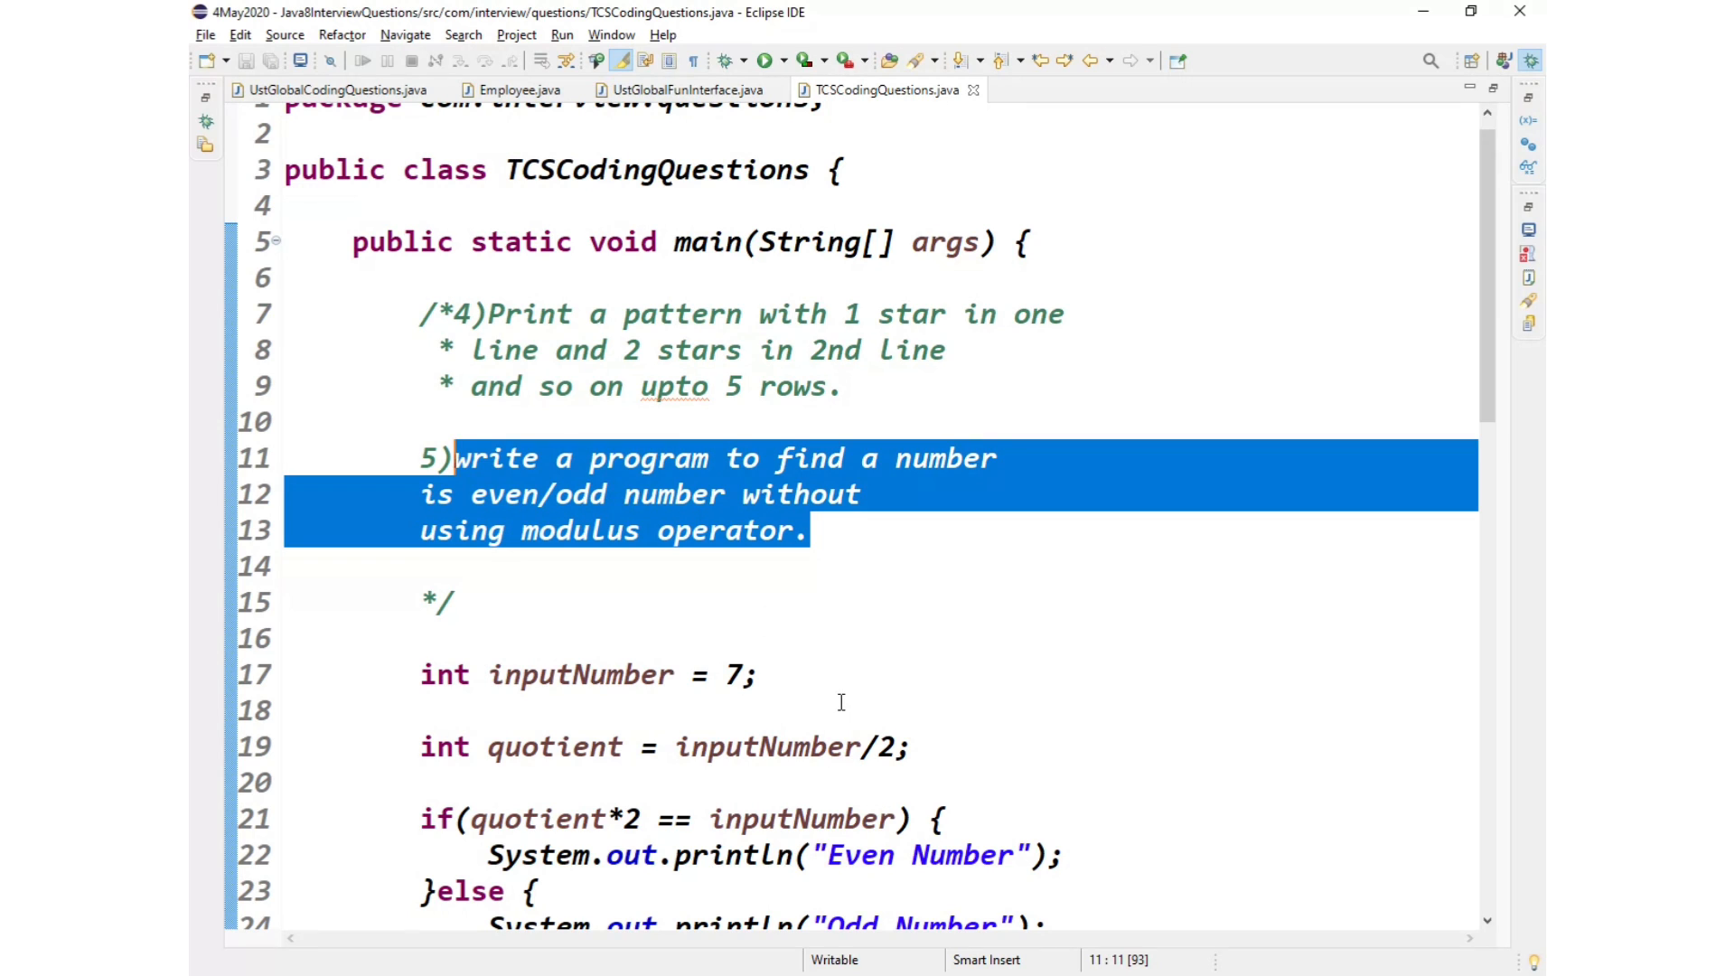
scroll(down, 3)
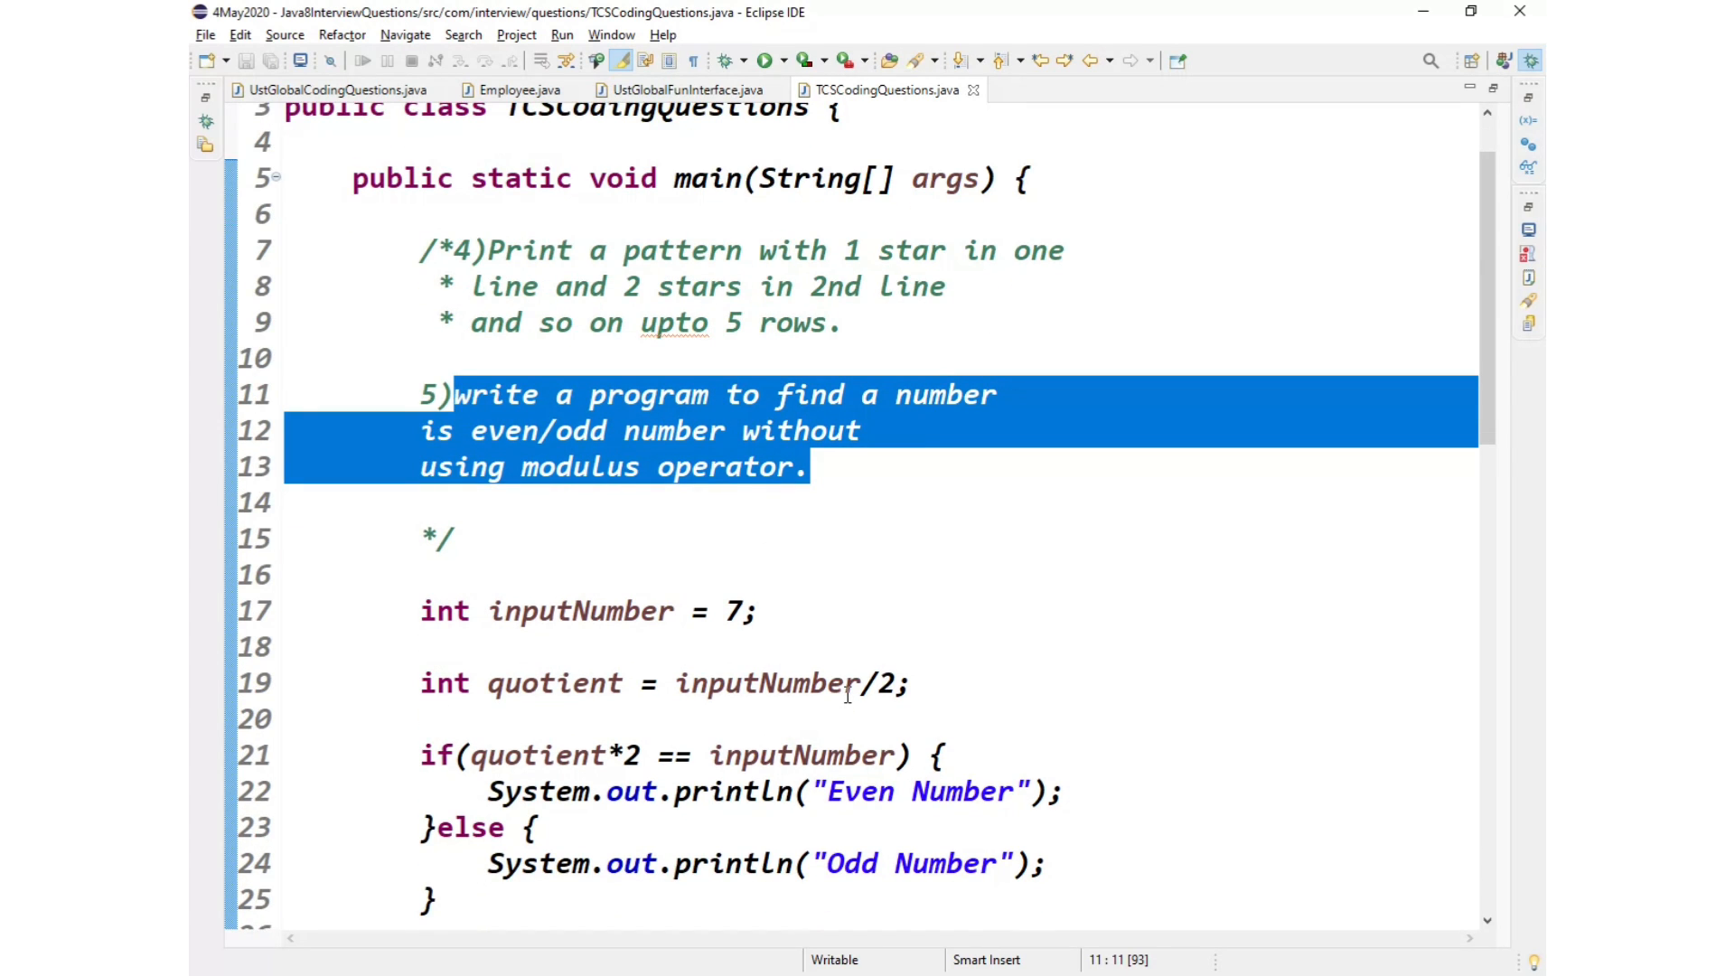
mouse_move(842, 700)
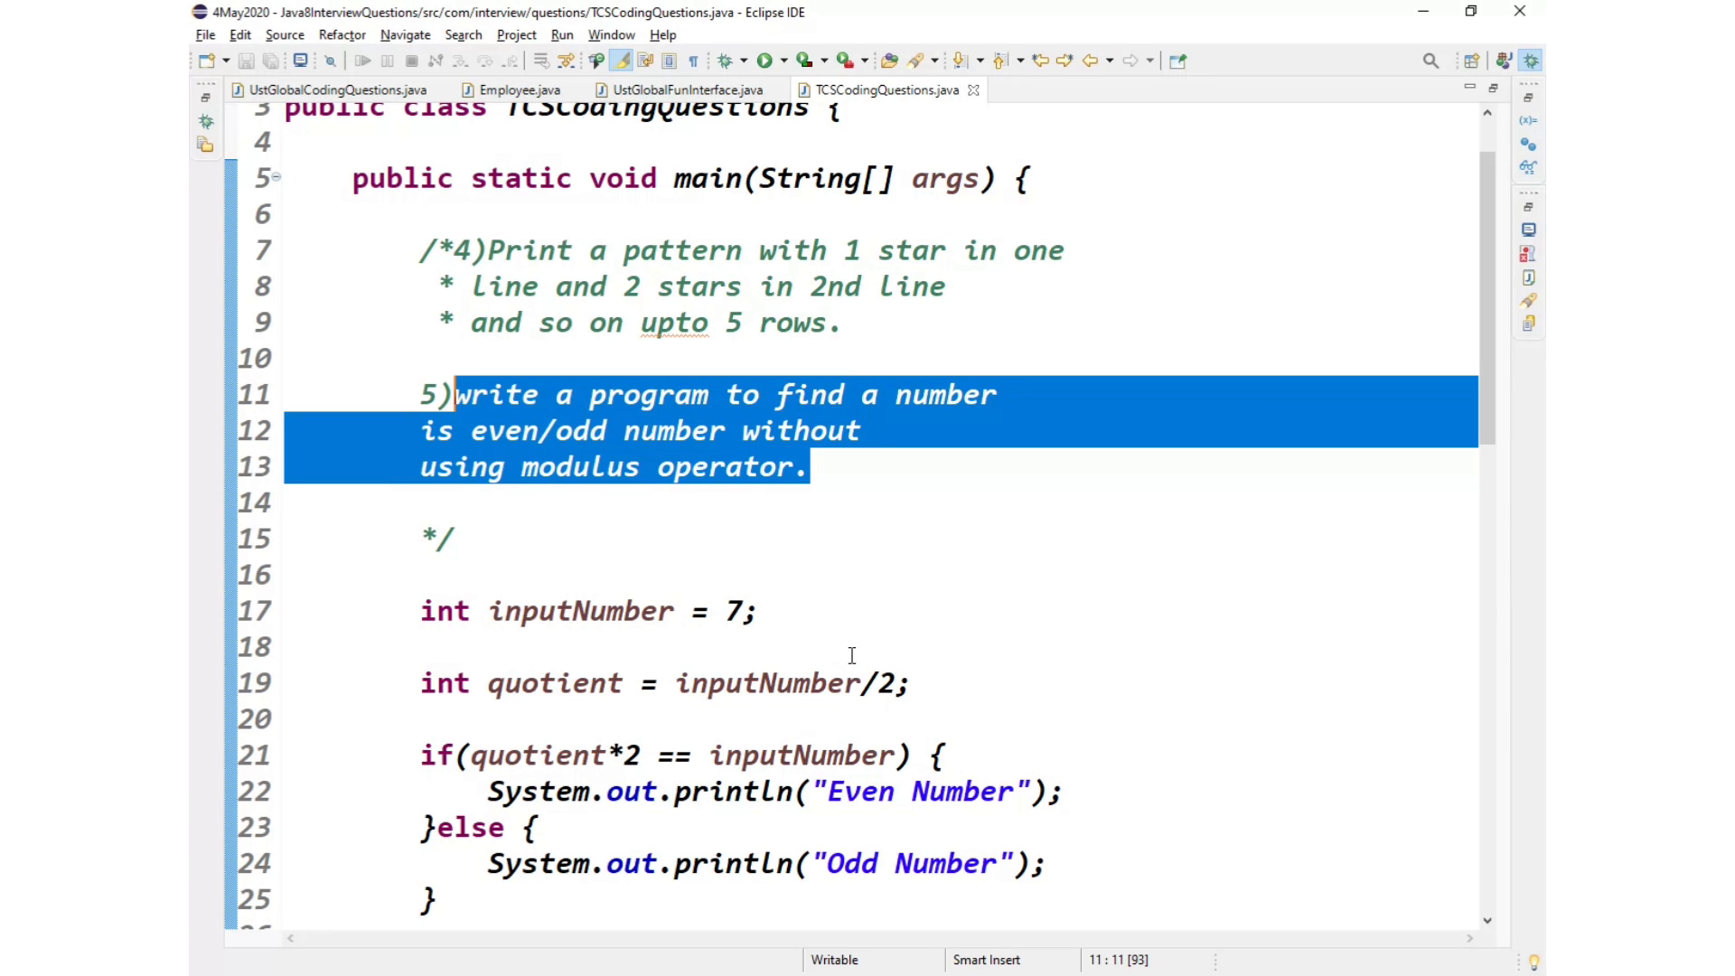
mouse_move(847, 653)
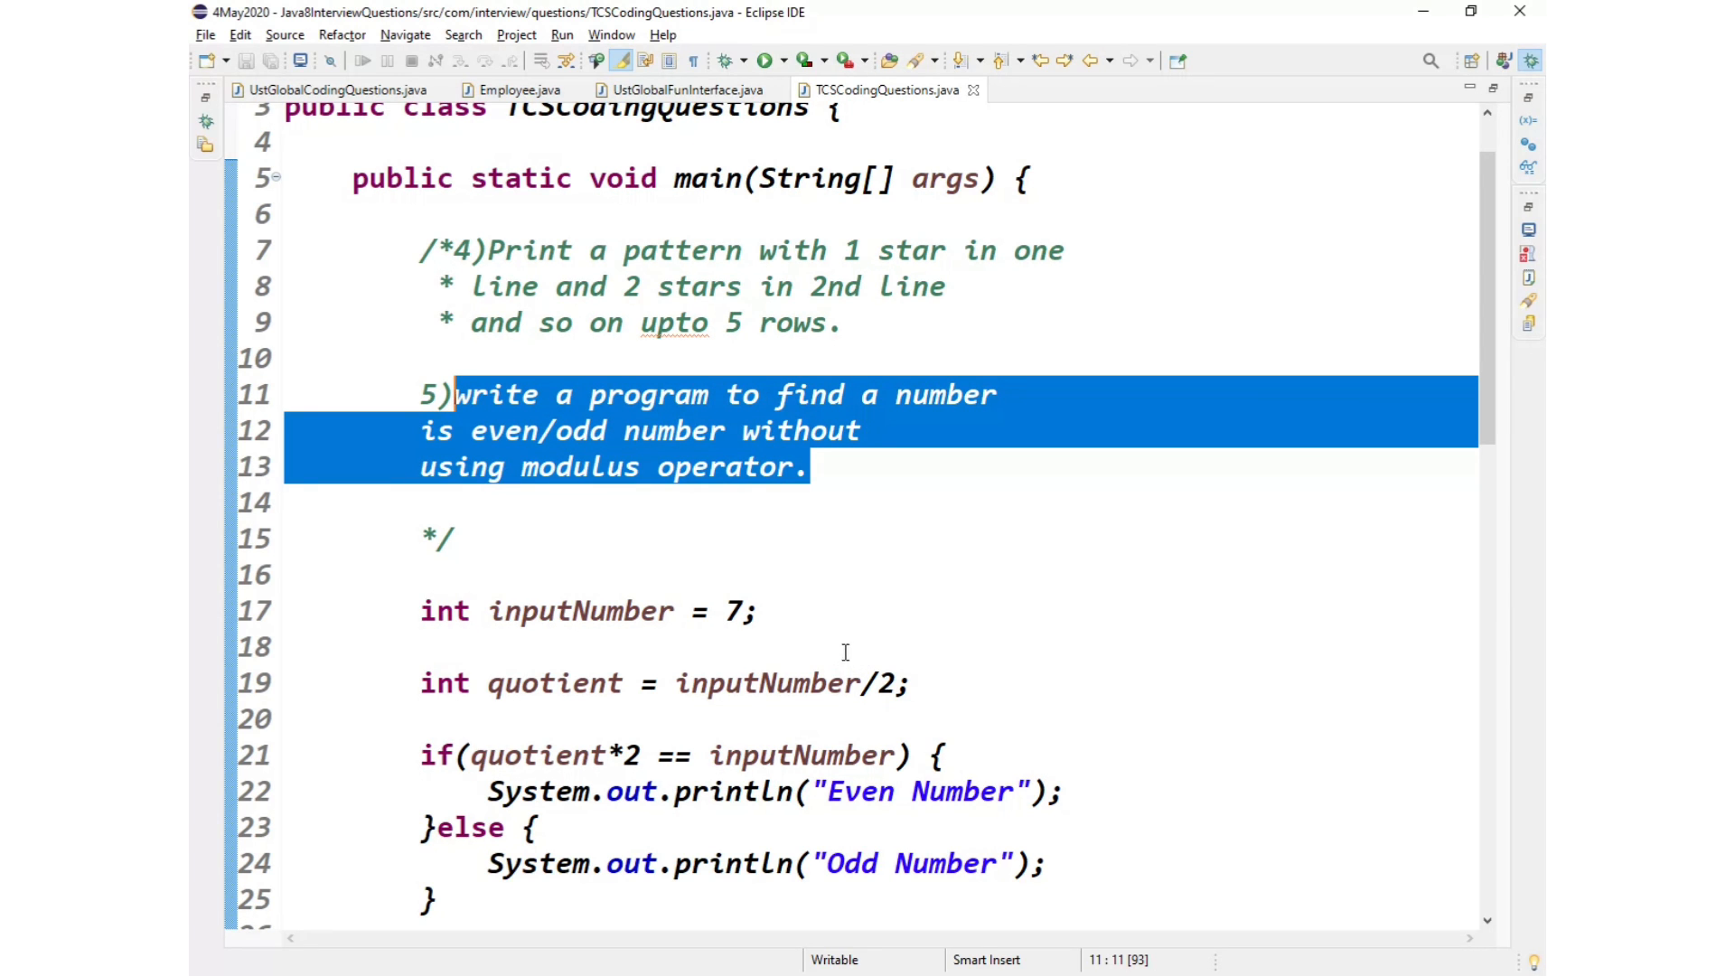
scroll(down, 3)
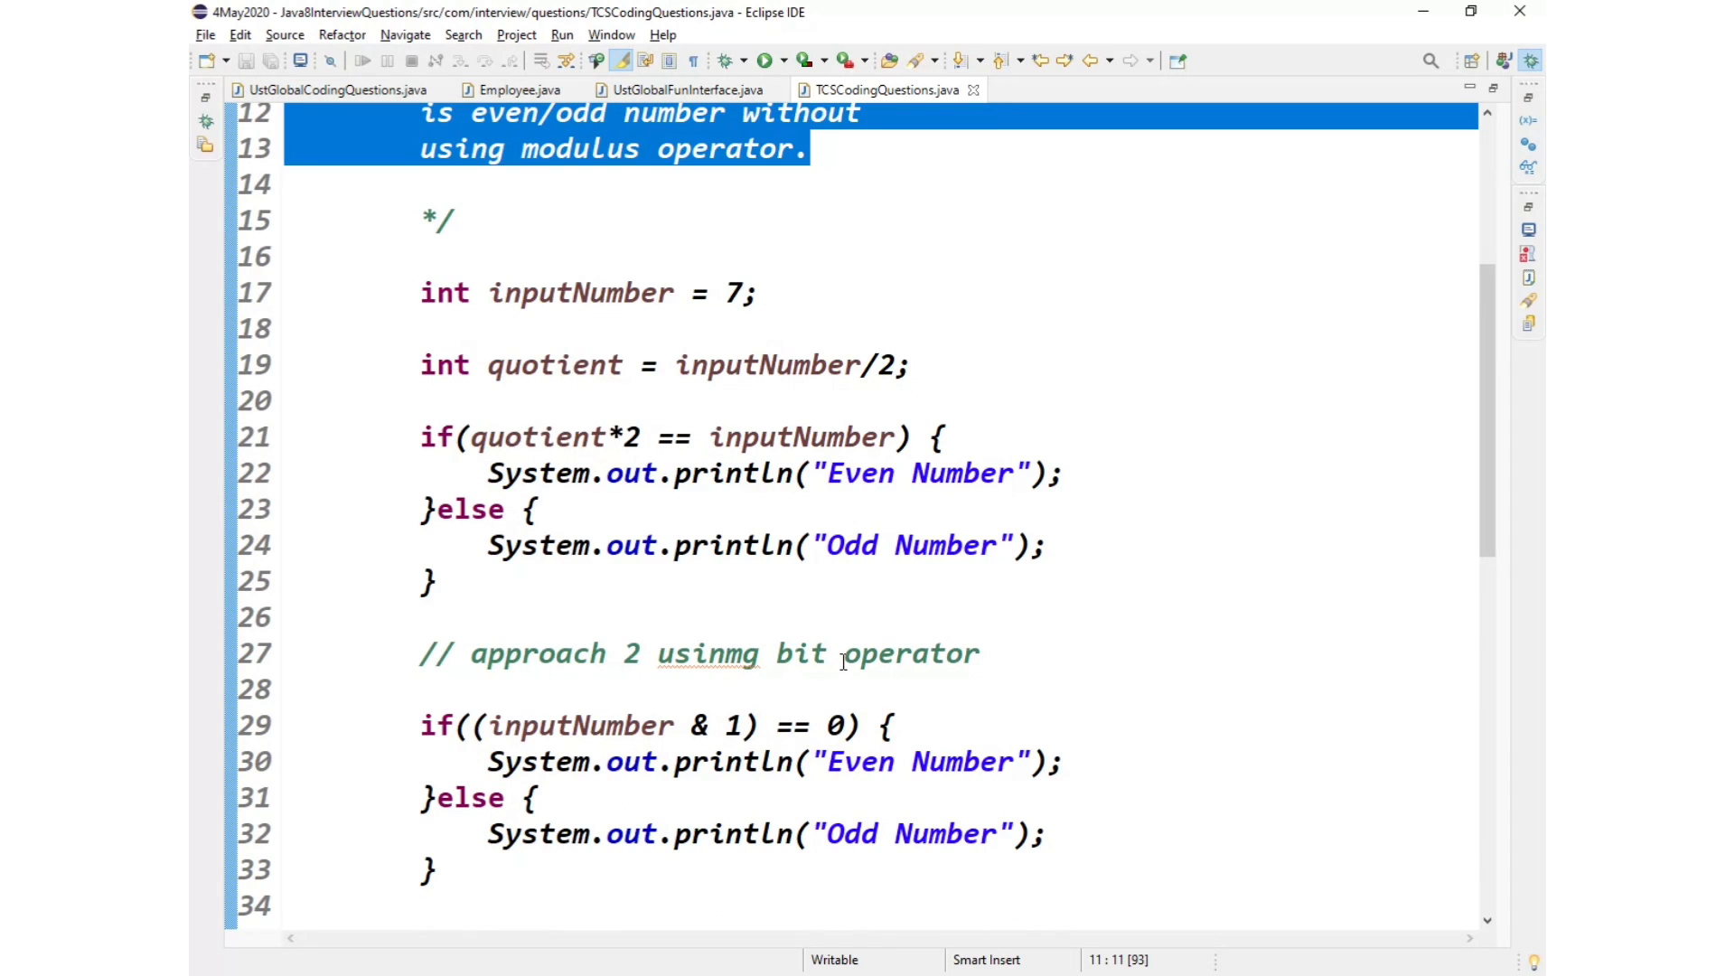
click(768, 653)
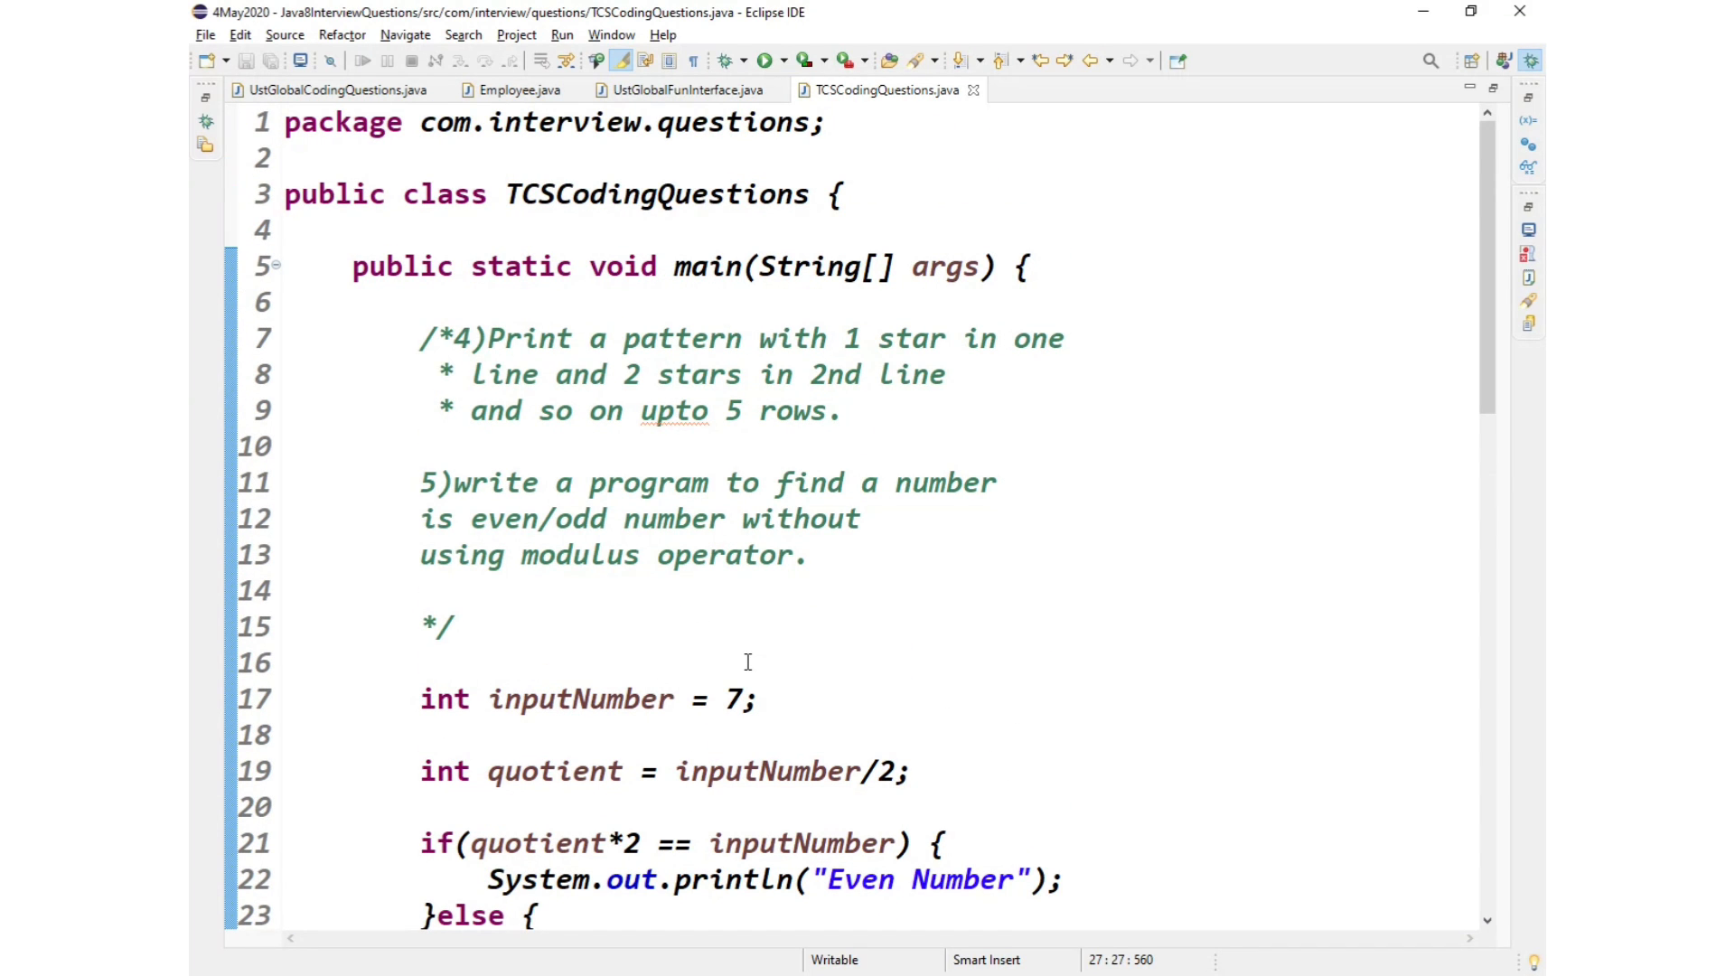
mouse_move(679, 193)
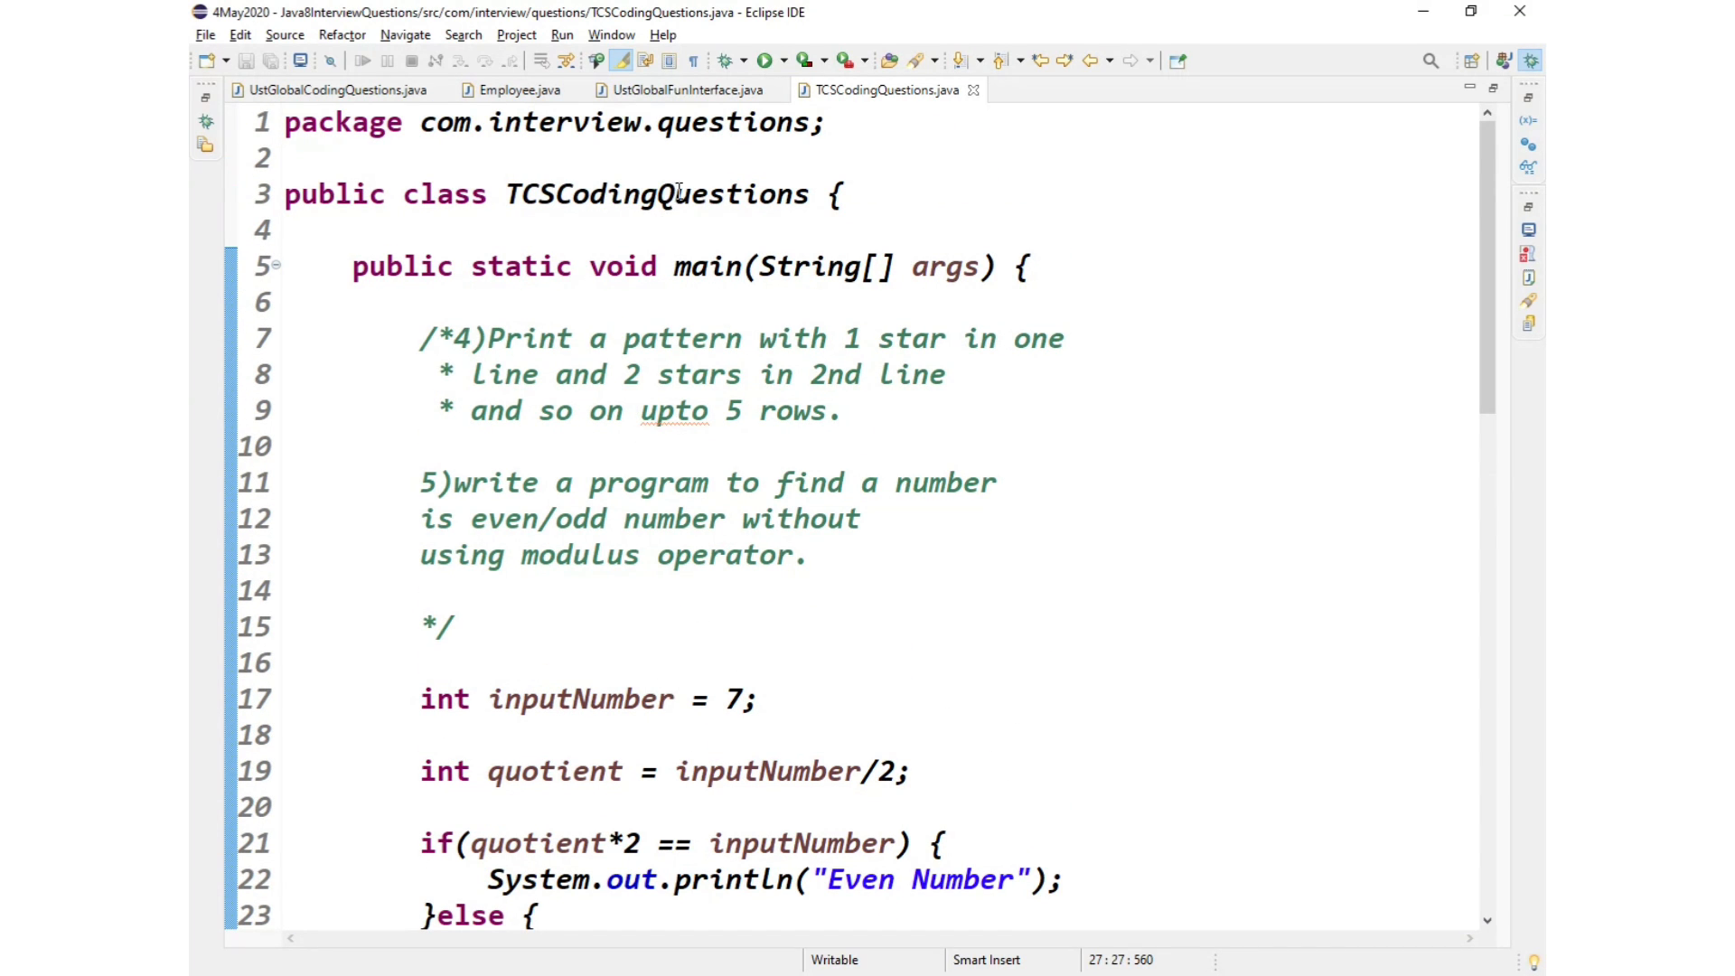
double_click(651, 194)
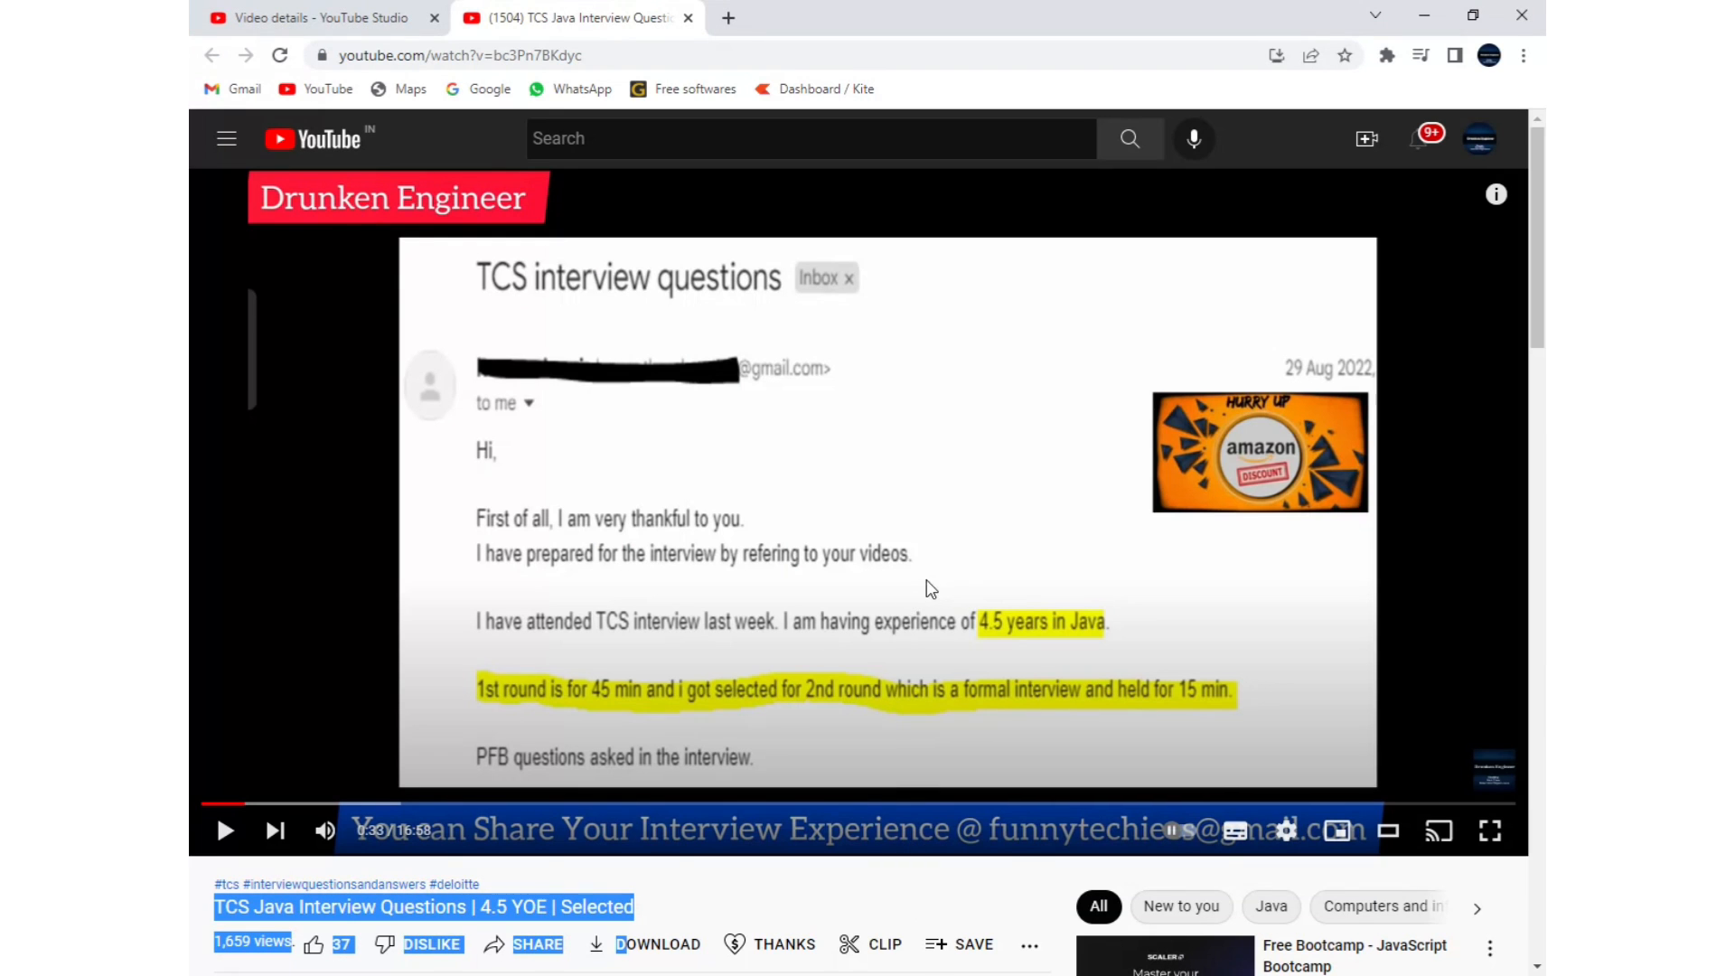
mouse_move(906, 576)
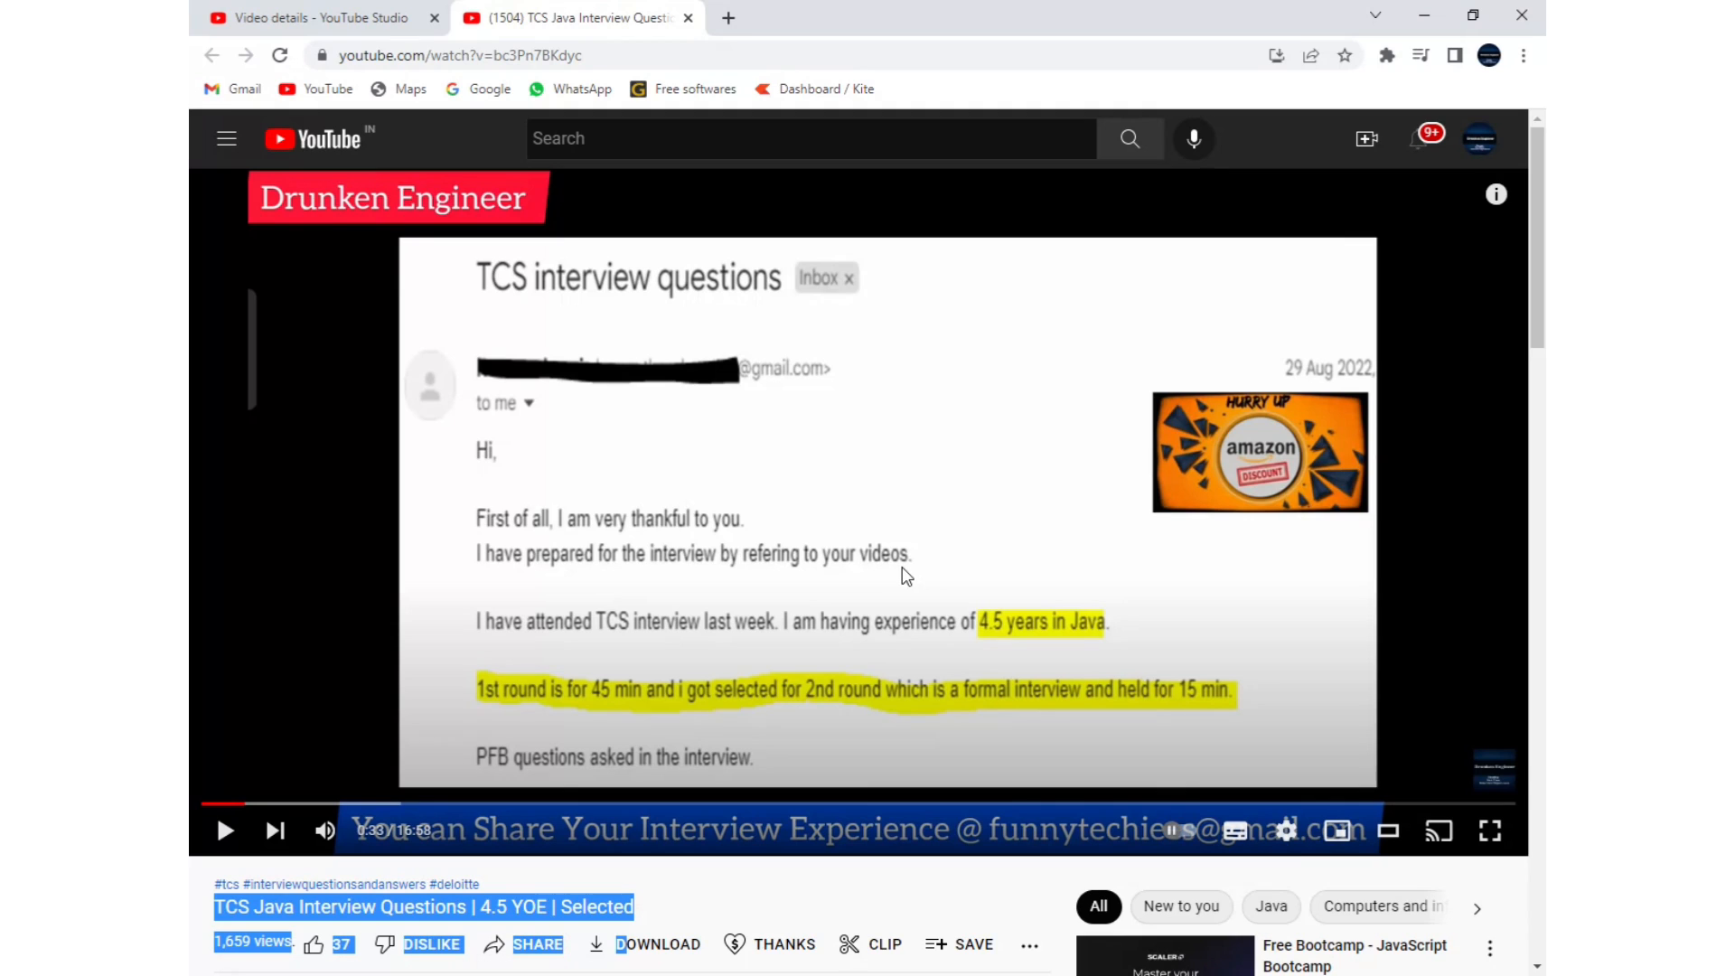
mouse_move(893, 575)
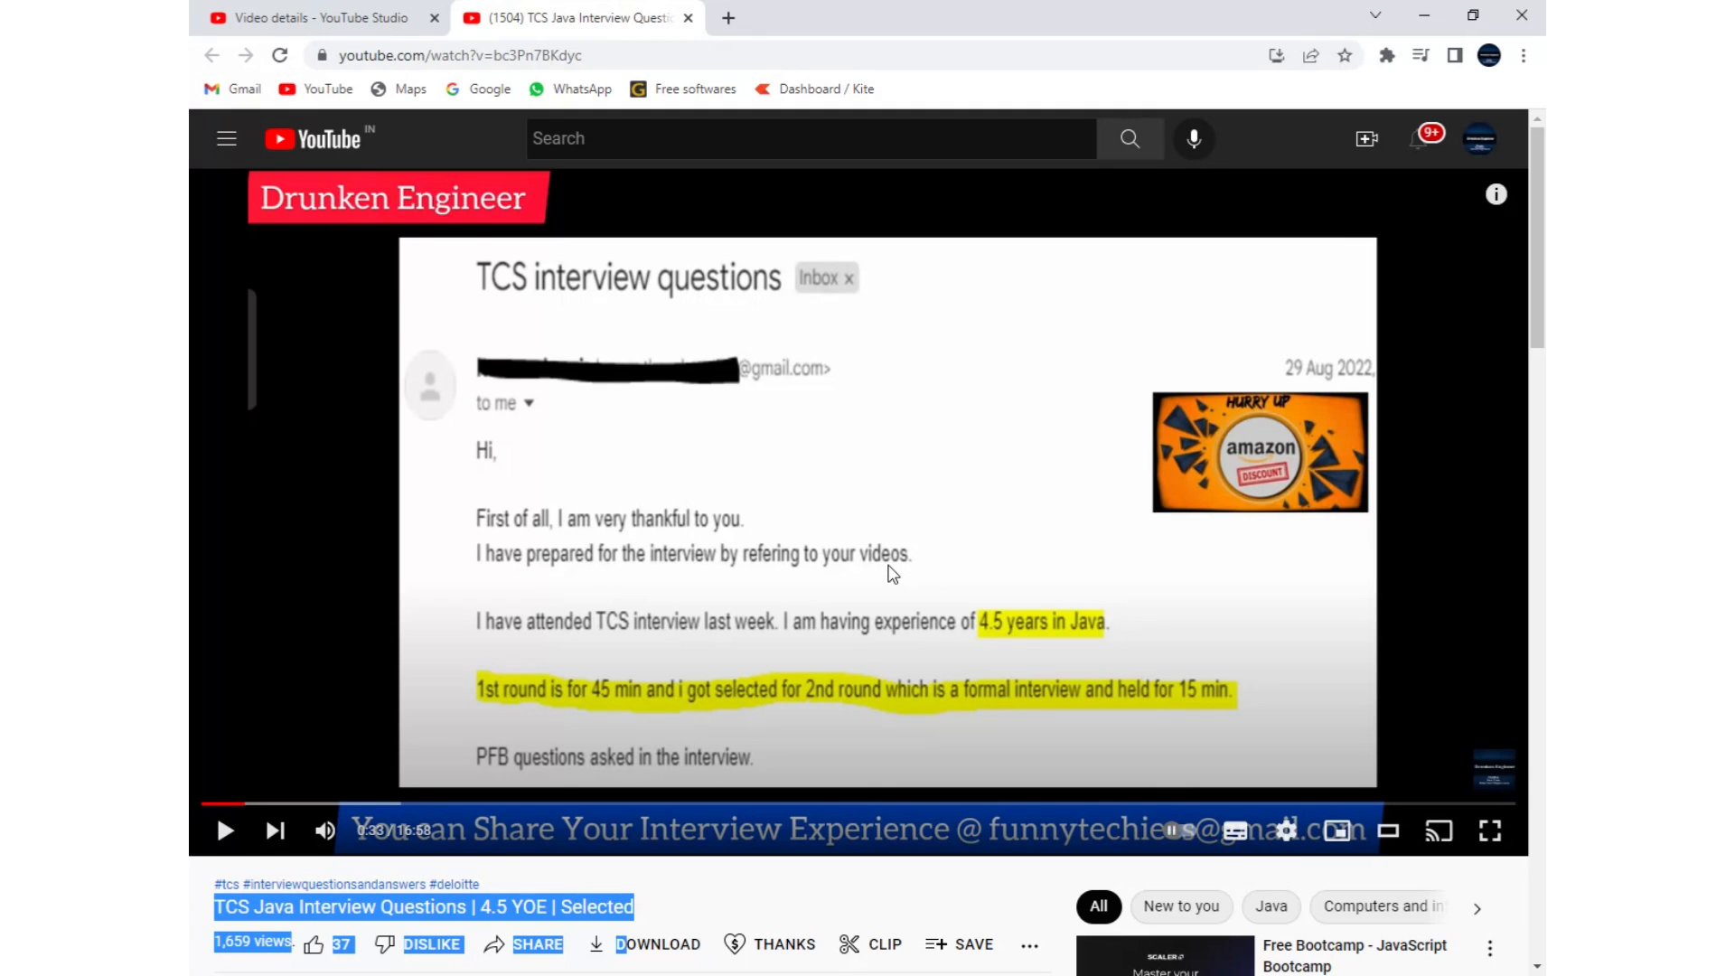